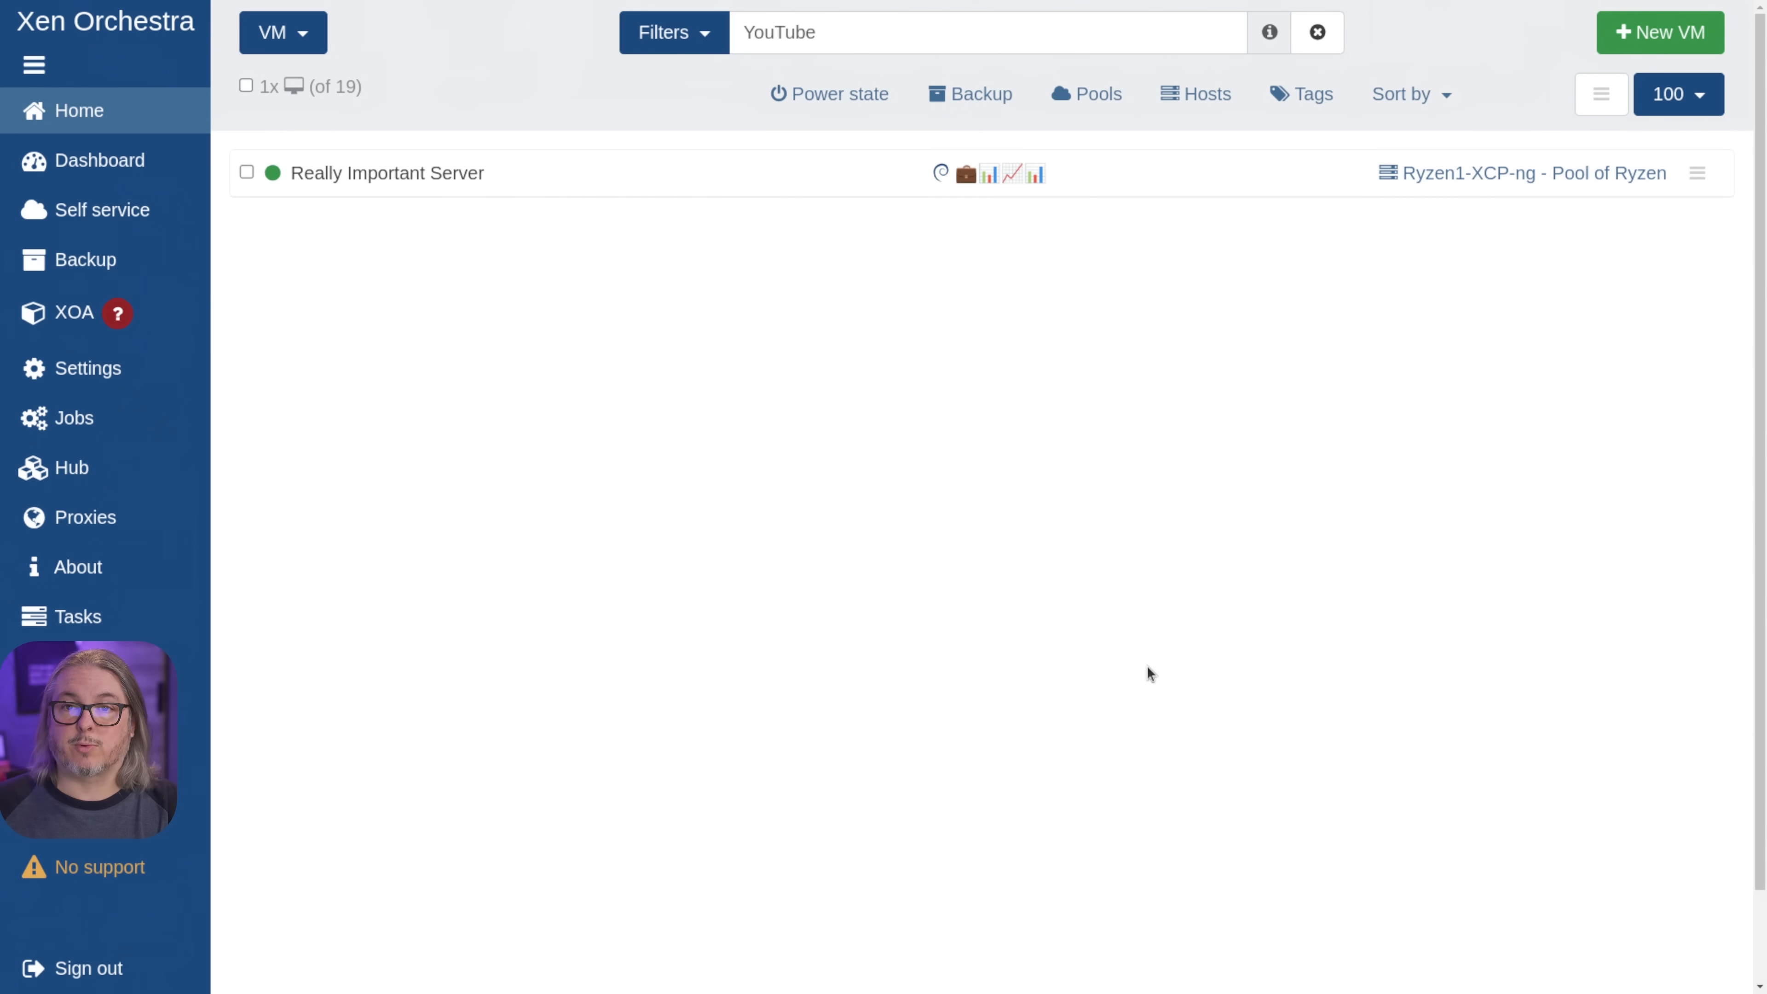
pyautogui.moveTo(116, 858)
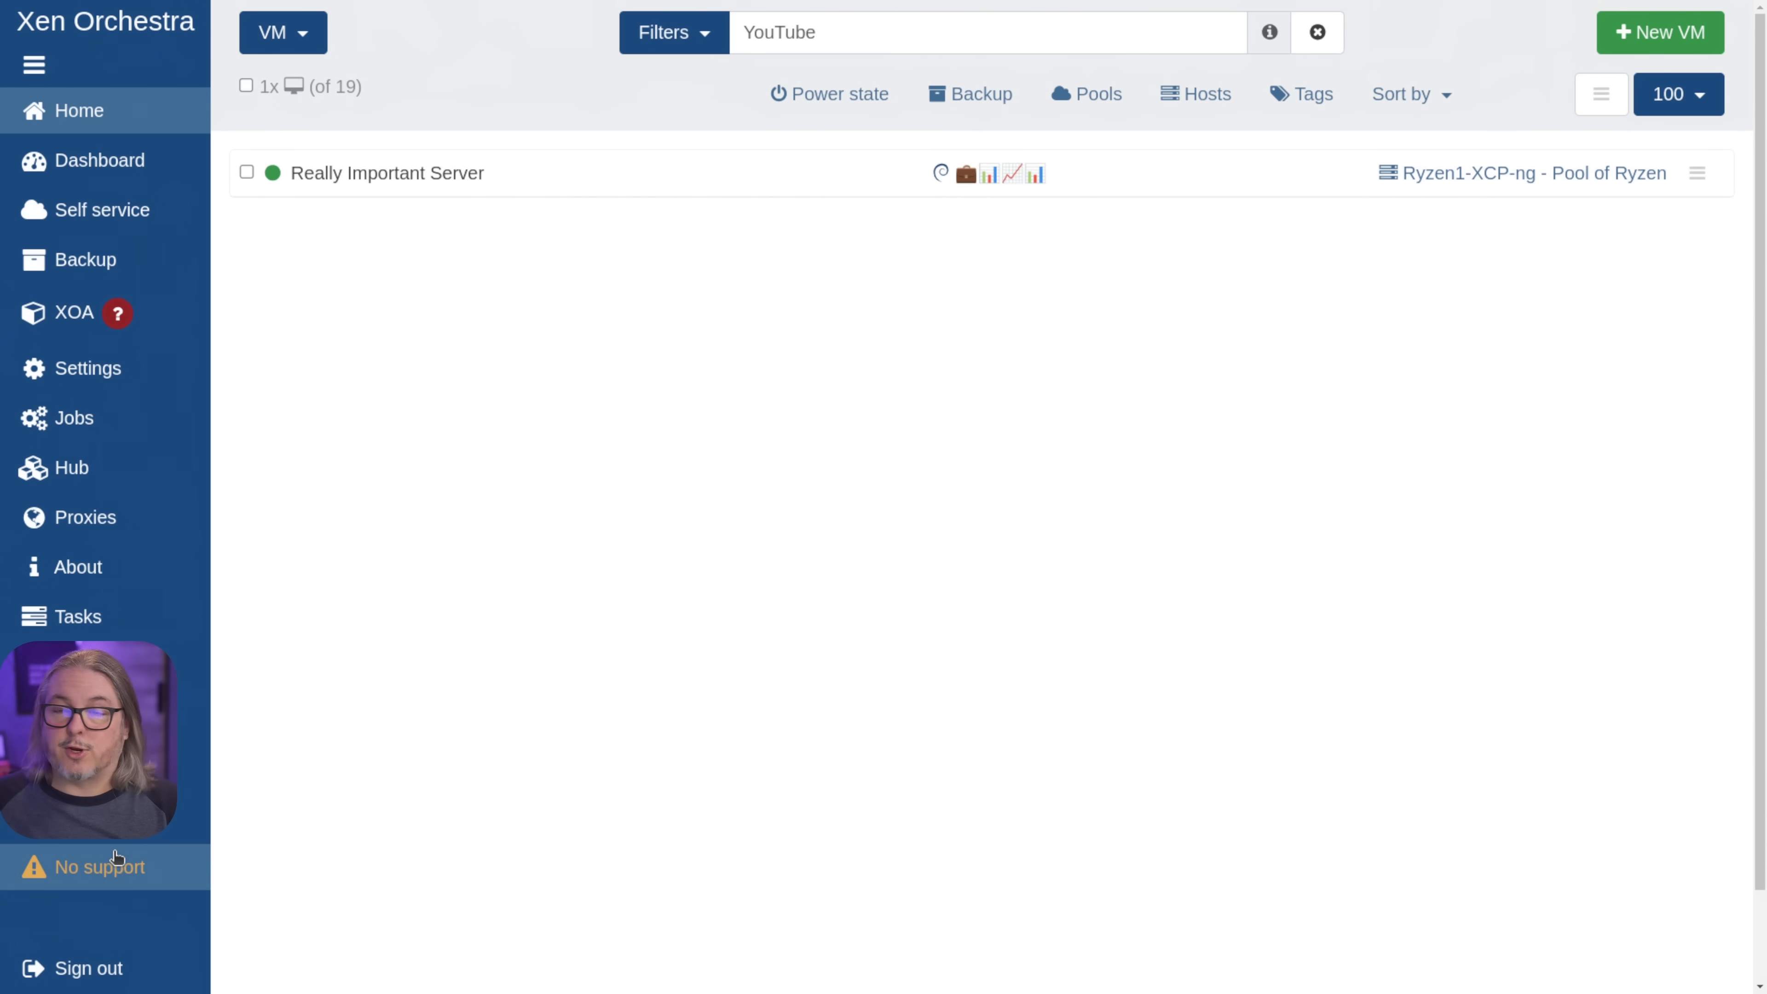
pyautogui.moveTo(722, 632)
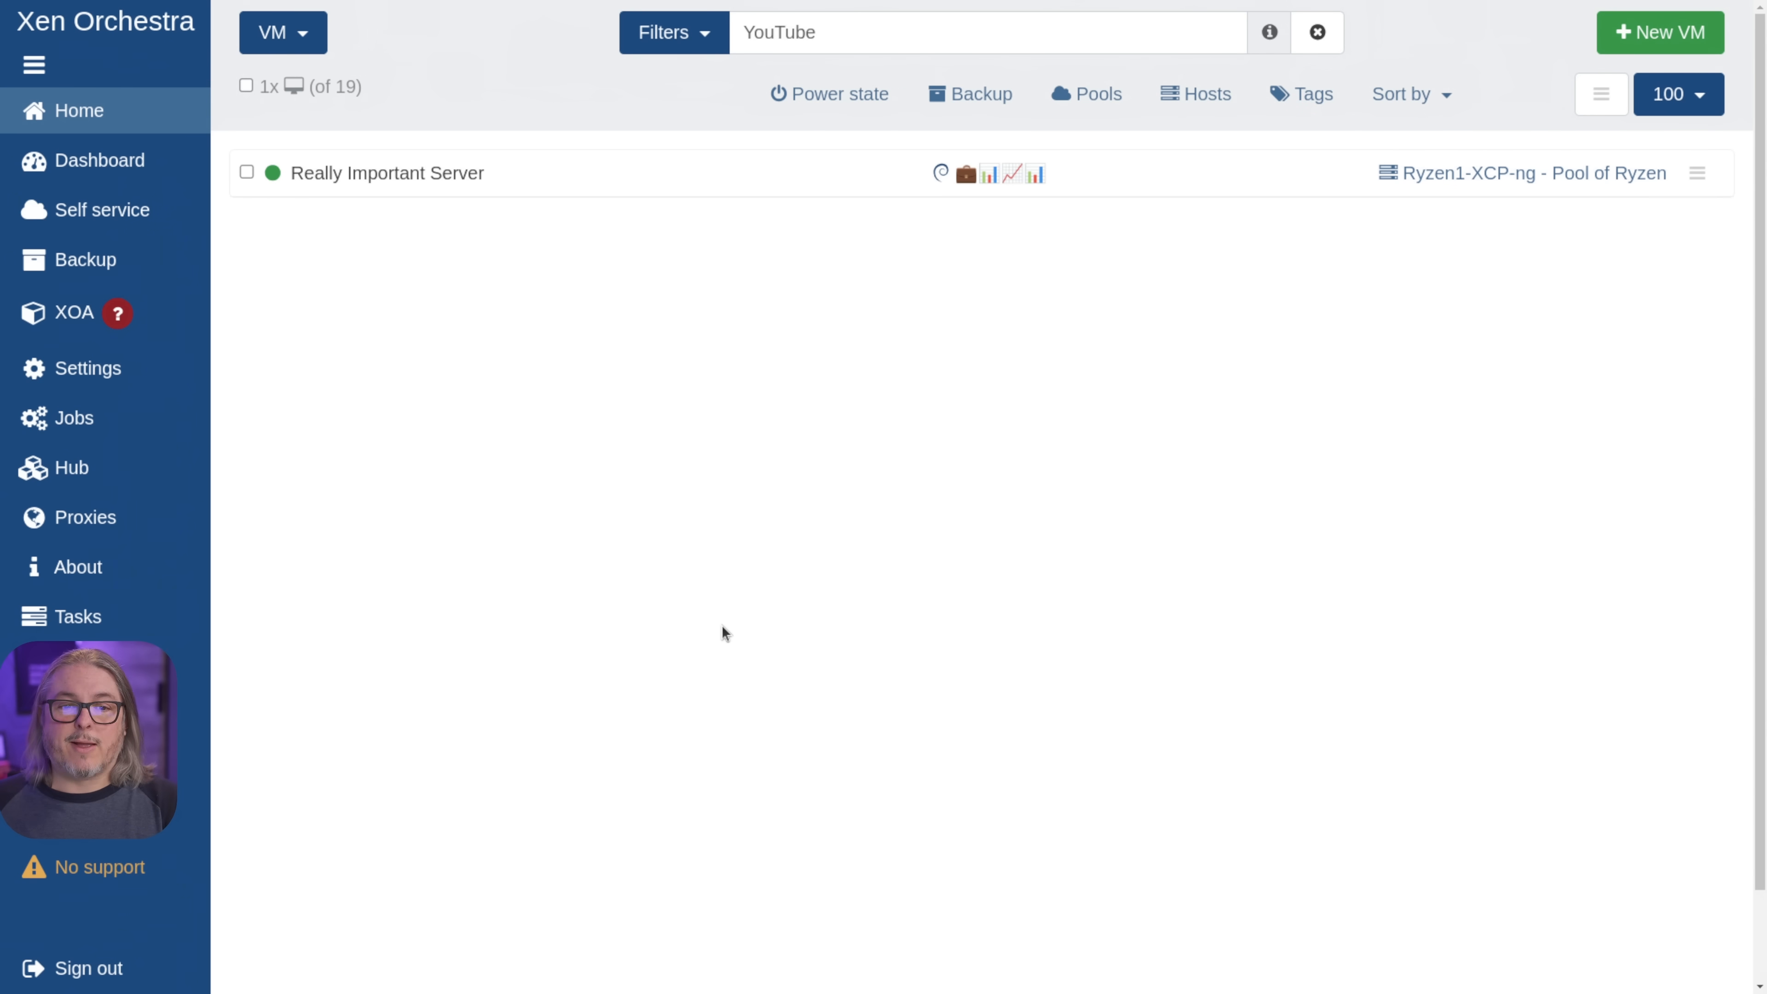
pyautogui.moveTo(1600, 94)
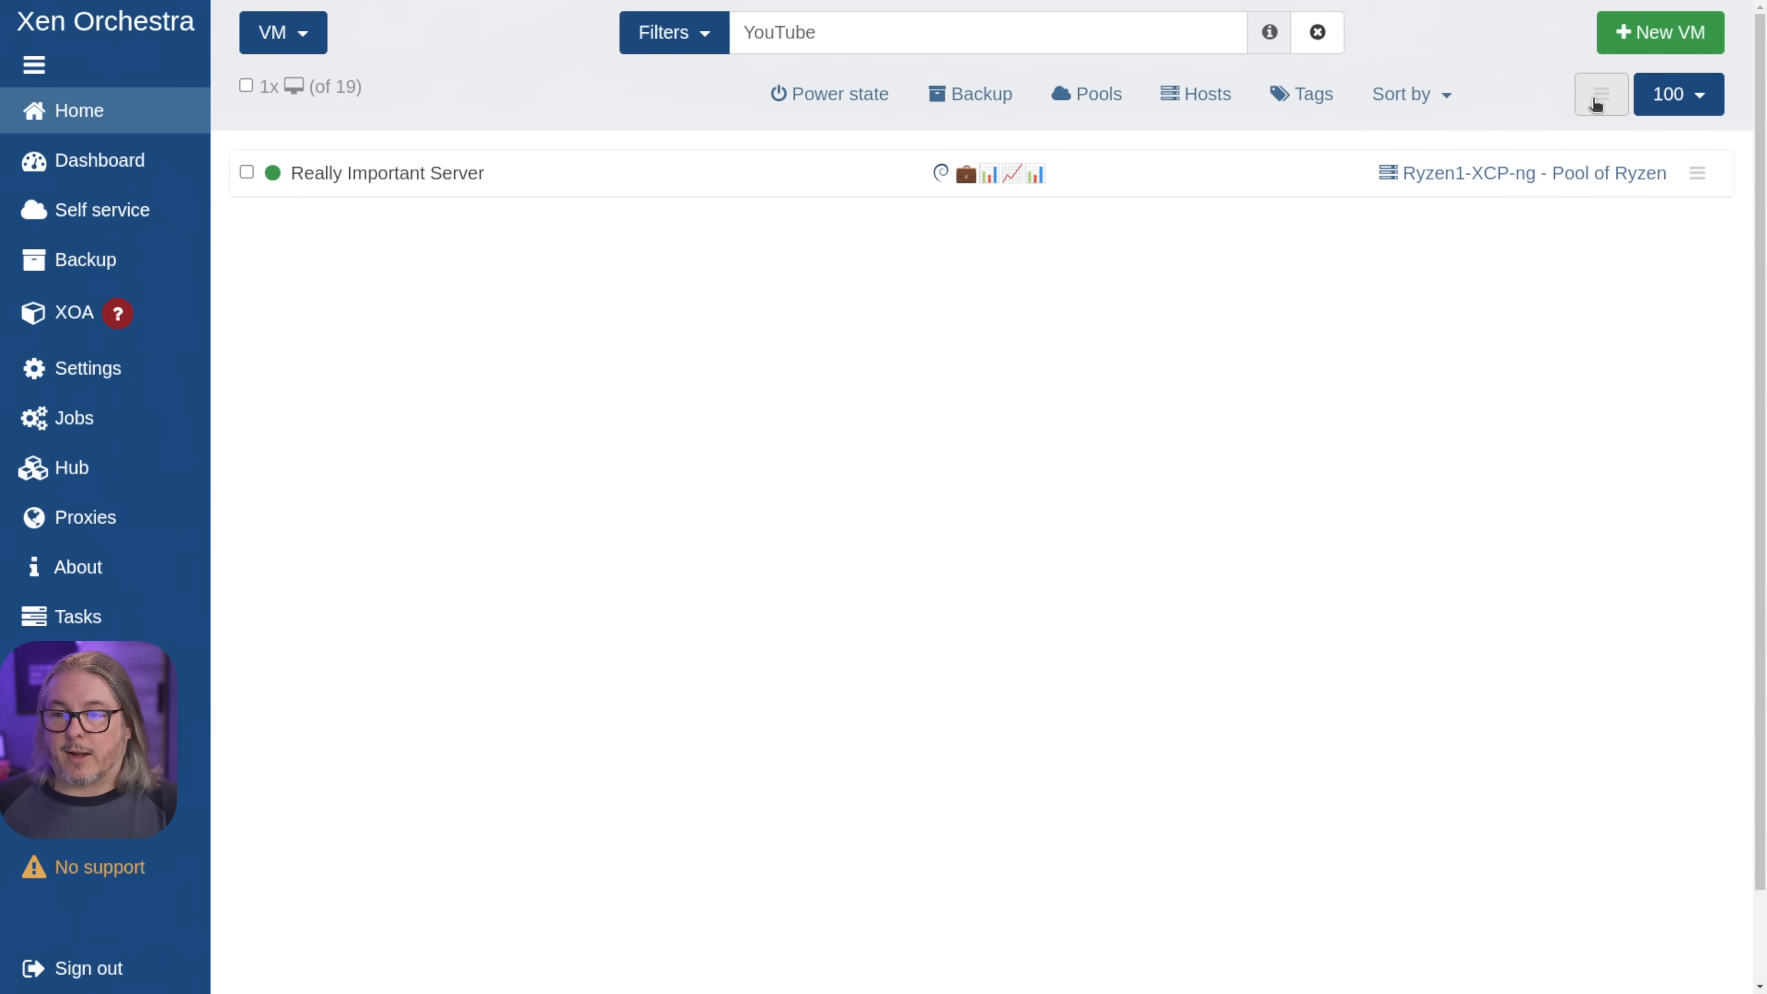
# - Show the expanded view of the YouTube-filtered VM list, revealing Really Important Server's Tom and YouTube tags
pyautogui.click(1600, 94)
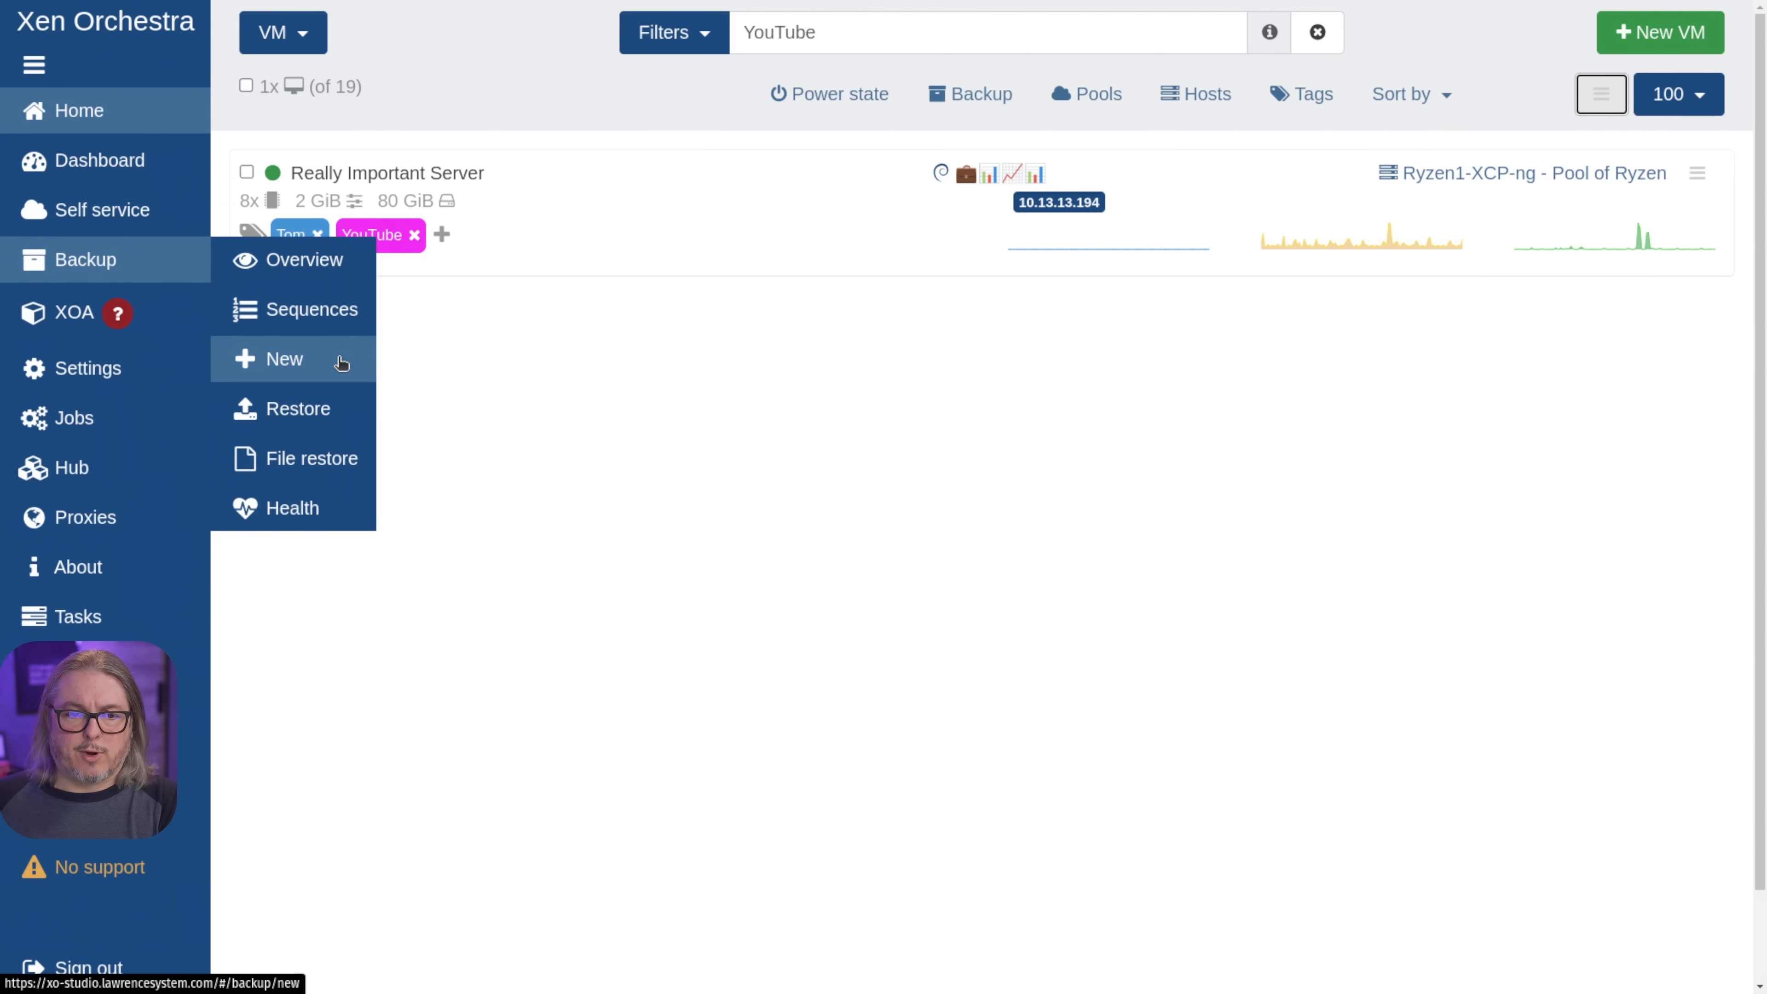
# - Create a new VM Backup & Replication job and enable Smart mode VM selection
pyautogui.click(285, 358)
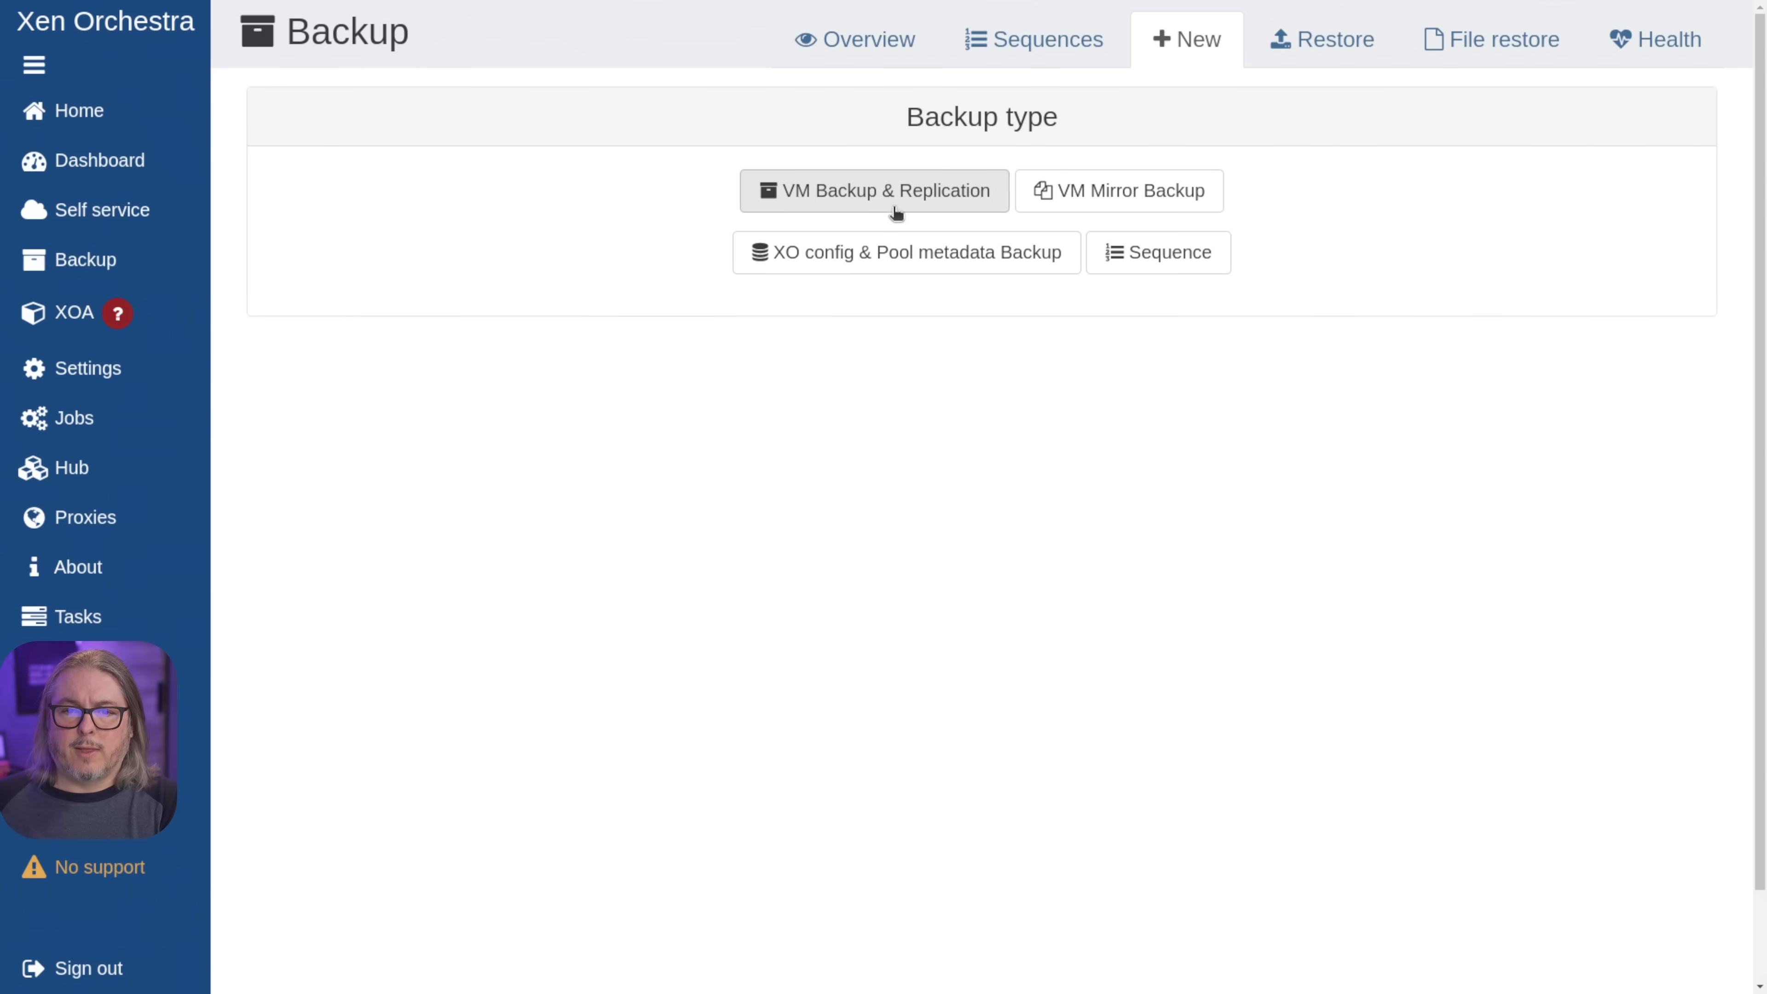
pyautogui.click(873, 189)
pyautogui.write('Send Really Important Servers To Backup Bunker')
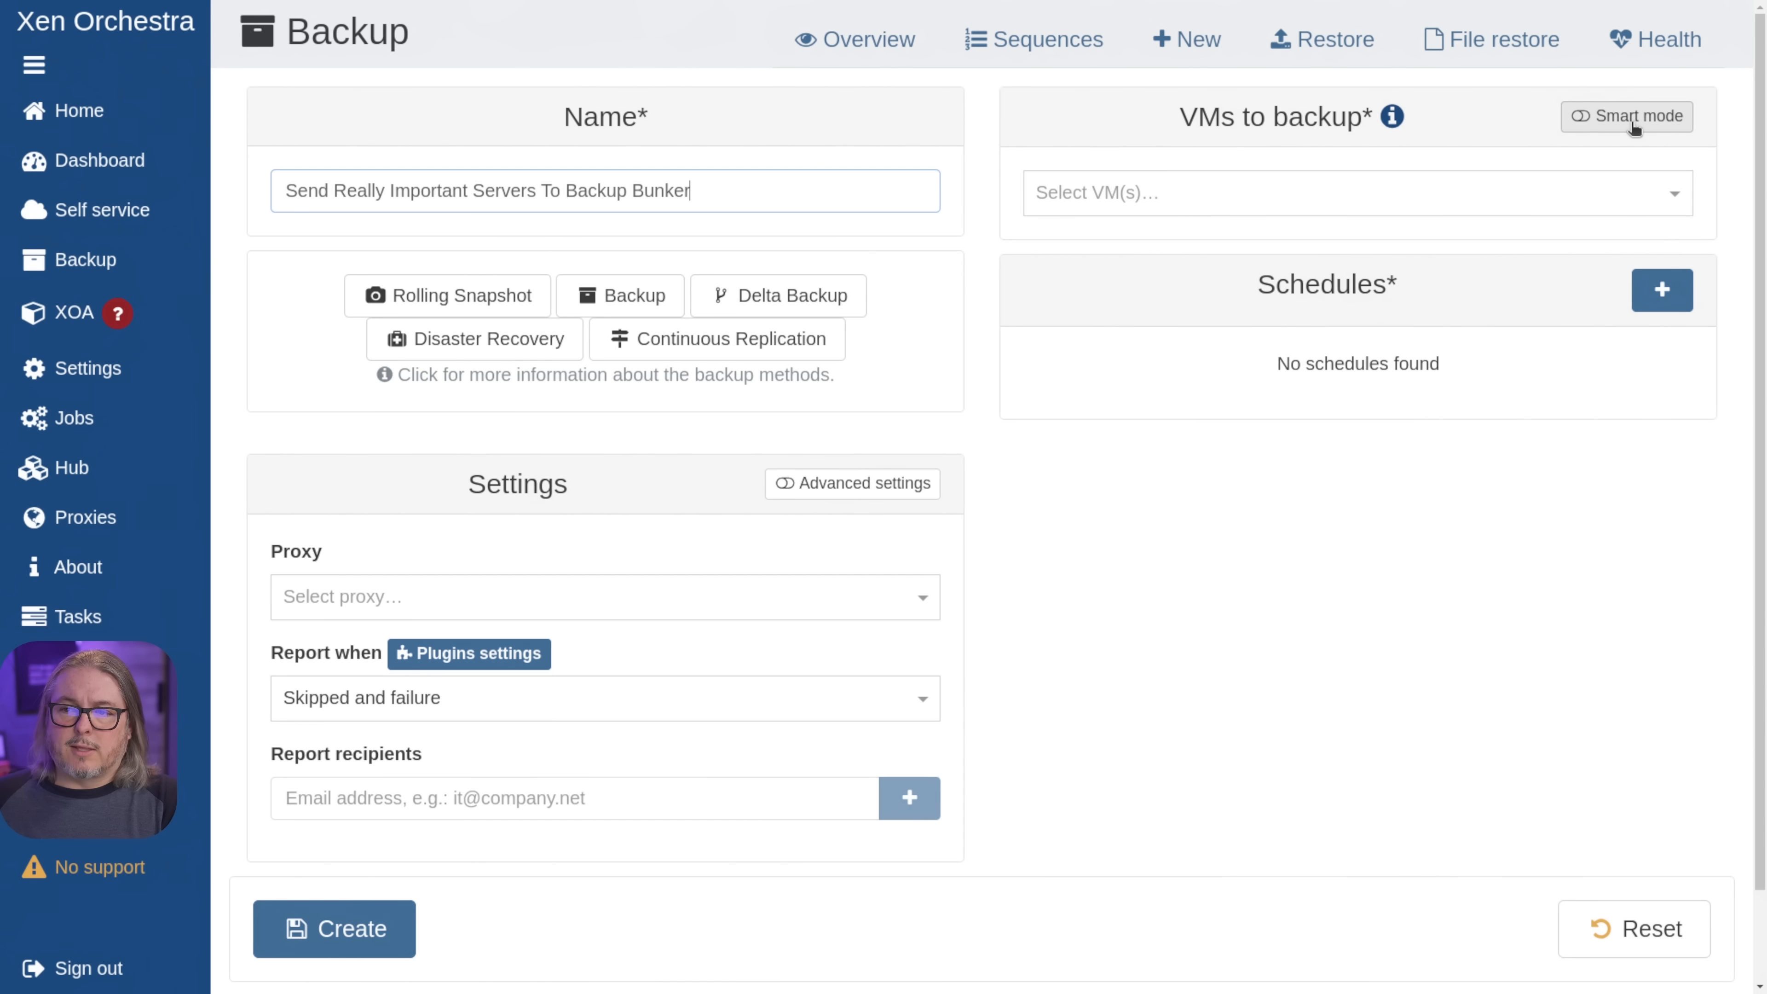
pyautogui.click(1625, 116)
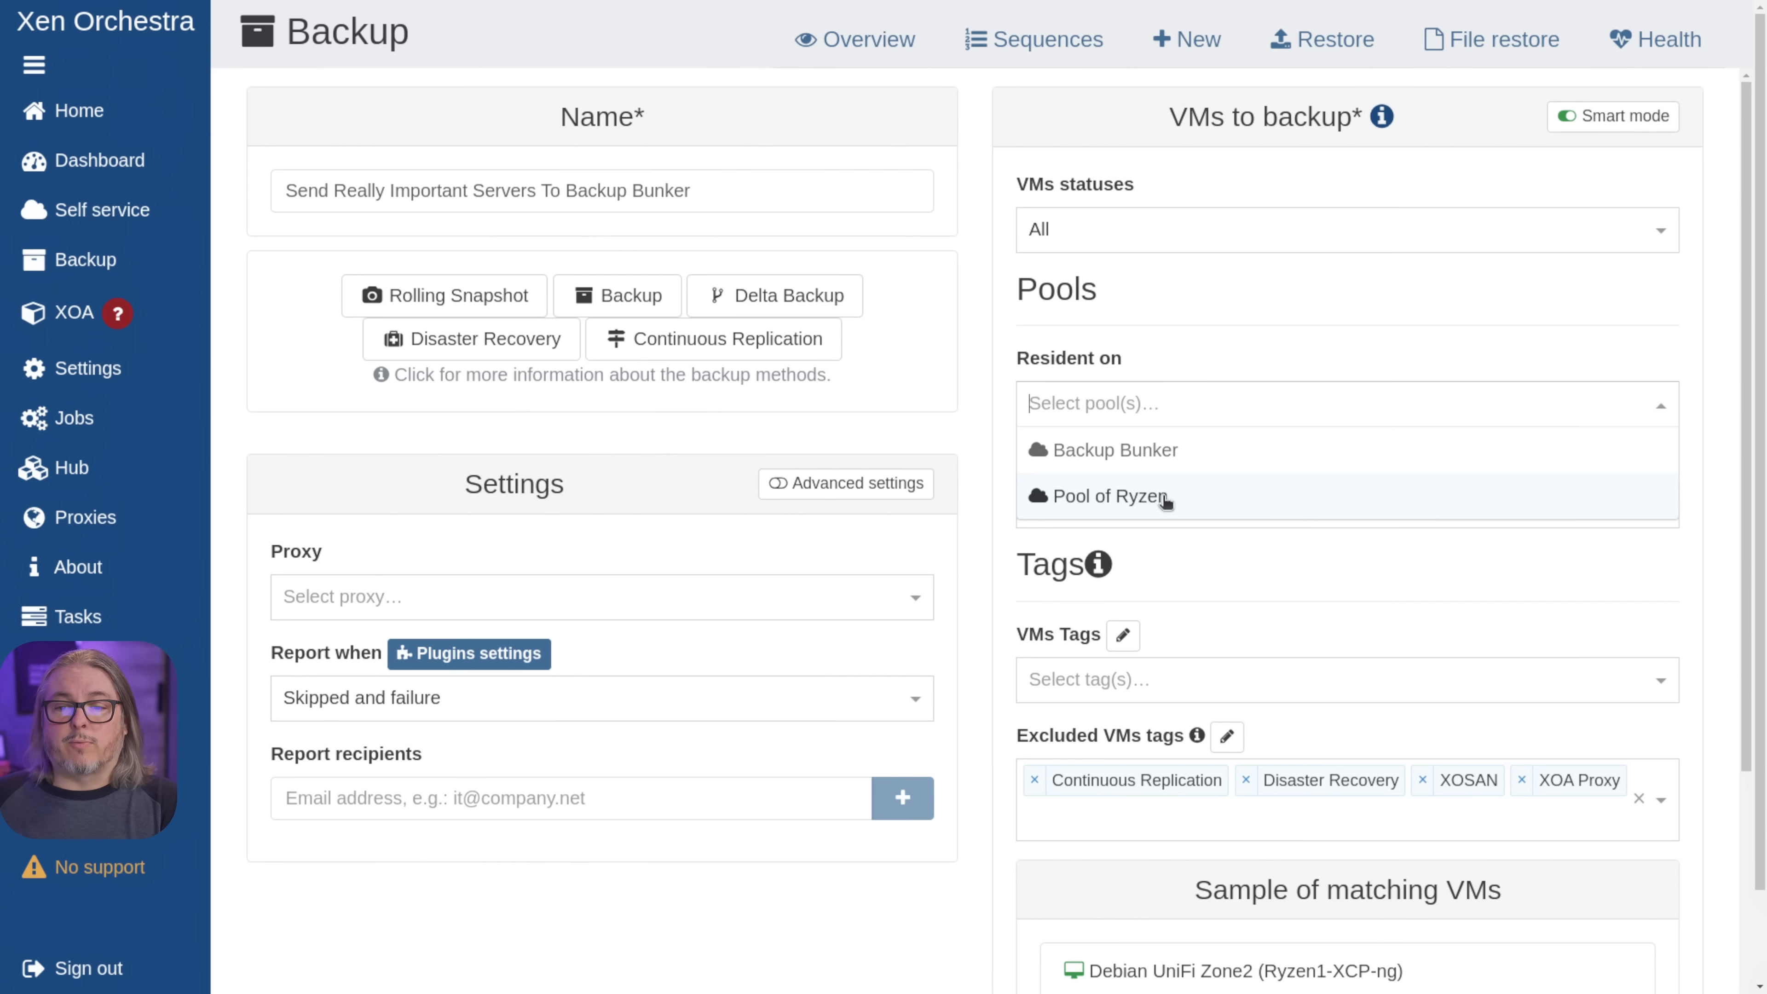
# - Limit the job to VMs resident on Pool of Ryzen and tagged YouTube
pyautogui.click(1113, 497)
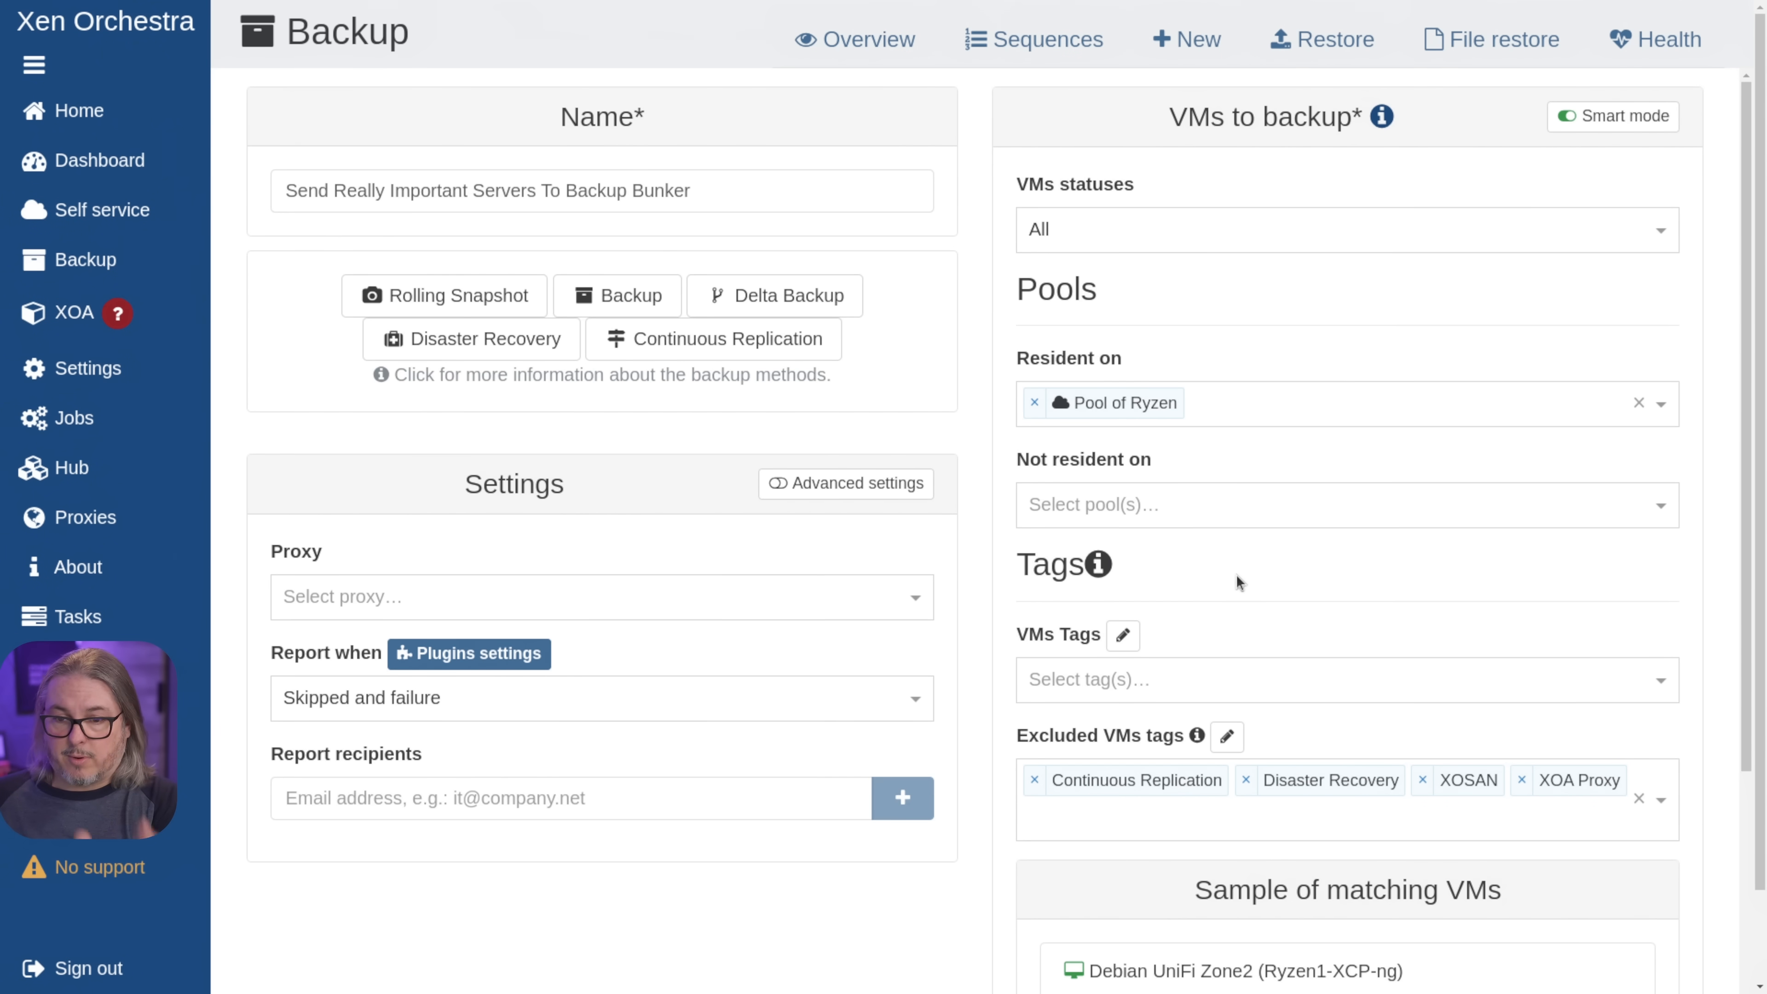
pyautogui.moveTo(1209, 633)
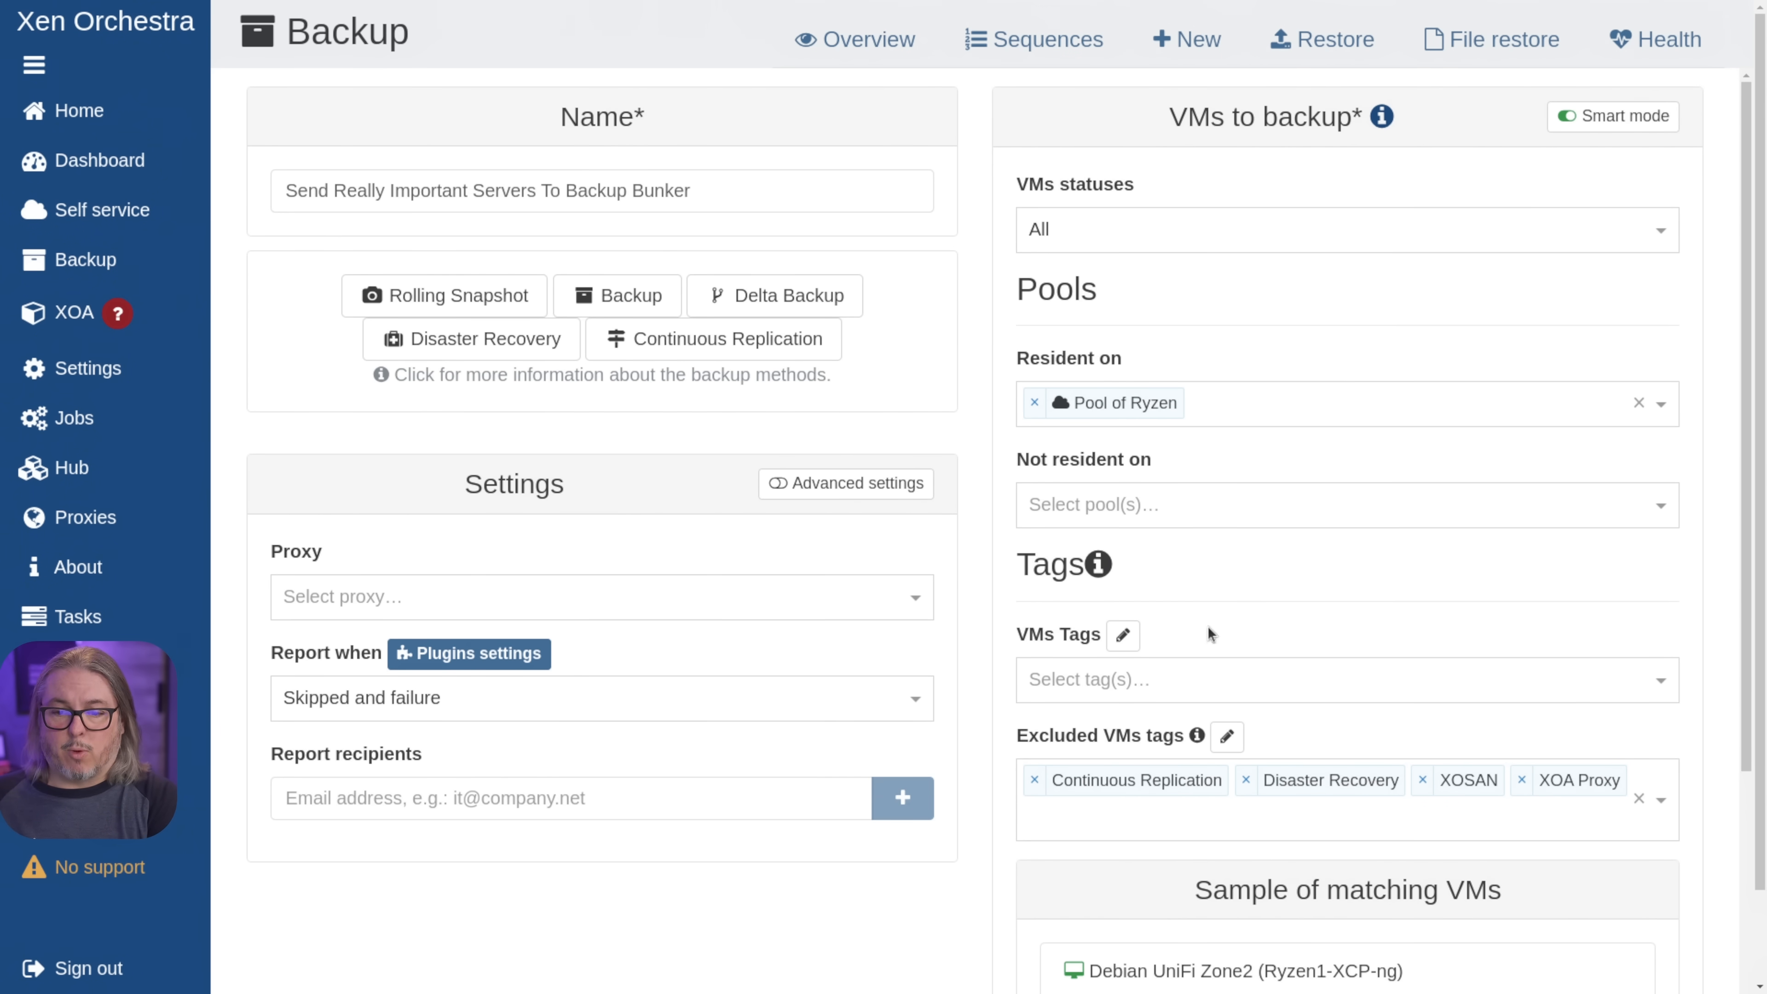
pyautogui.click(1240, 678)
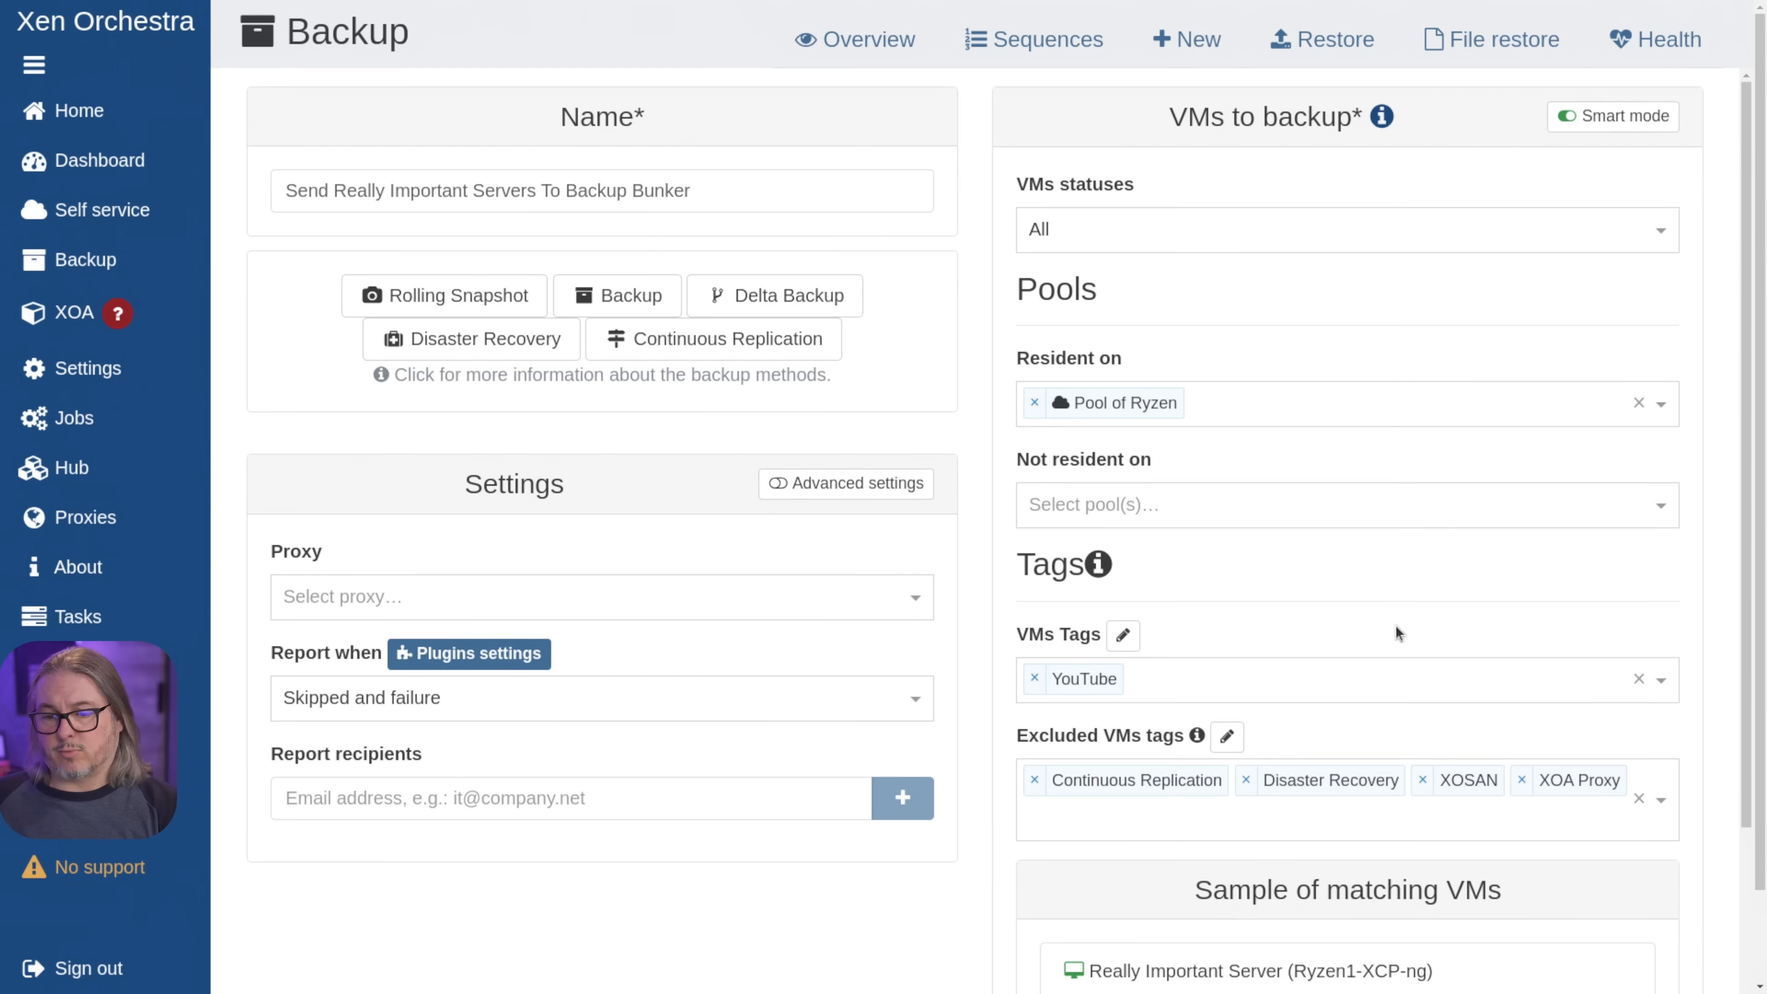
pyautogui.scroll(-3)
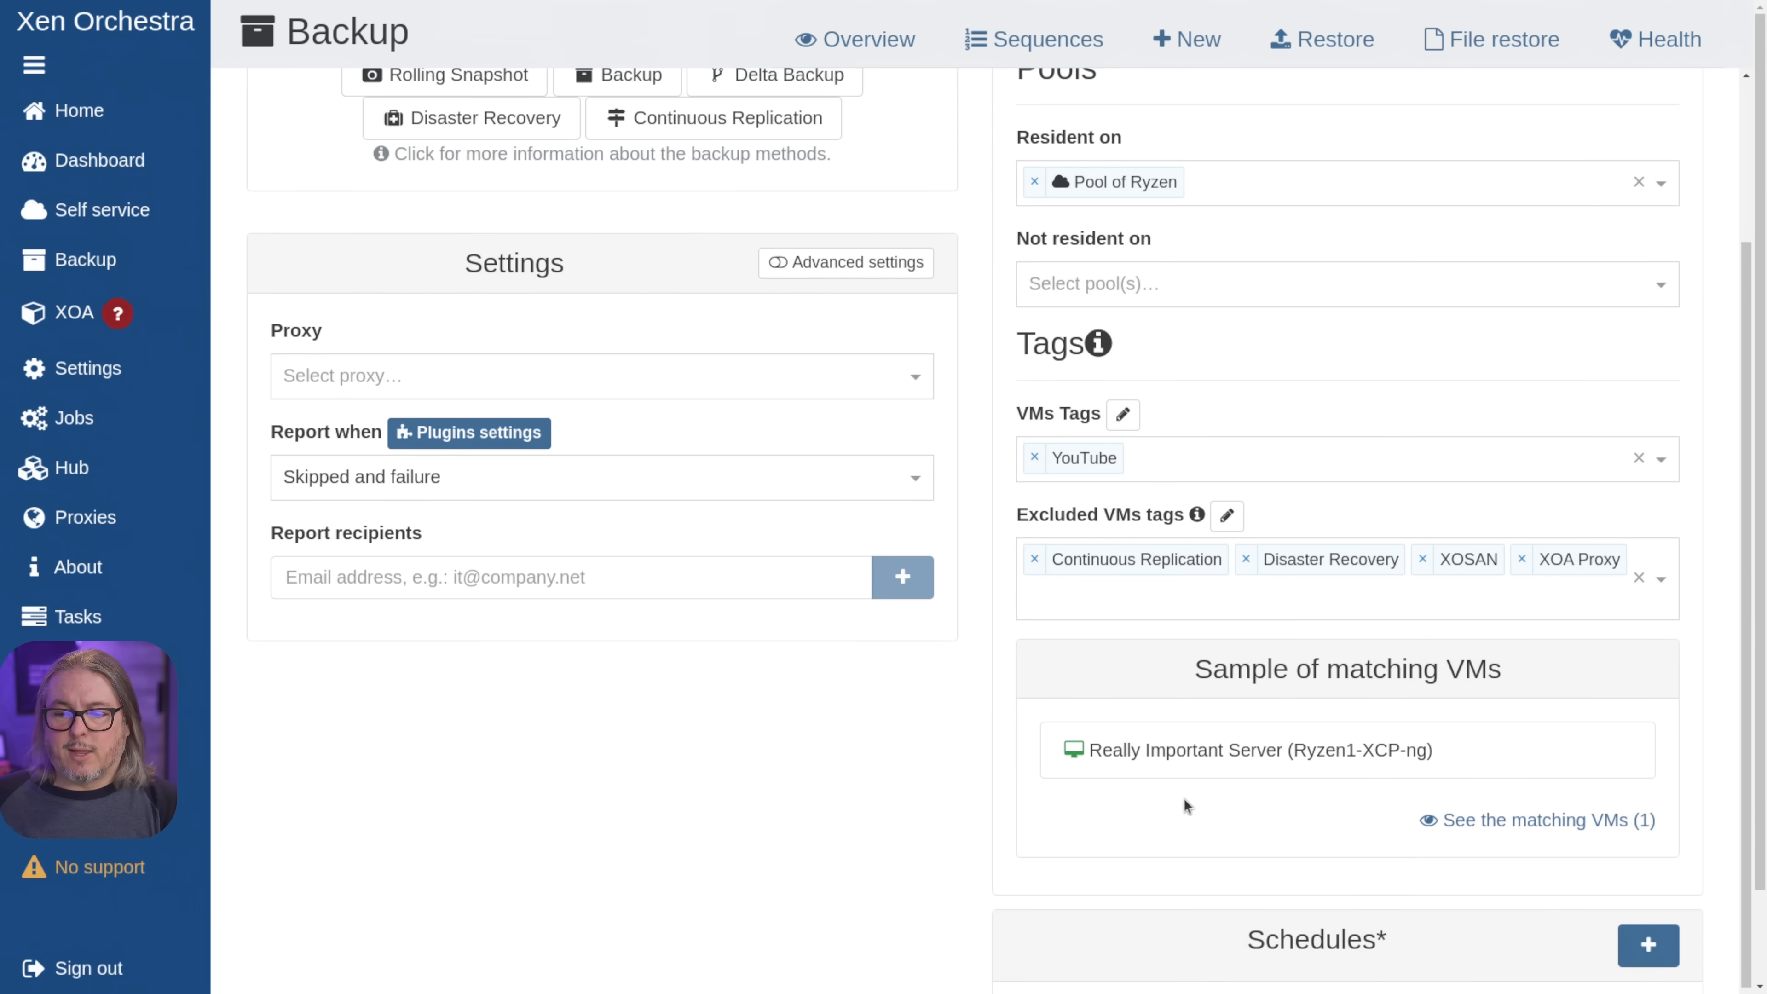
pyautogui.scroll(-3)
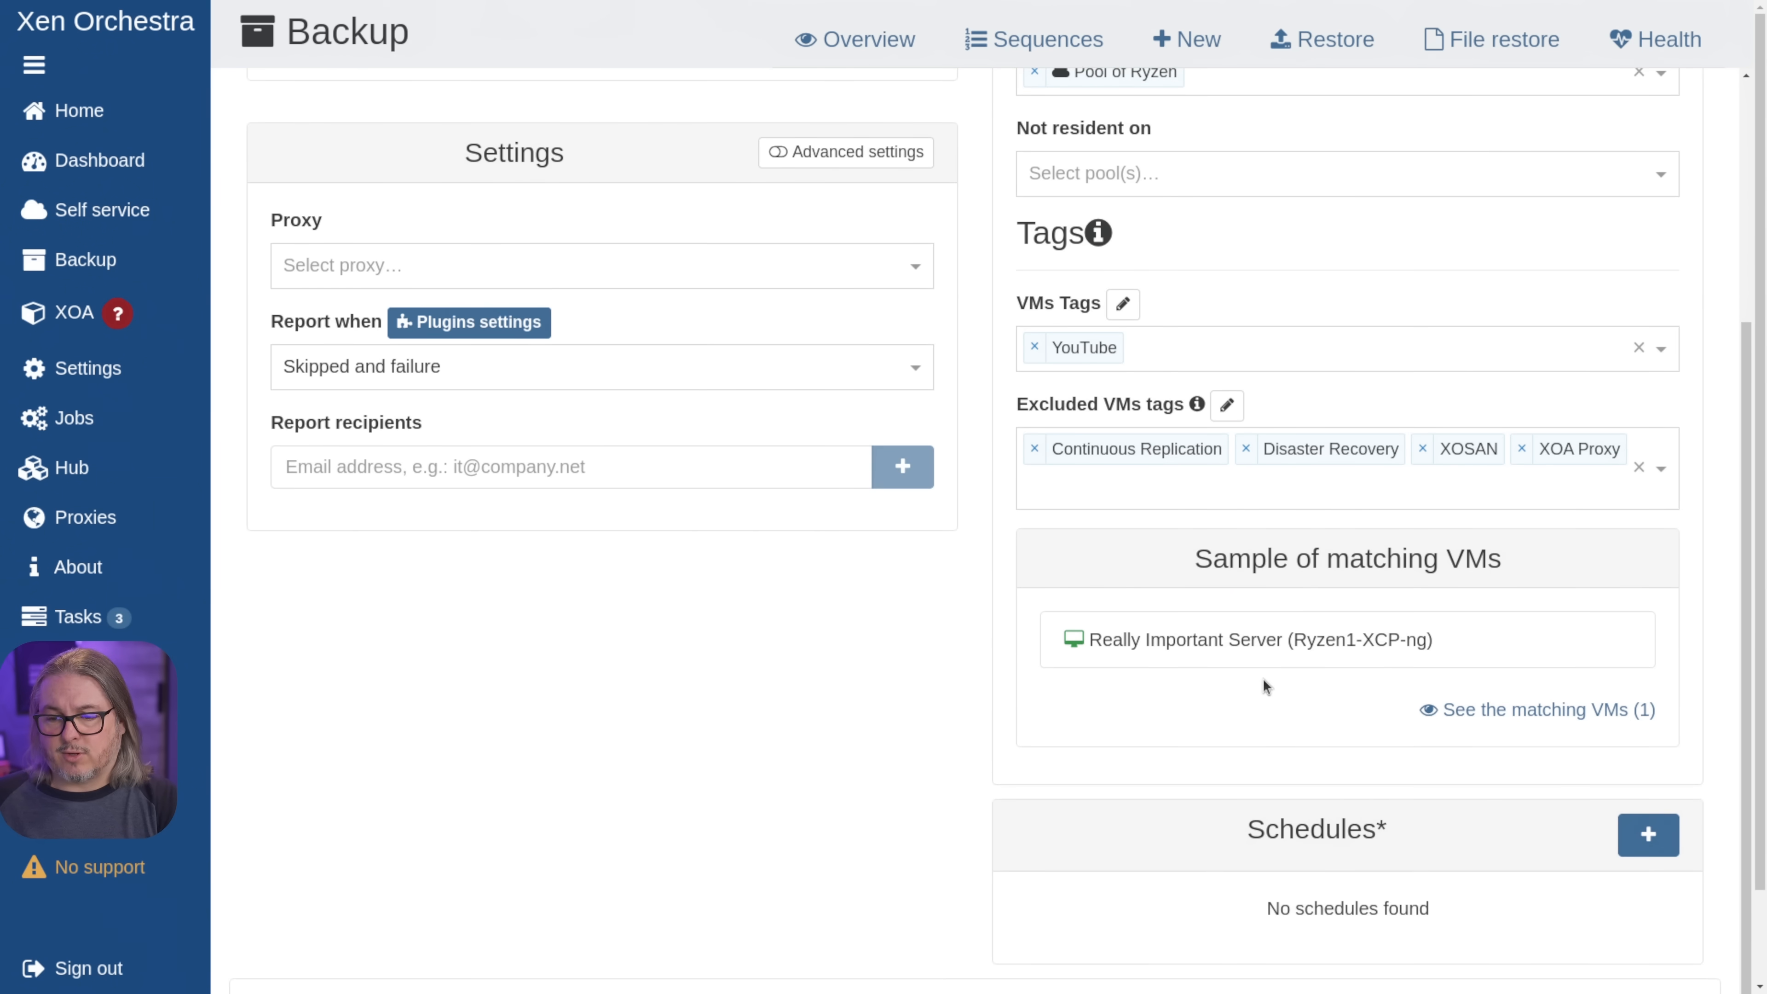
pyautogui.scroll(3)
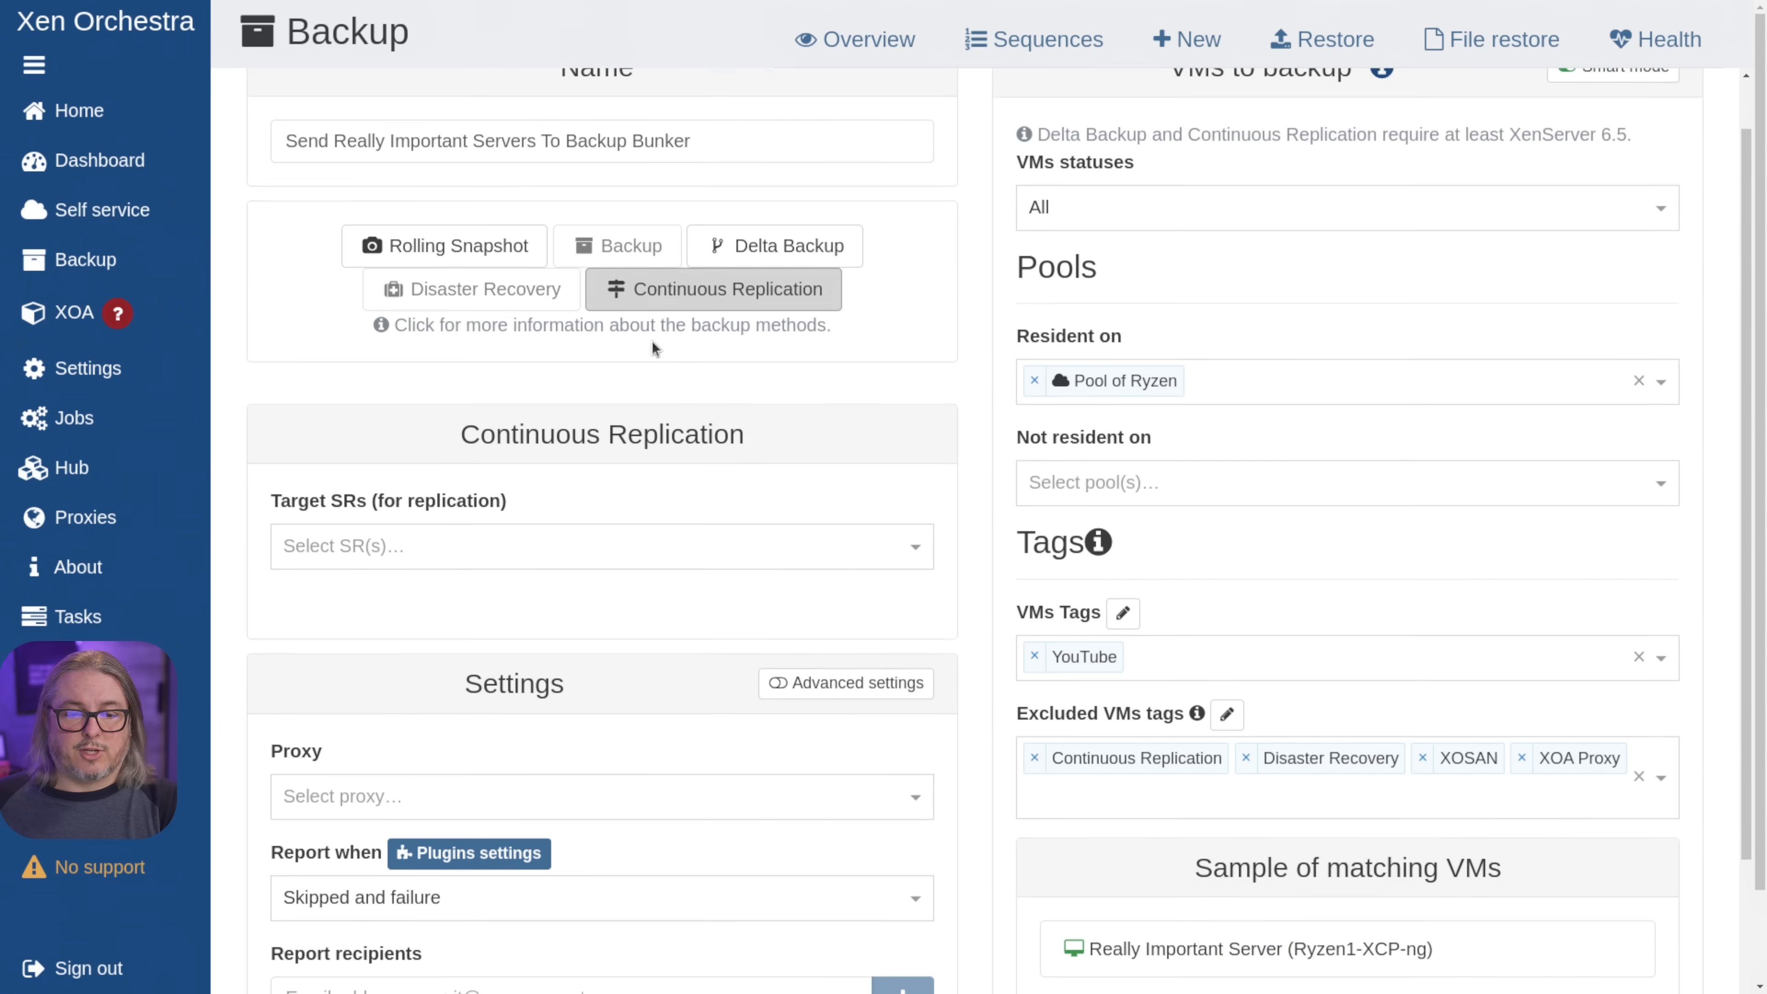
# - Set Backup Bunker Storage as the Continuous Replication target SR and reveal Advanced settings
pyautogui.click(601, 546)
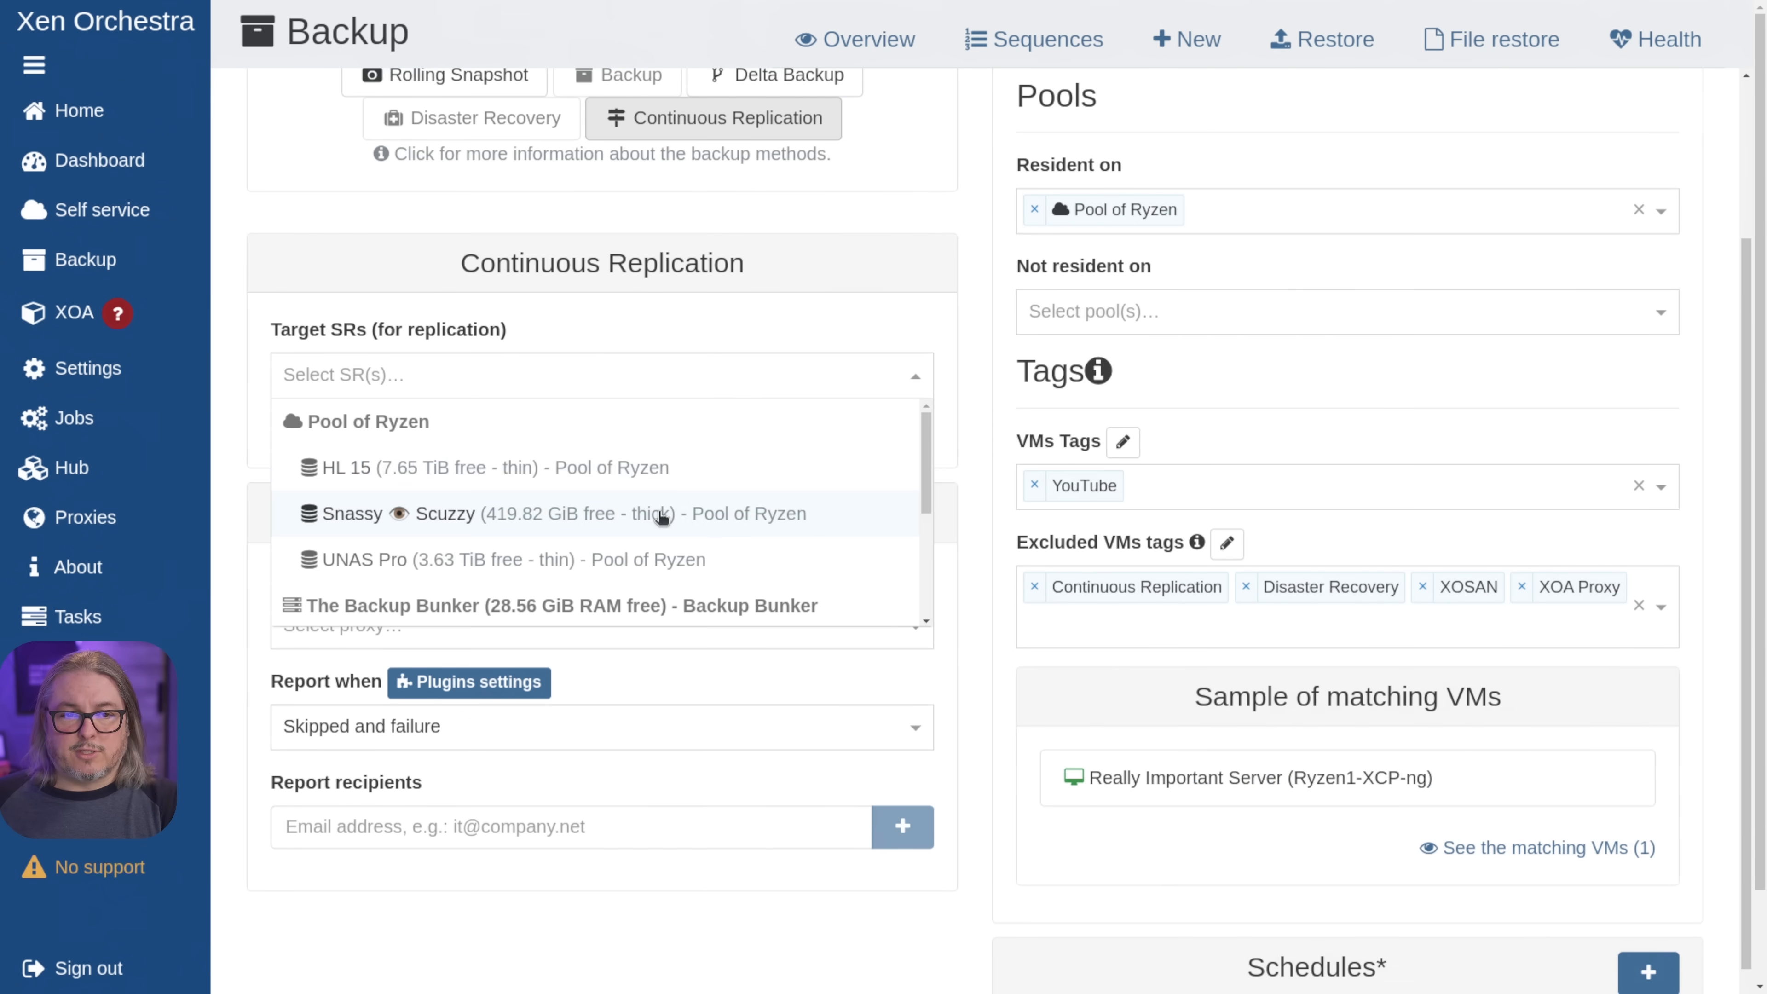
pyautogui.scroll(3)
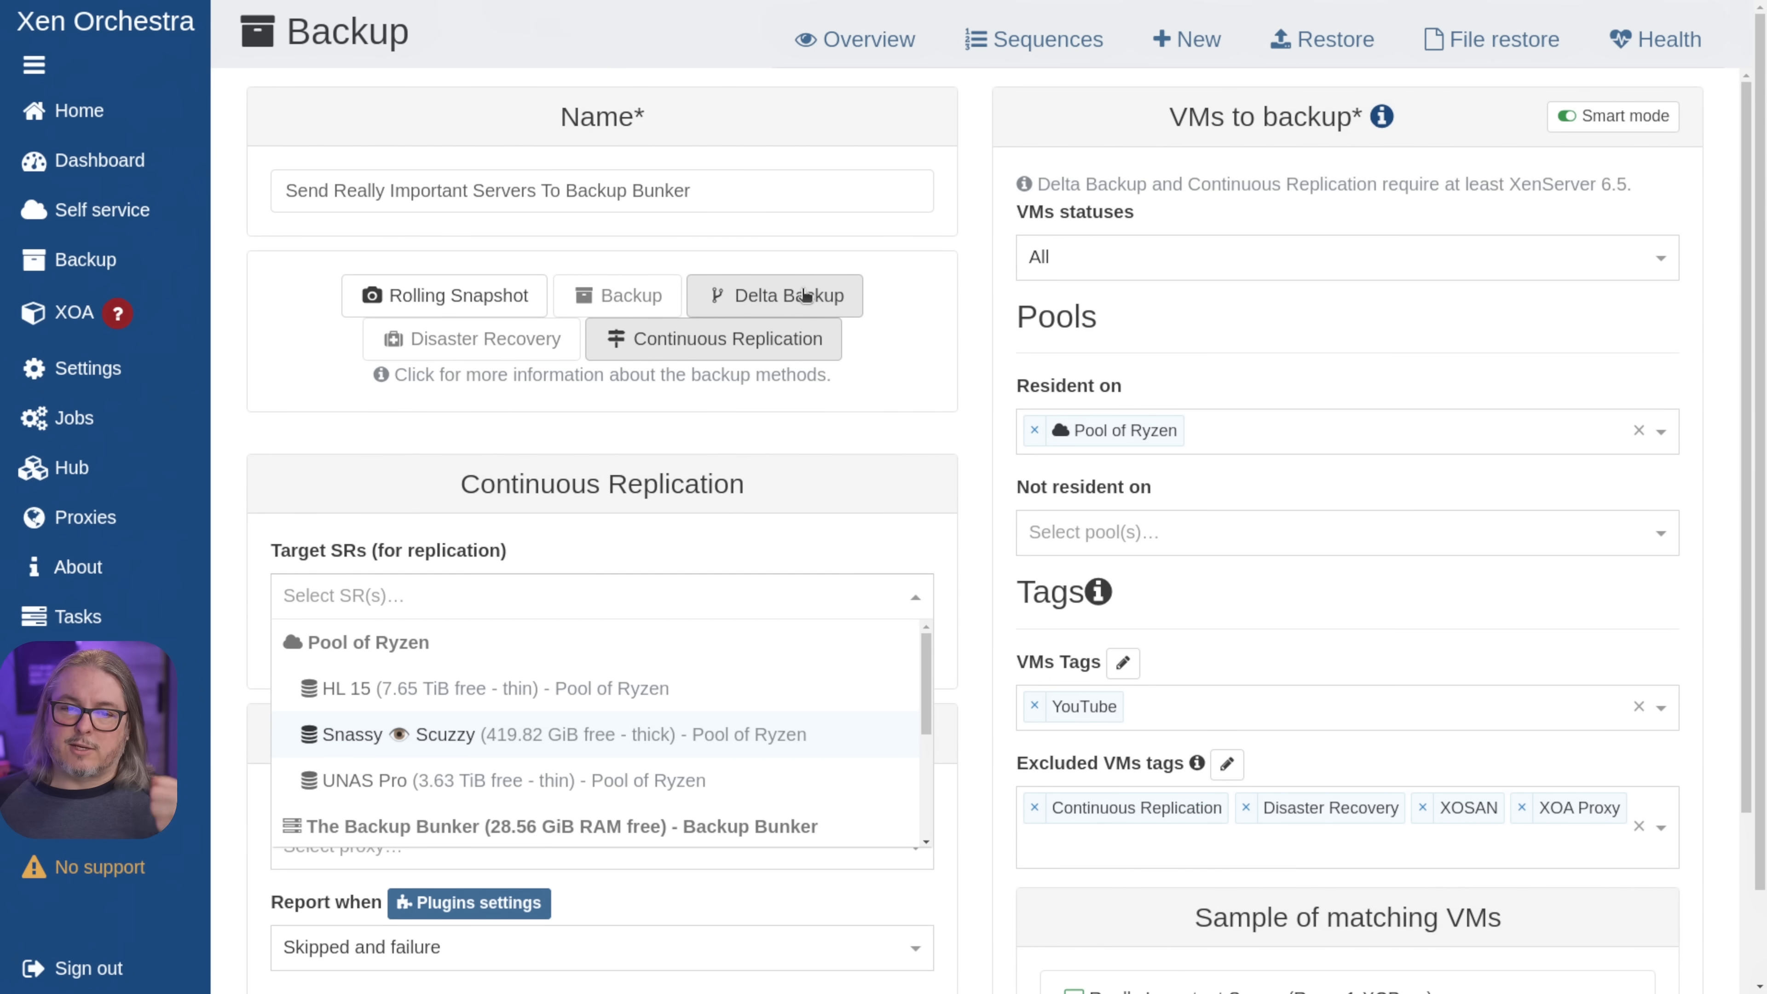
pyautogui.moveTo(627, 652)
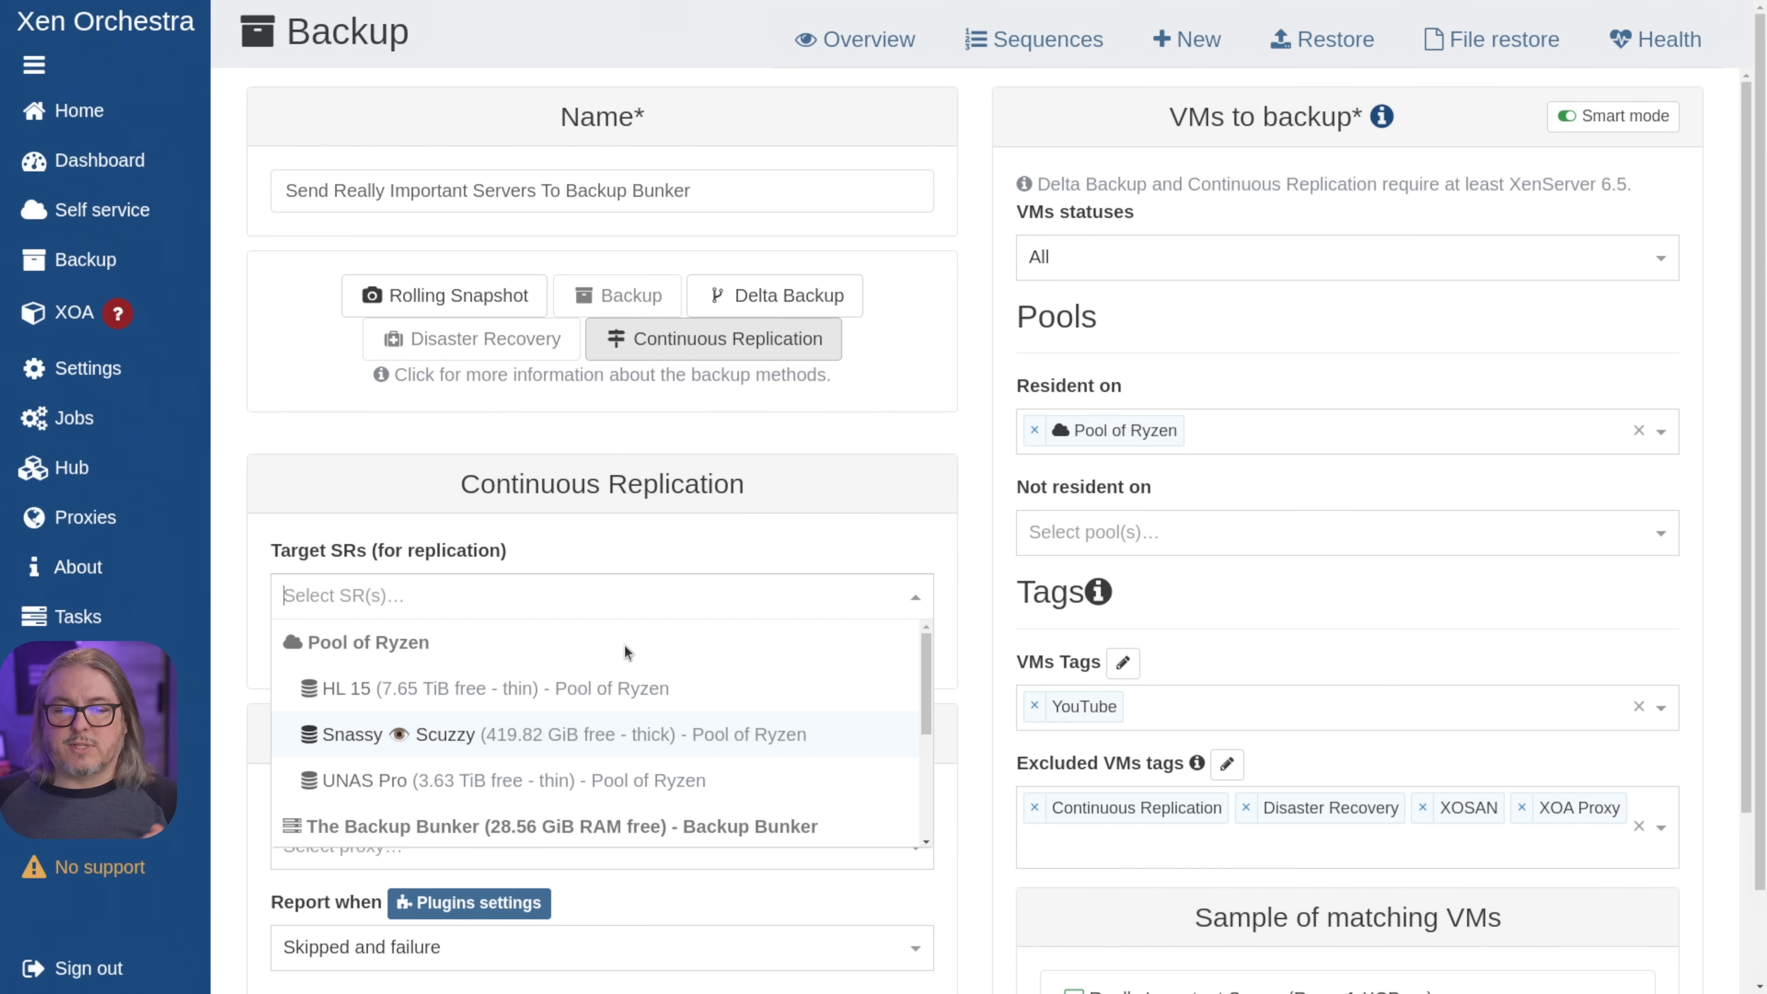
pyautogui.scroll(-3)
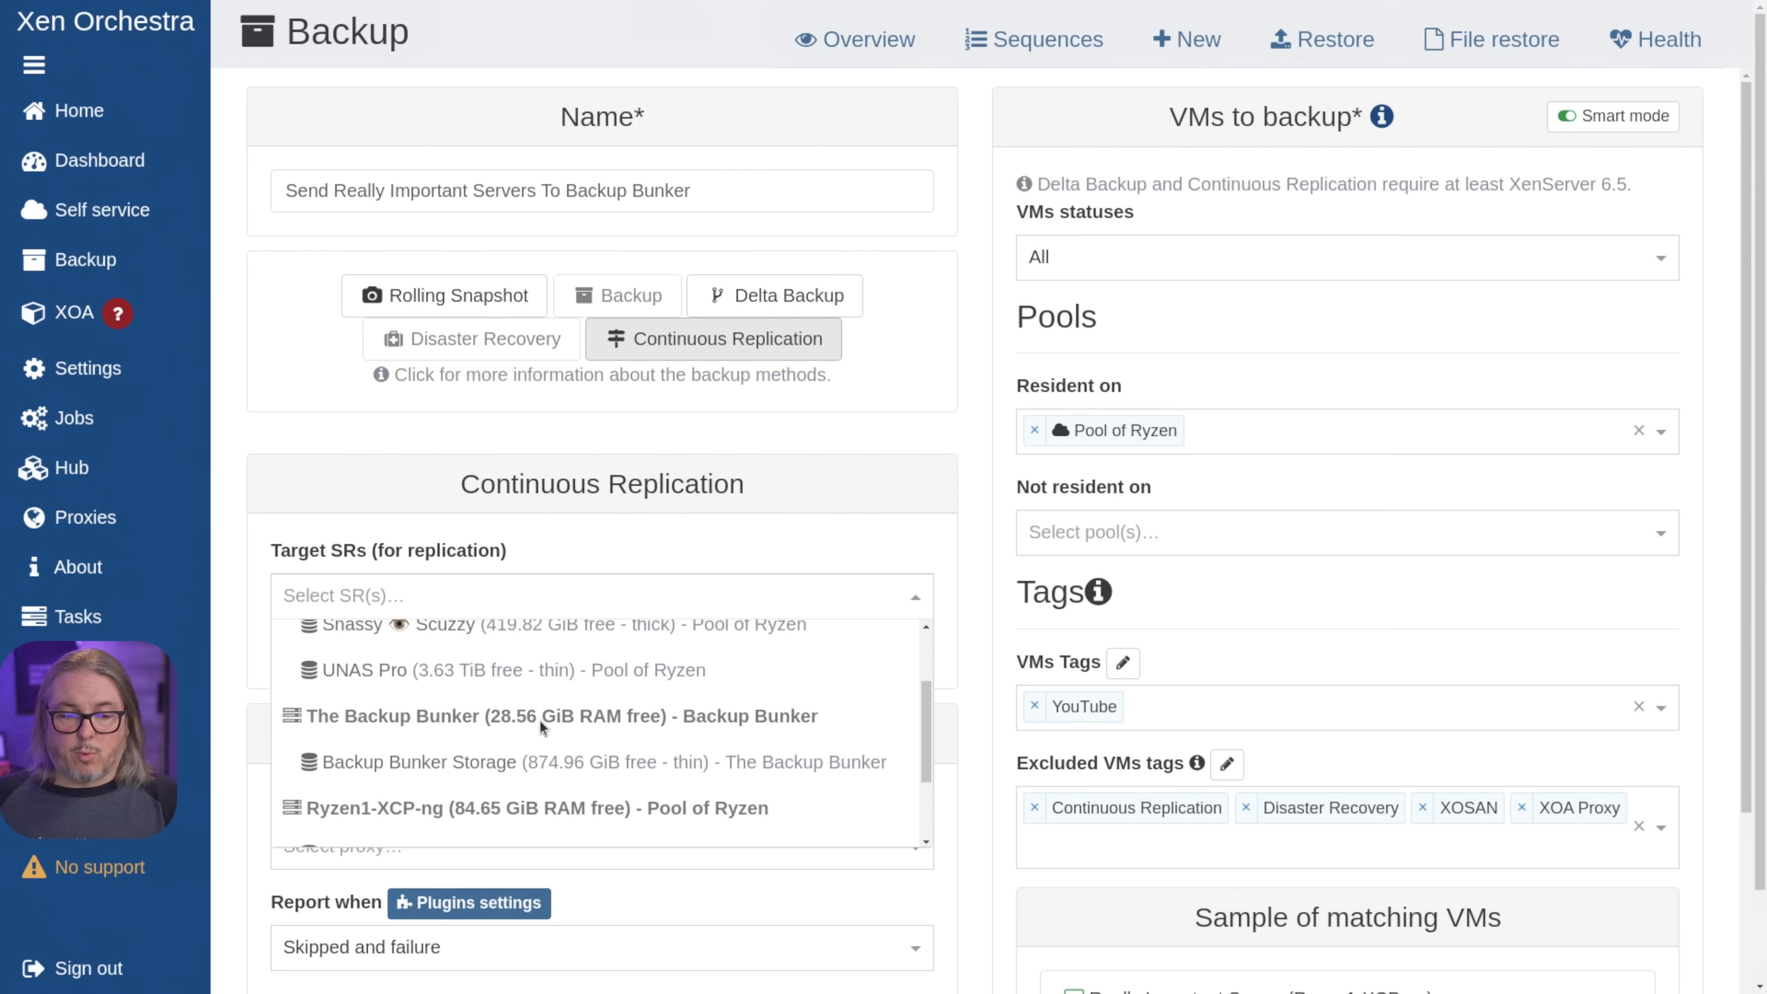
pyautogui.scroll(3)
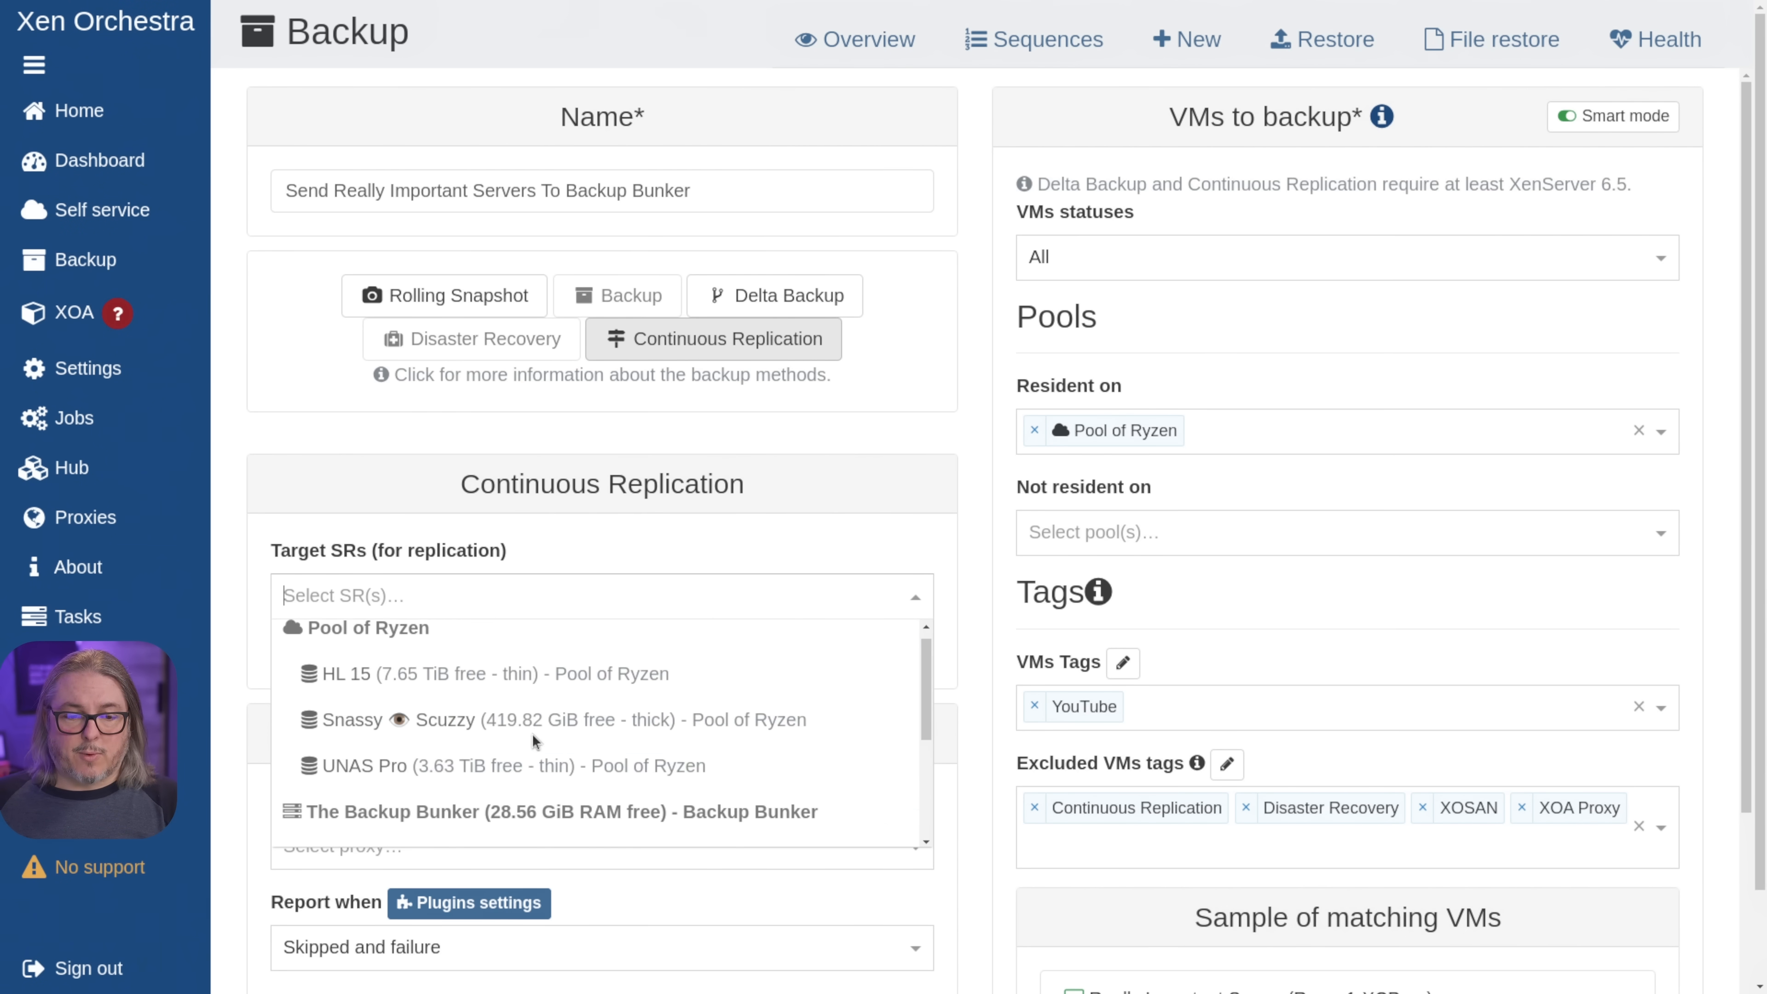
pyautogui.scroll(-3)
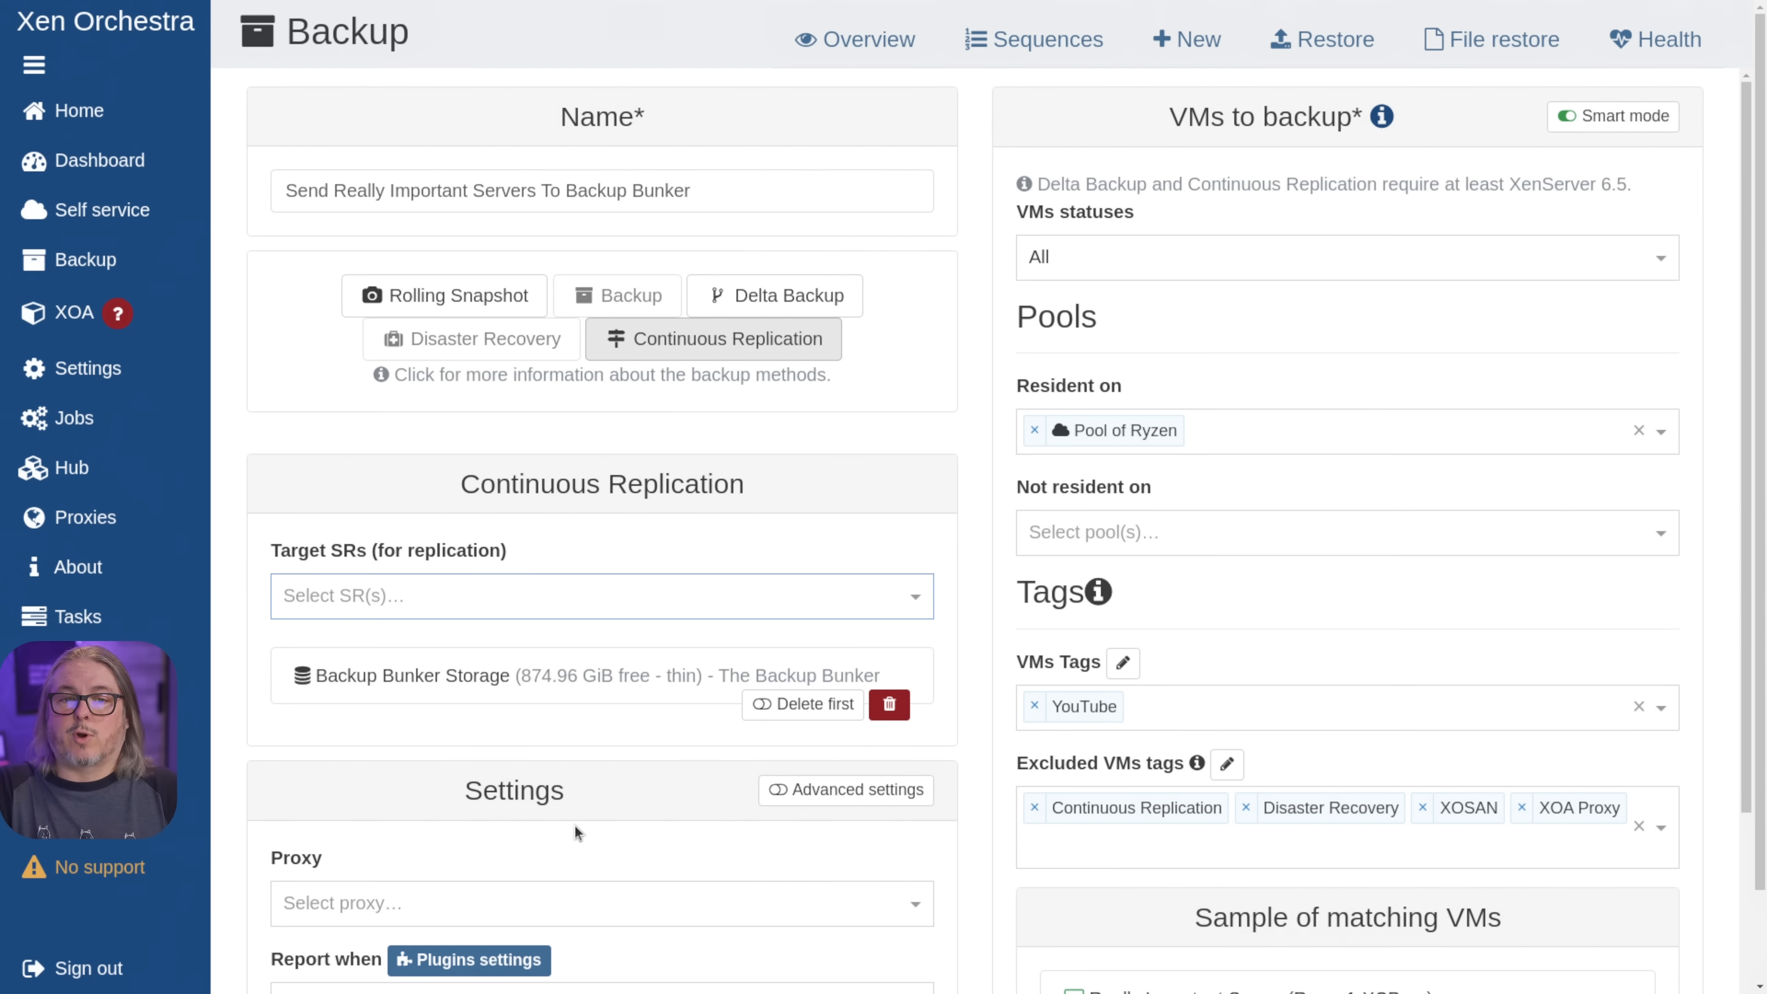
pyautogui.scroll(-3)
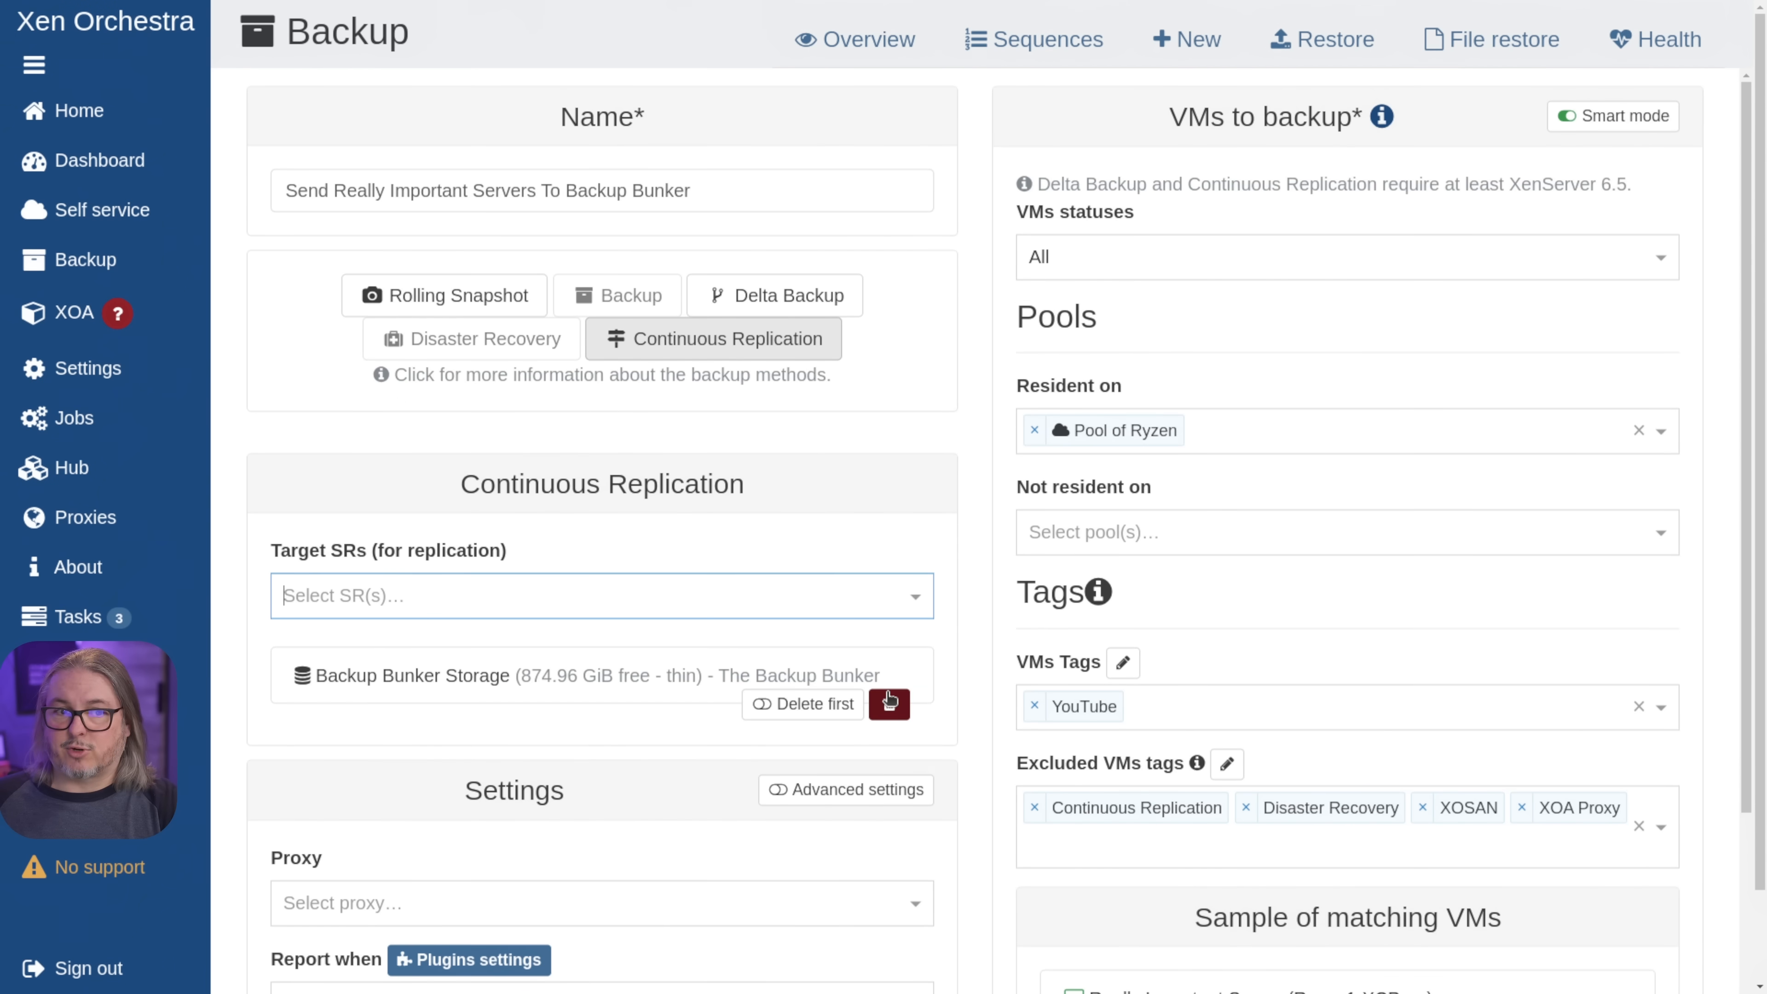
pyautogui.moveTo(506, 375)
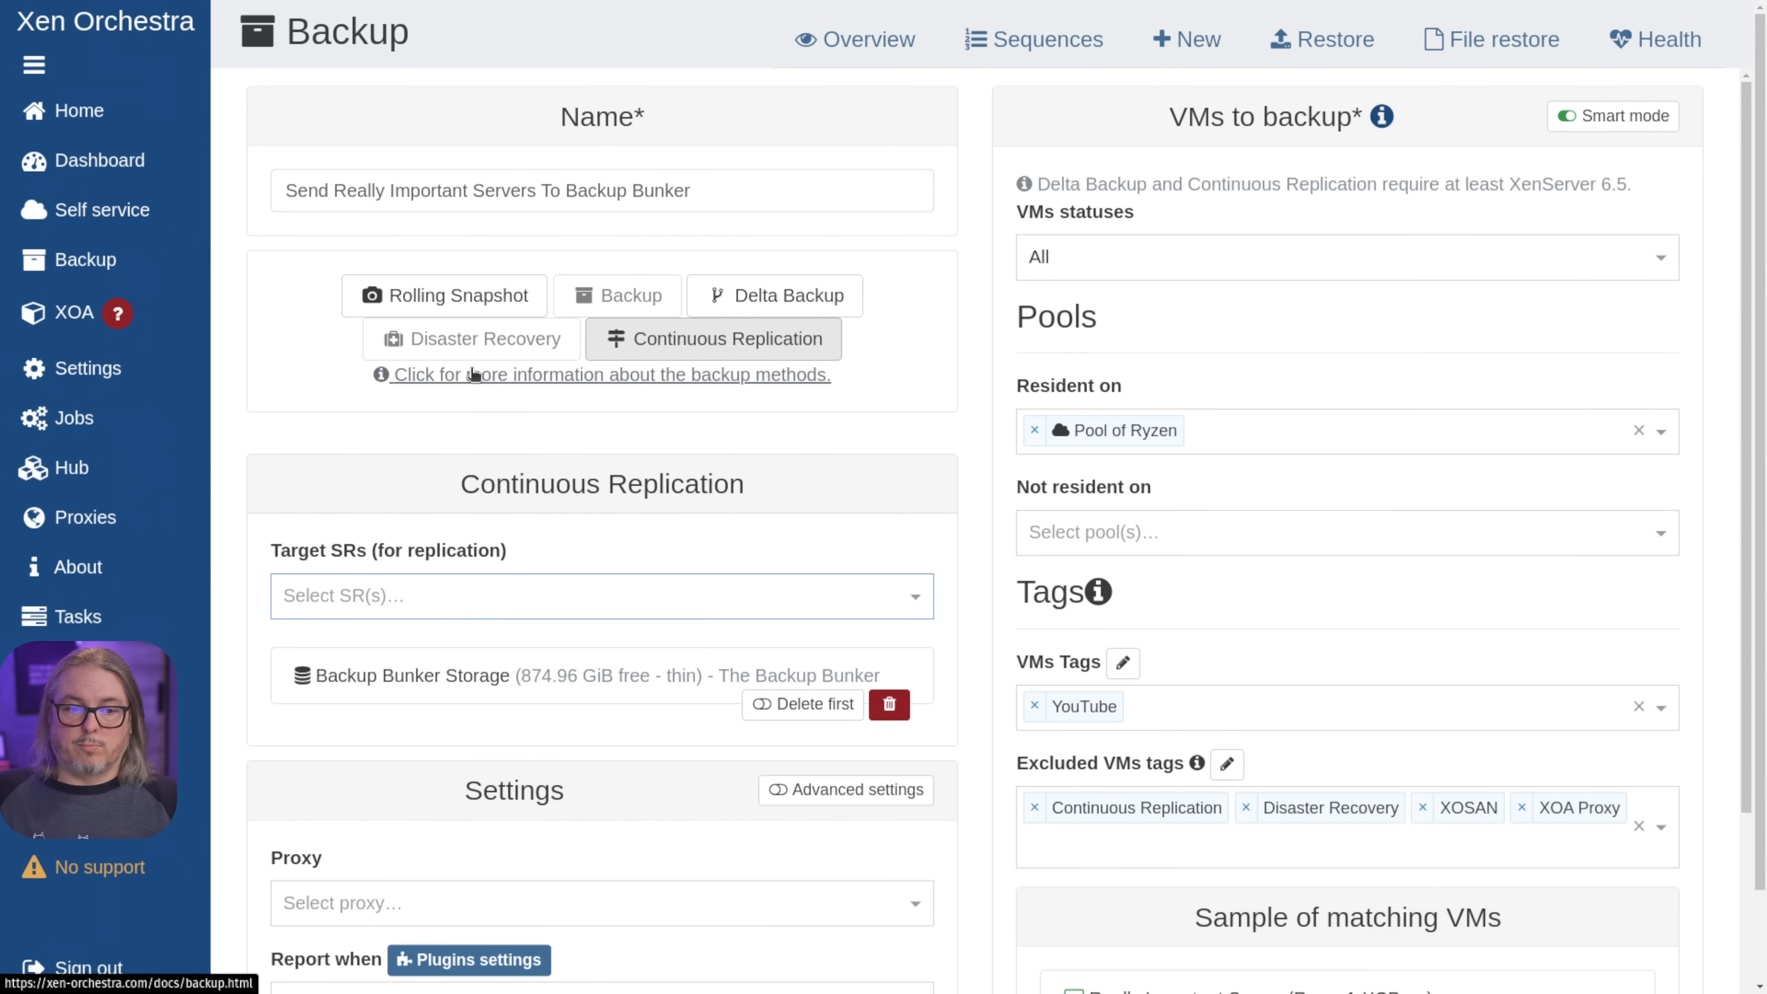
pyautogui.moveTo(523, 596)
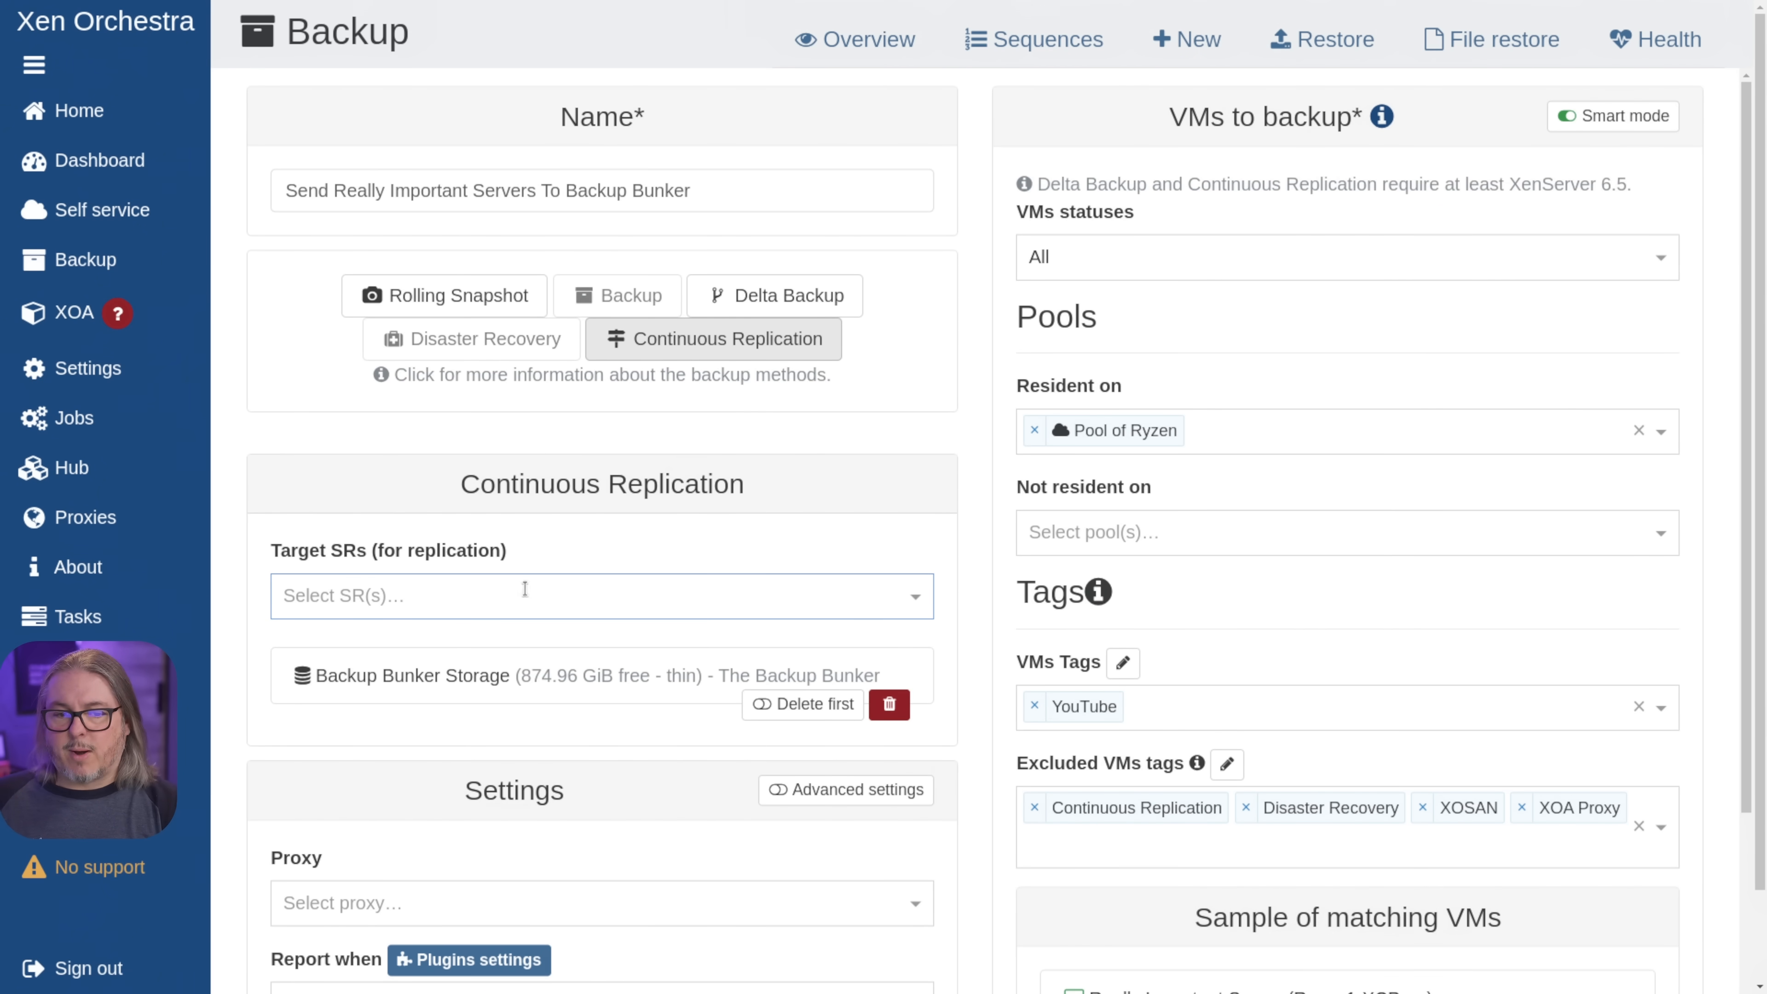
pyautogui.scroll(-3)
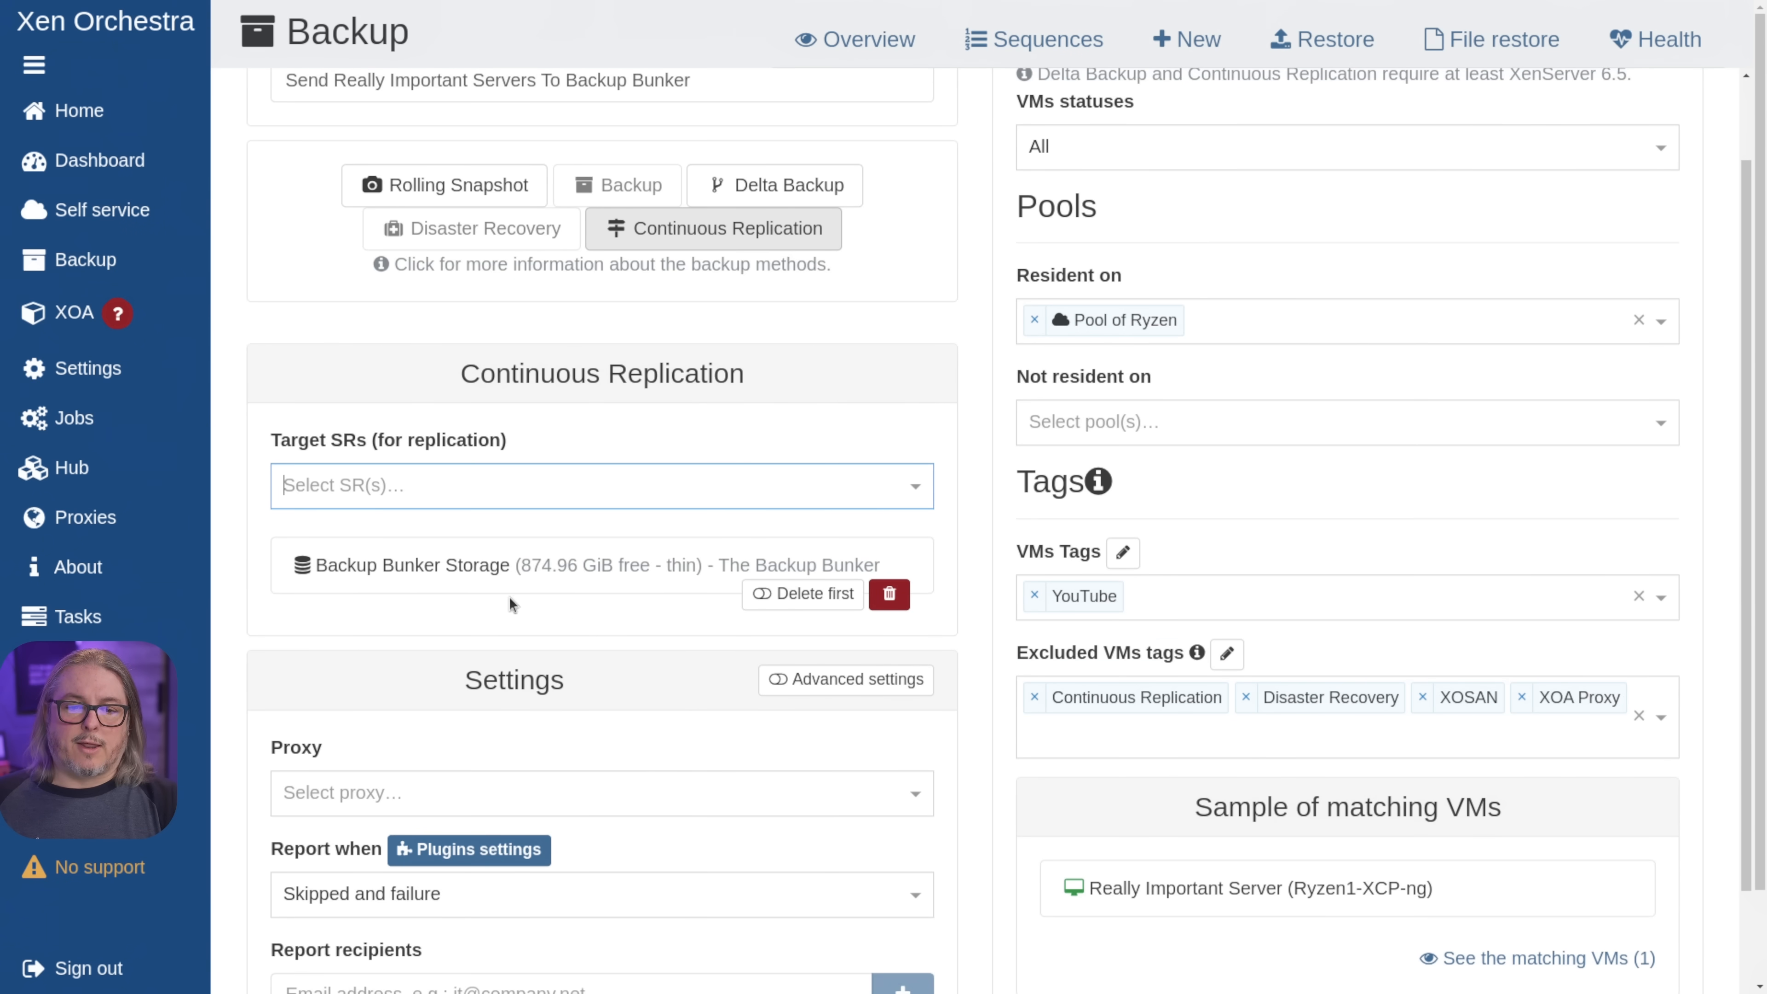
pyautogui.moveTo(567, 569)
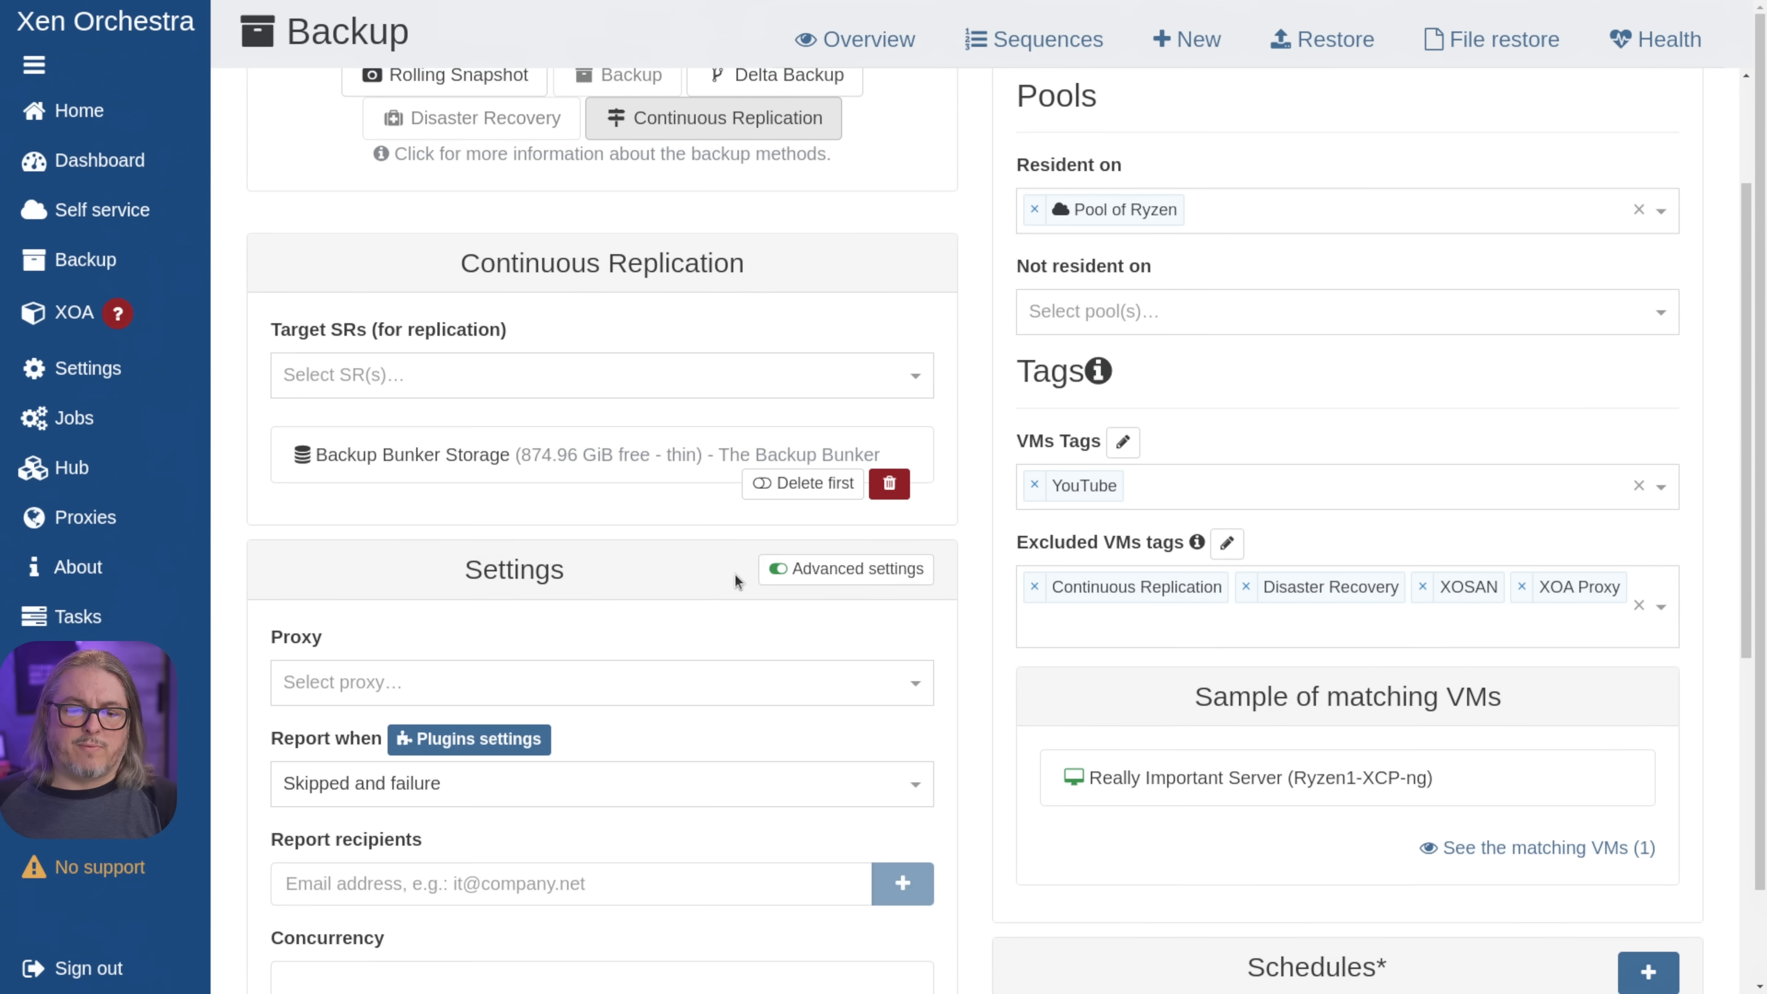
# - Enable 'Use NBD + CBT' and 'Purge snapshot data when using CBT' in Advanced settings
pyautogui.scroll(-3)
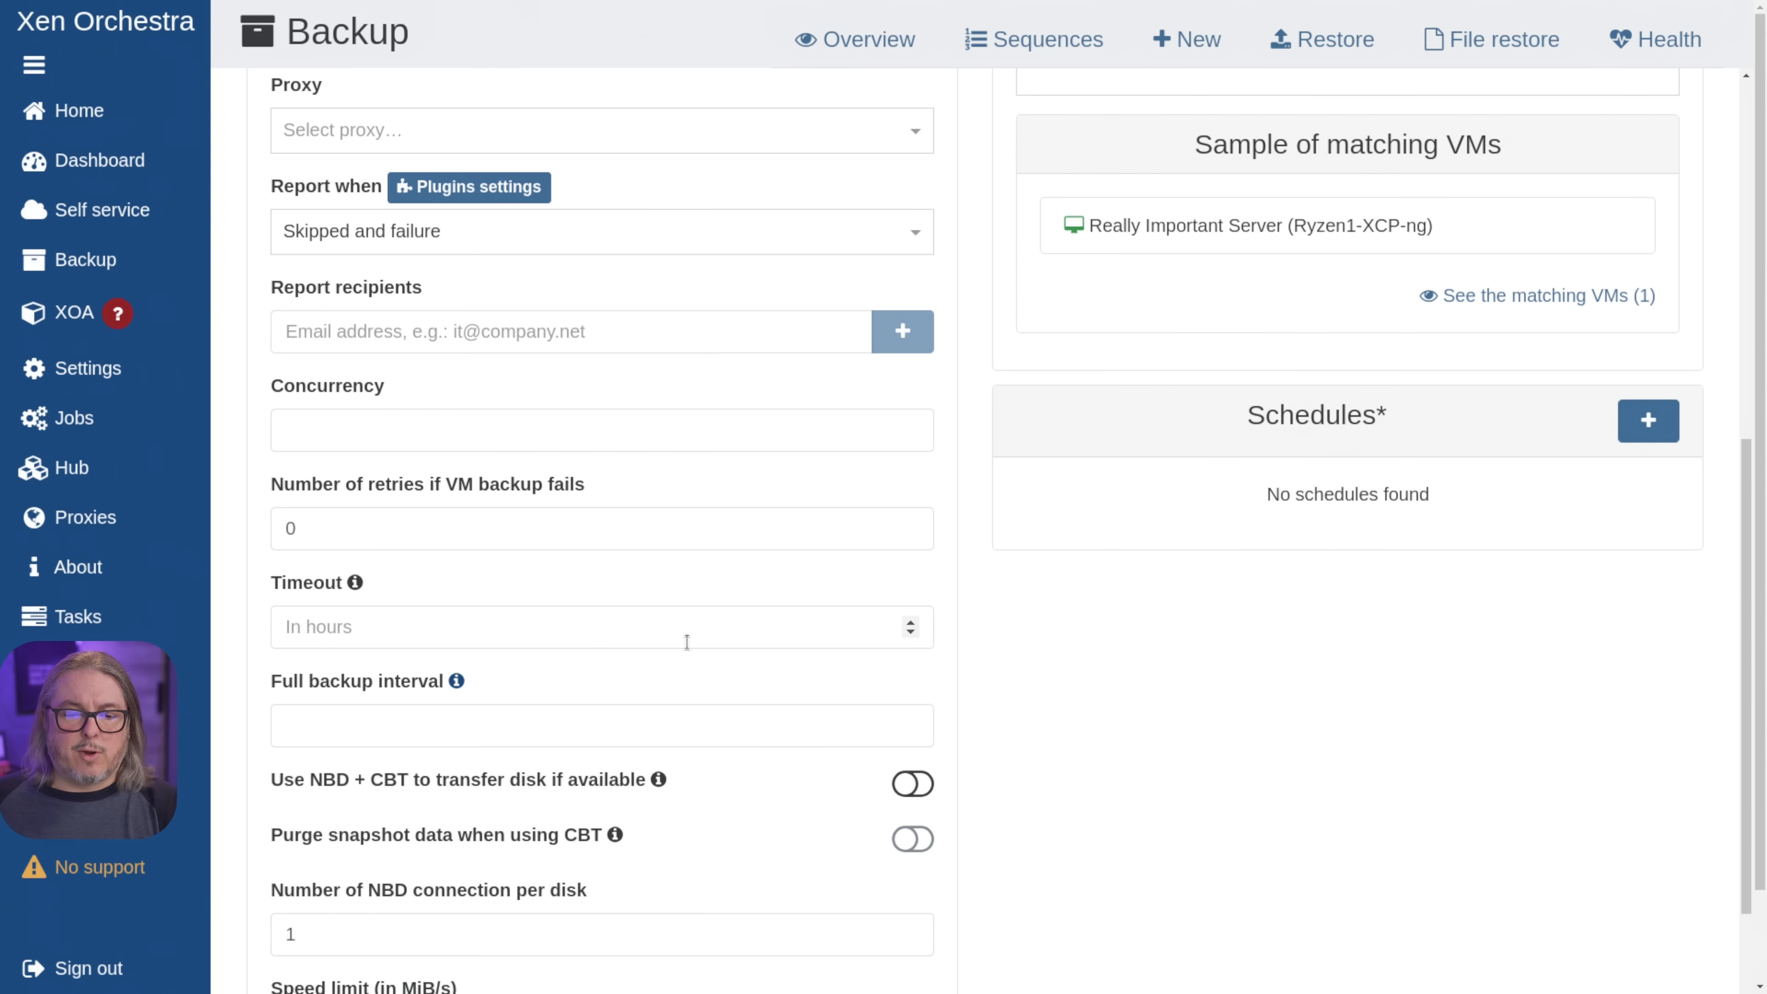
pyautogui.scroll(-3)
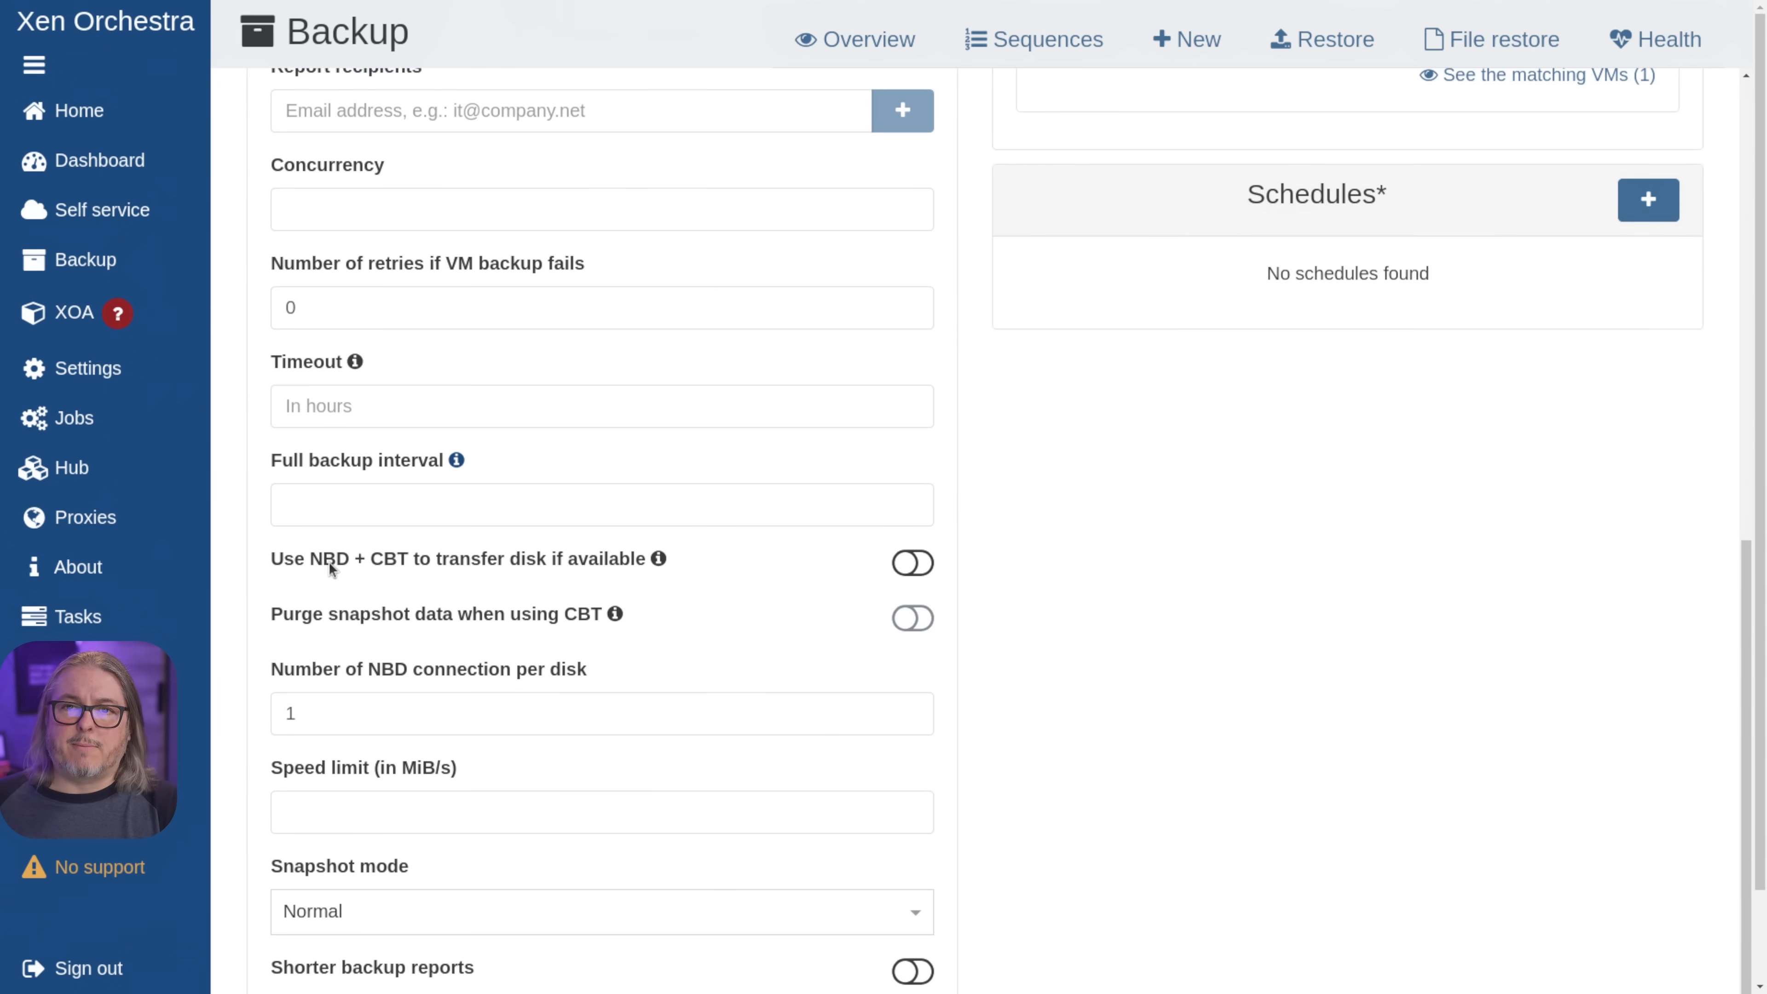
pyautogui.moveTo(893, 606)
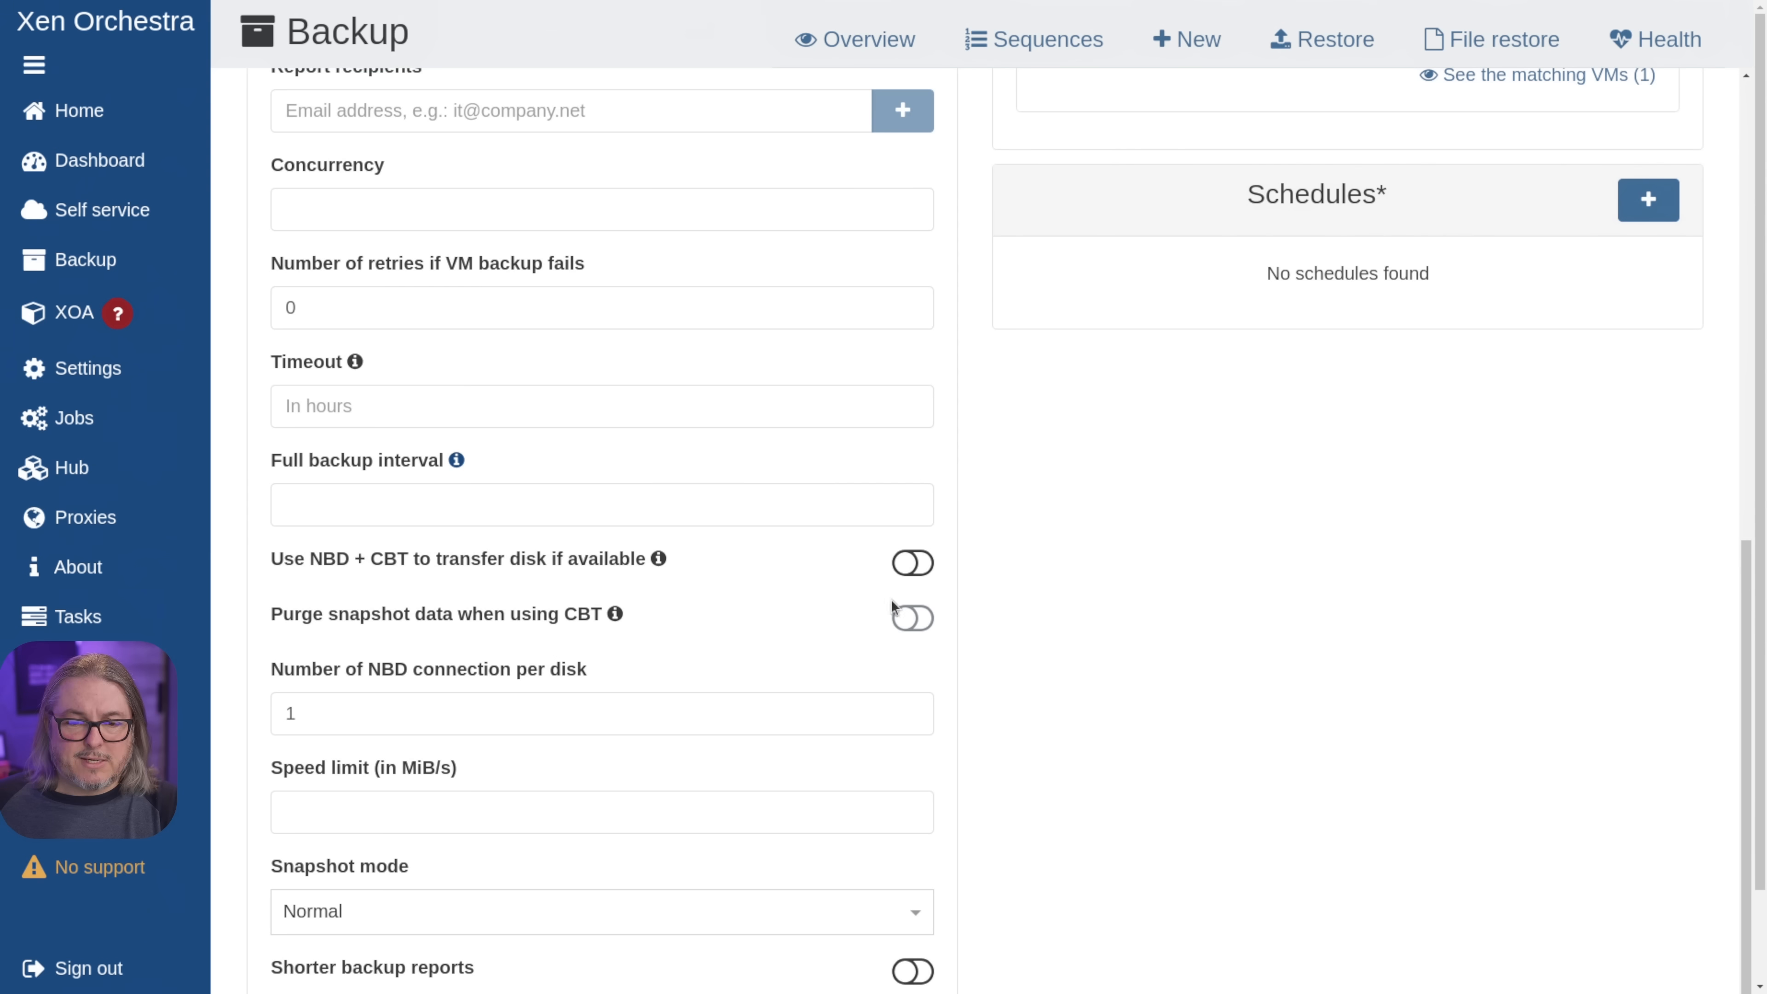
pyautogui.click(913, 562)
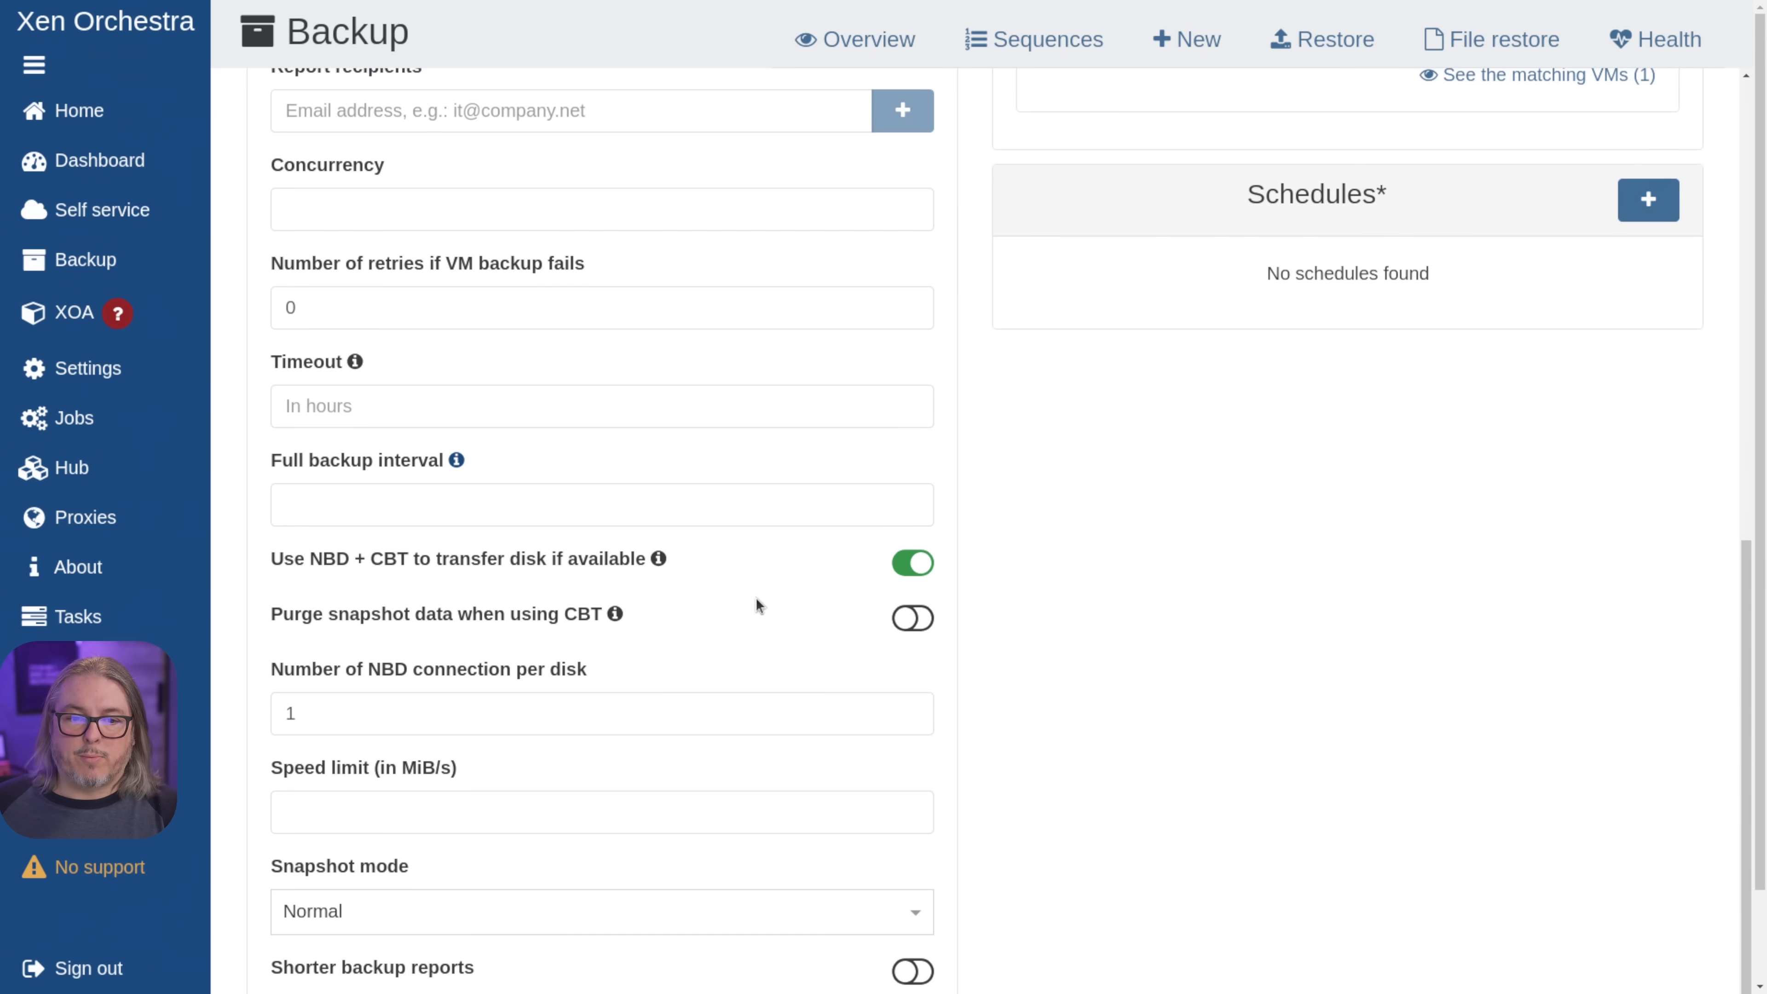
pyautogui.scroll(-3)
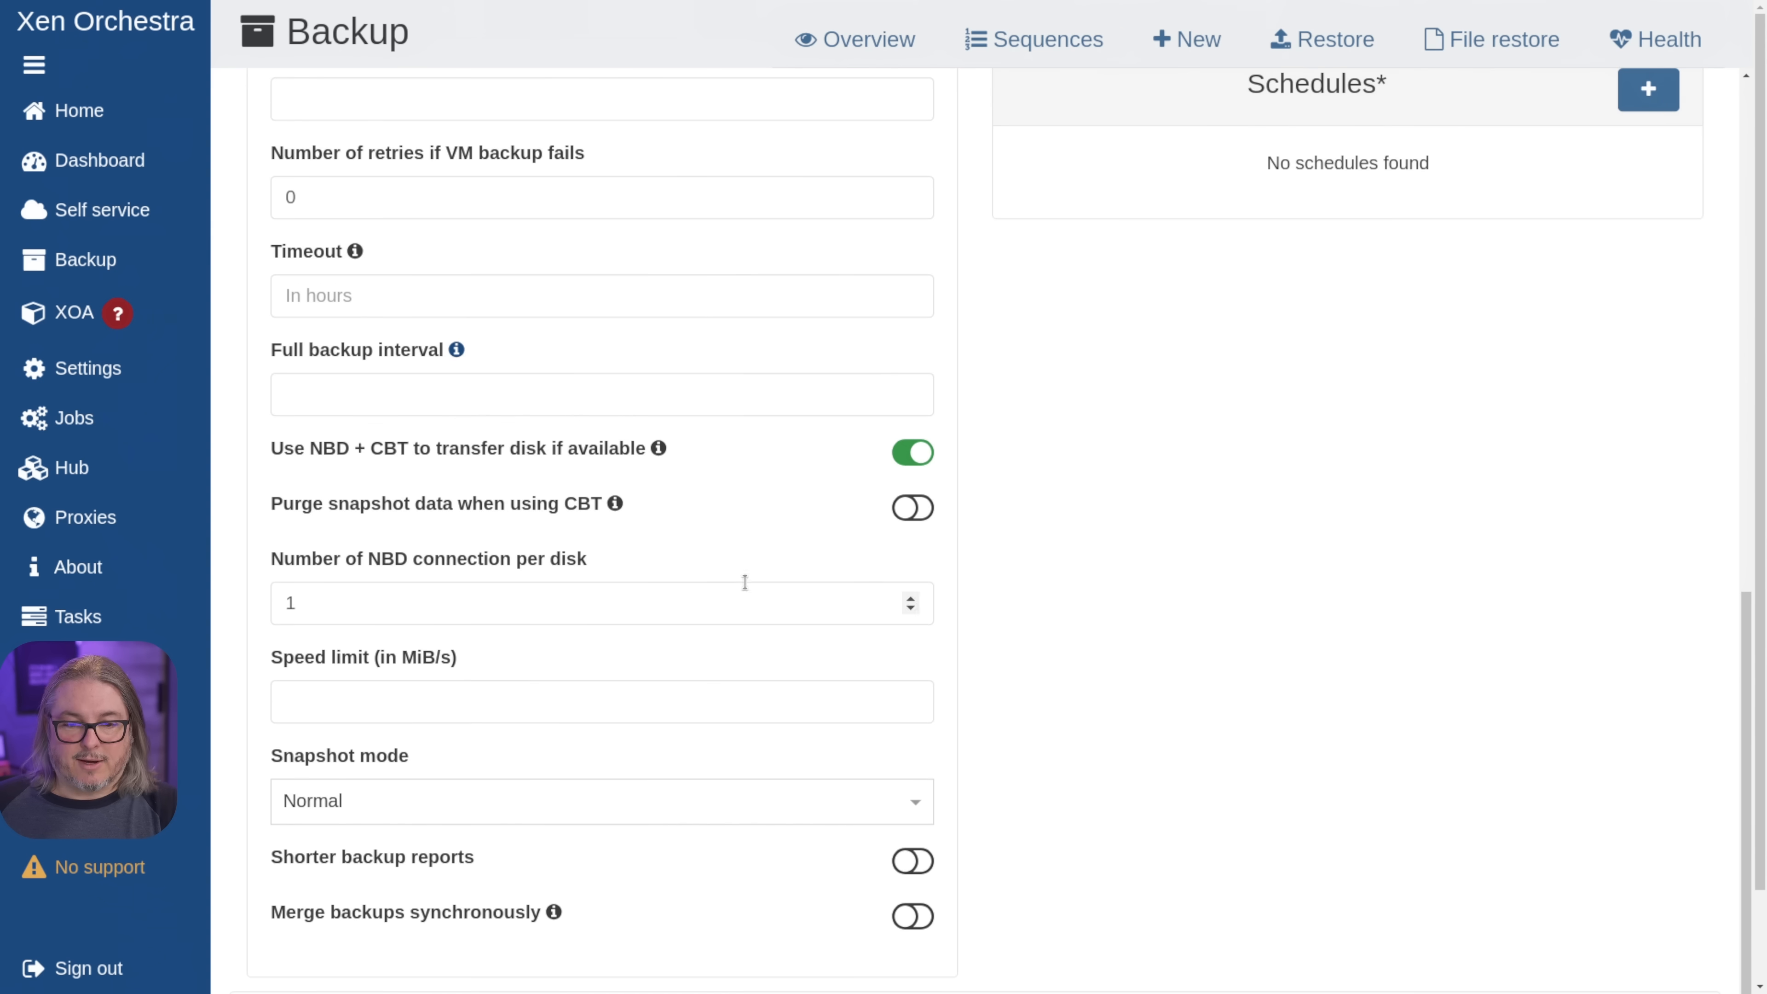
pyautogui.moveTo(648, 503)
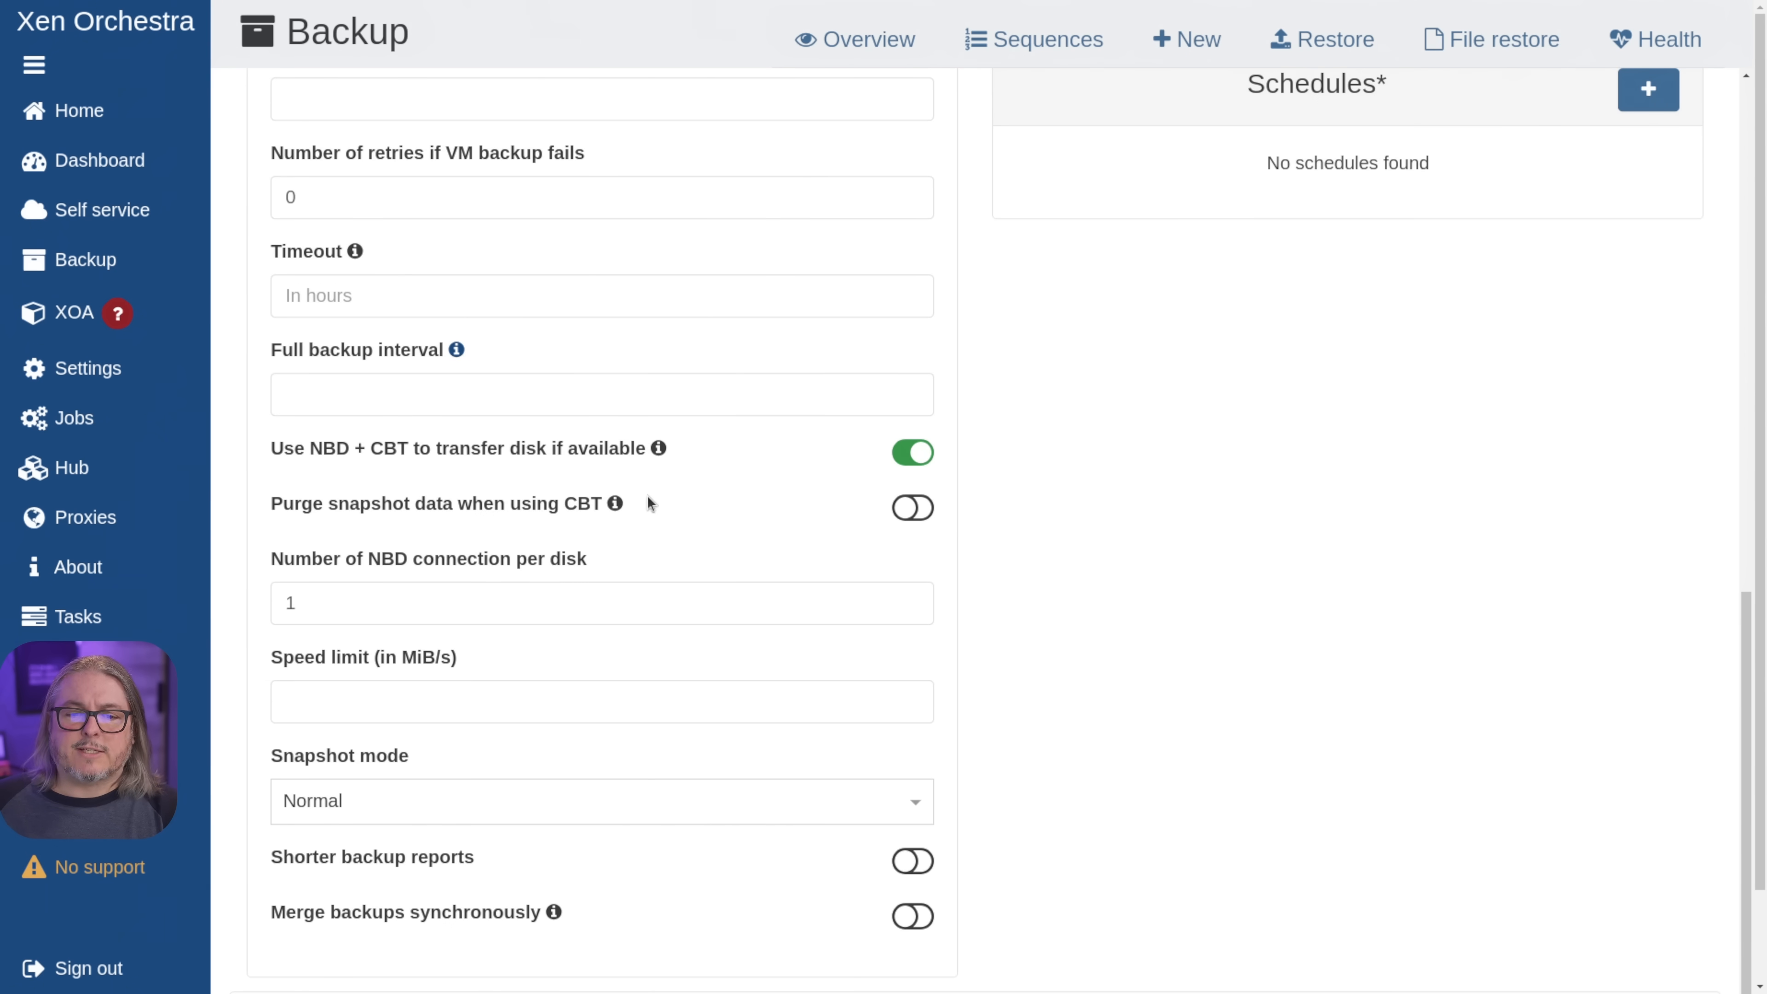
pyautogui.moveTo(683, 501)
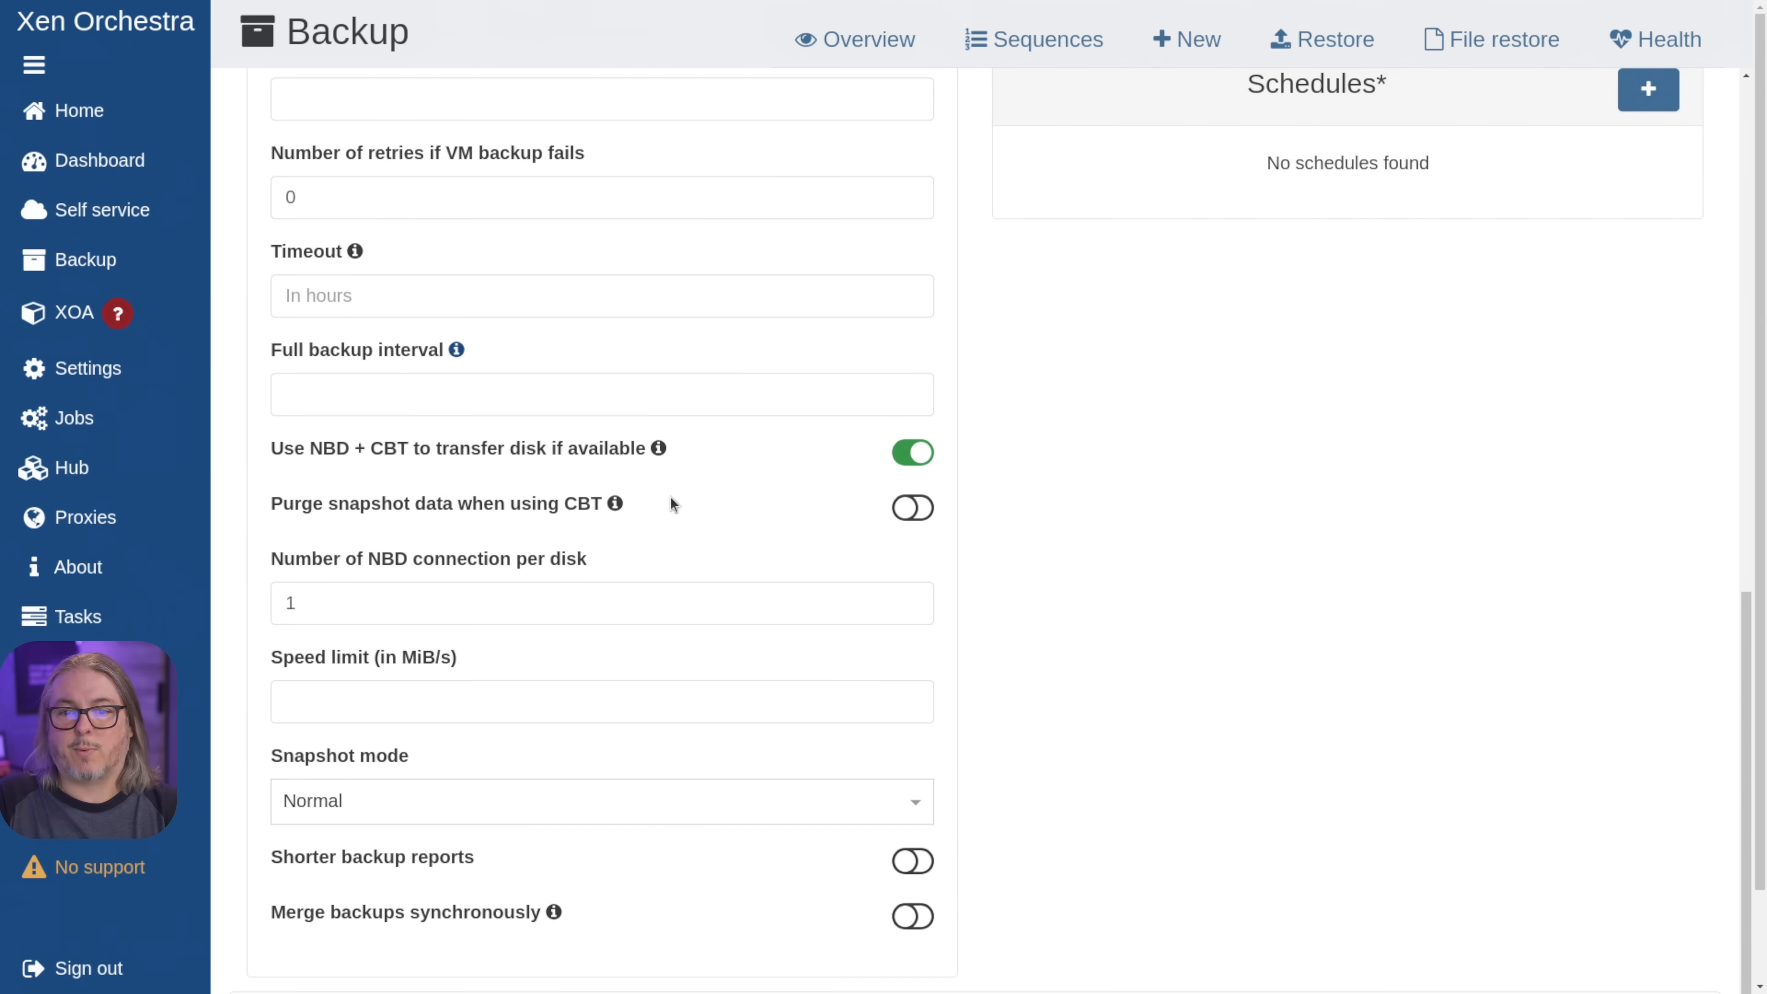
pyautogui.moveTo(955, 498)
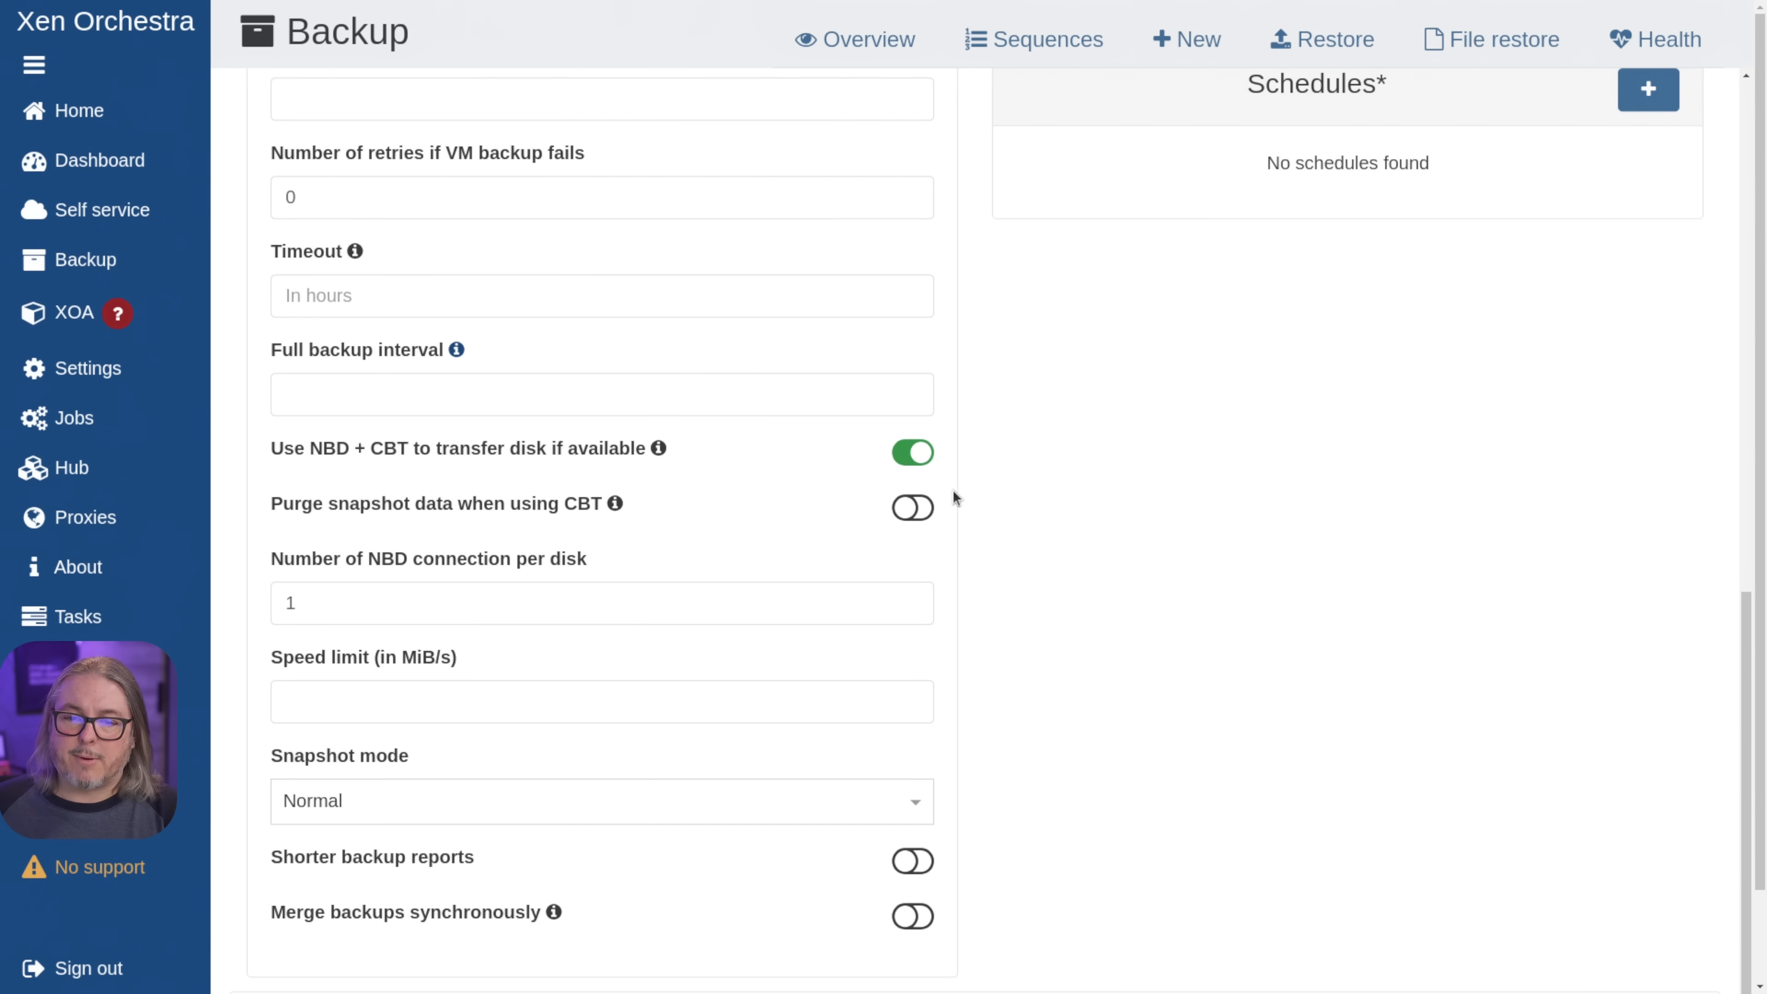
pyautogui.click(912, 507)
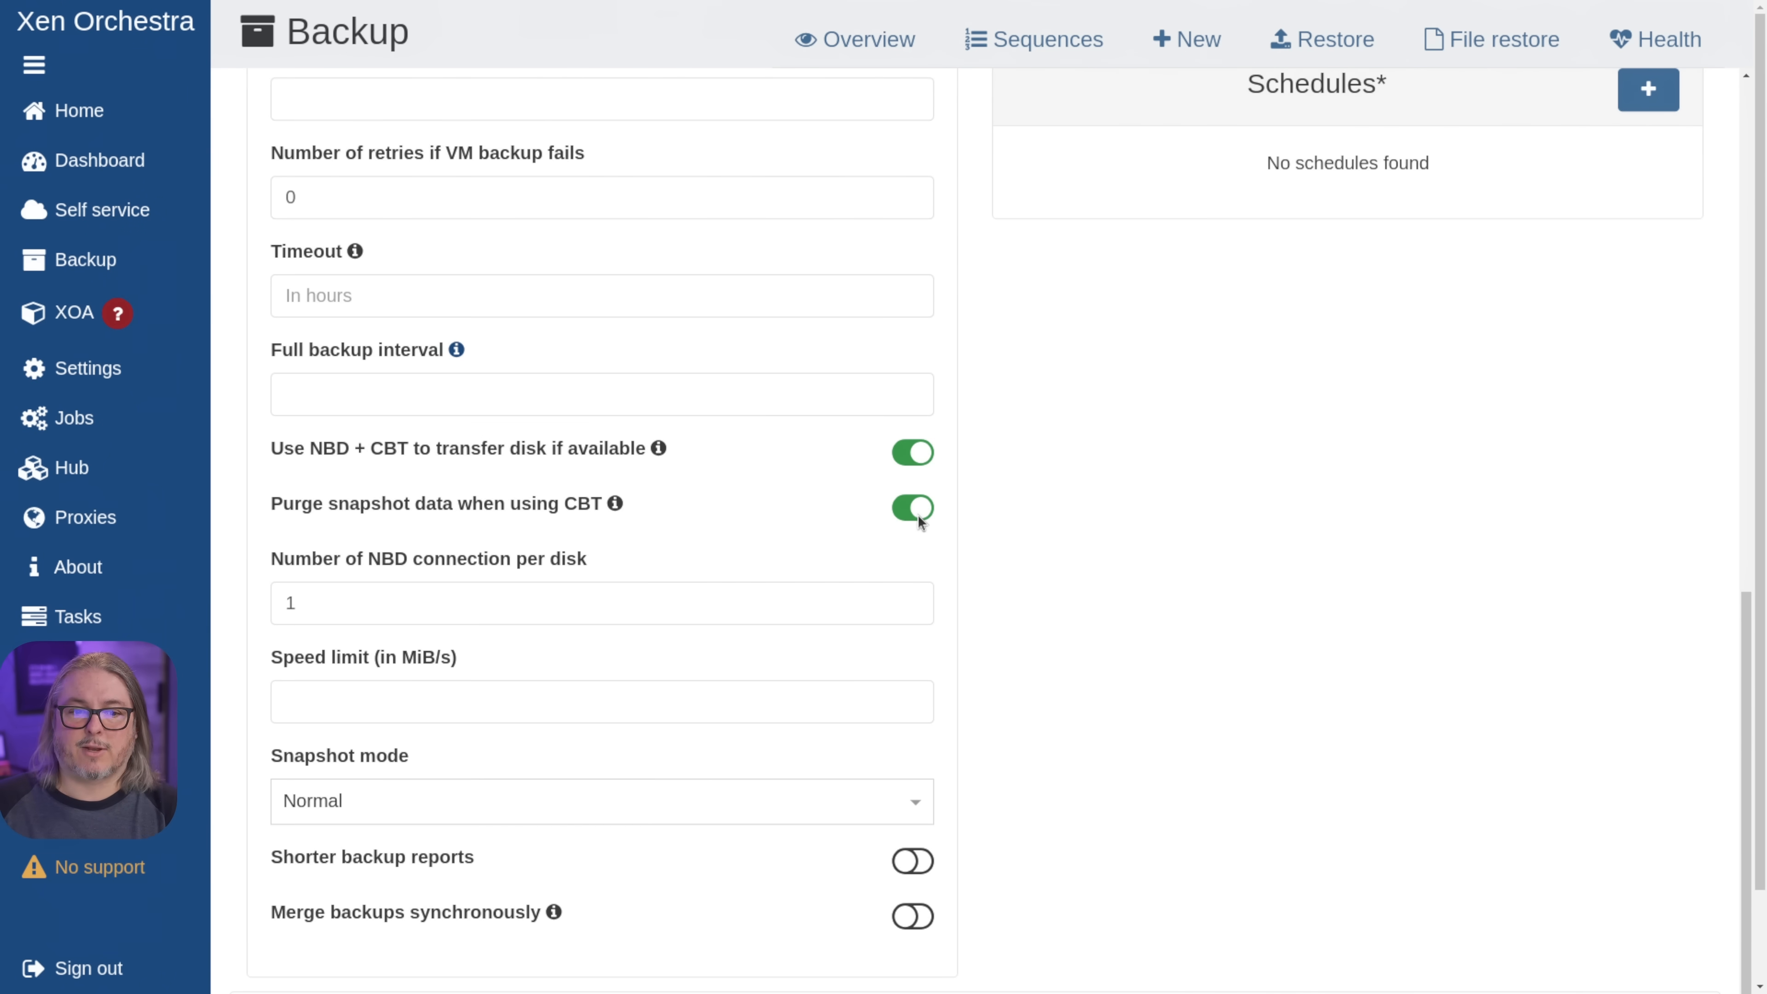
pyautogui.moveTo(502, 632)
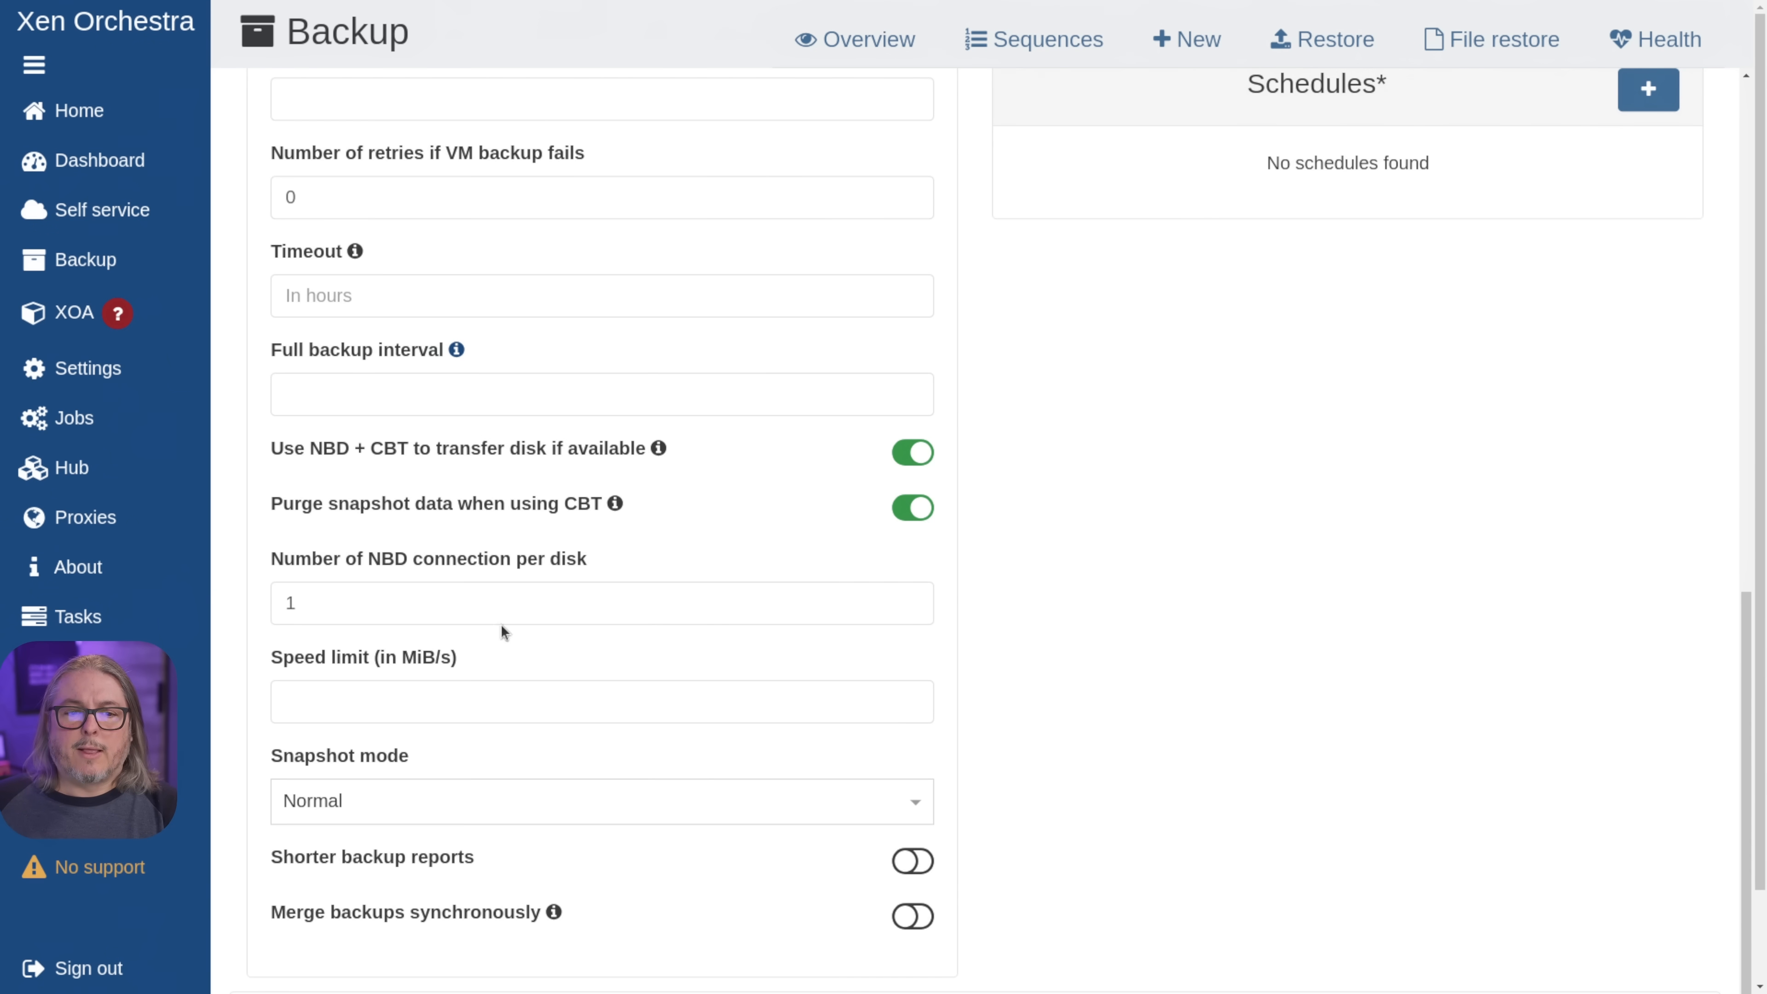
# - Set the full backup interval to 20
pyautogui.click(601, 393)
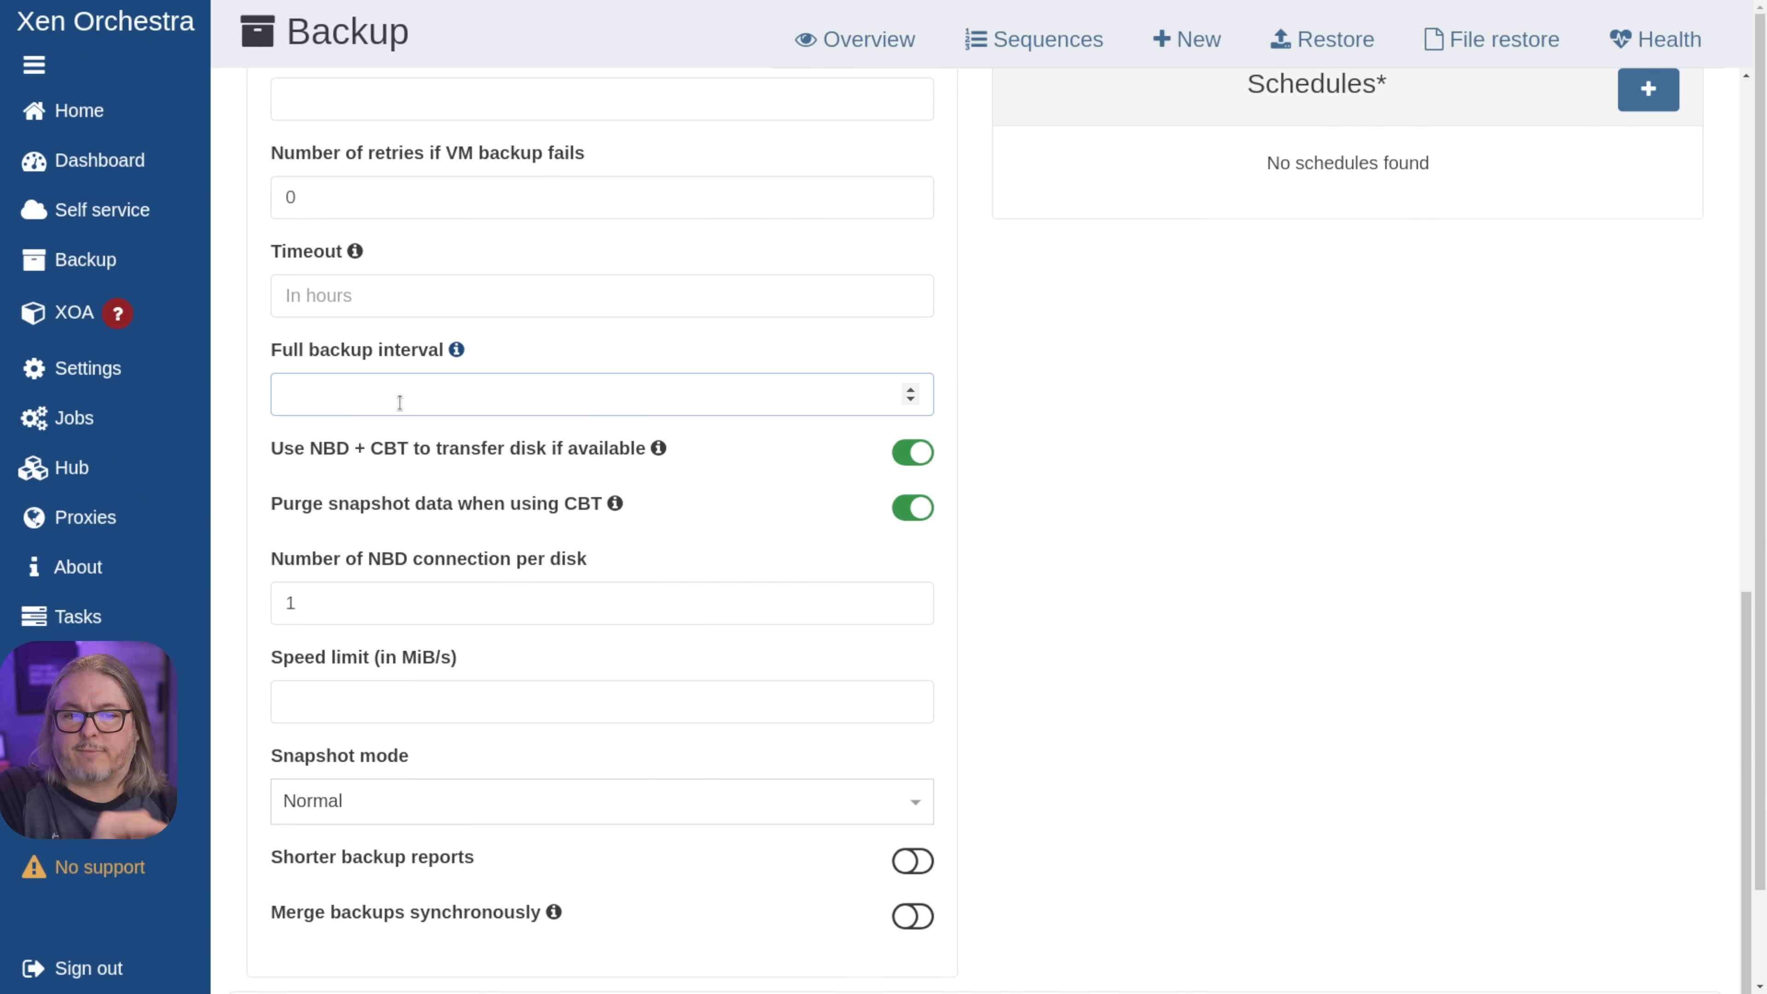
pyautogui.click(601, 393)
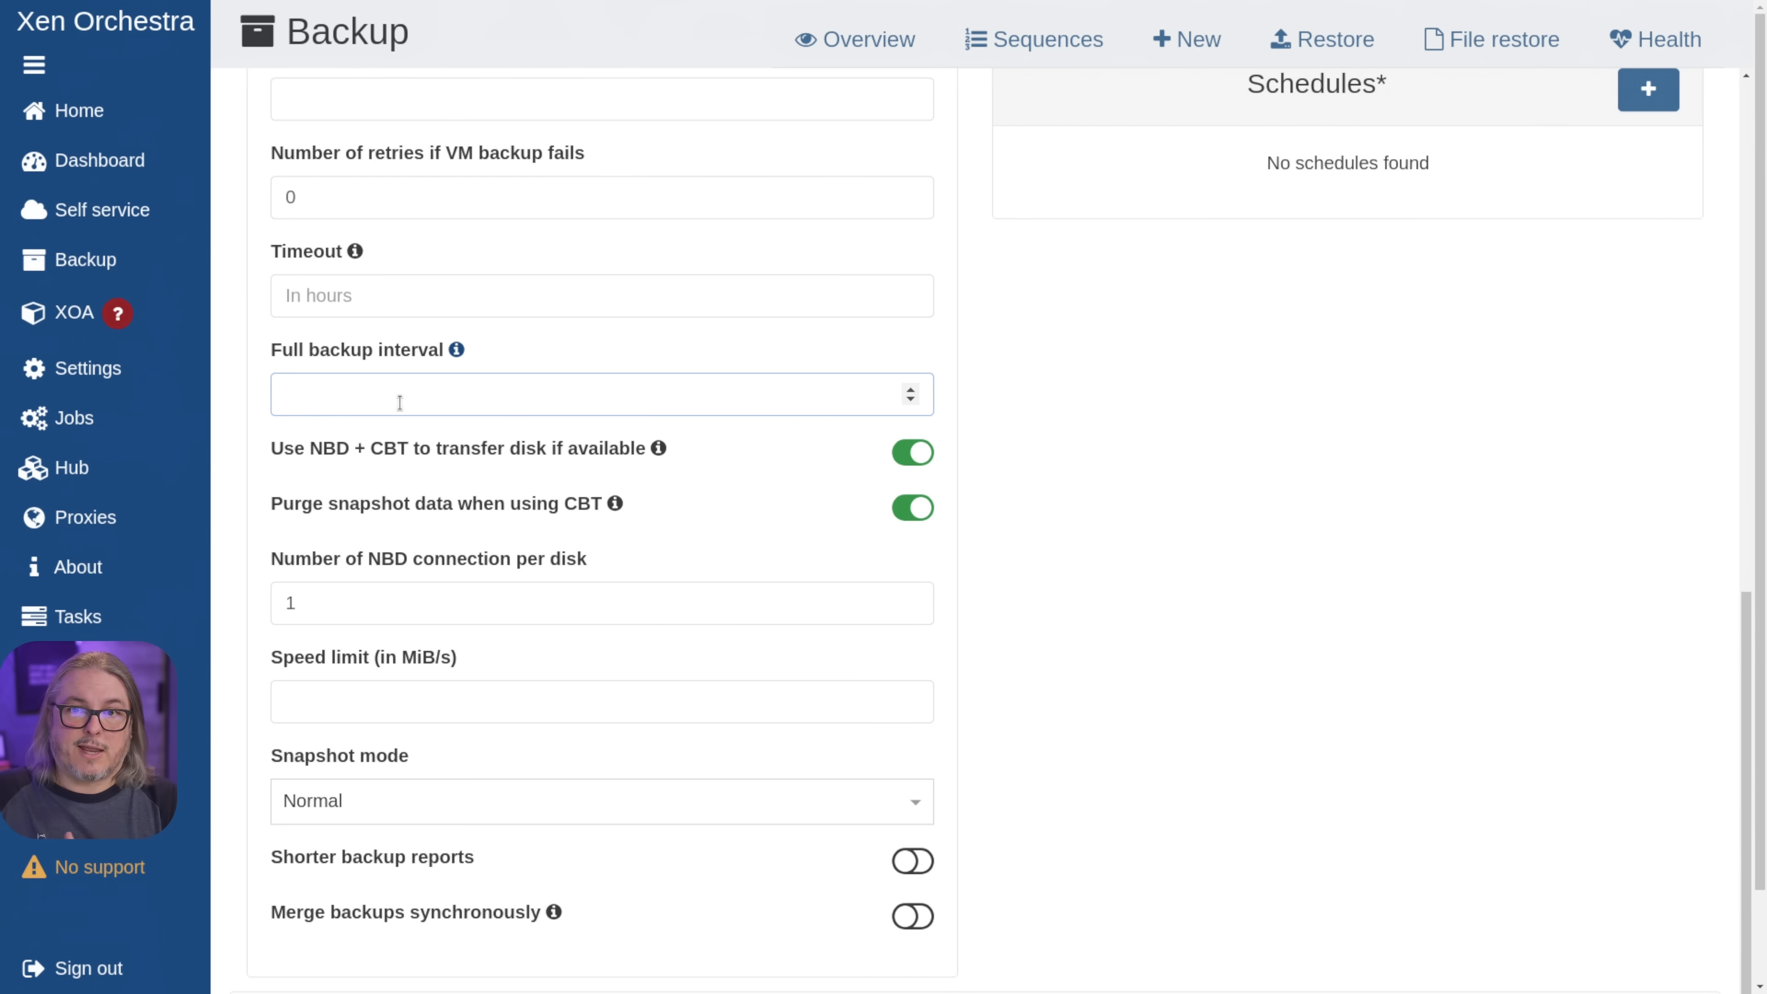
pyautogui.click(601, 393)
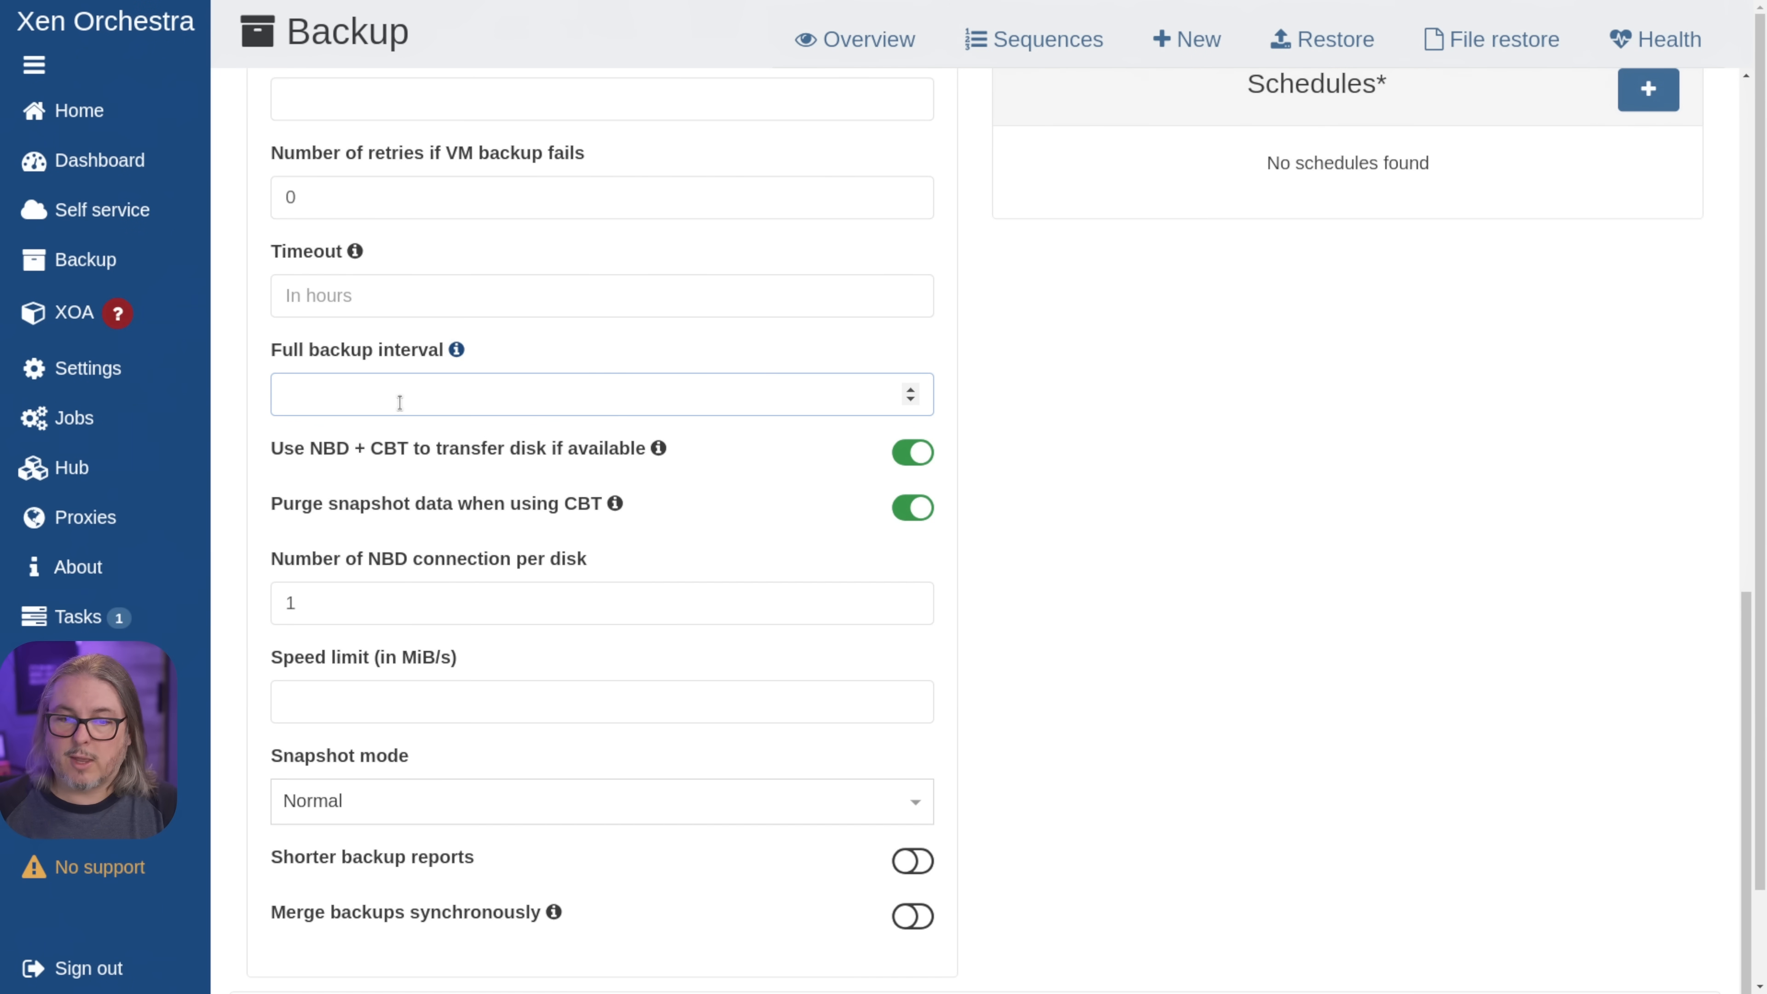
pyautogui.write('20')
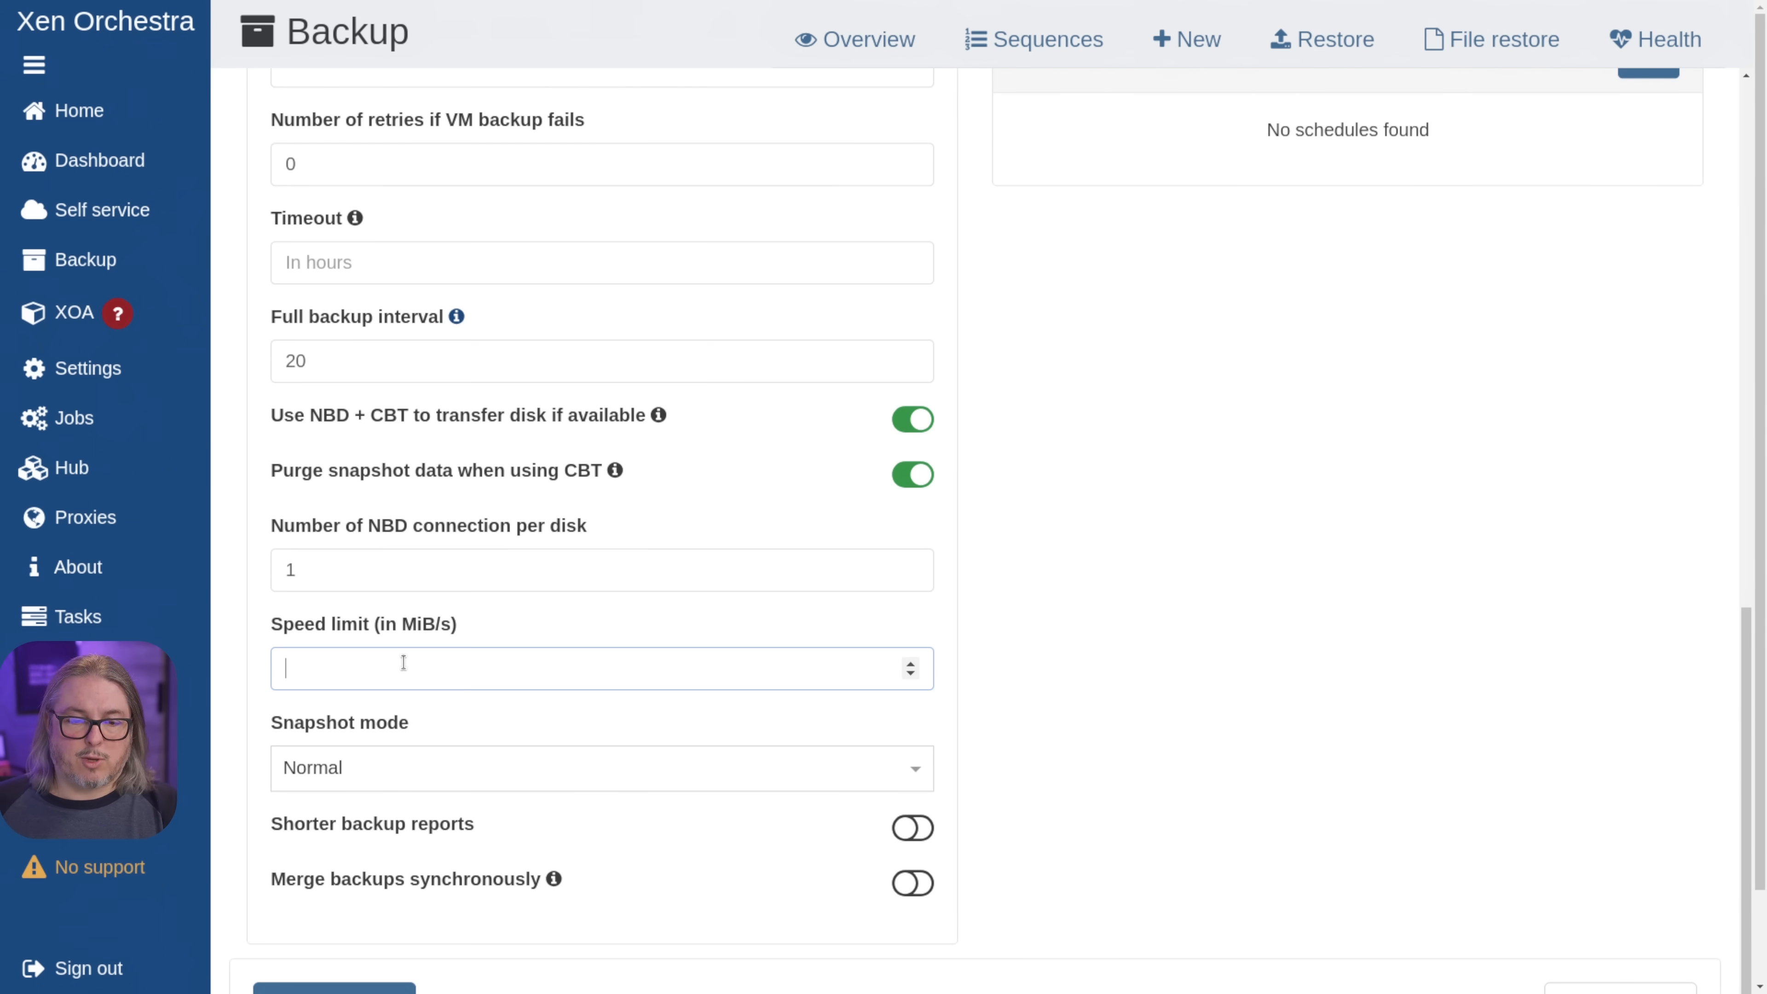
pyautogui.moveTo(552, 709)
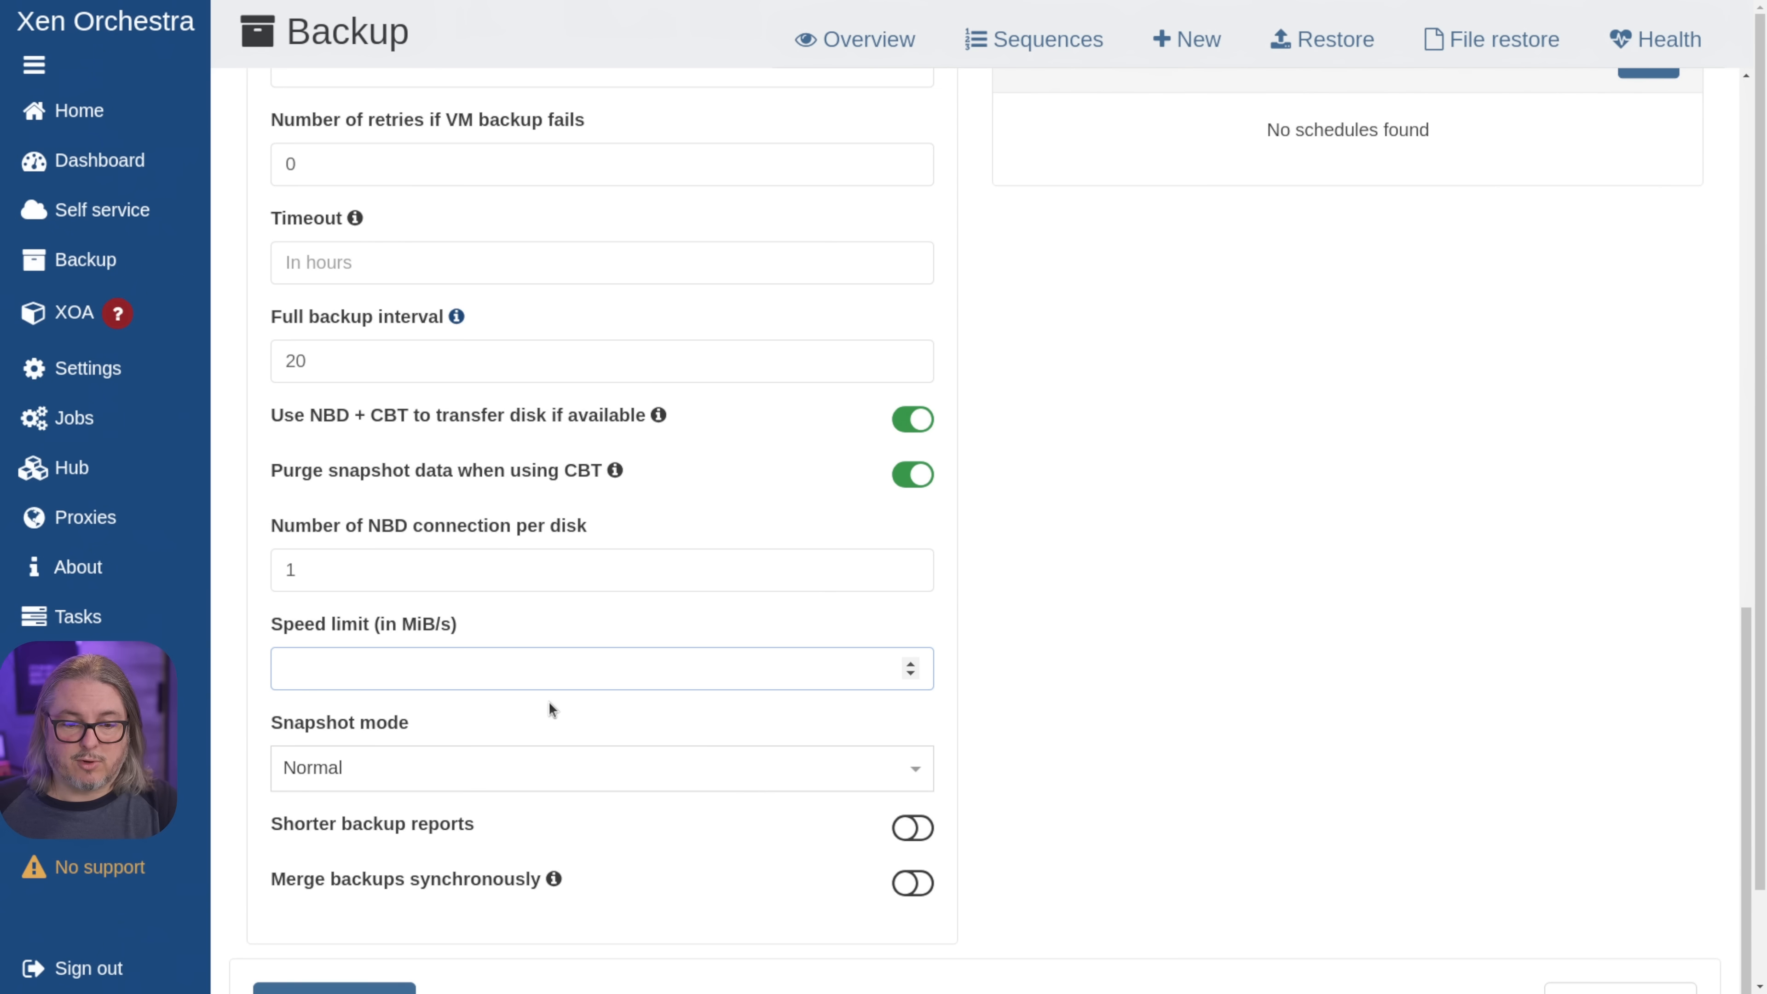
pyautogui.scroll(3)
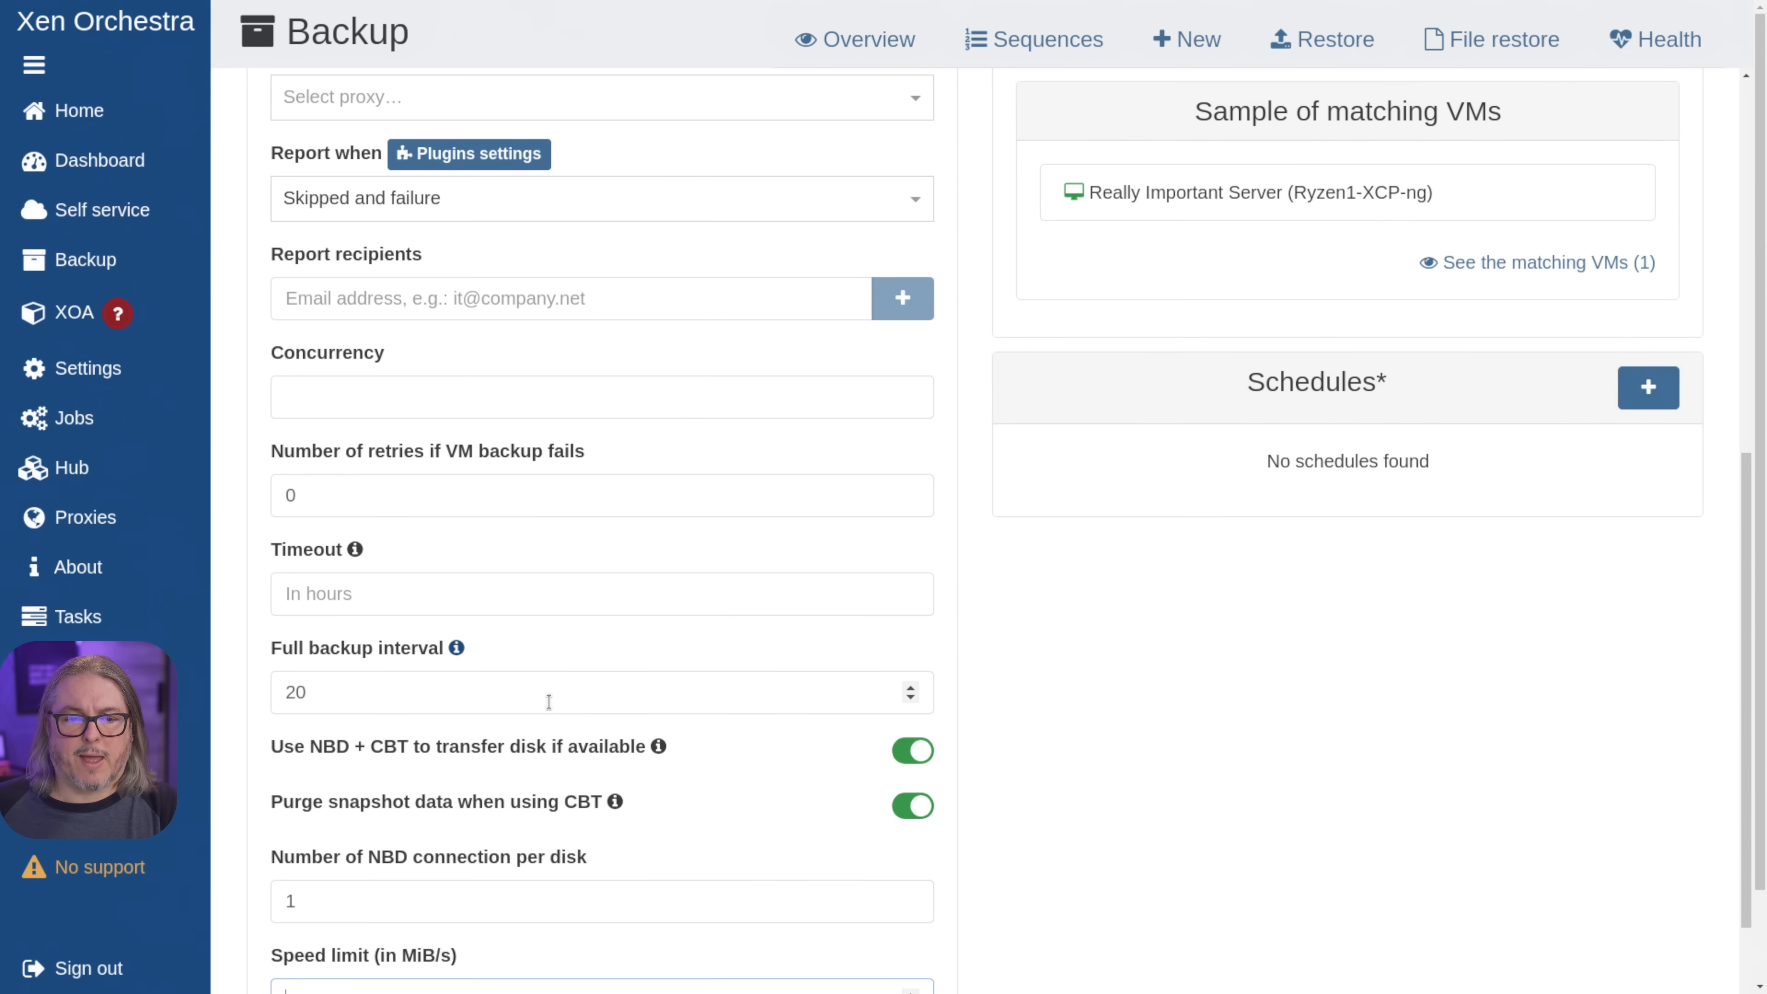
pyautogui.scroll(3)
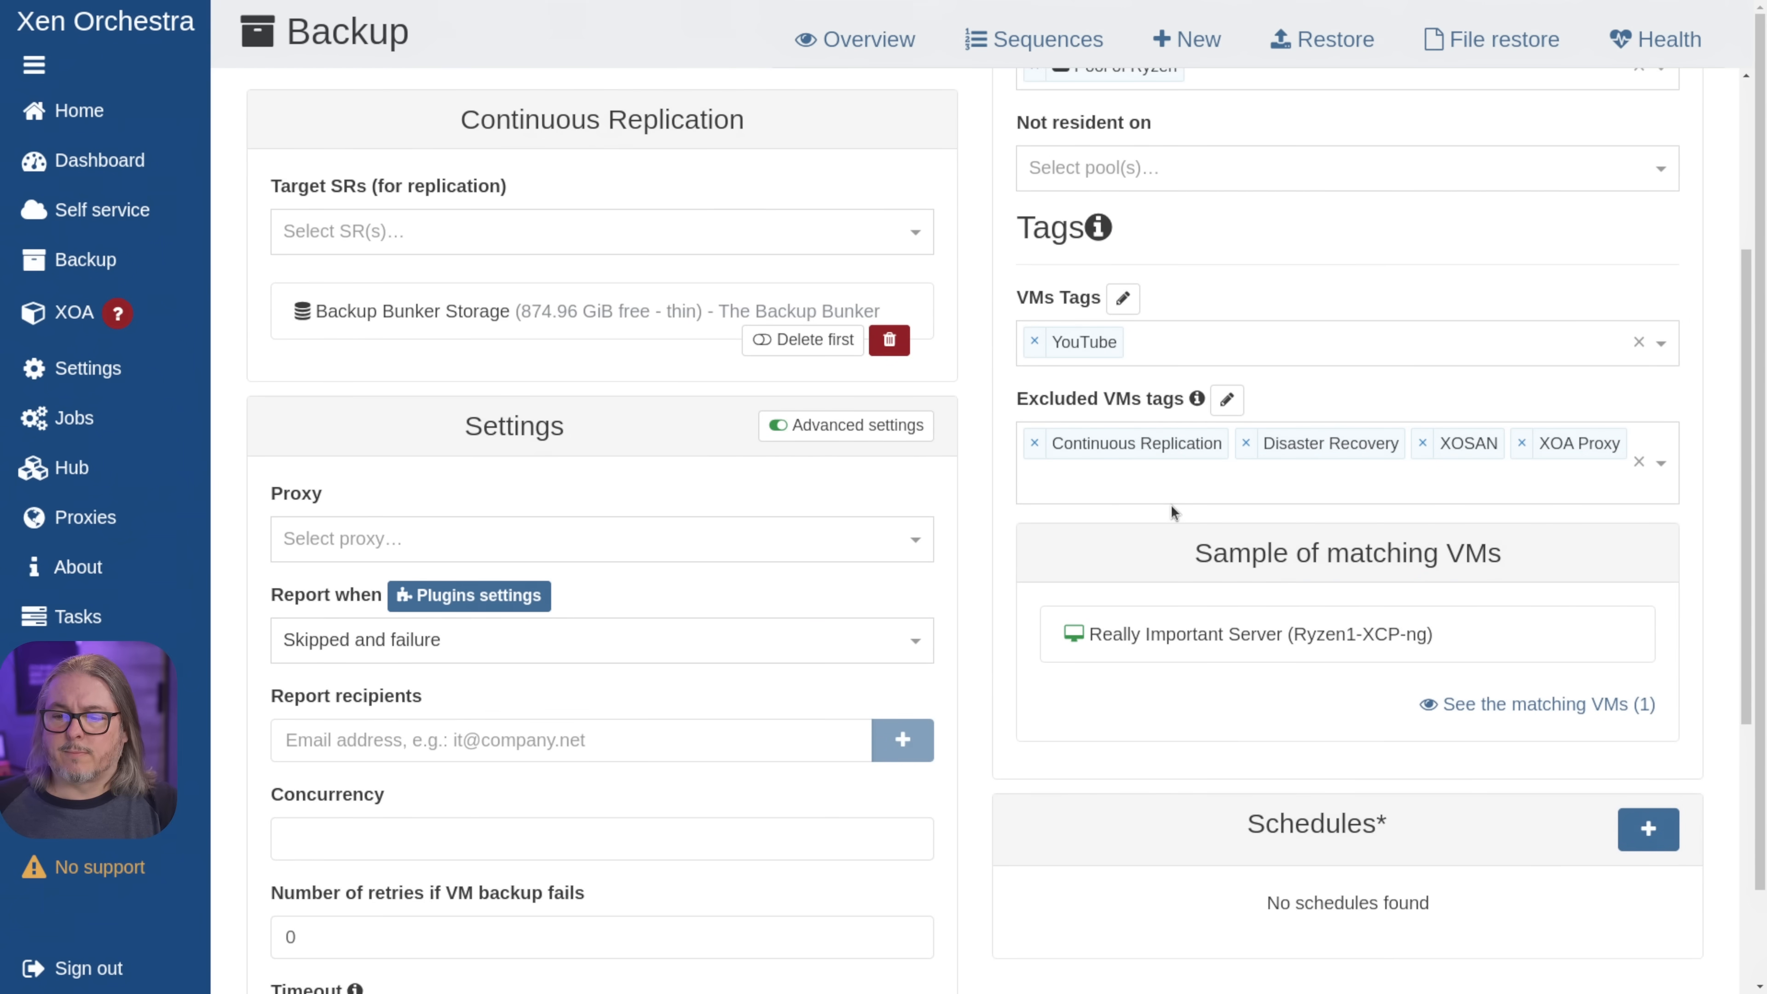
# - Add a schedule named Hour with health check enabled and choose its restoration SR from the storage list
pyautogui.click(1647, 829)
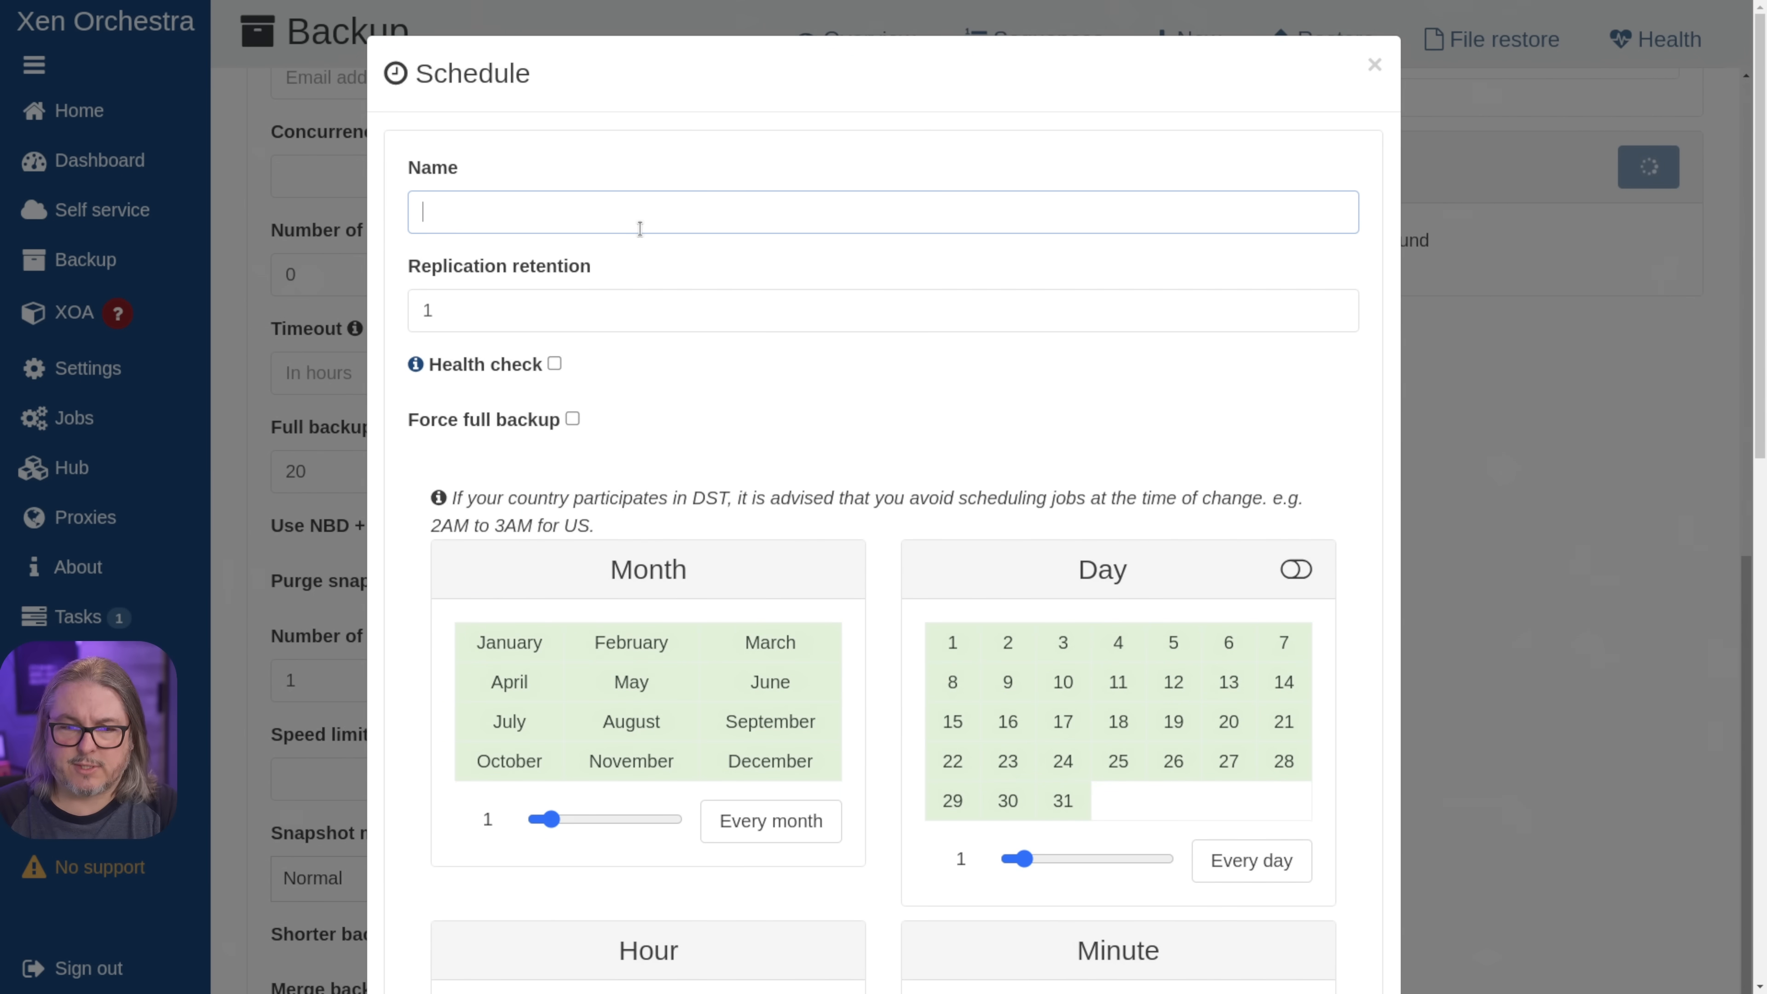
pyautogui.write('Hour')
pyautogui.click(883, 311)
pyautogui.write('2')
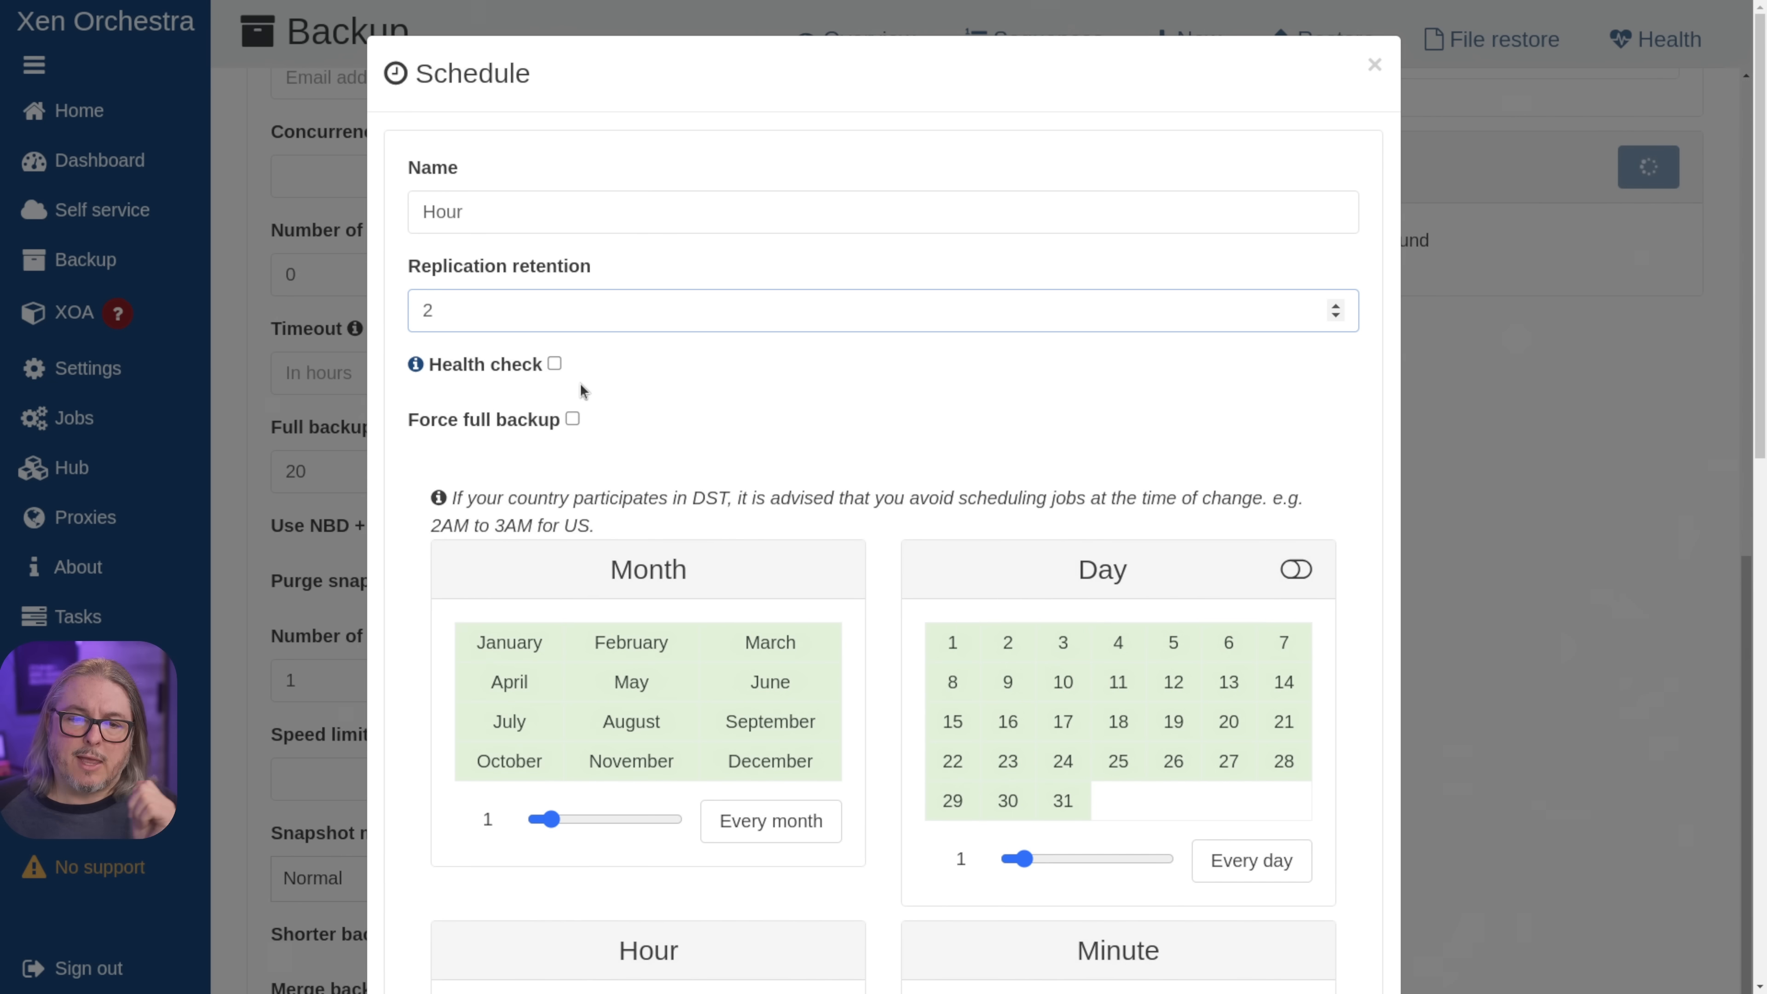
pyautogui.click(553, 364)
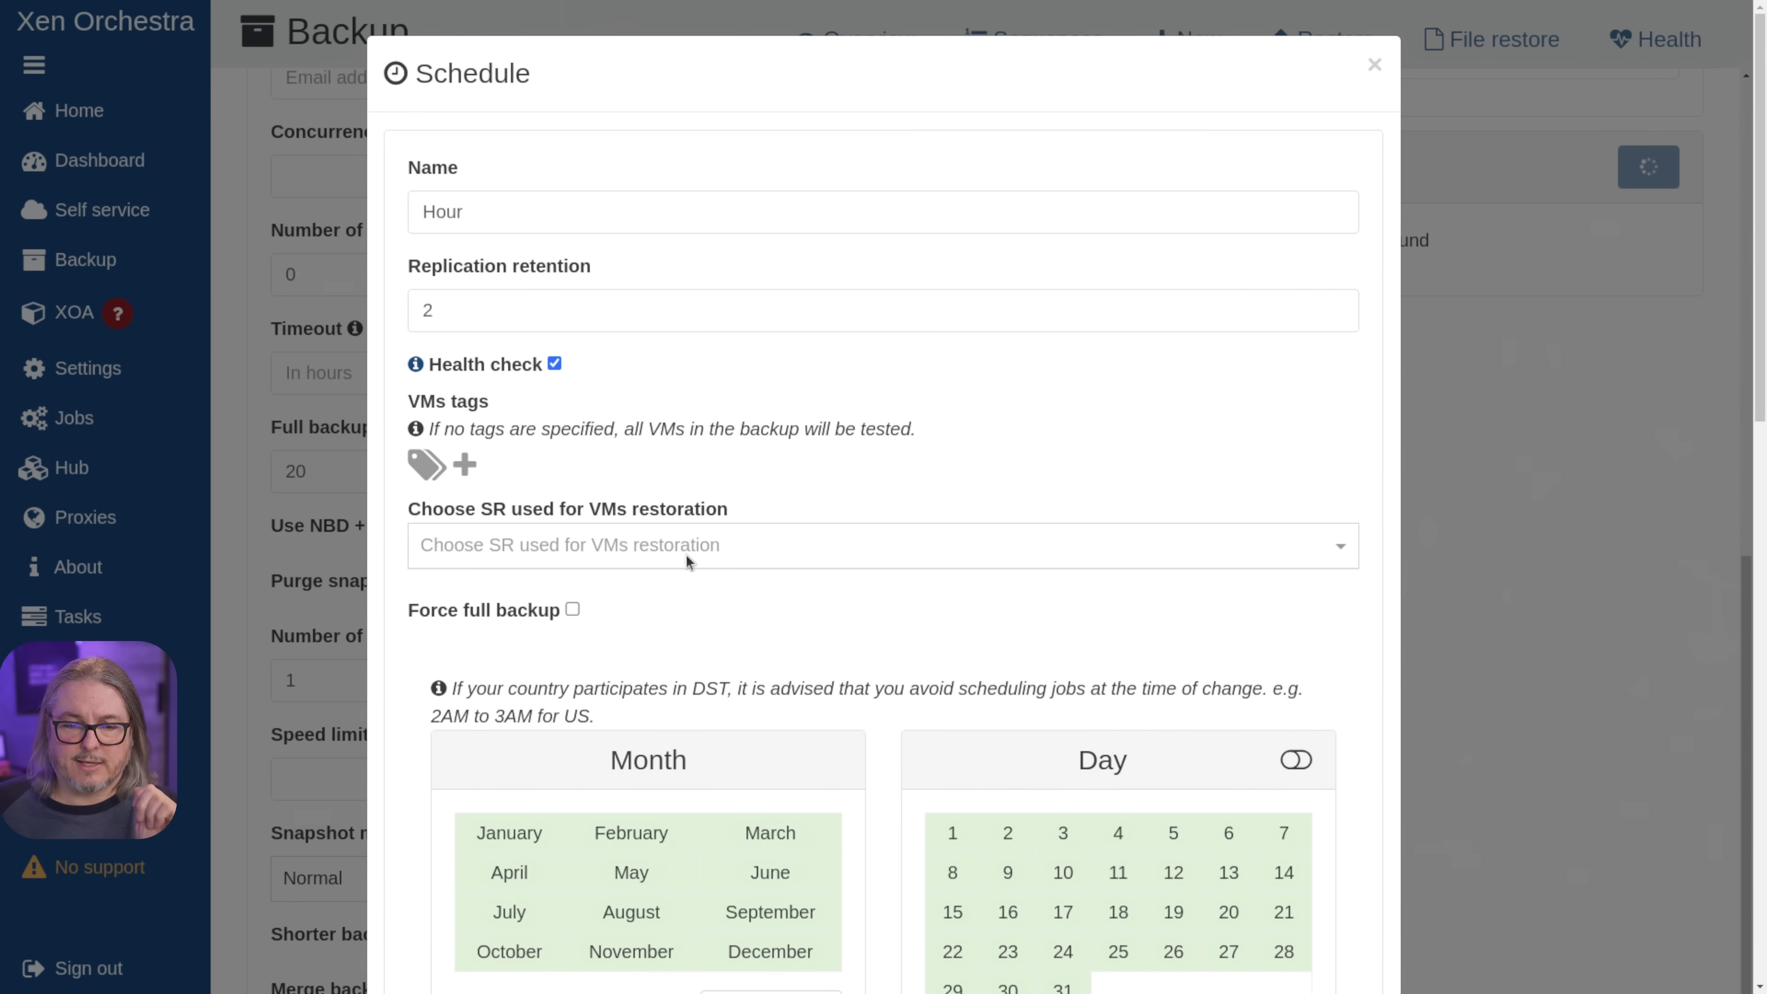
pyautogui.moveTo(724, 499)
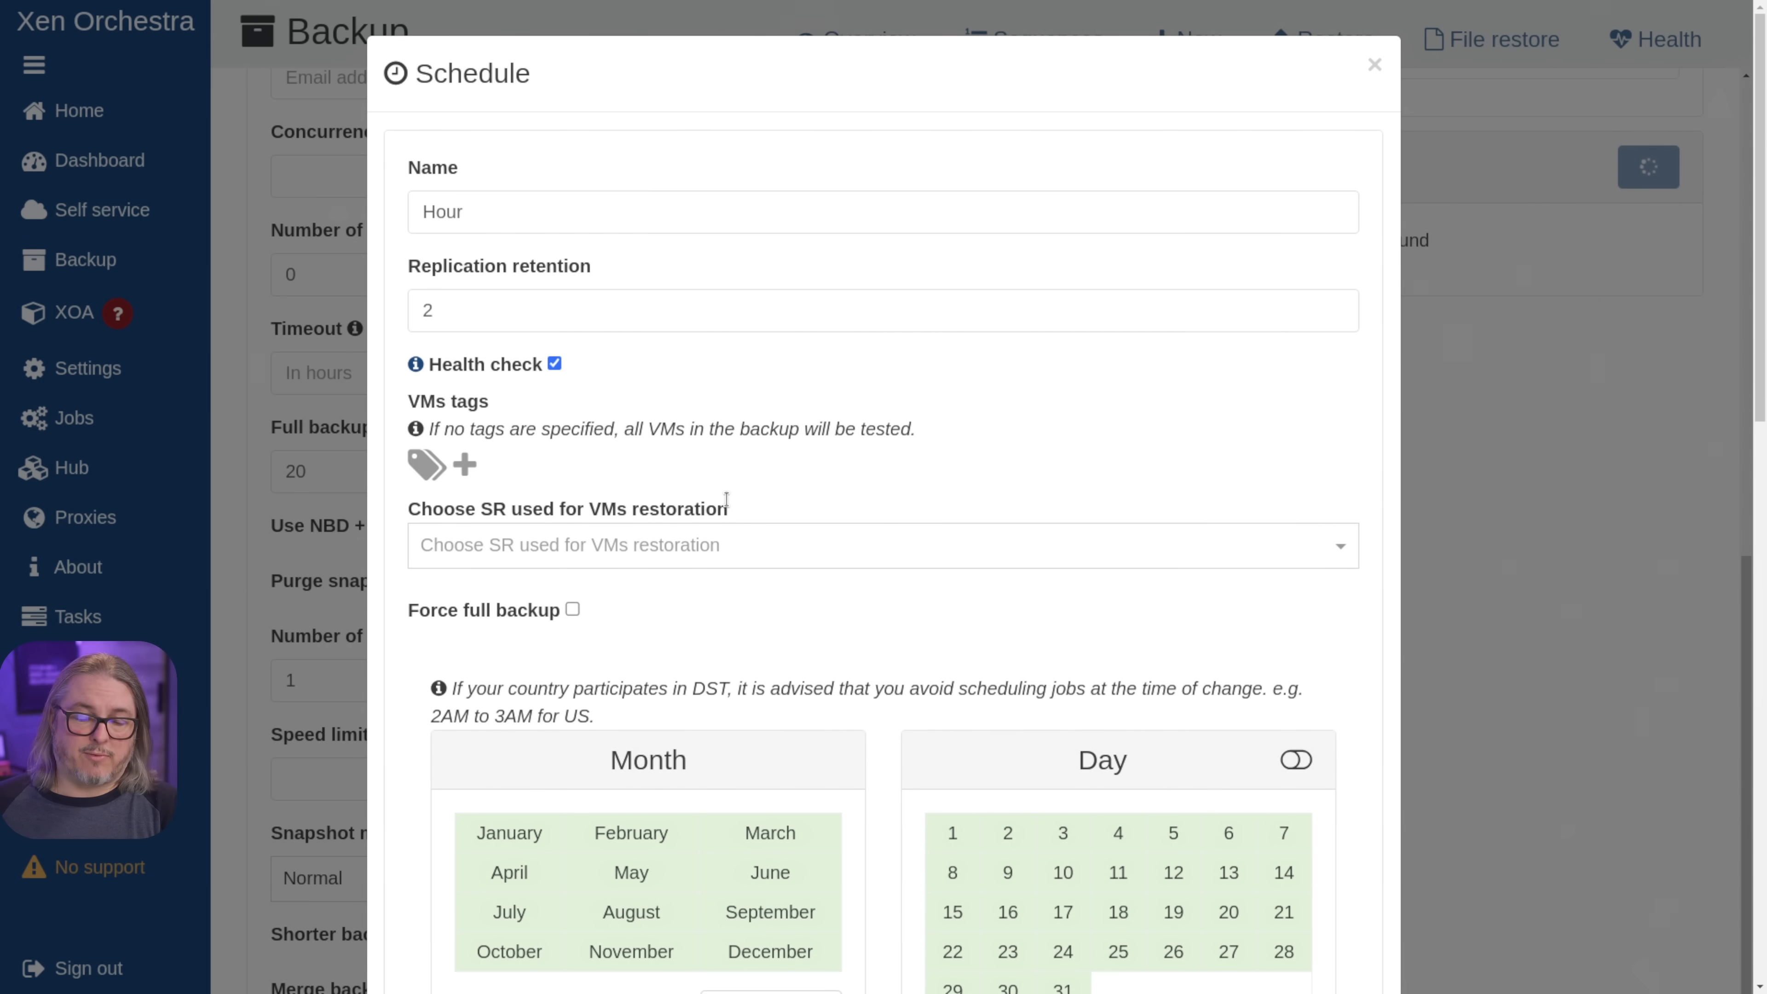
pyautogui.click(882, 543)
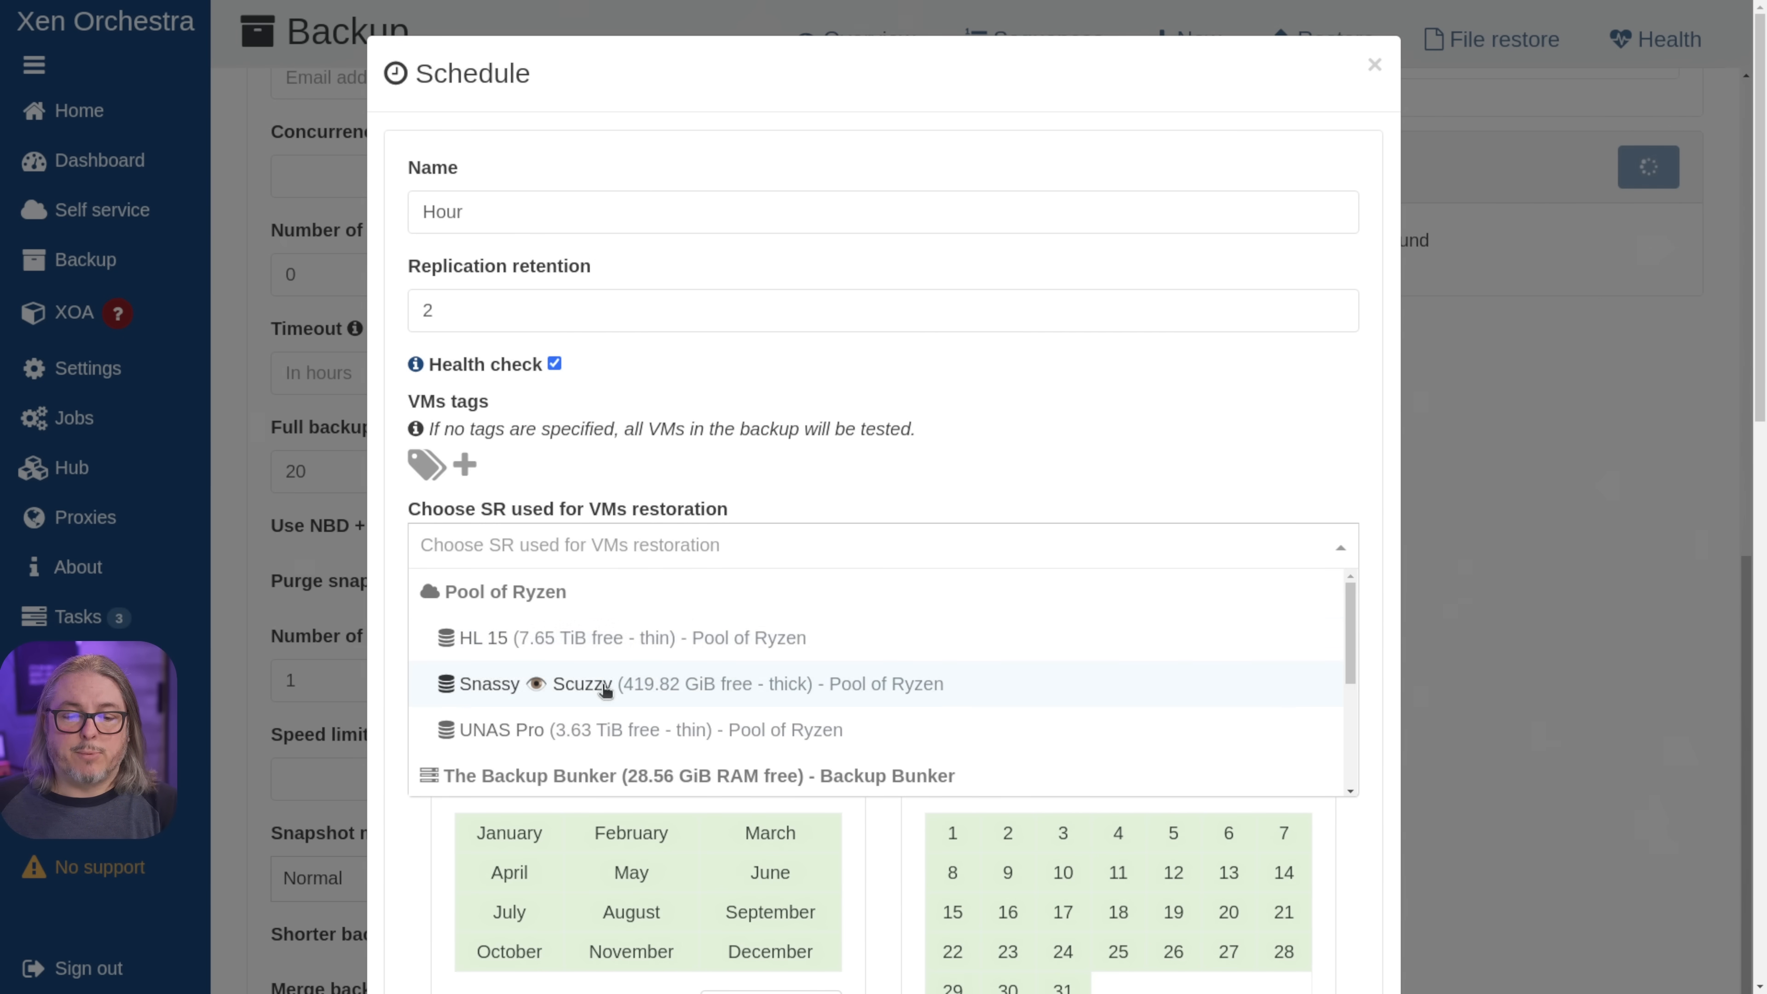
pyautogui.scroll(-3)
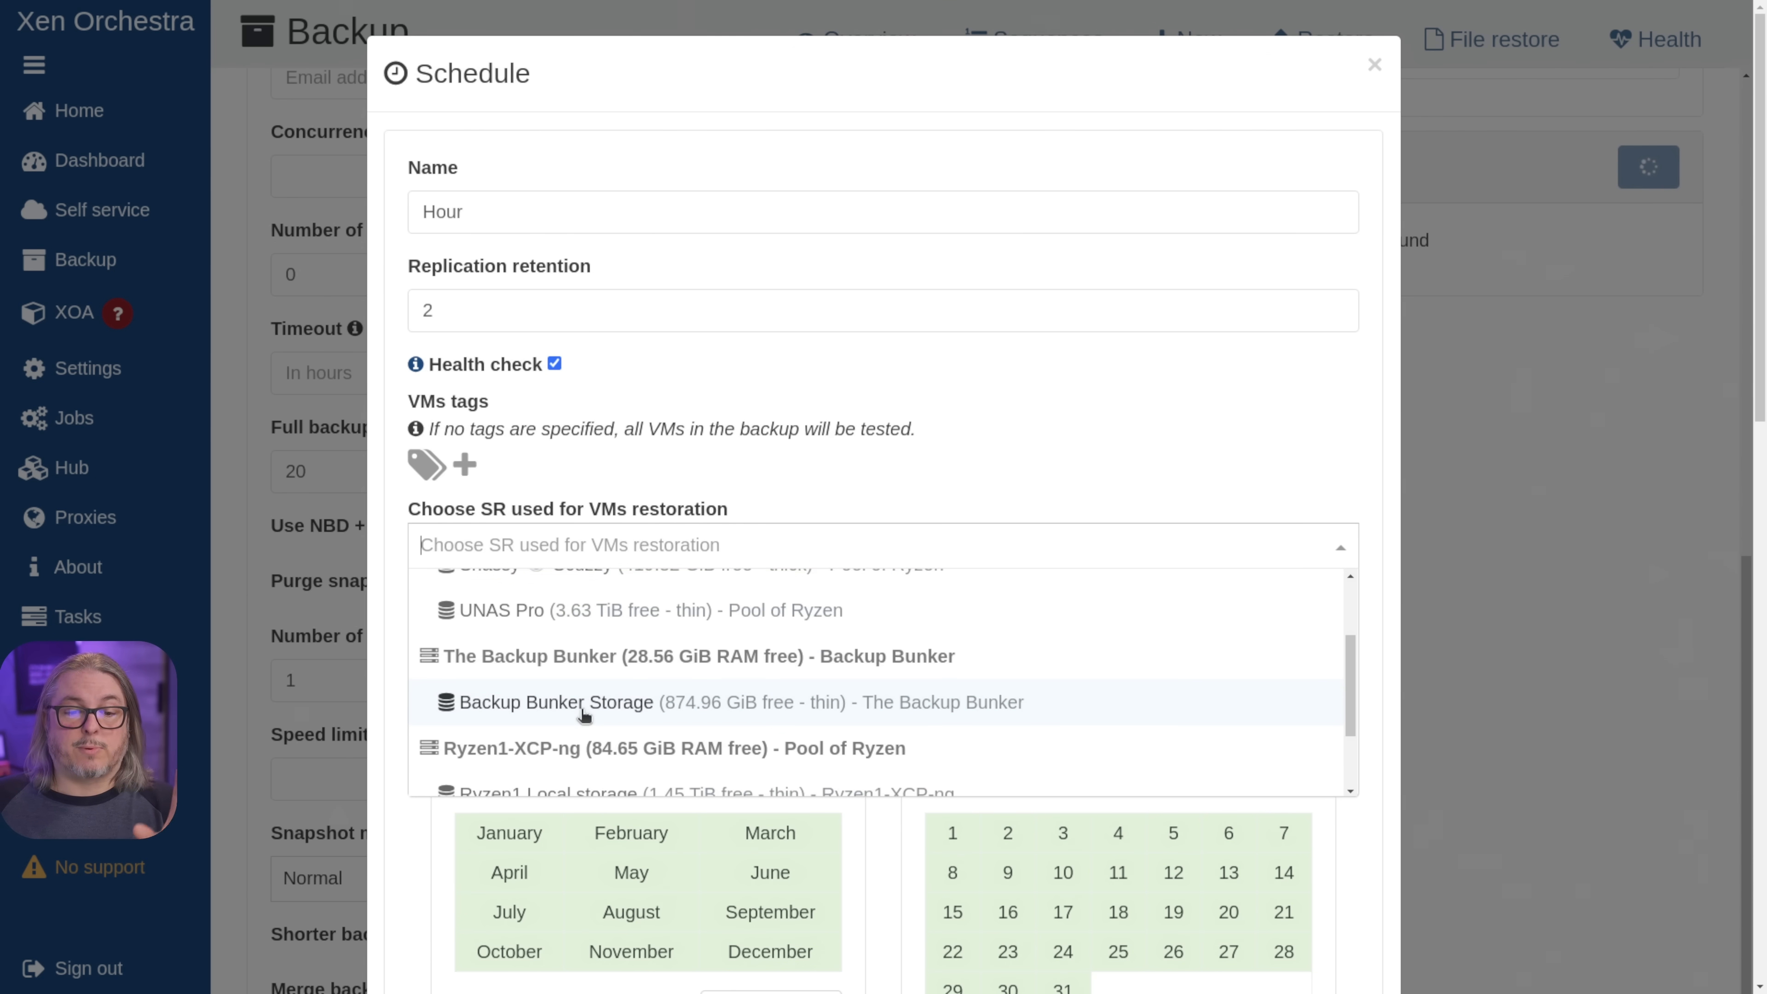
pyautogui.moveTo(563, 718)
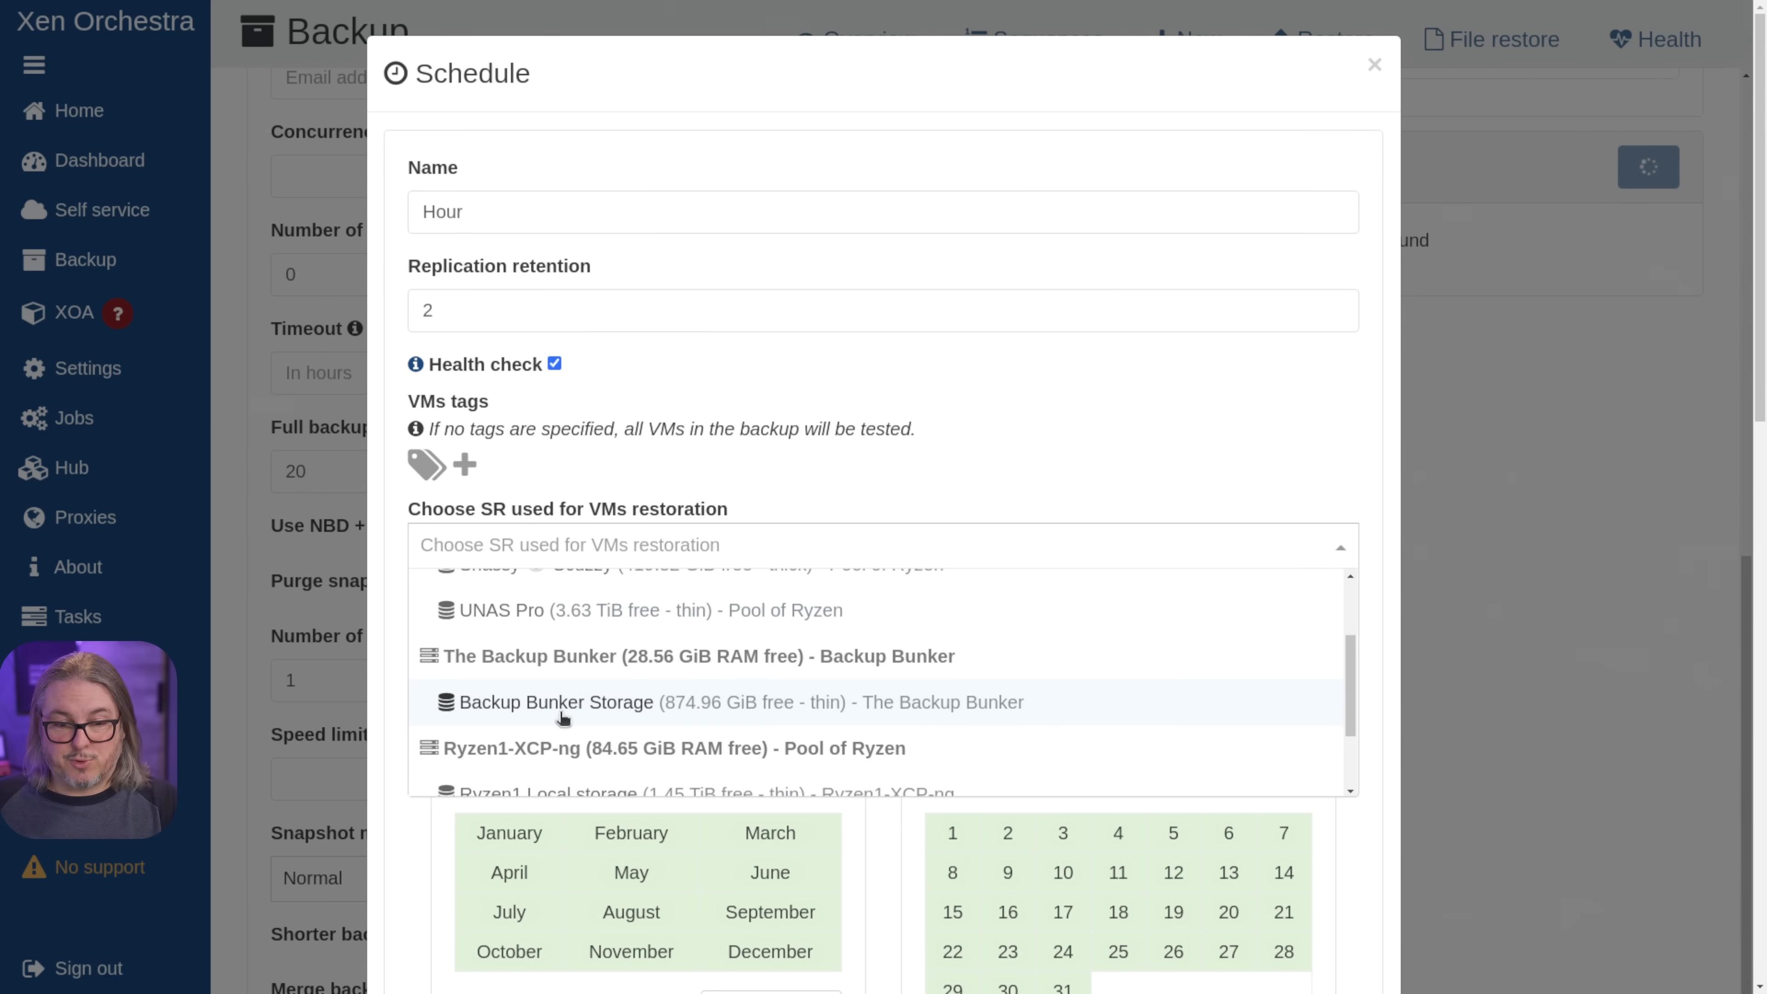
pyautogui.moveTo(557, 716)
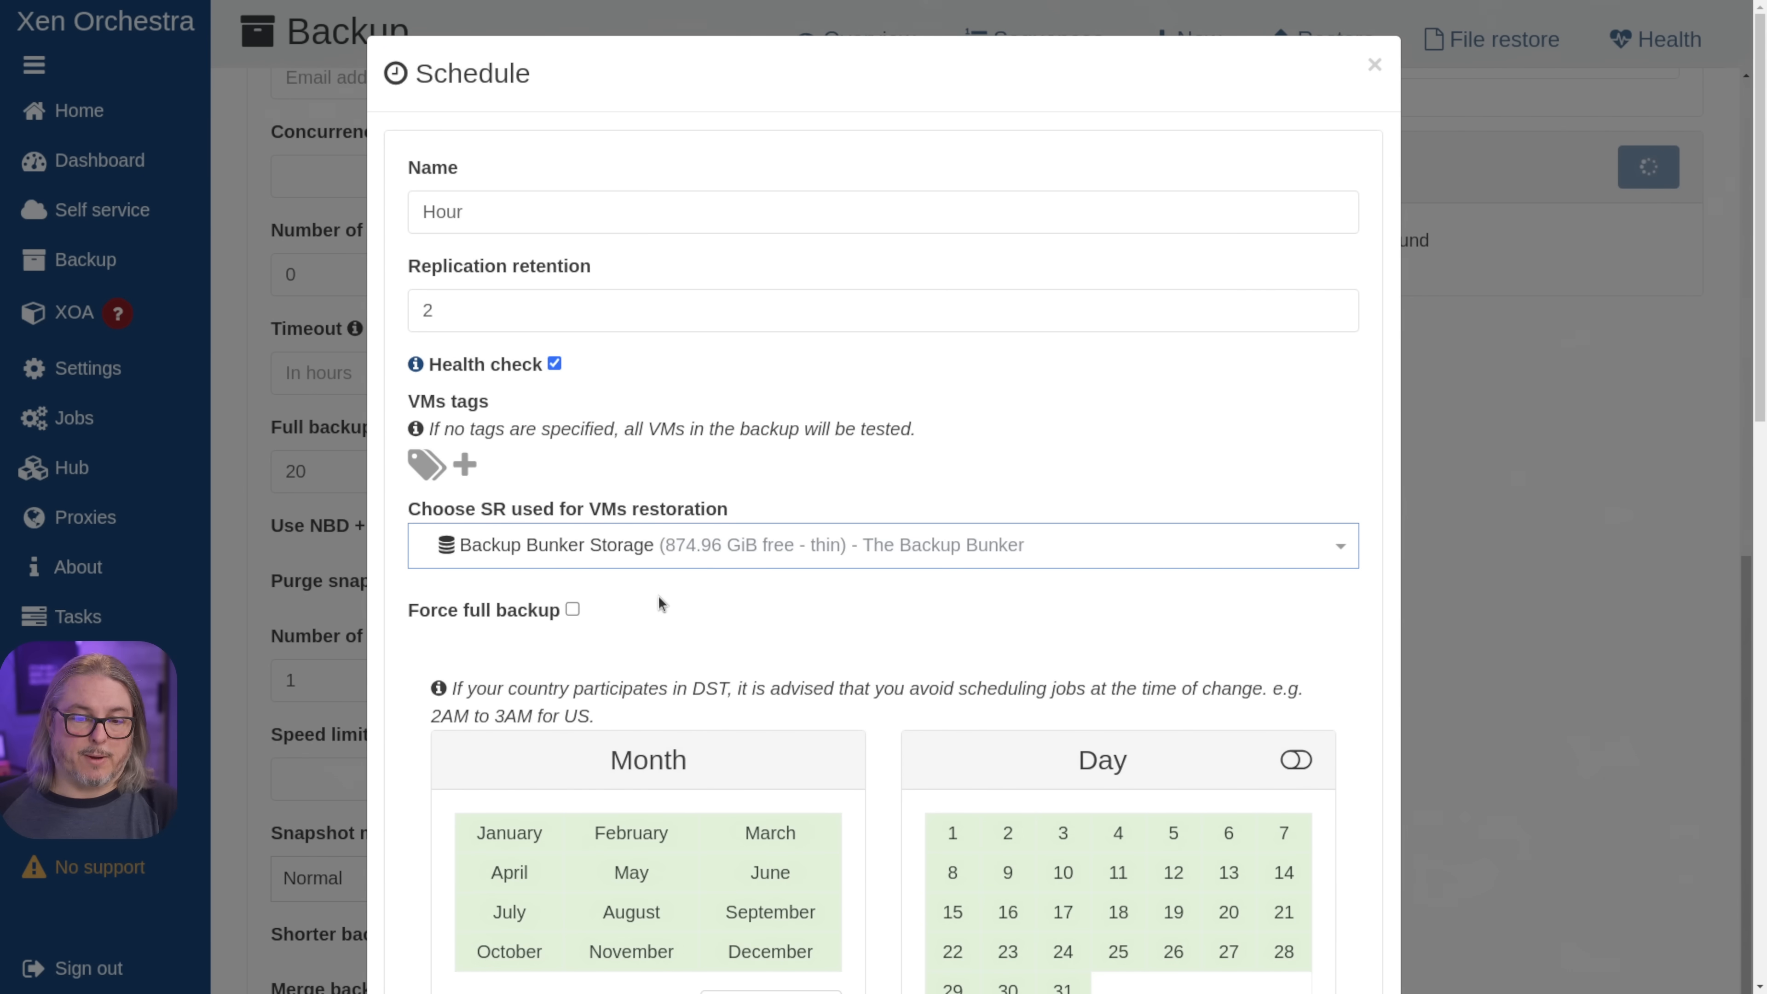
# - Set the Hour schedule to run every hour at minute 0 (0 * * * *) and confirm it into the job
pyautogui.scroll(-3)
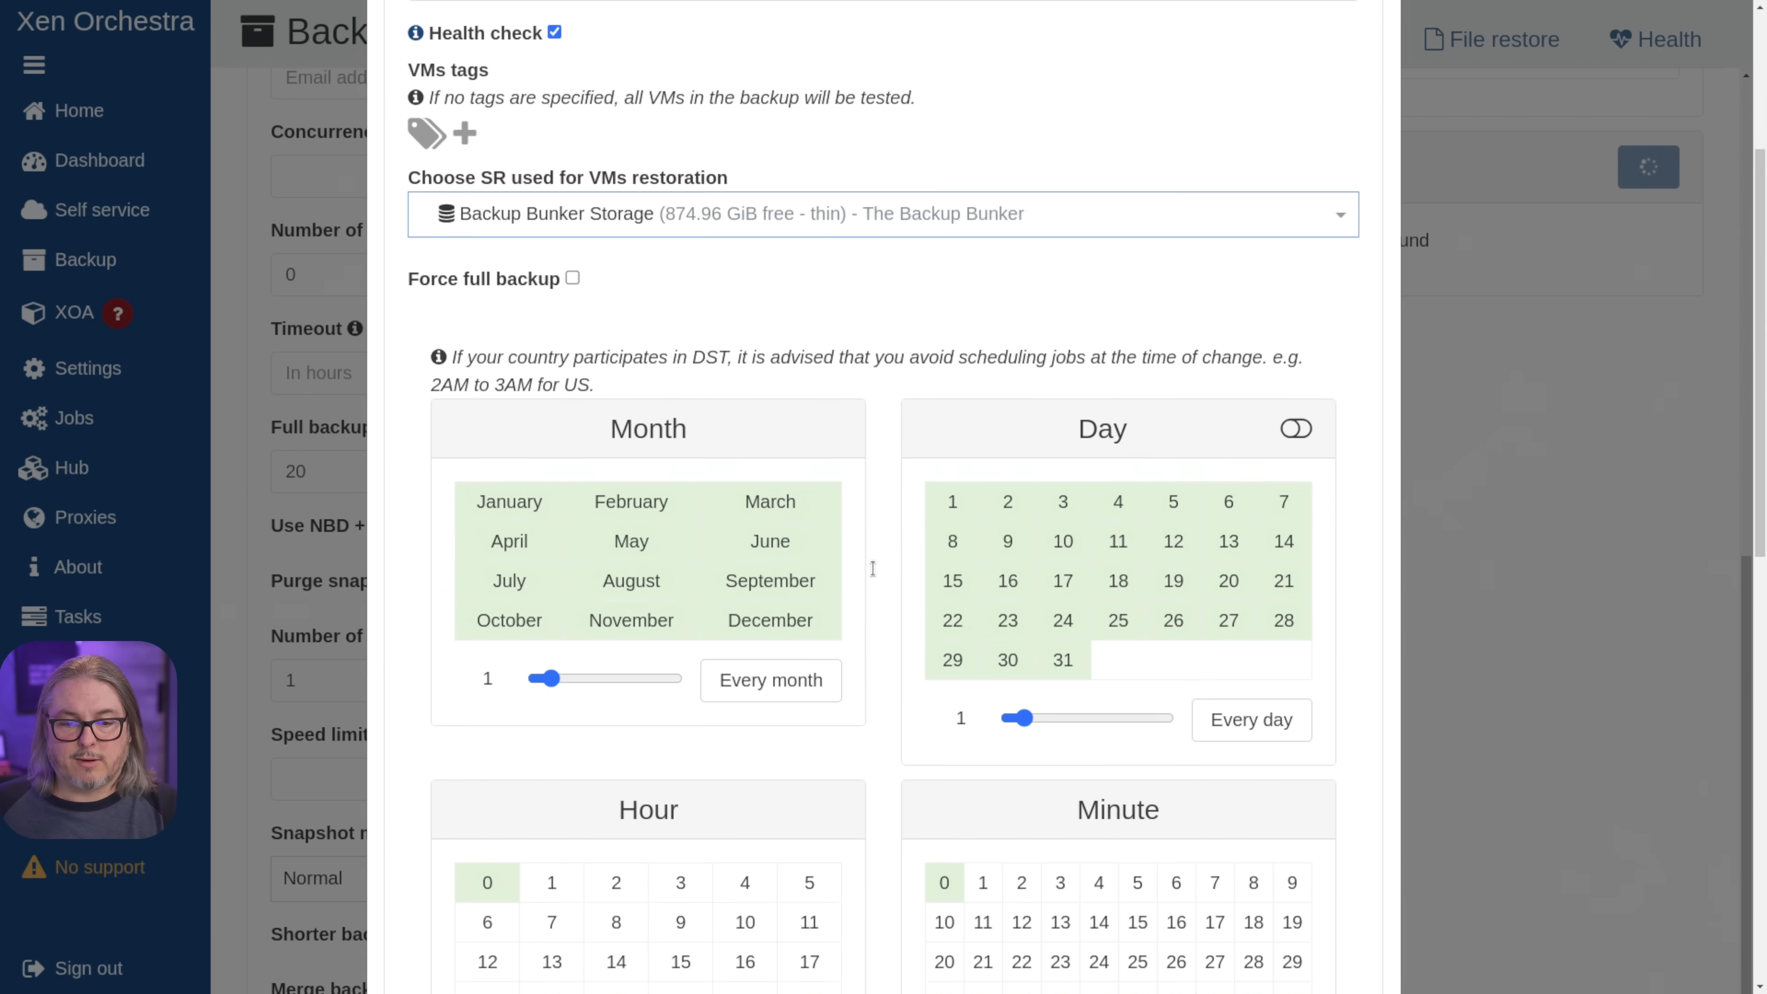
pyautogui.scroll(-3)
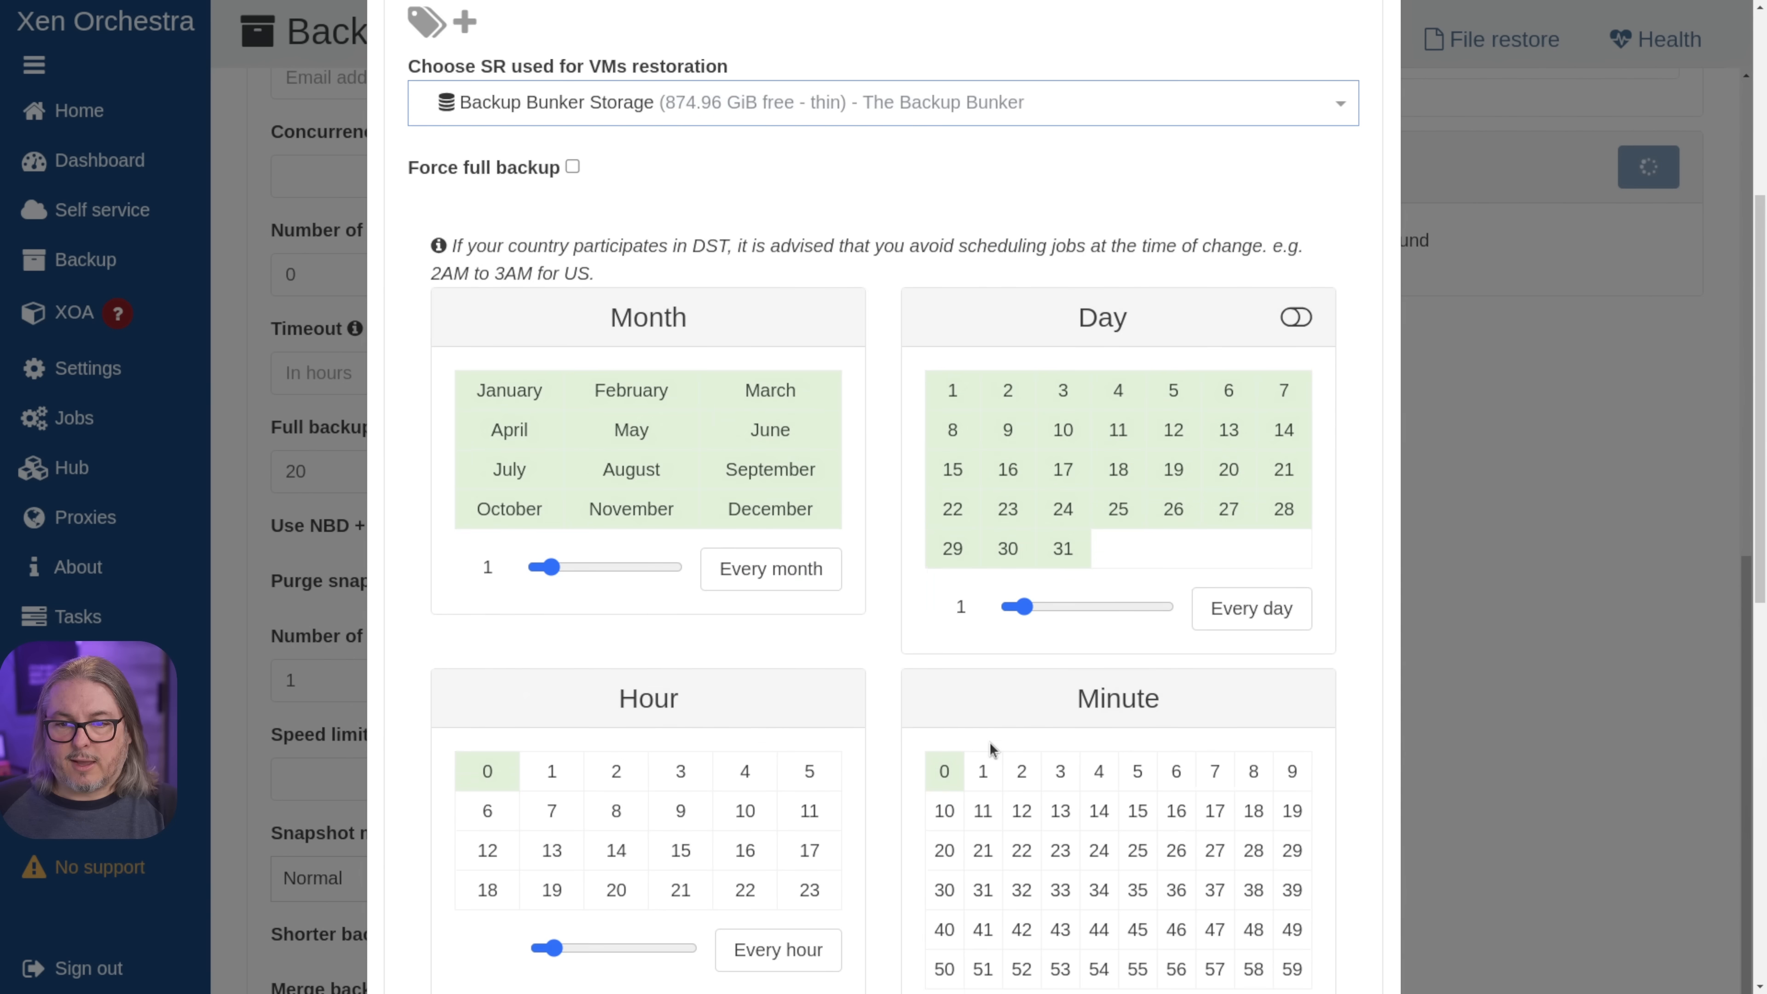
pyautogui.click(777, 950)
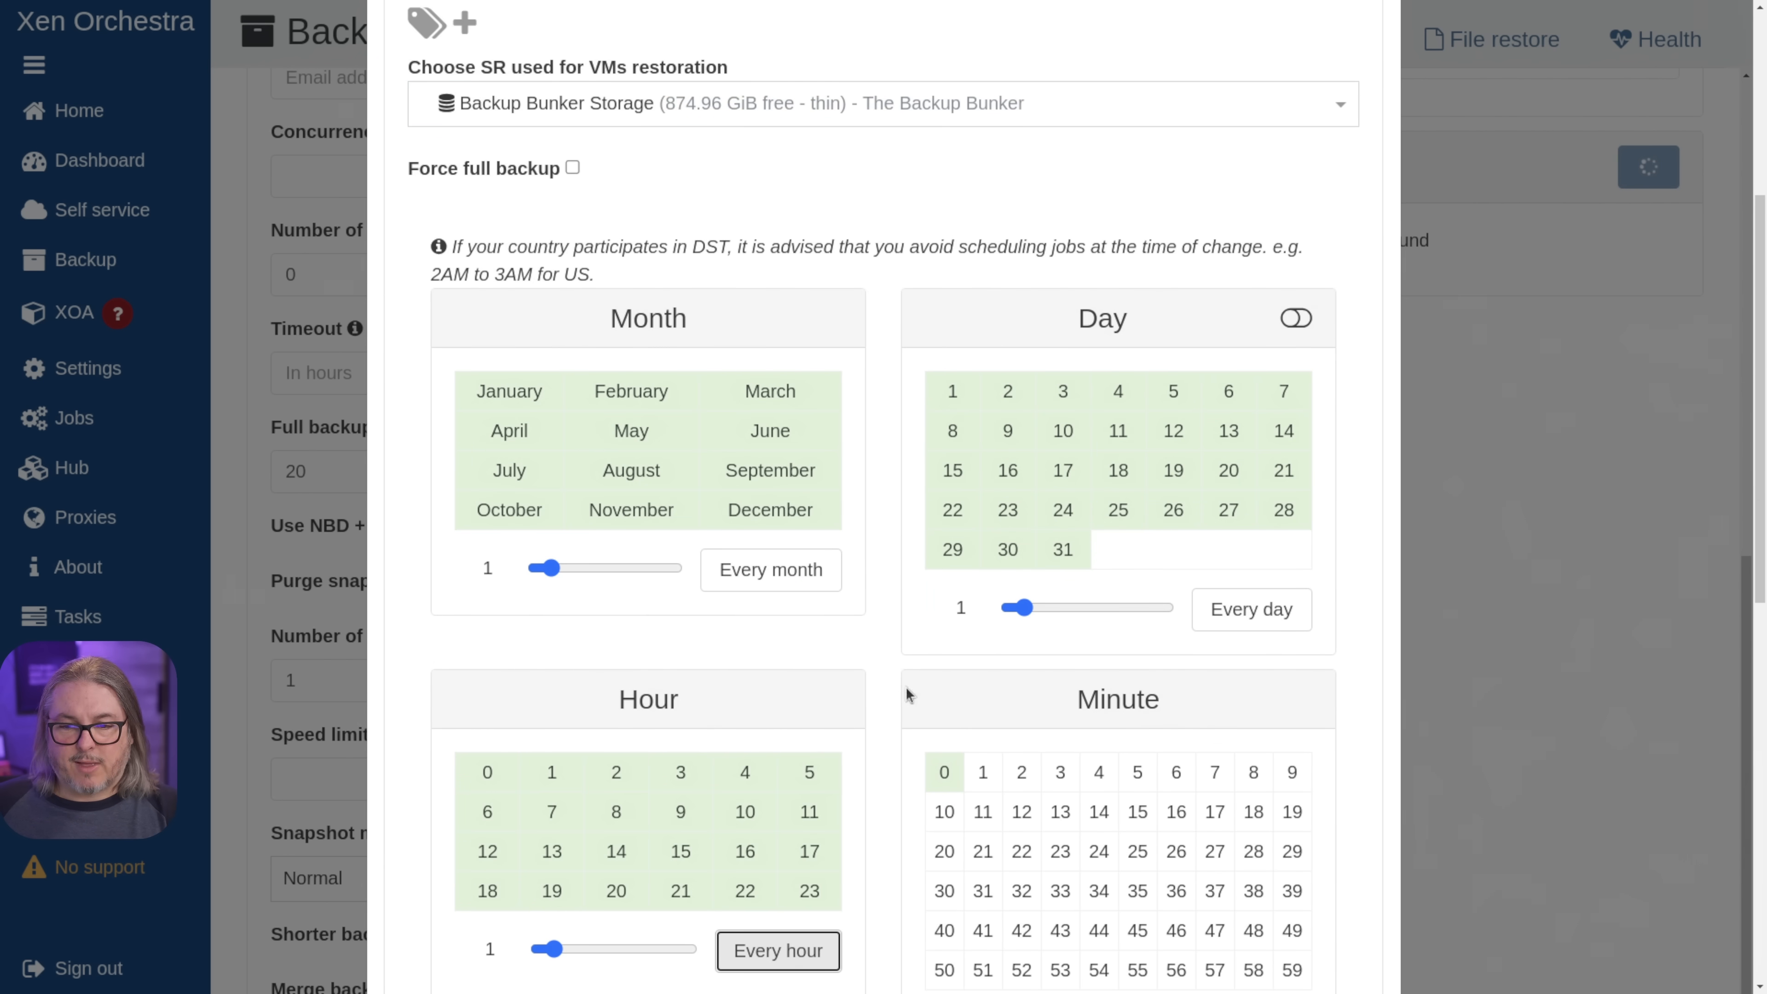
pyautogui.moveTo(1248, 542)
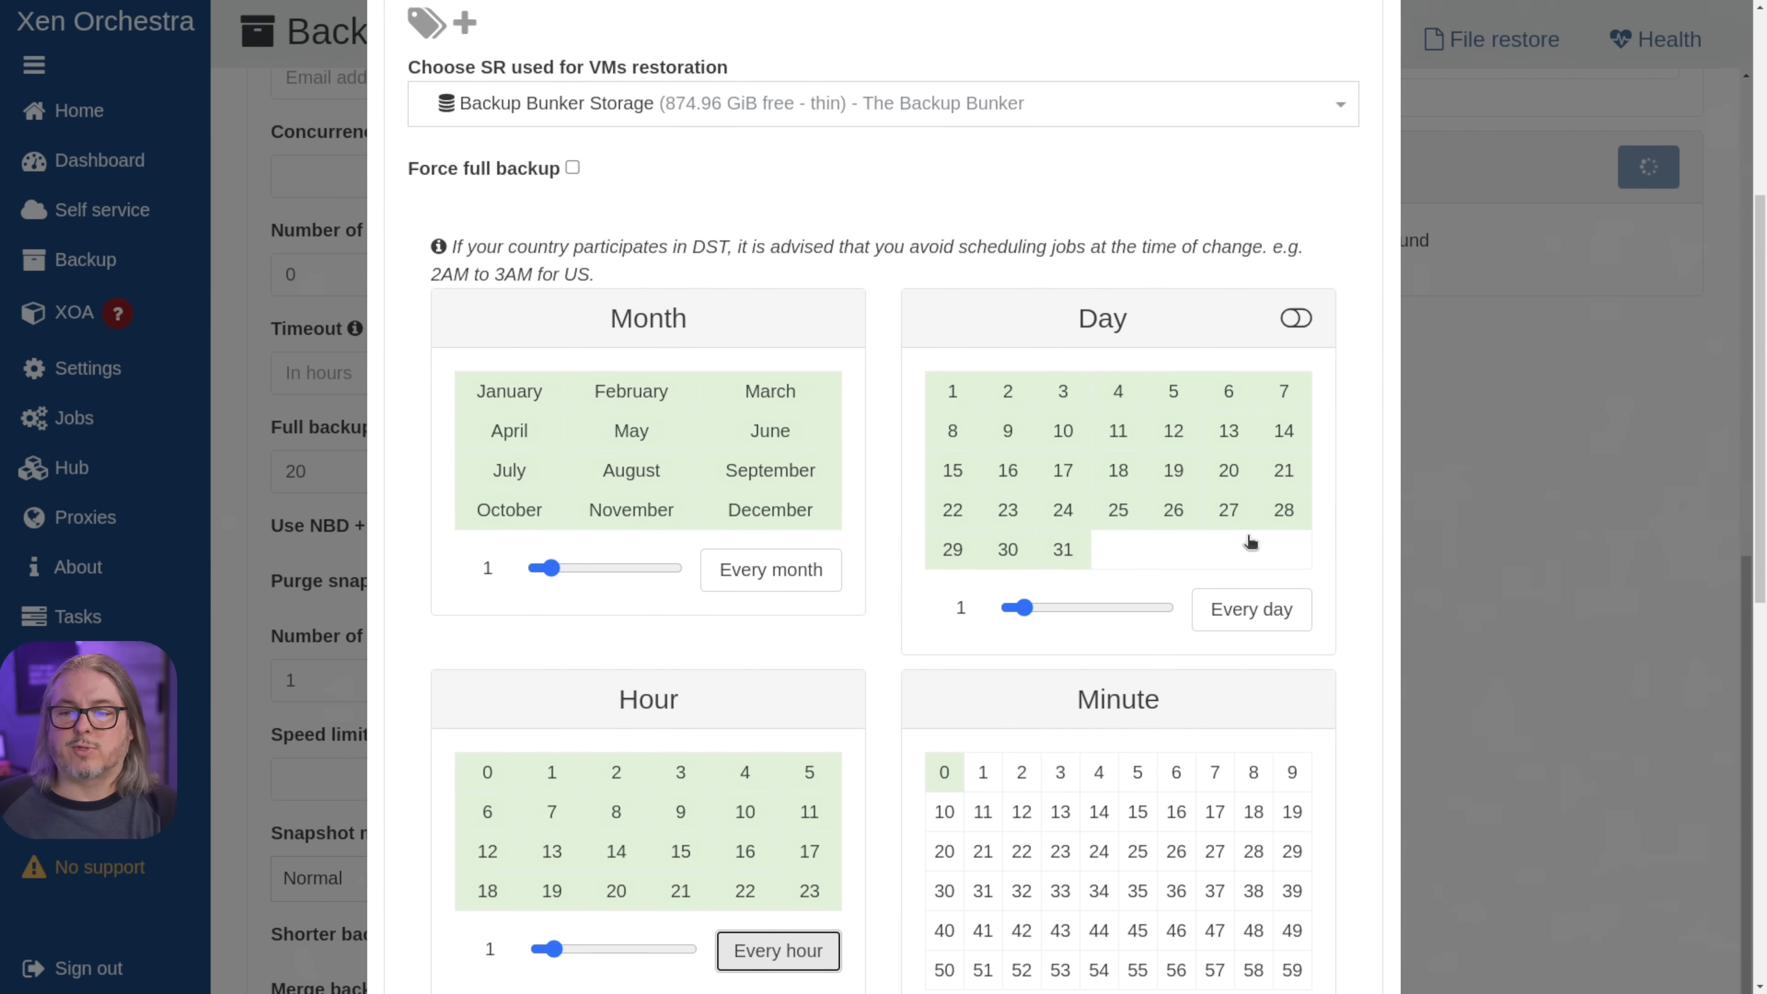
pyautogui.scroll(-3)
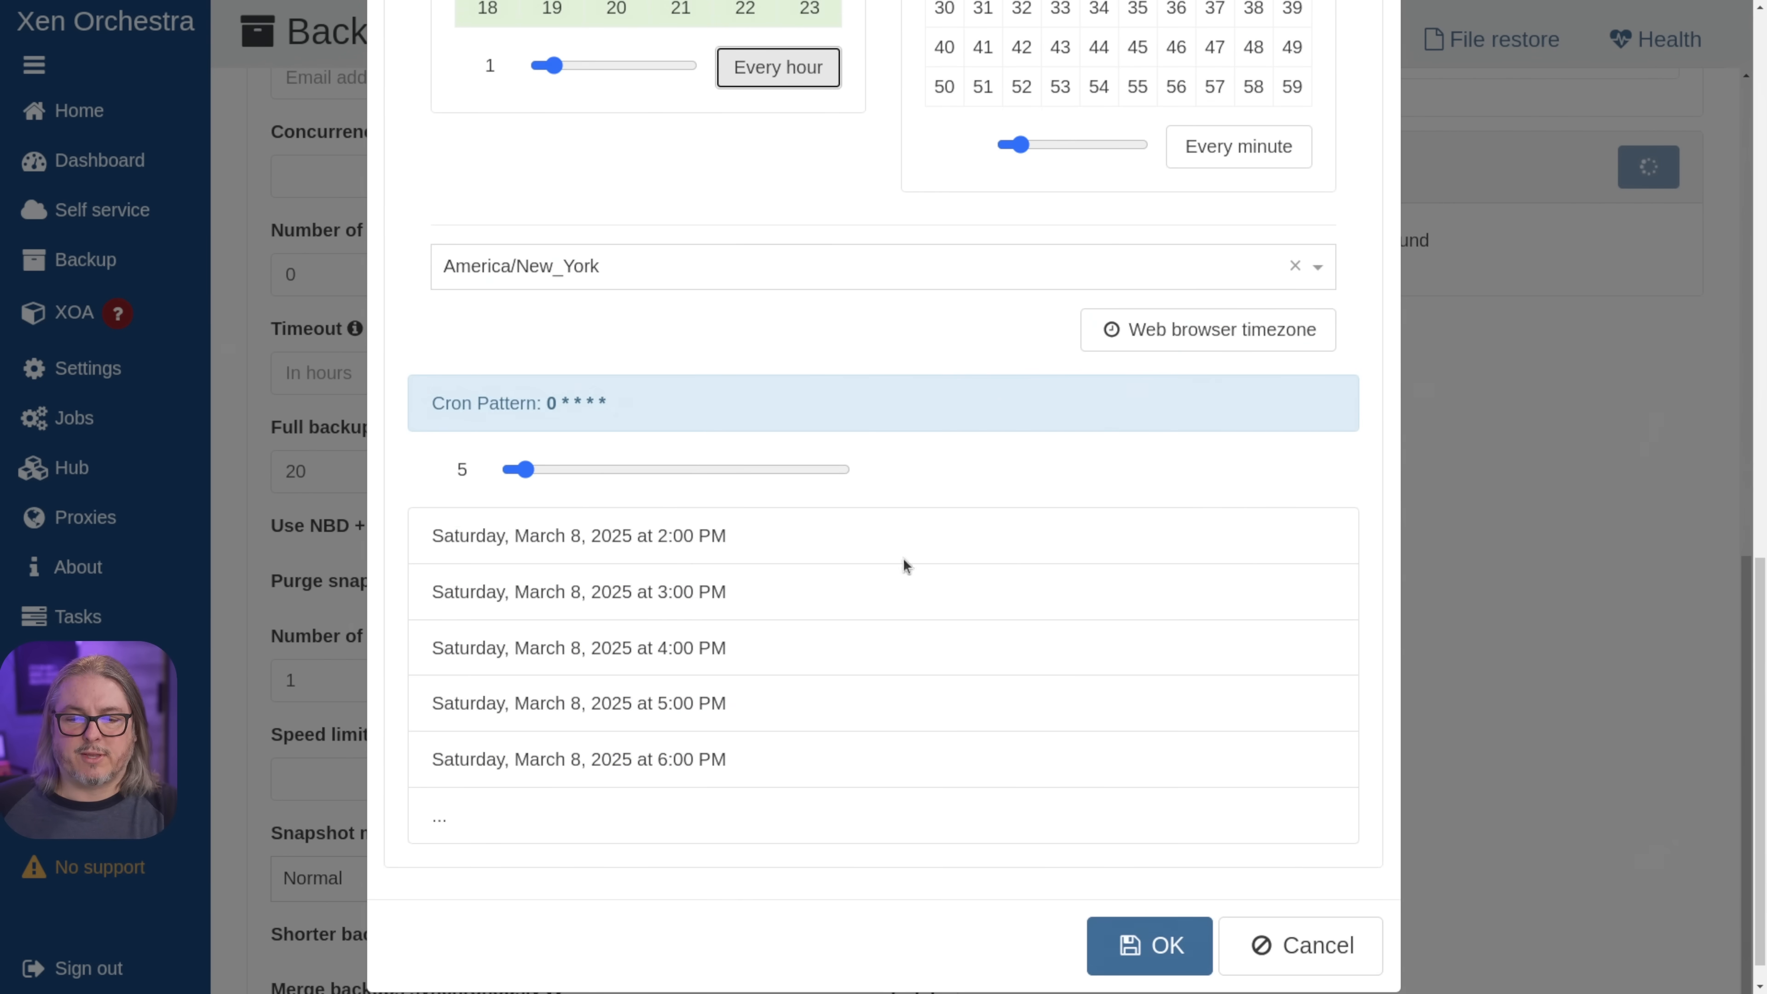
pyautogui.click(1148, 944)
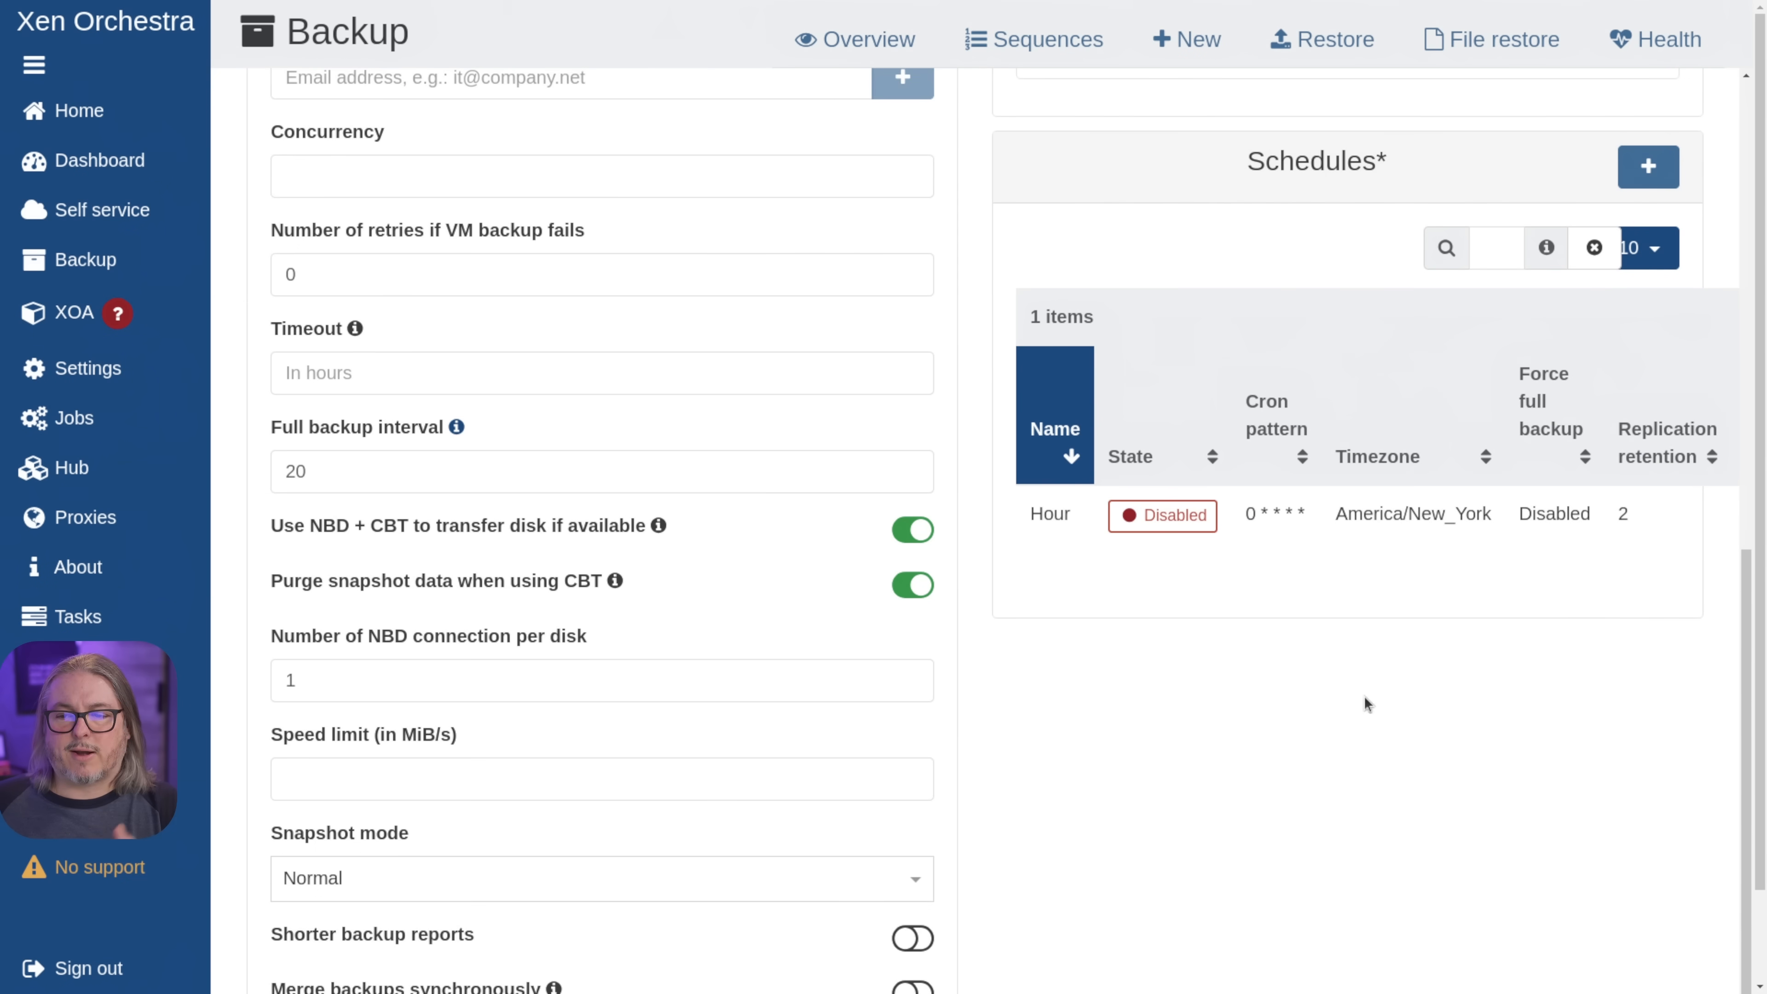
pyautogui.scroll(-3)
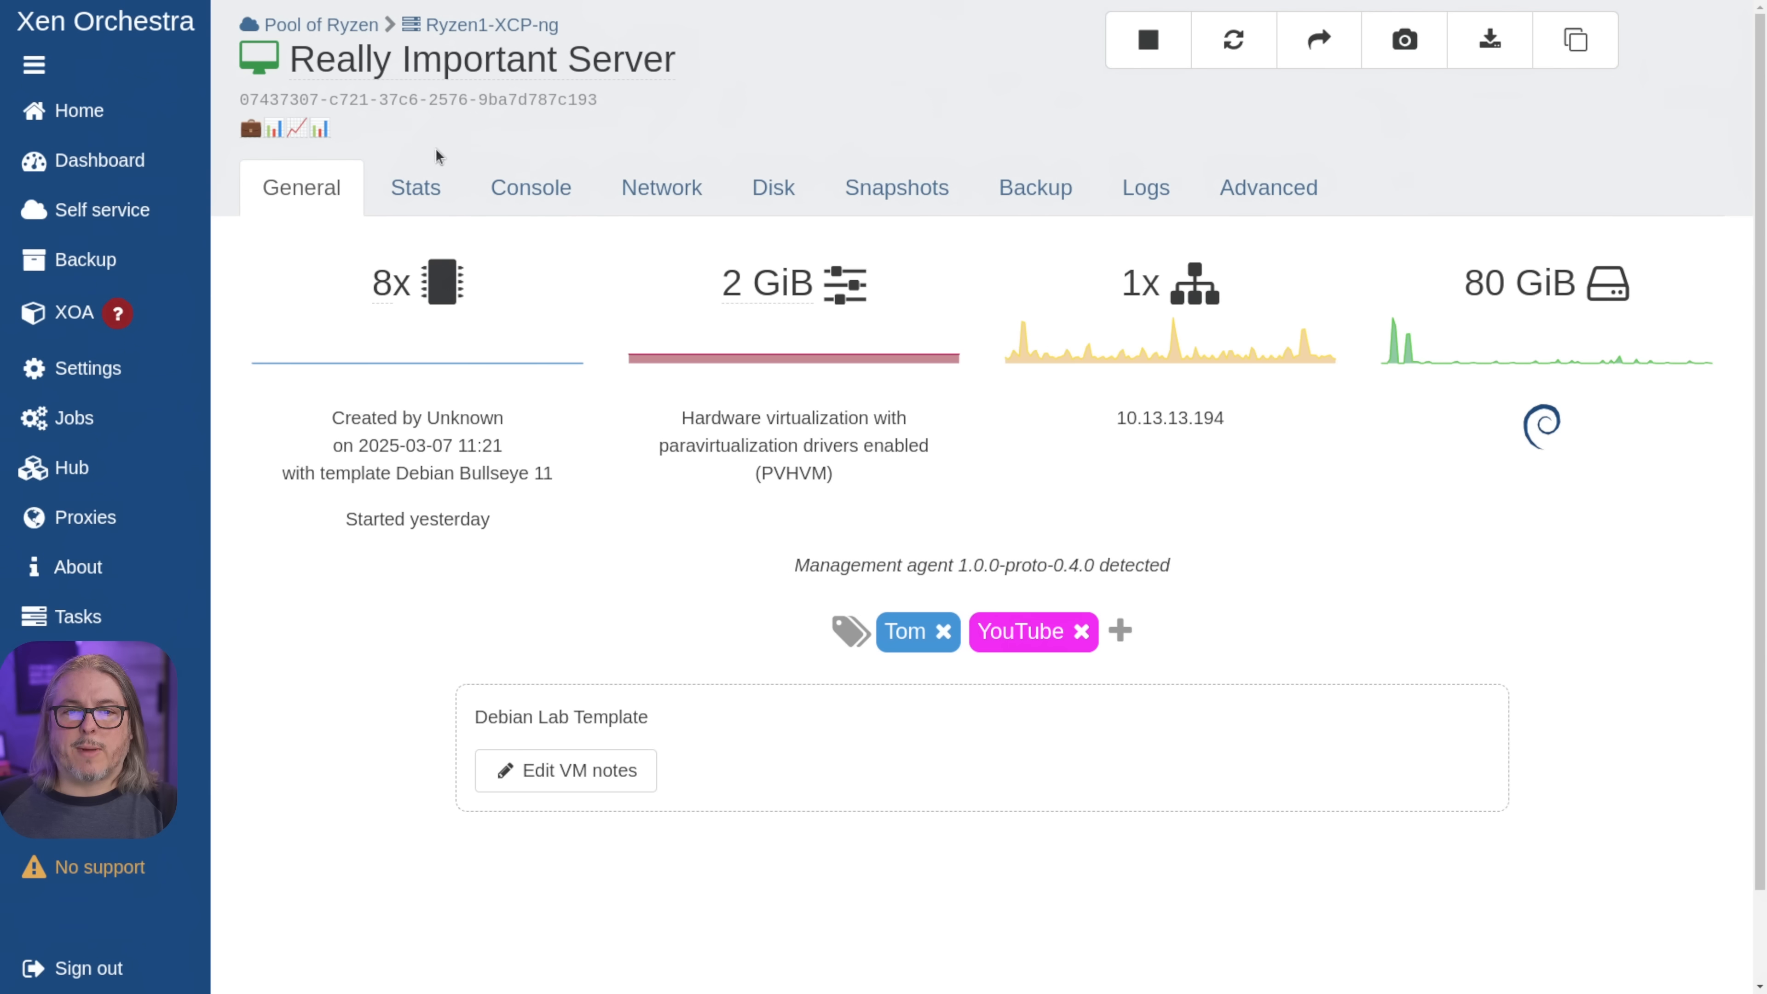
# - Run the replication job once from Really Important Server's Backup tab and watch its tasks
pyautogui.click(1033, 187)
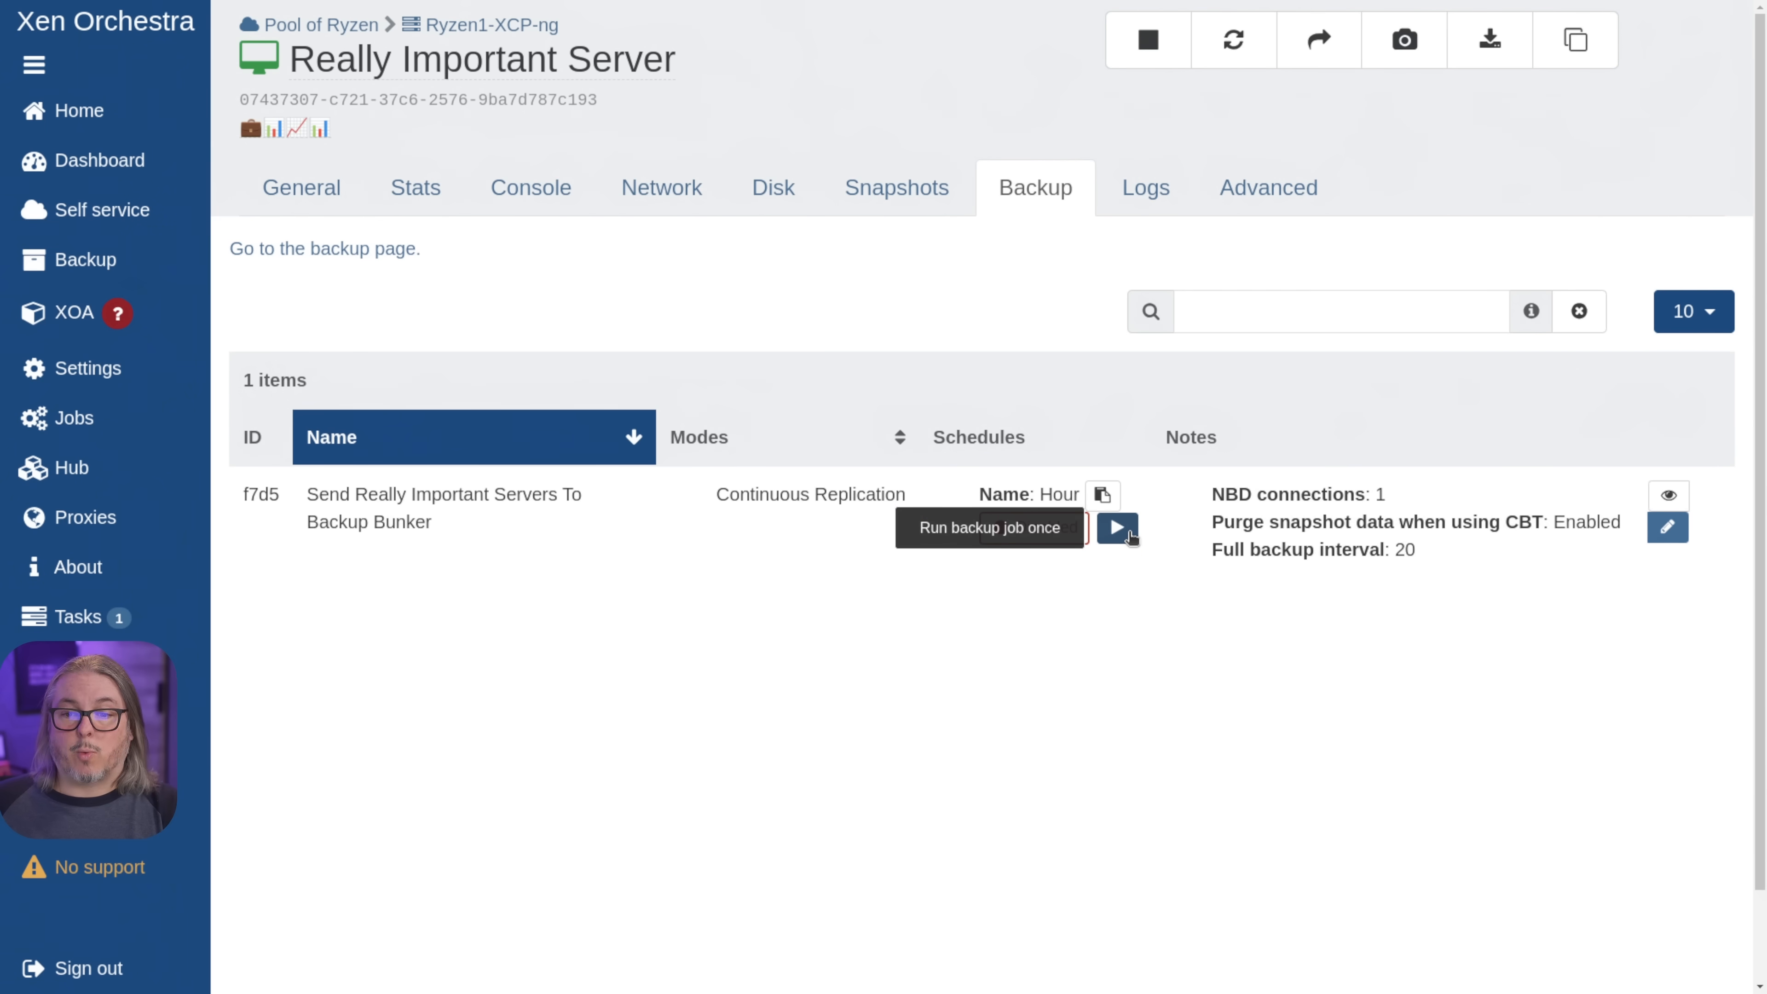
pyautogui.click(1116, 527)
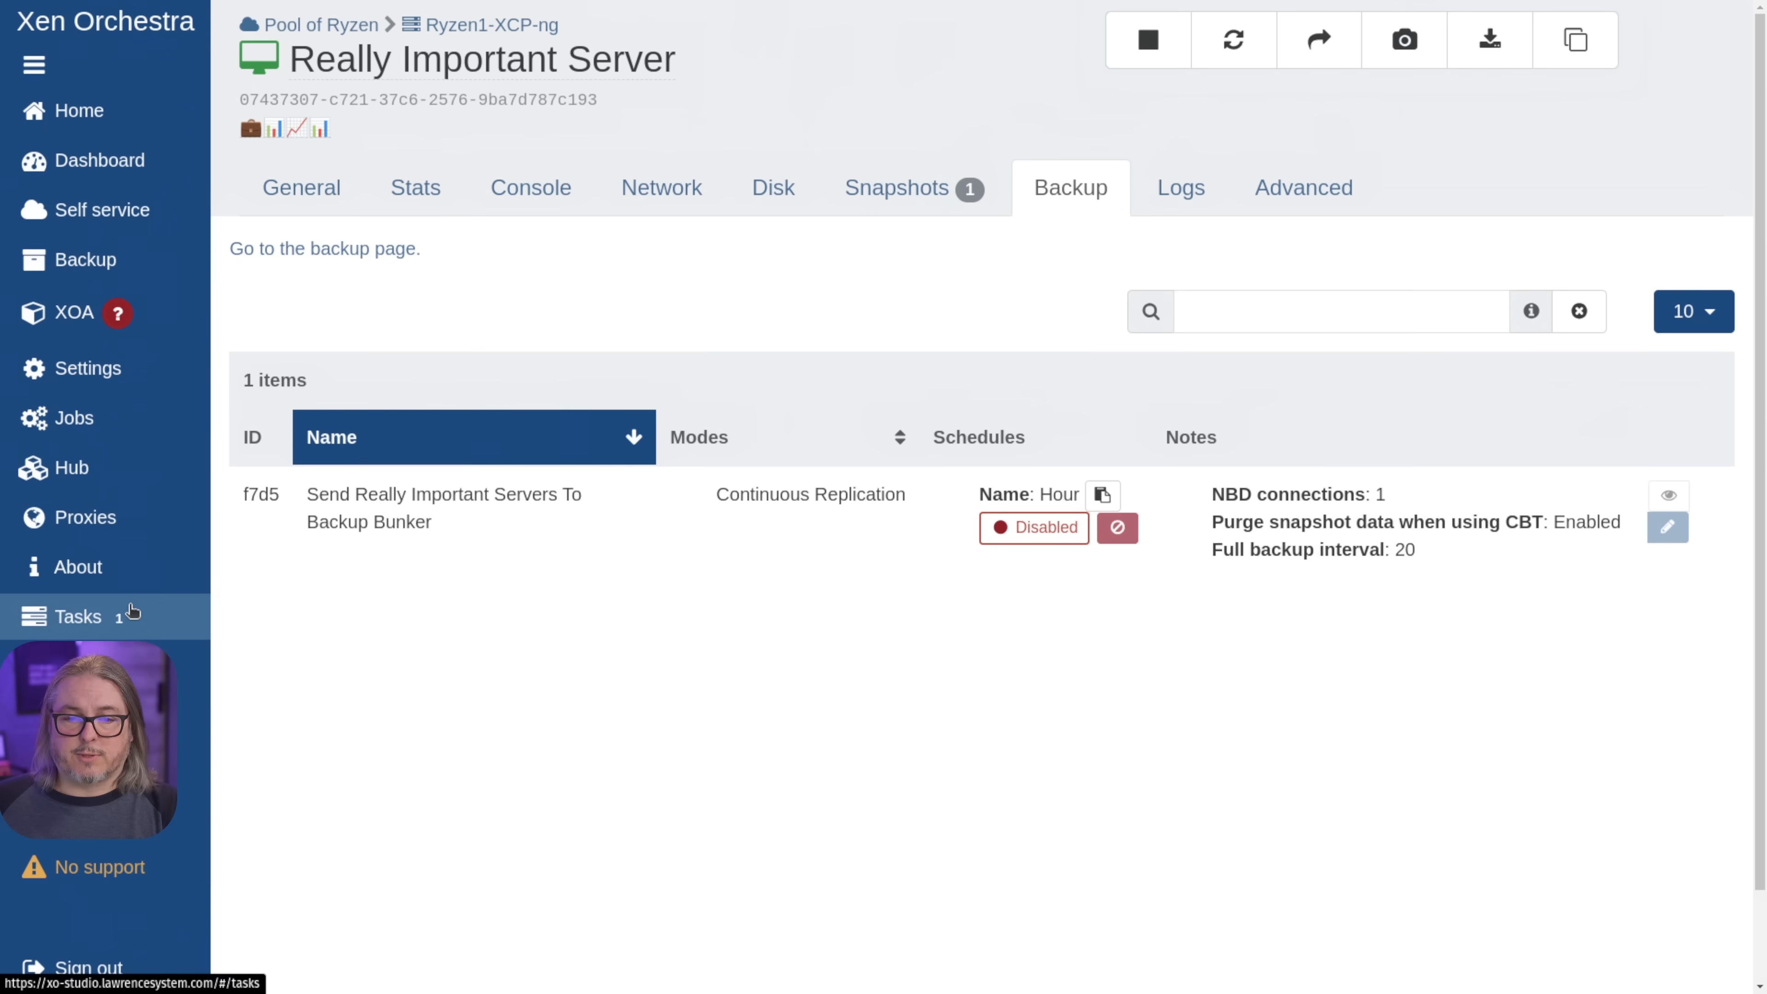
pyautogui.click(76, 617)
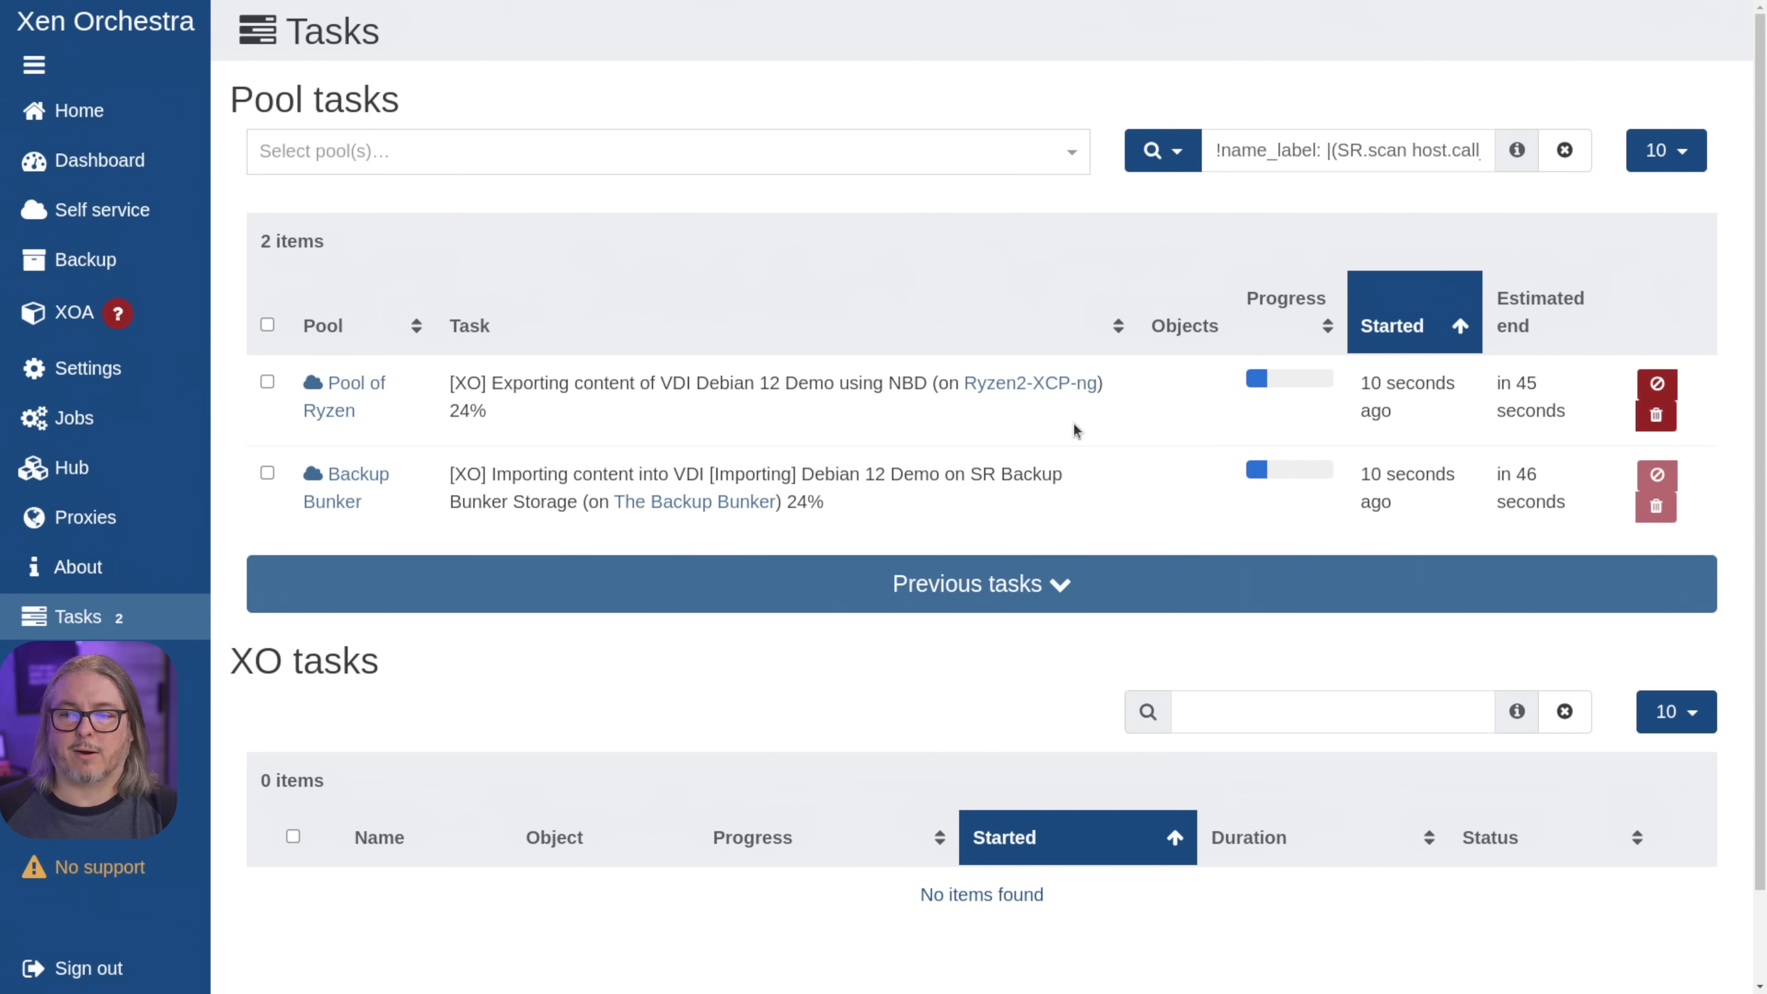
# - Review the job's Successful run log in Backup Overview: full transfer with passing health check
pyautogui.click(82, 260)
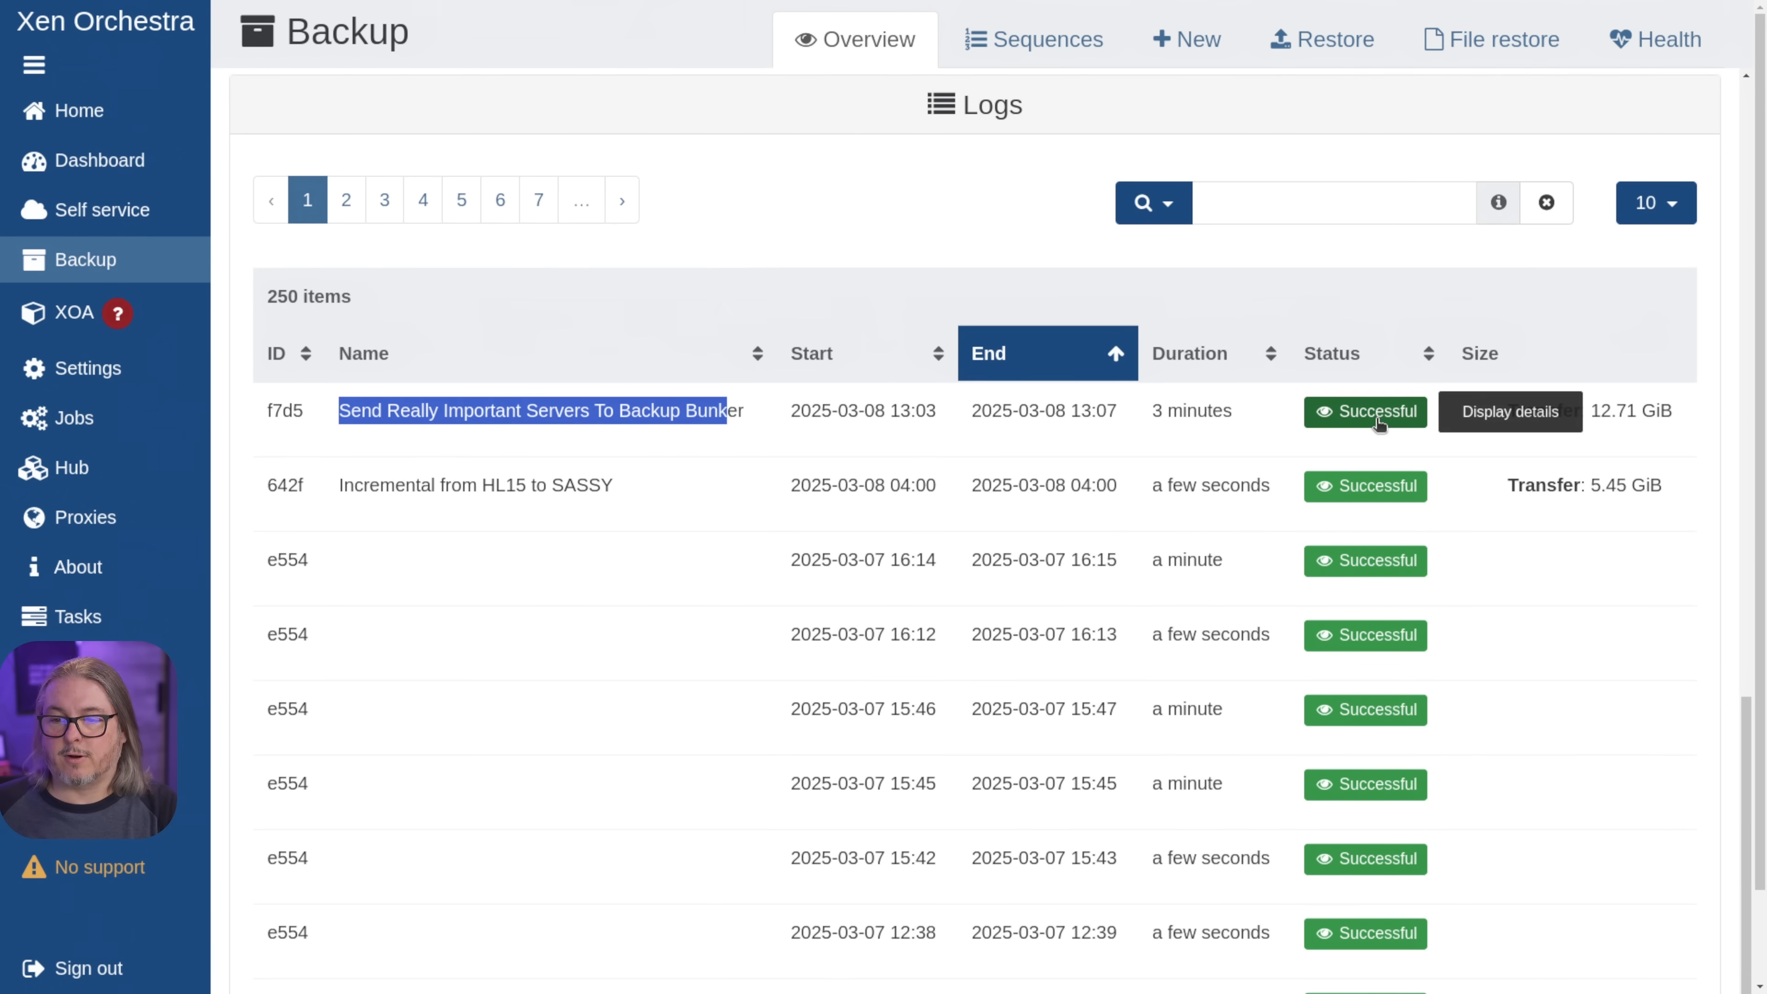
pyautogui.click(1509, 412)
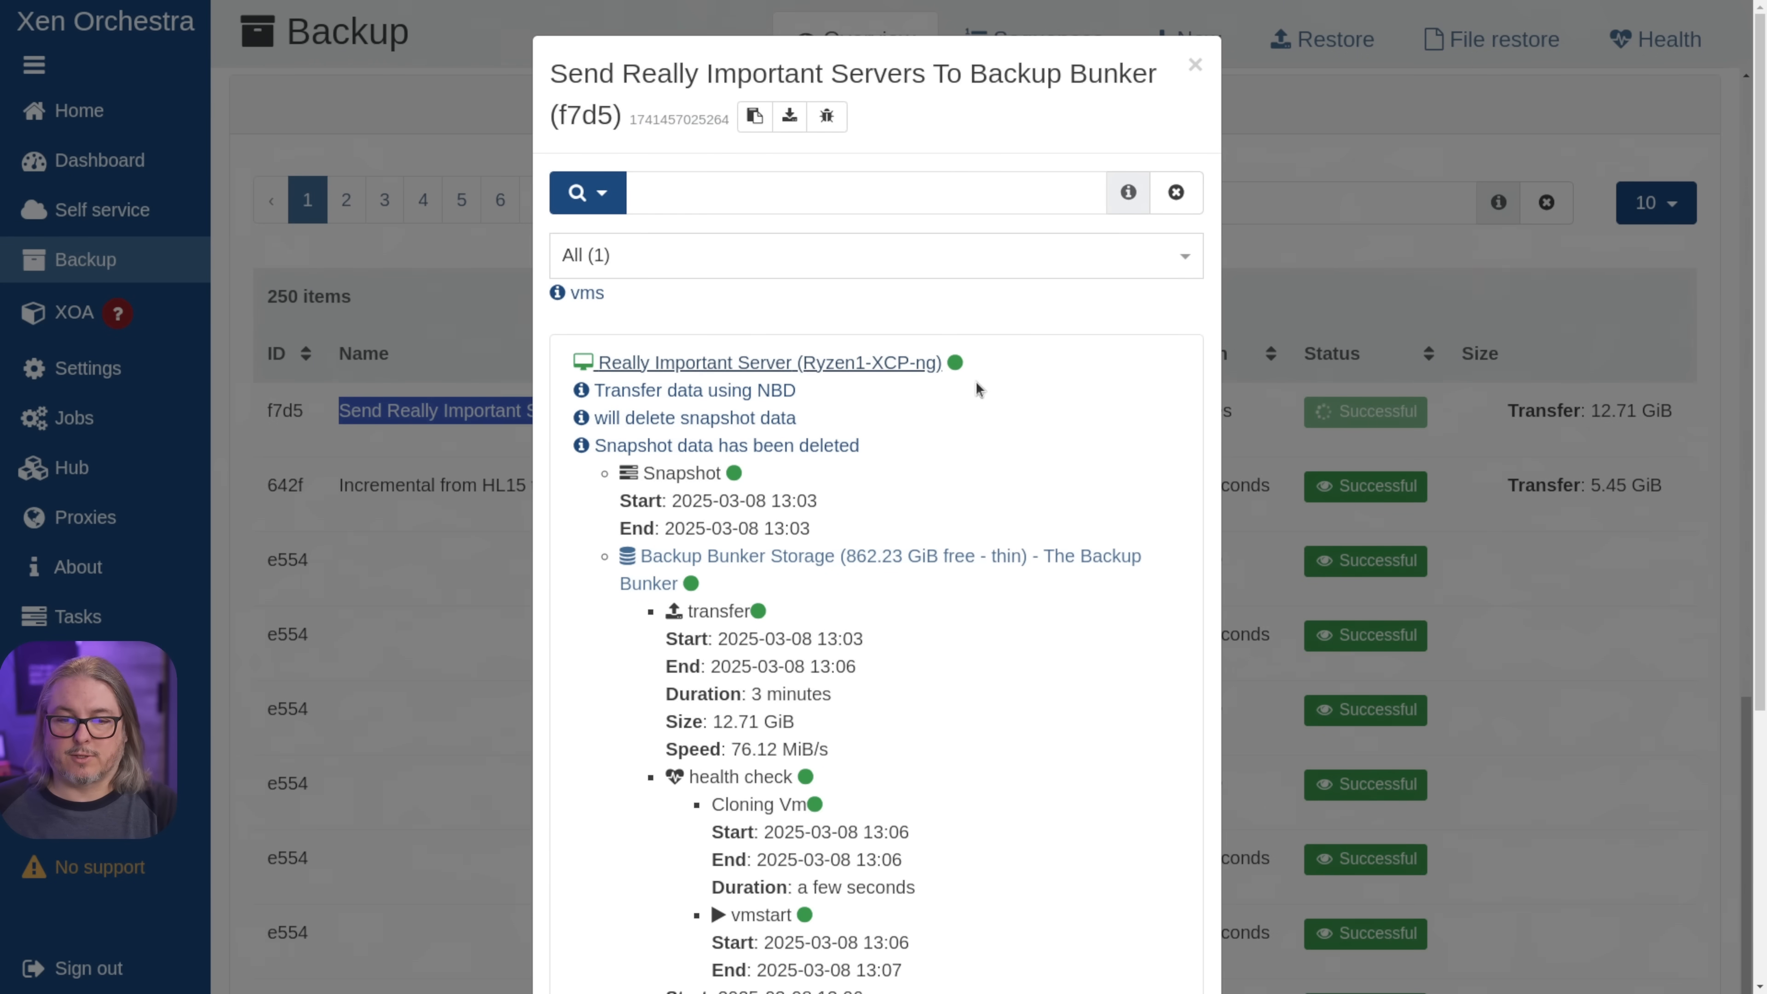
pyautogui.scroll(-3)
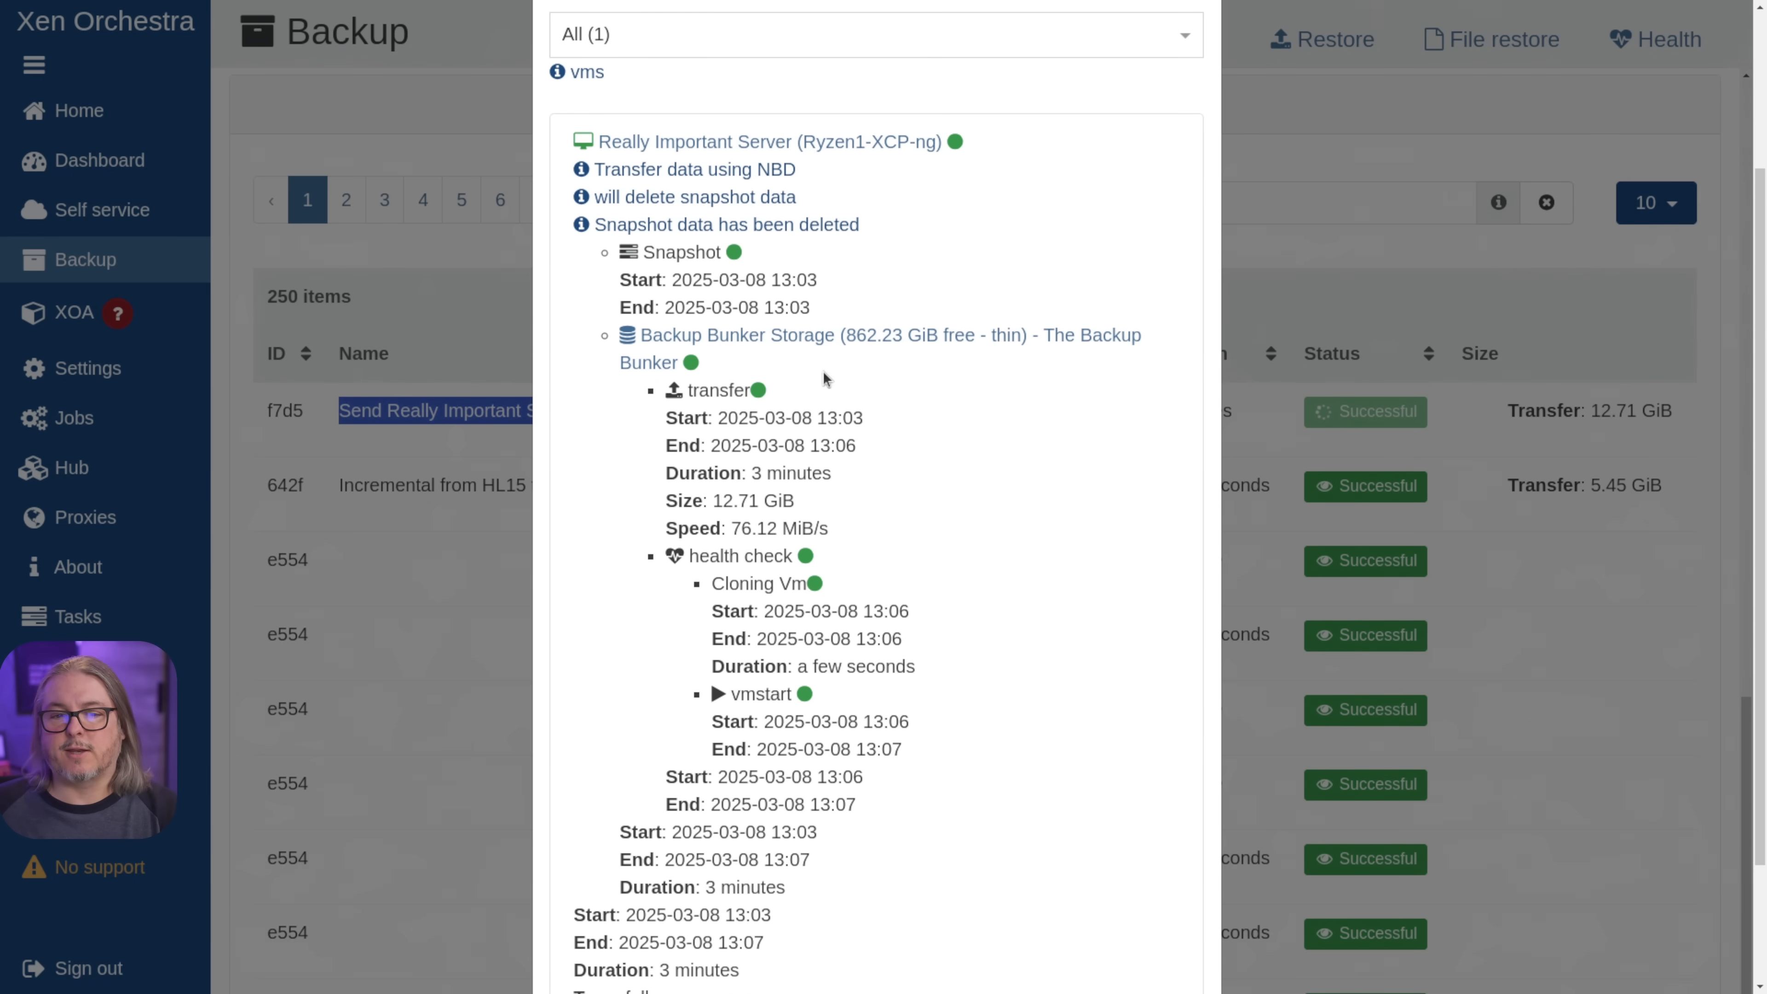
pyautogui.scroll(-3)
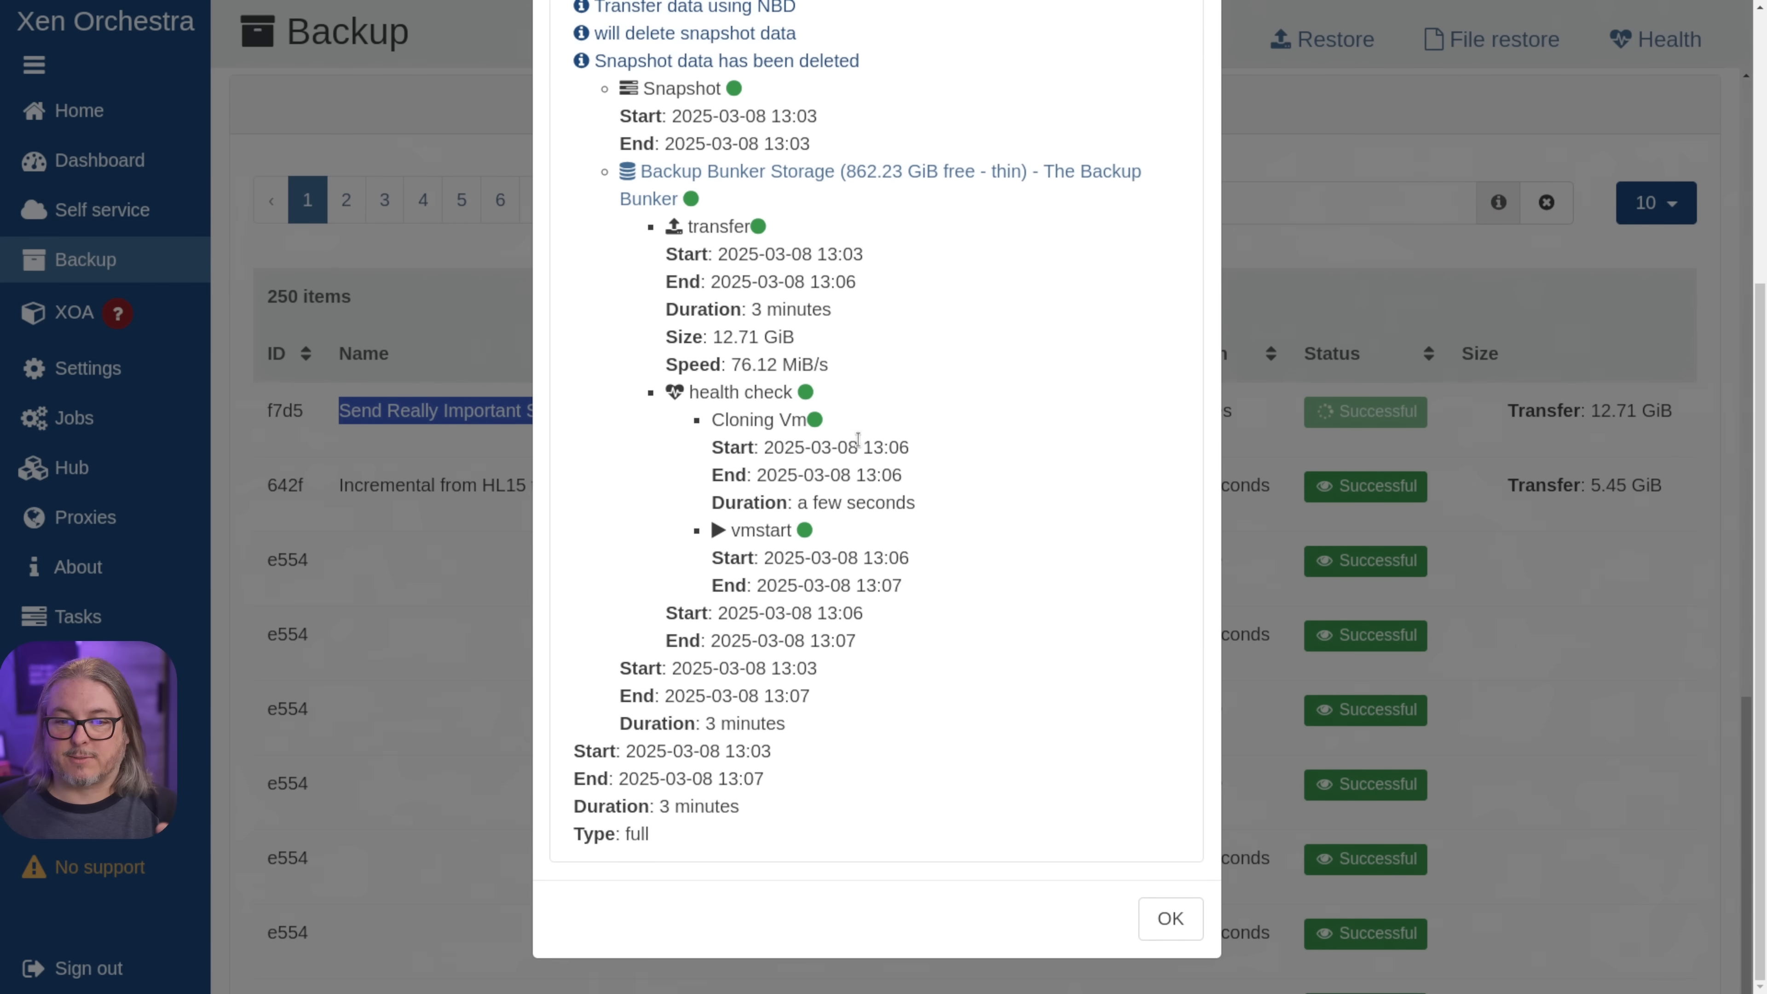
pyautogui.moveTo(604, 858)
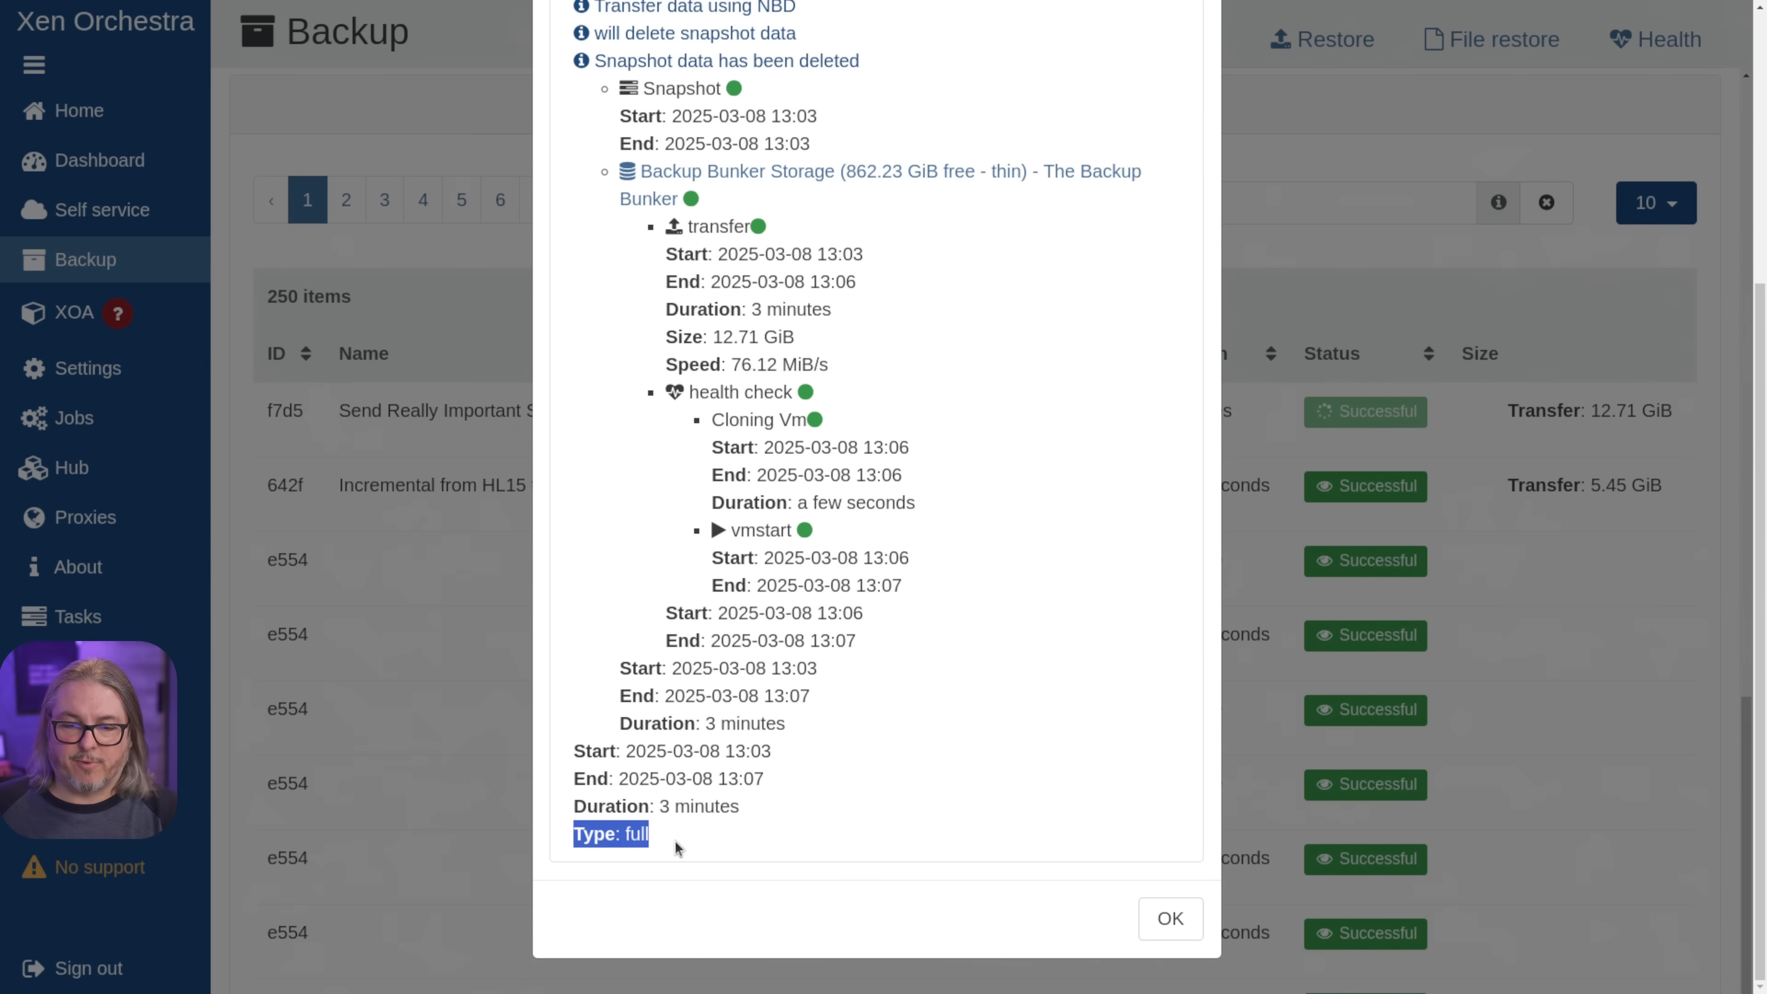
pyautogui.click(1170, 918)
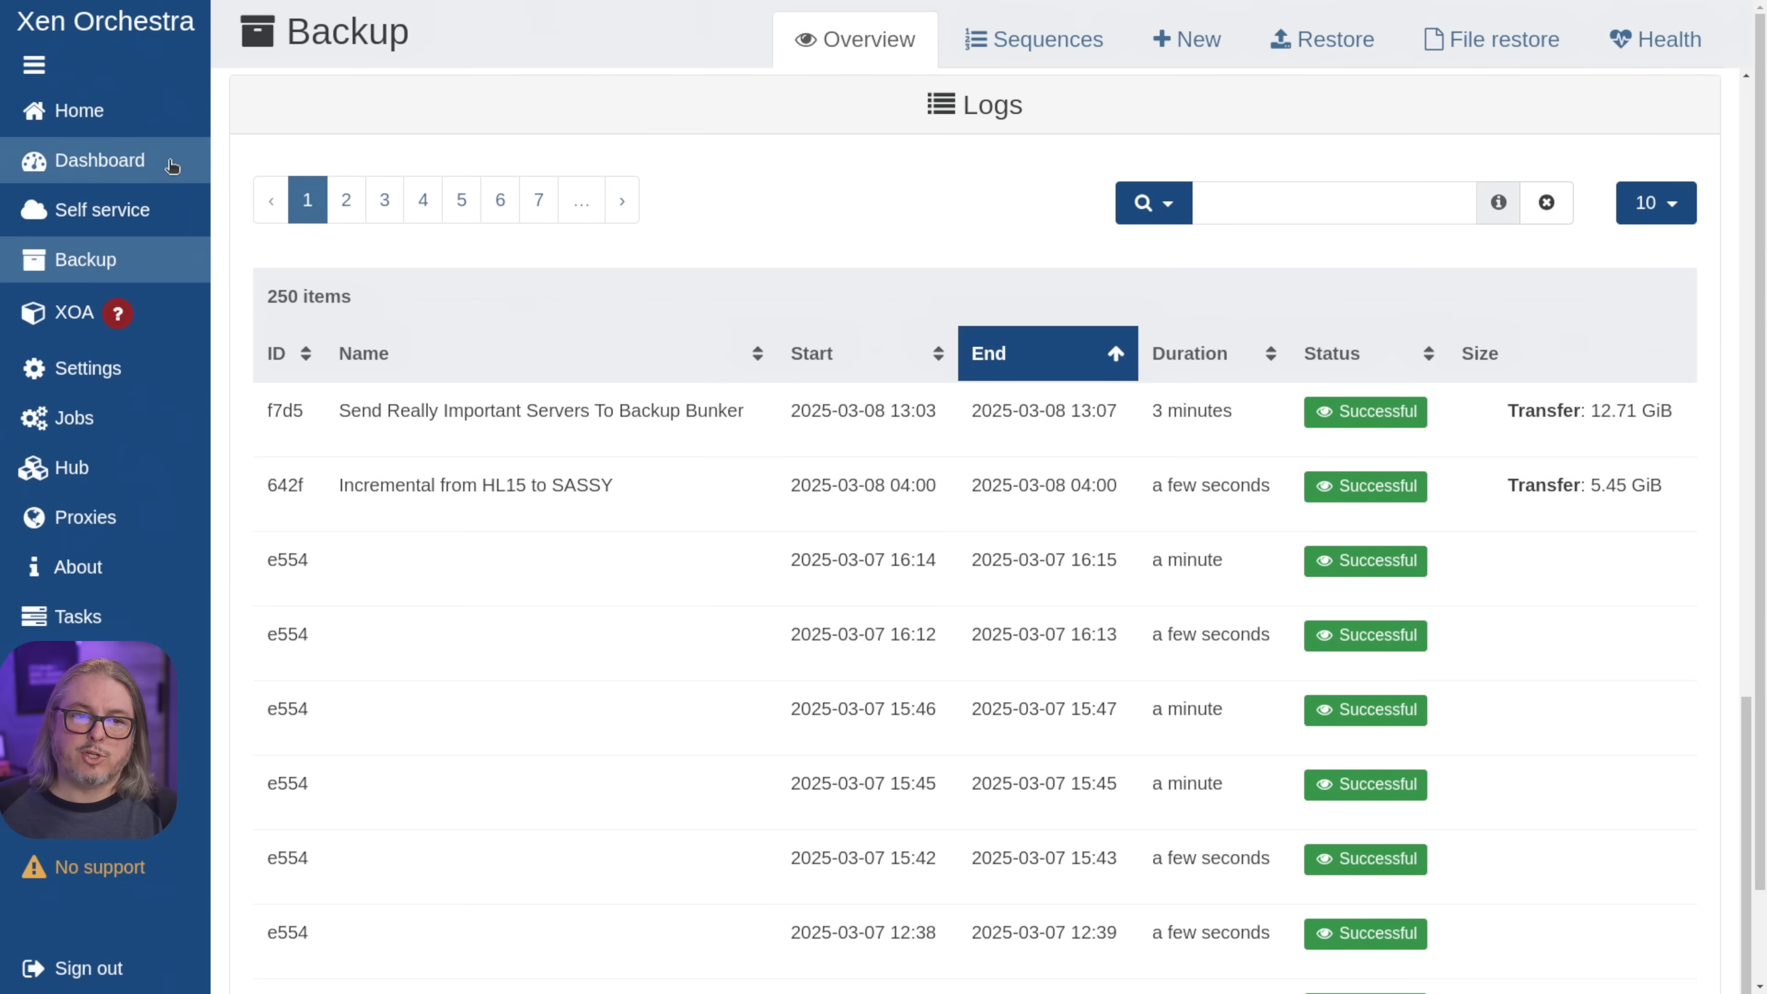
# - Run the replication job a second time from Really Important Server's Backup tab, confirm, and watch the pool tasks
pyautogui.click(79, 110)
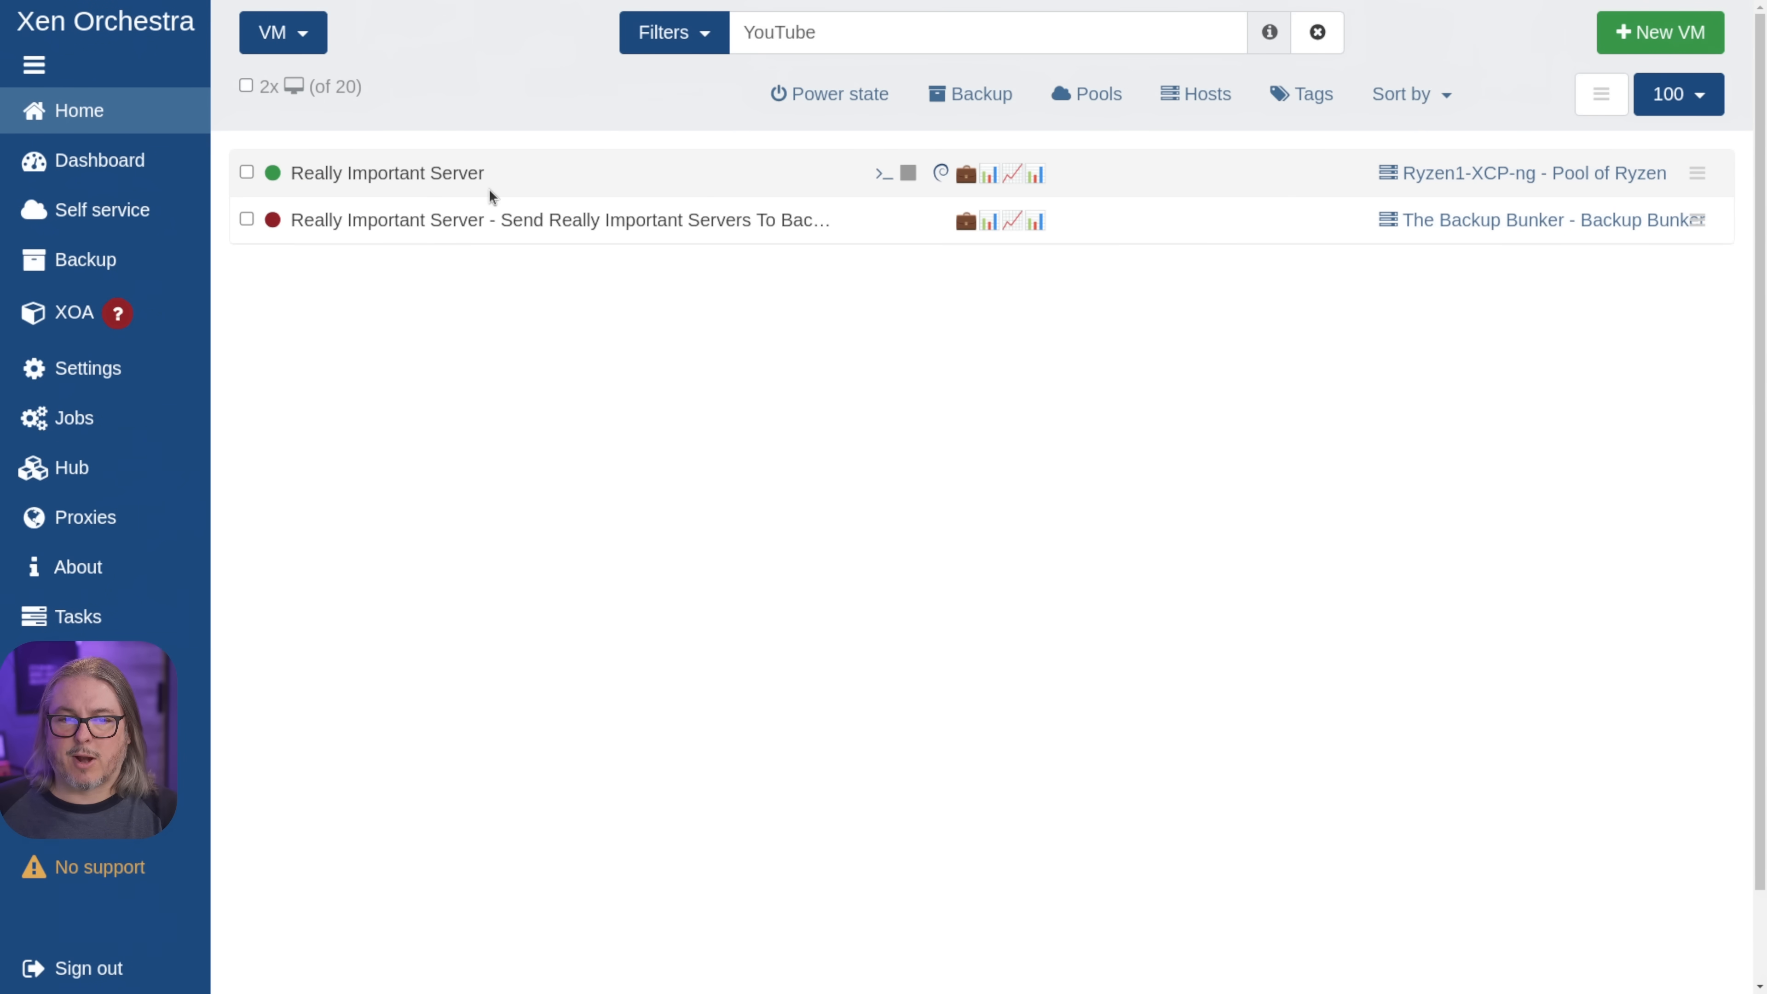
pyautogui.click(387, 172)
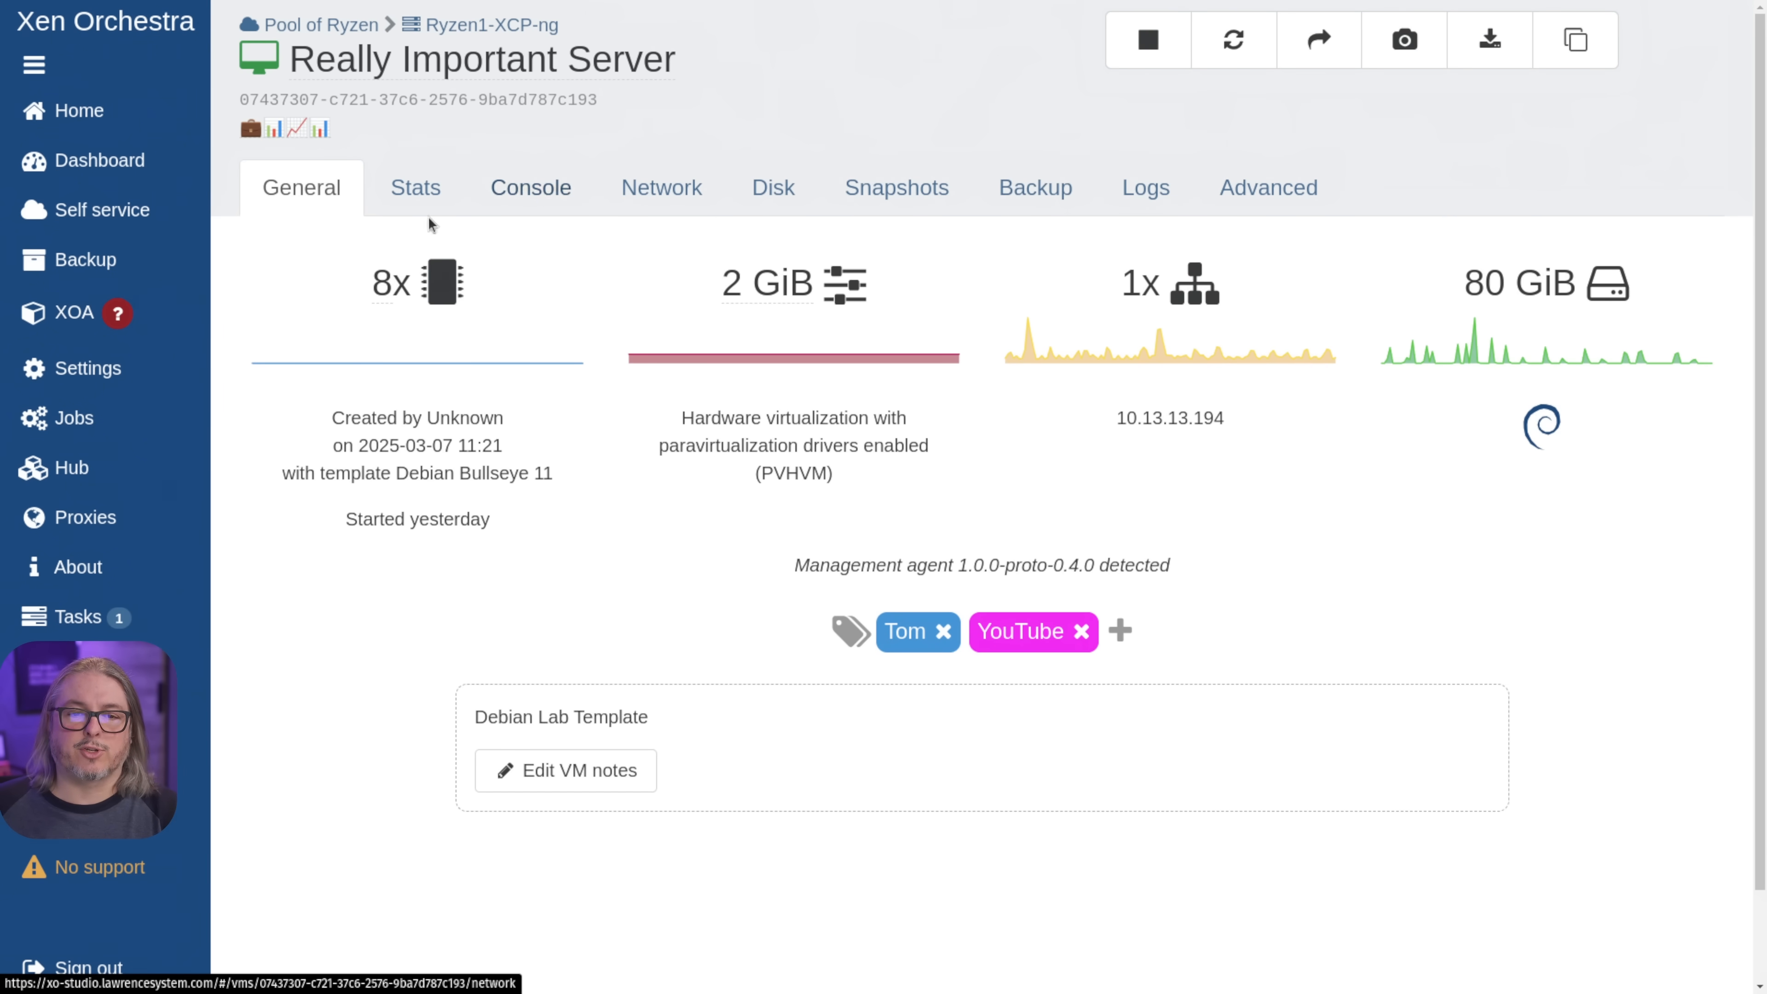
pyautogui.click(1033, 187)
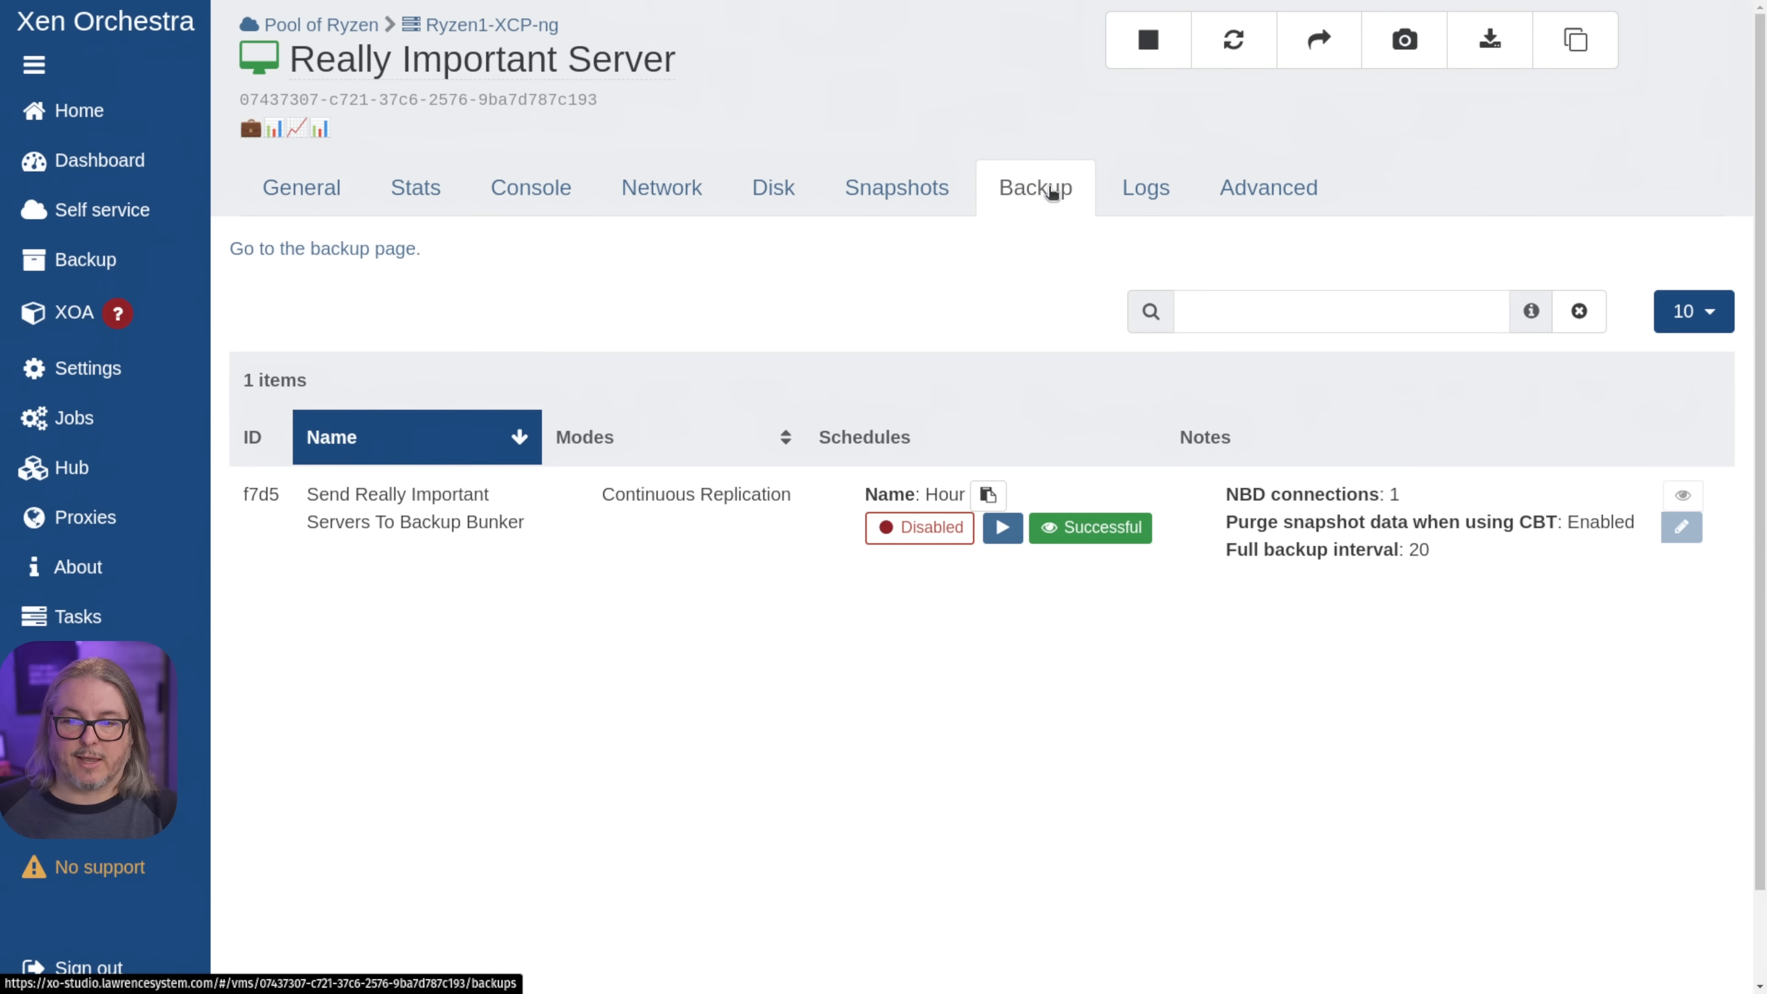
pyautogui.moveTo(1000, 527)
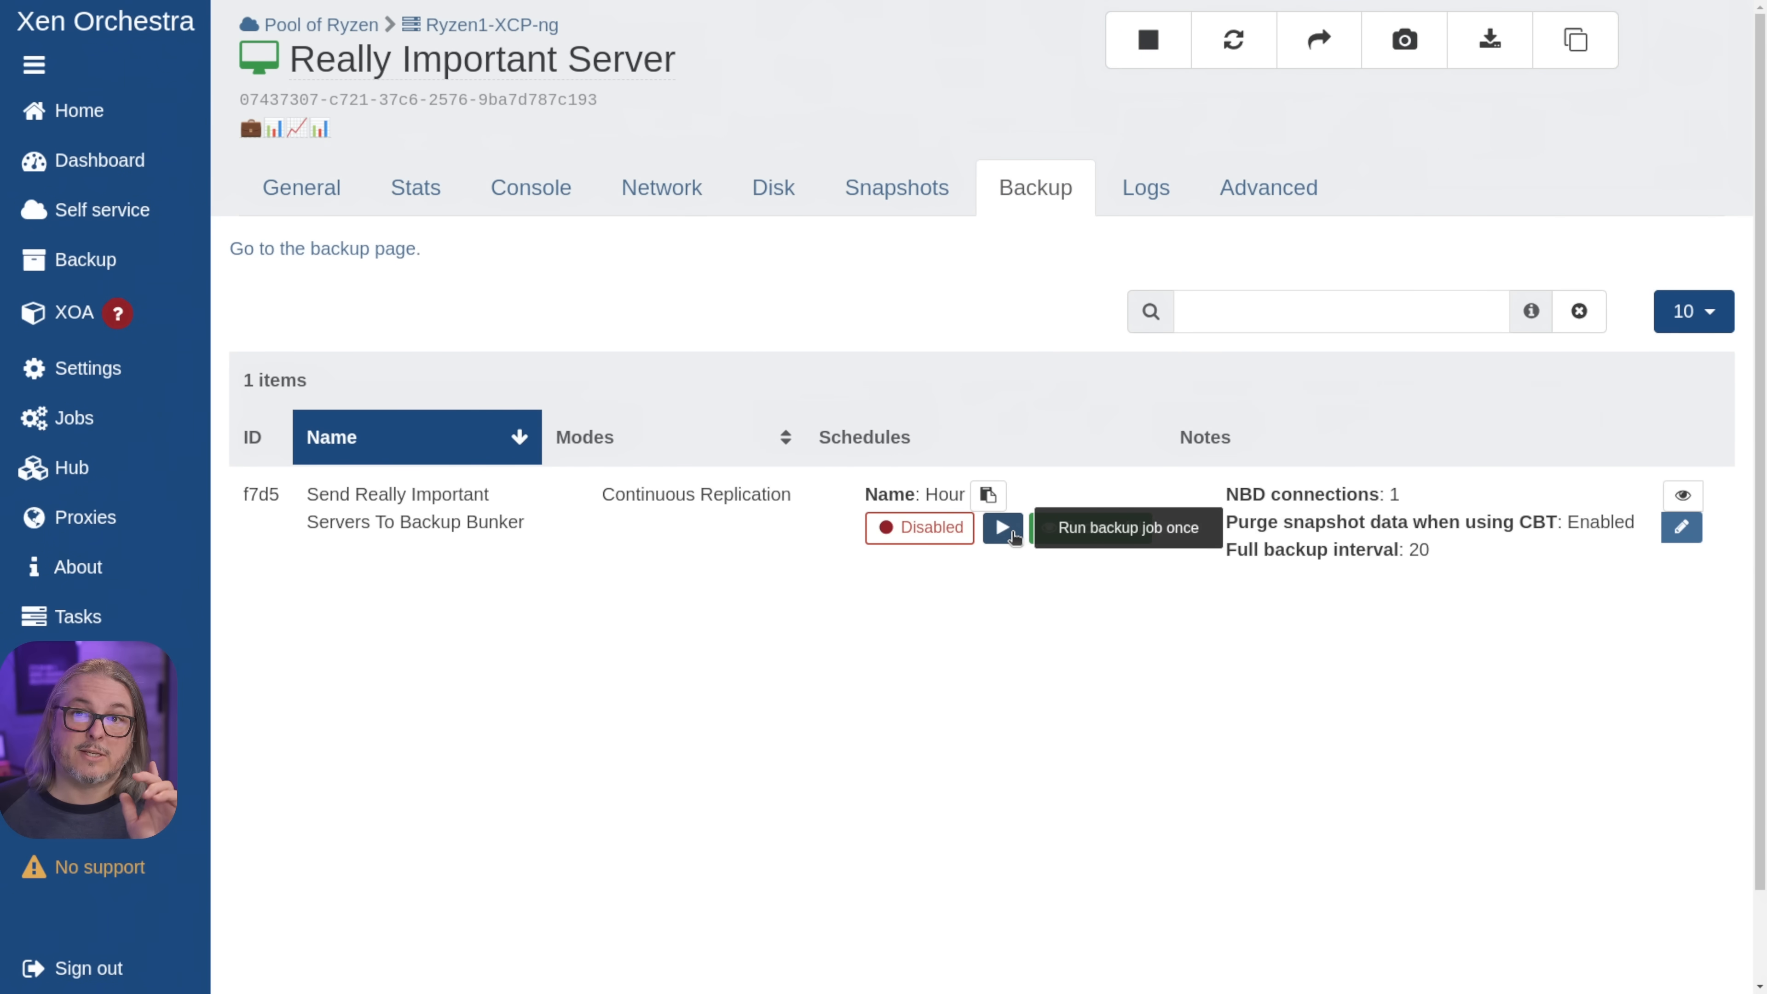
pyautogui.click(1002, 527)
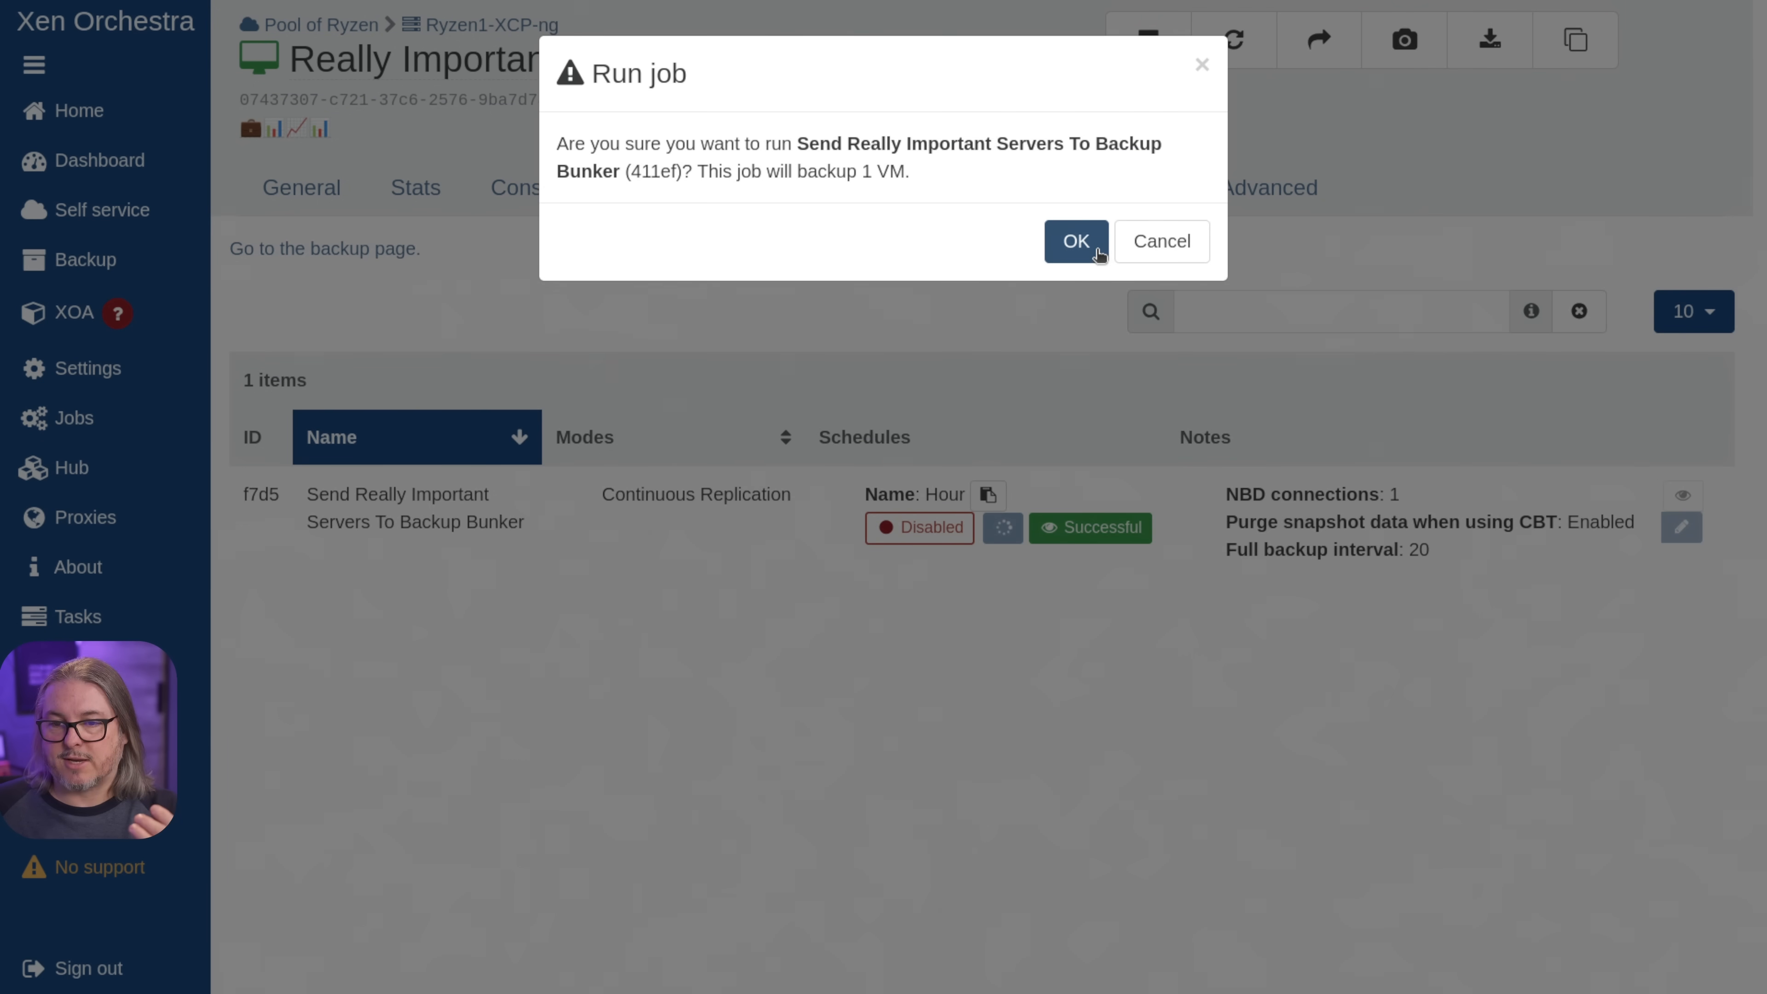
pyautogui.click(1074, 241)
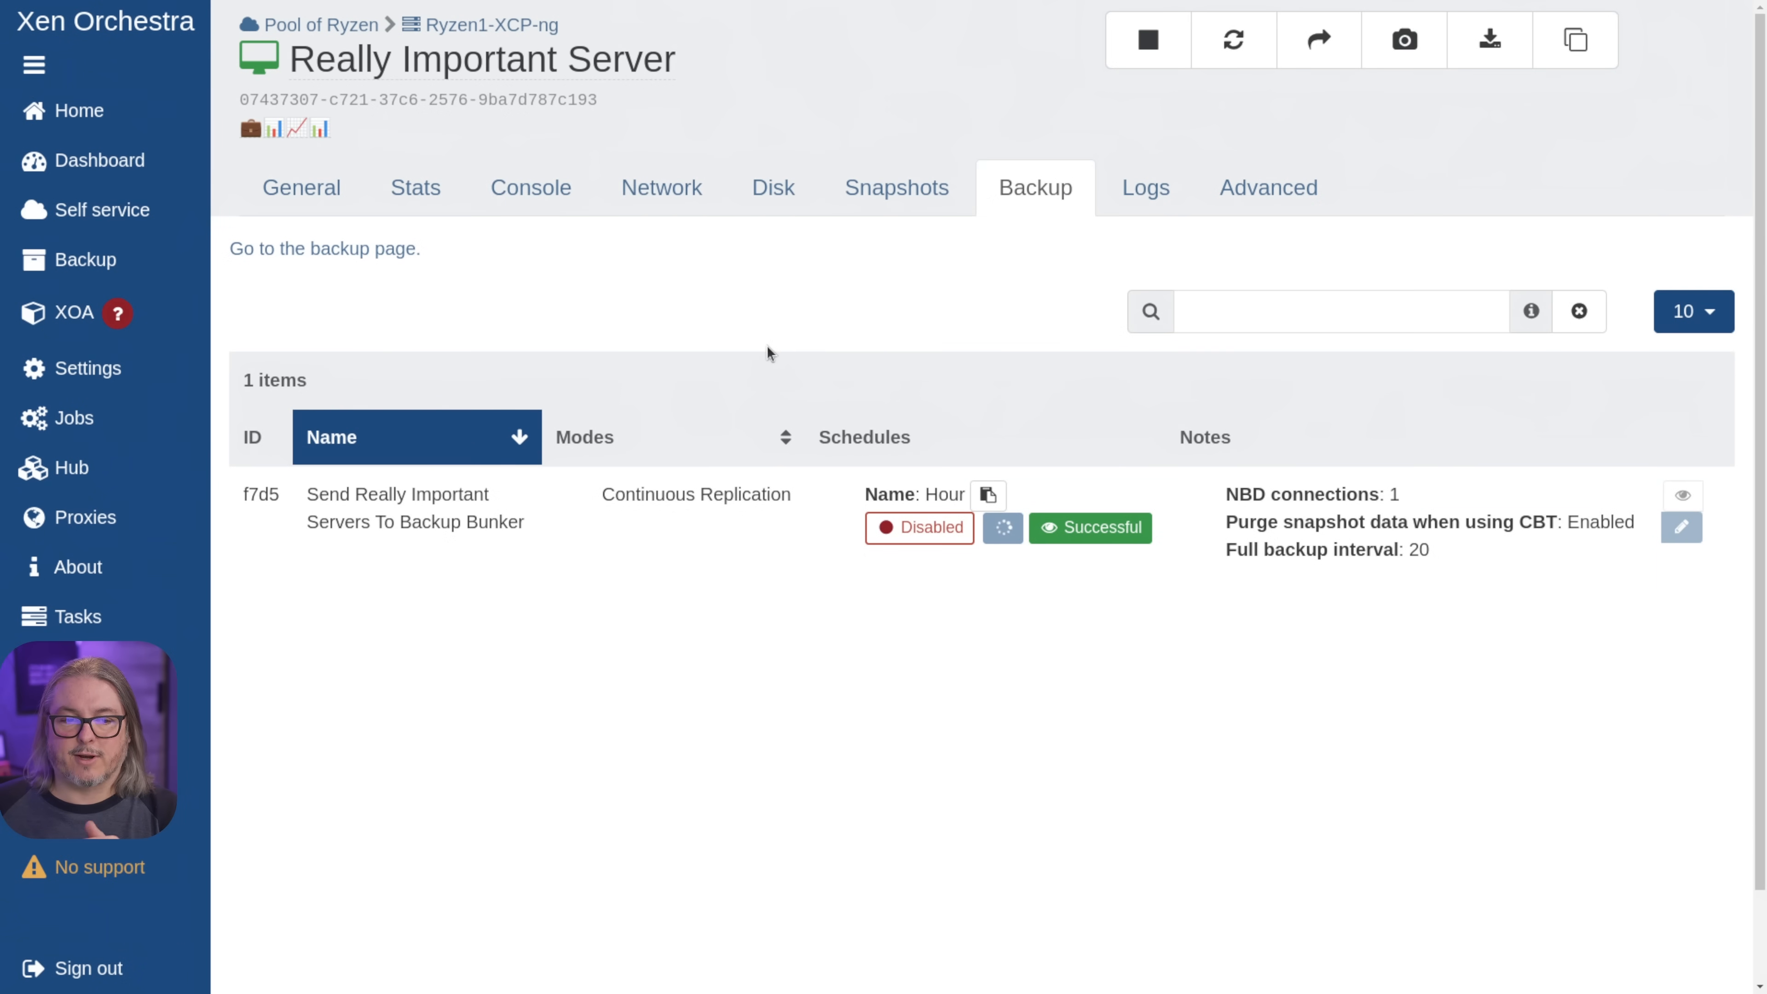
pyautogui.click(77, 616)
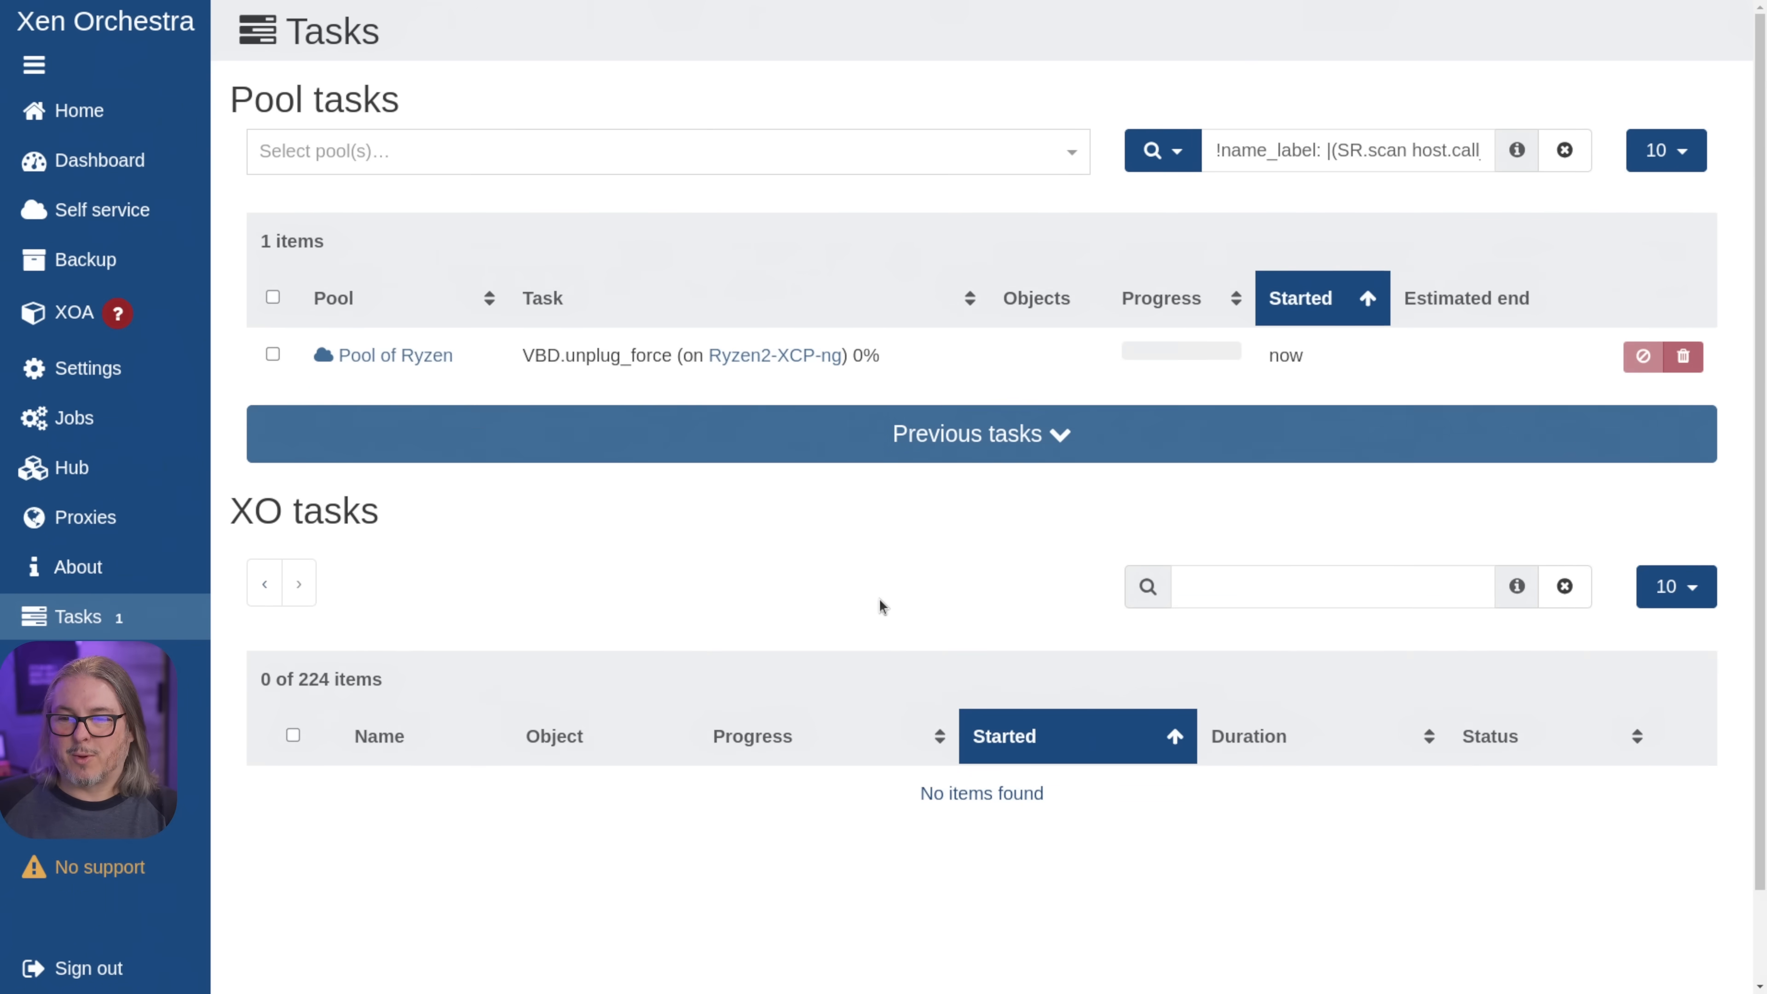
pyautogui.moveTo(852, 605)
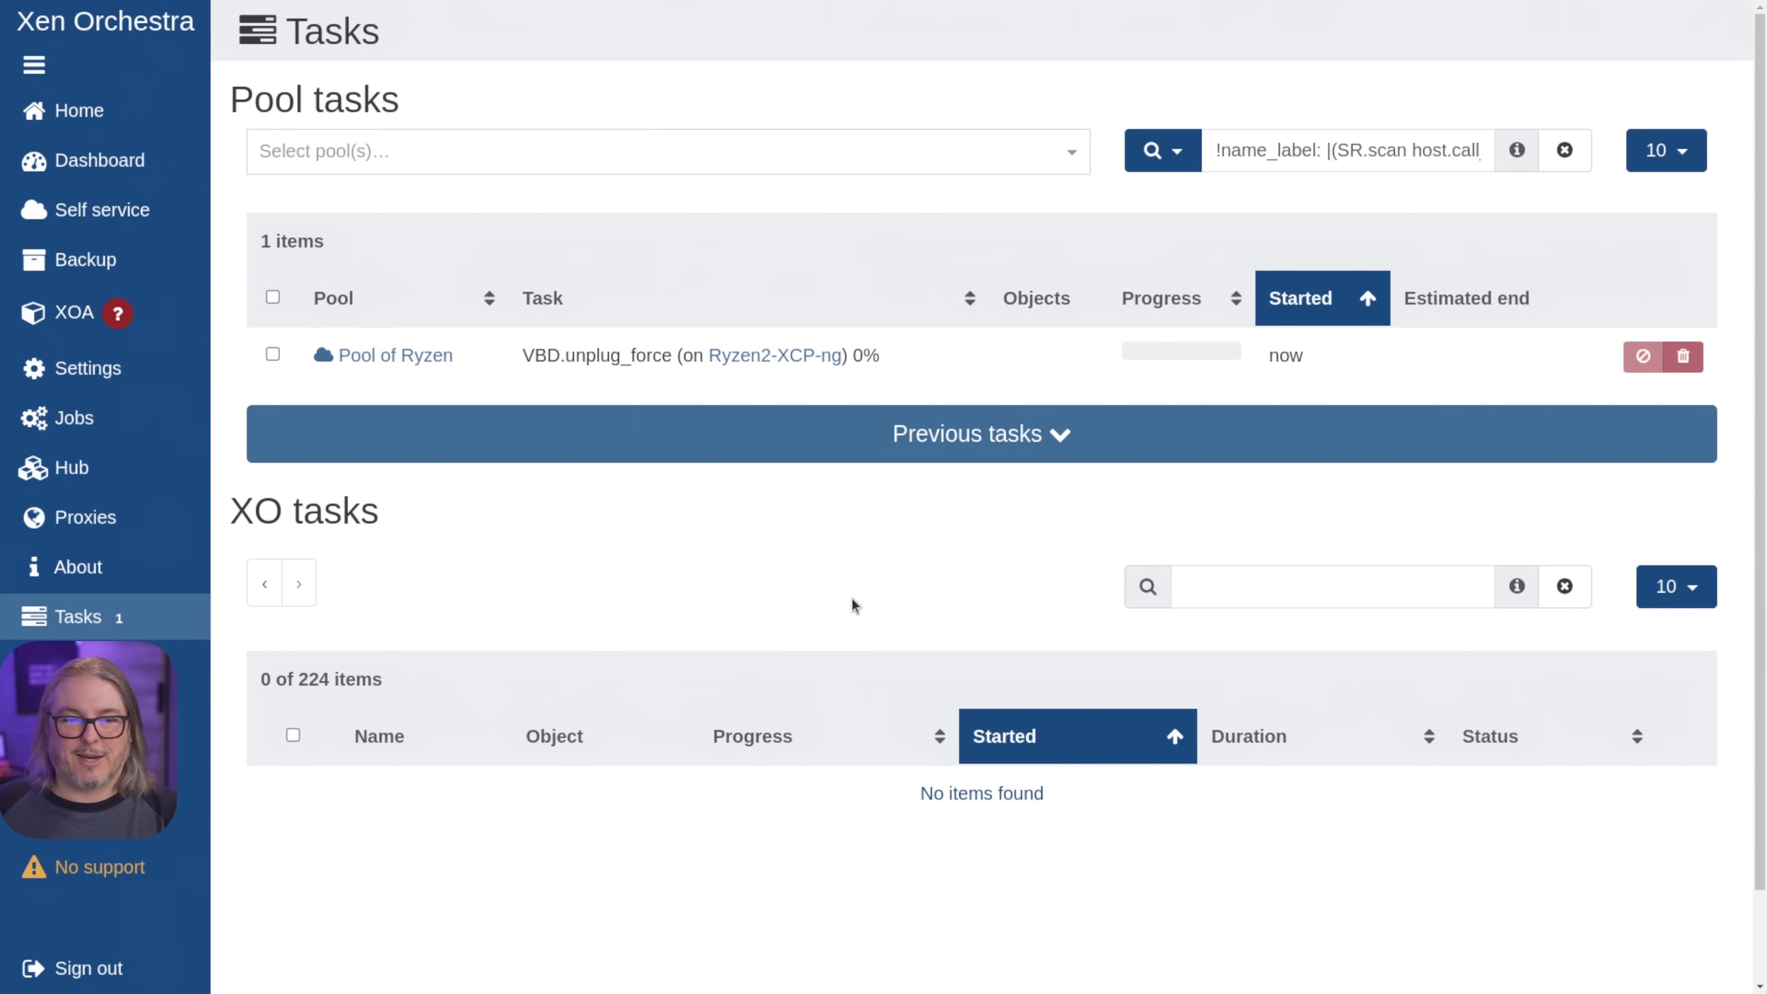
# - Watch the Health Check VM boot in its console, then return Home to see it vanish leaving two replicas
pyautogui.click(77, 110)
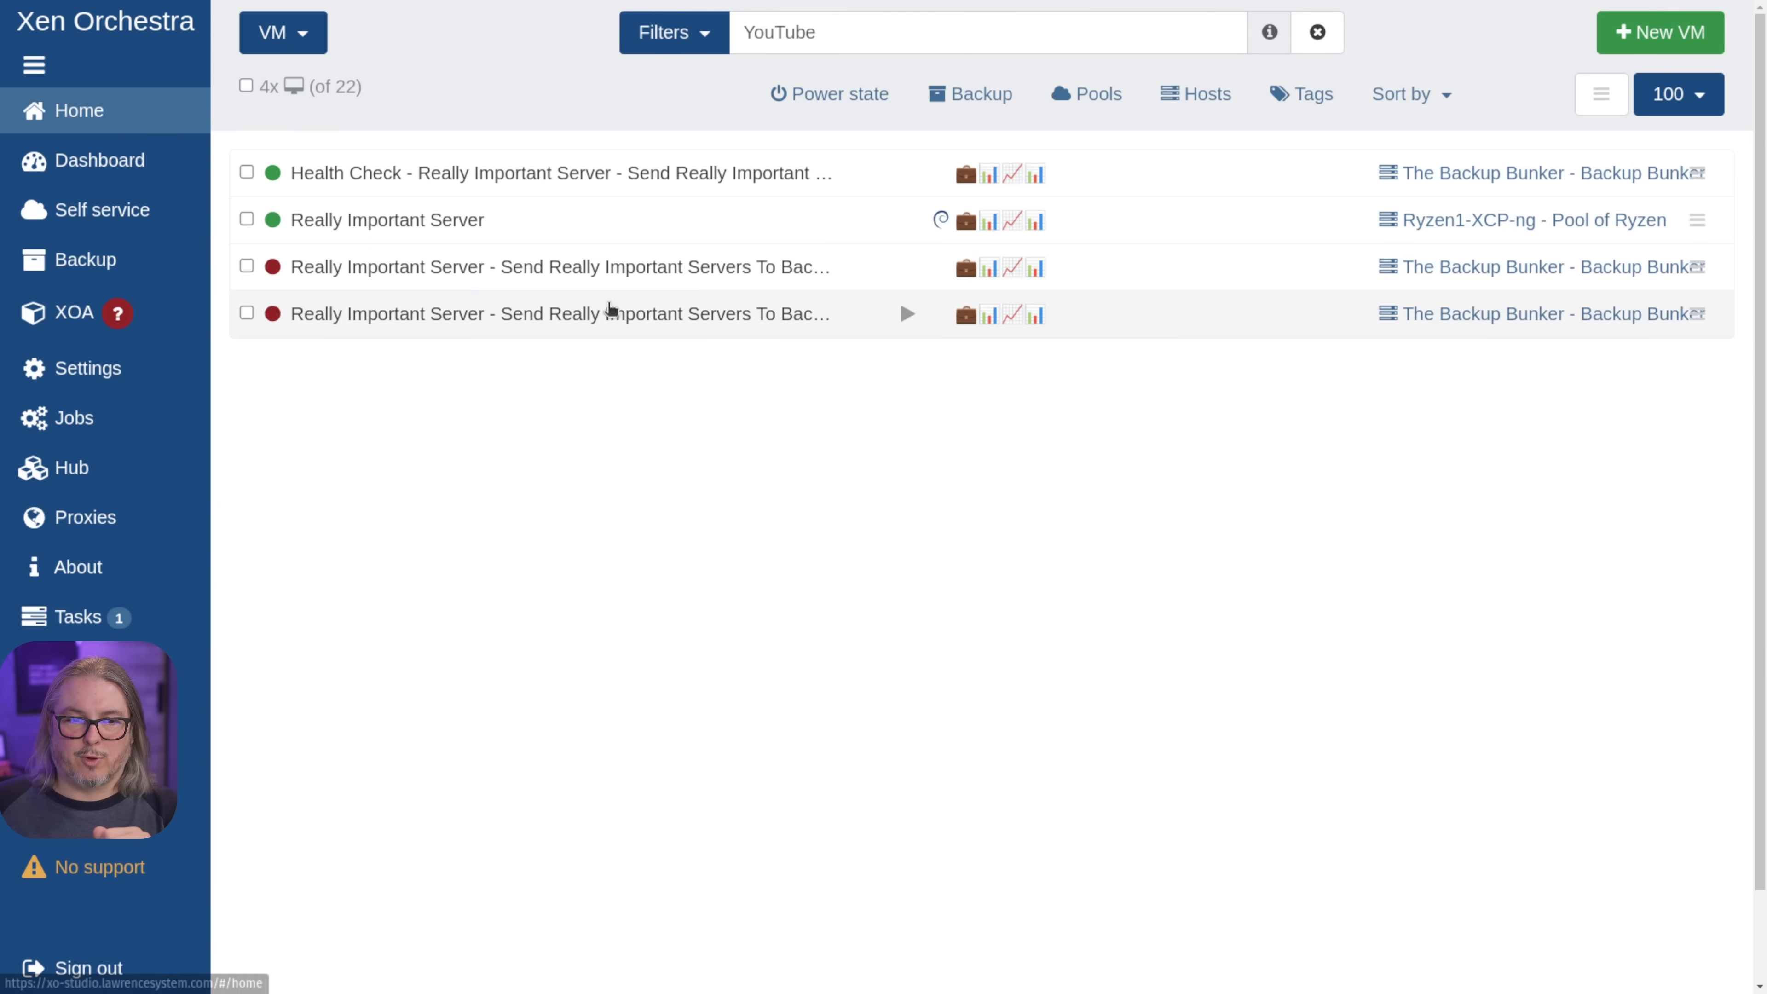
pyautogui.moveTo(462, 180)
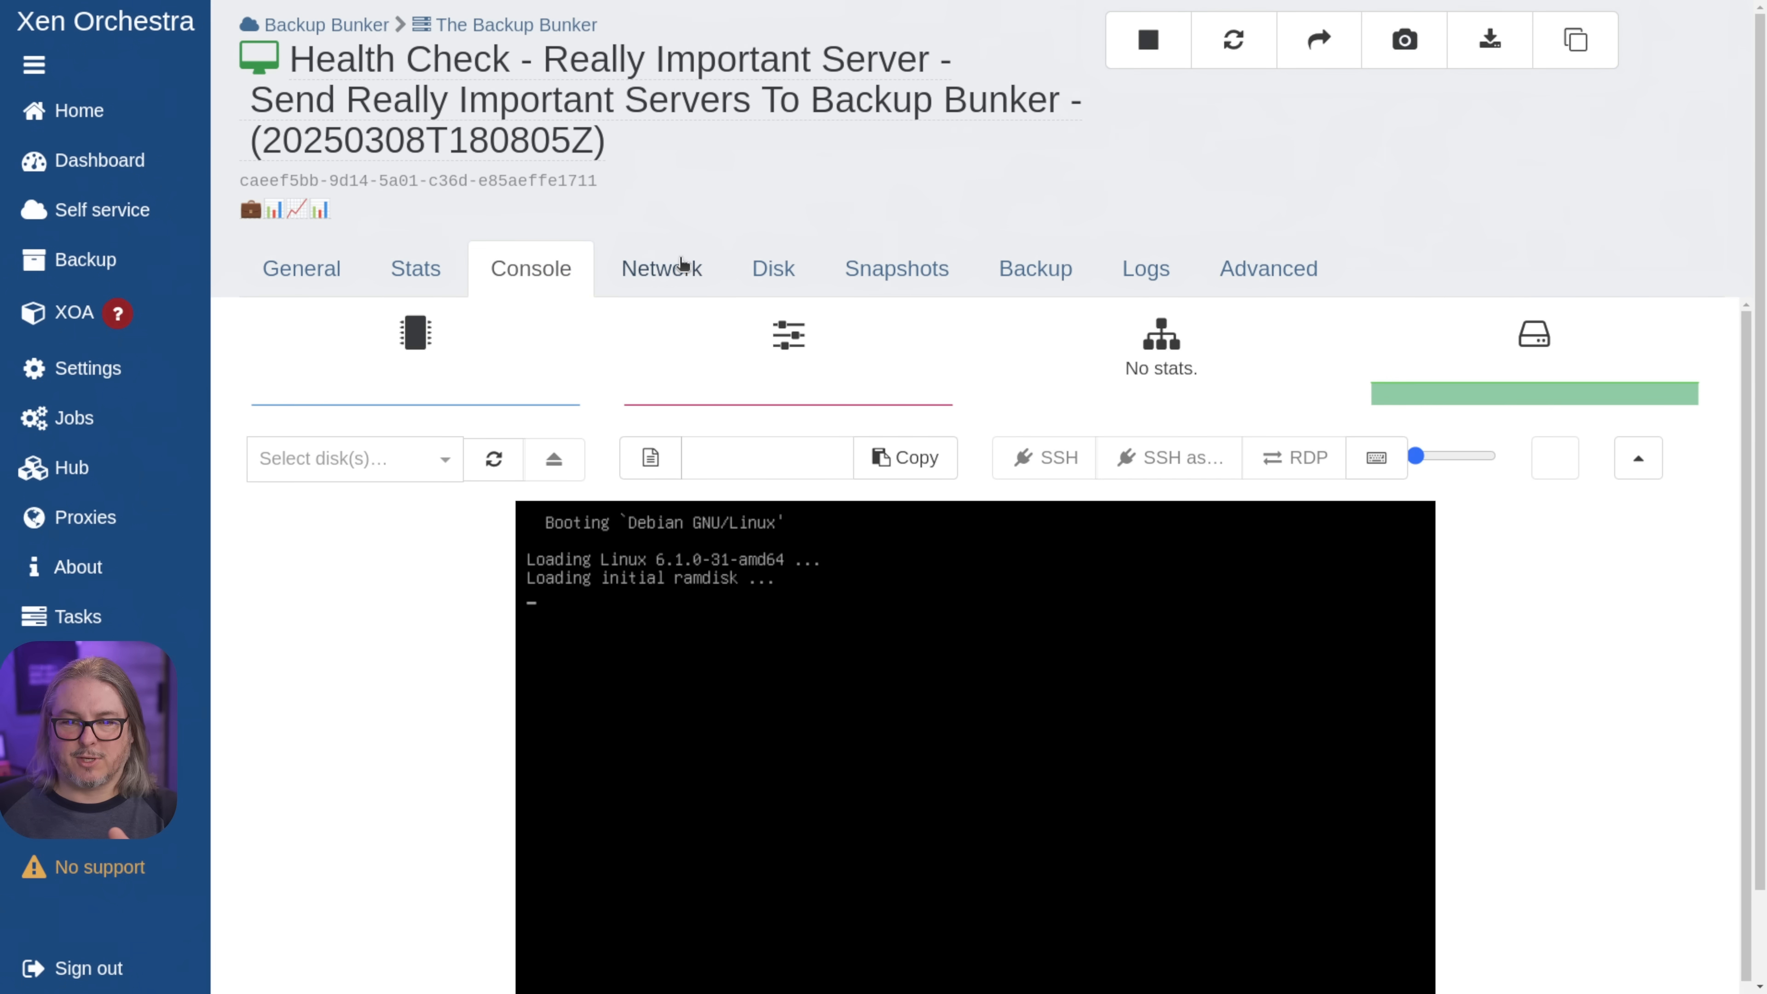
pyautogui.moveTo(891, 697)
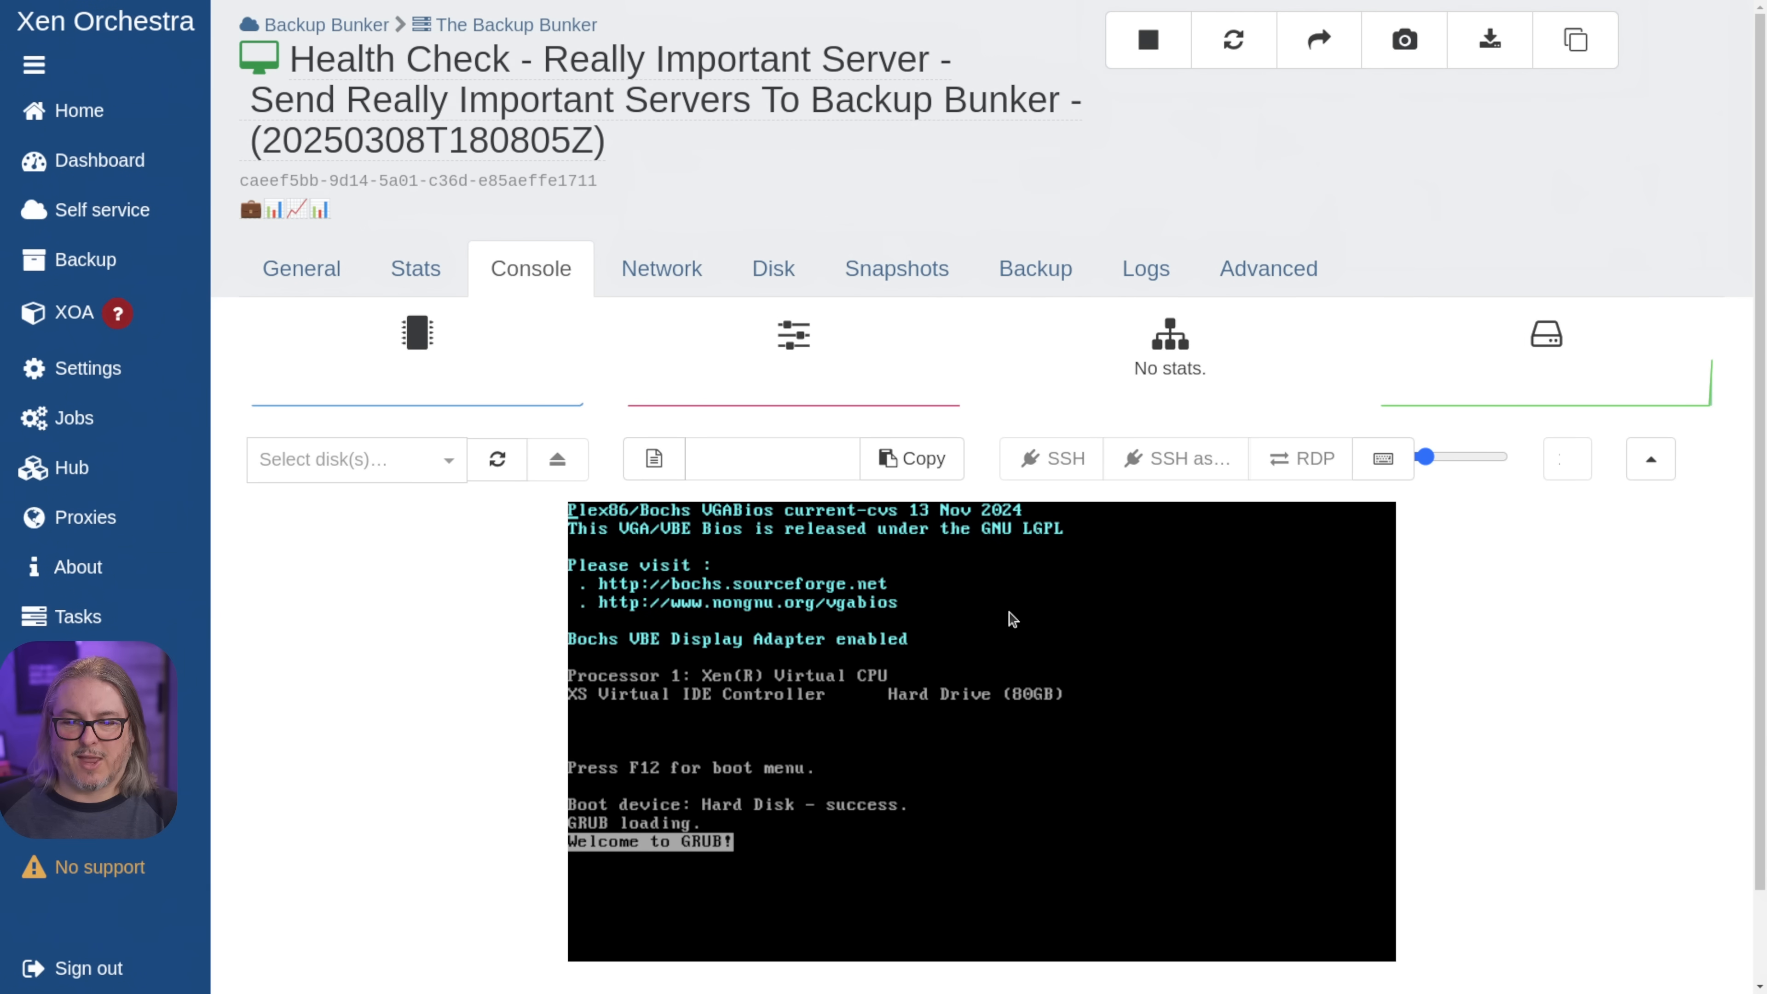
pyautogui.click(1147, 39)
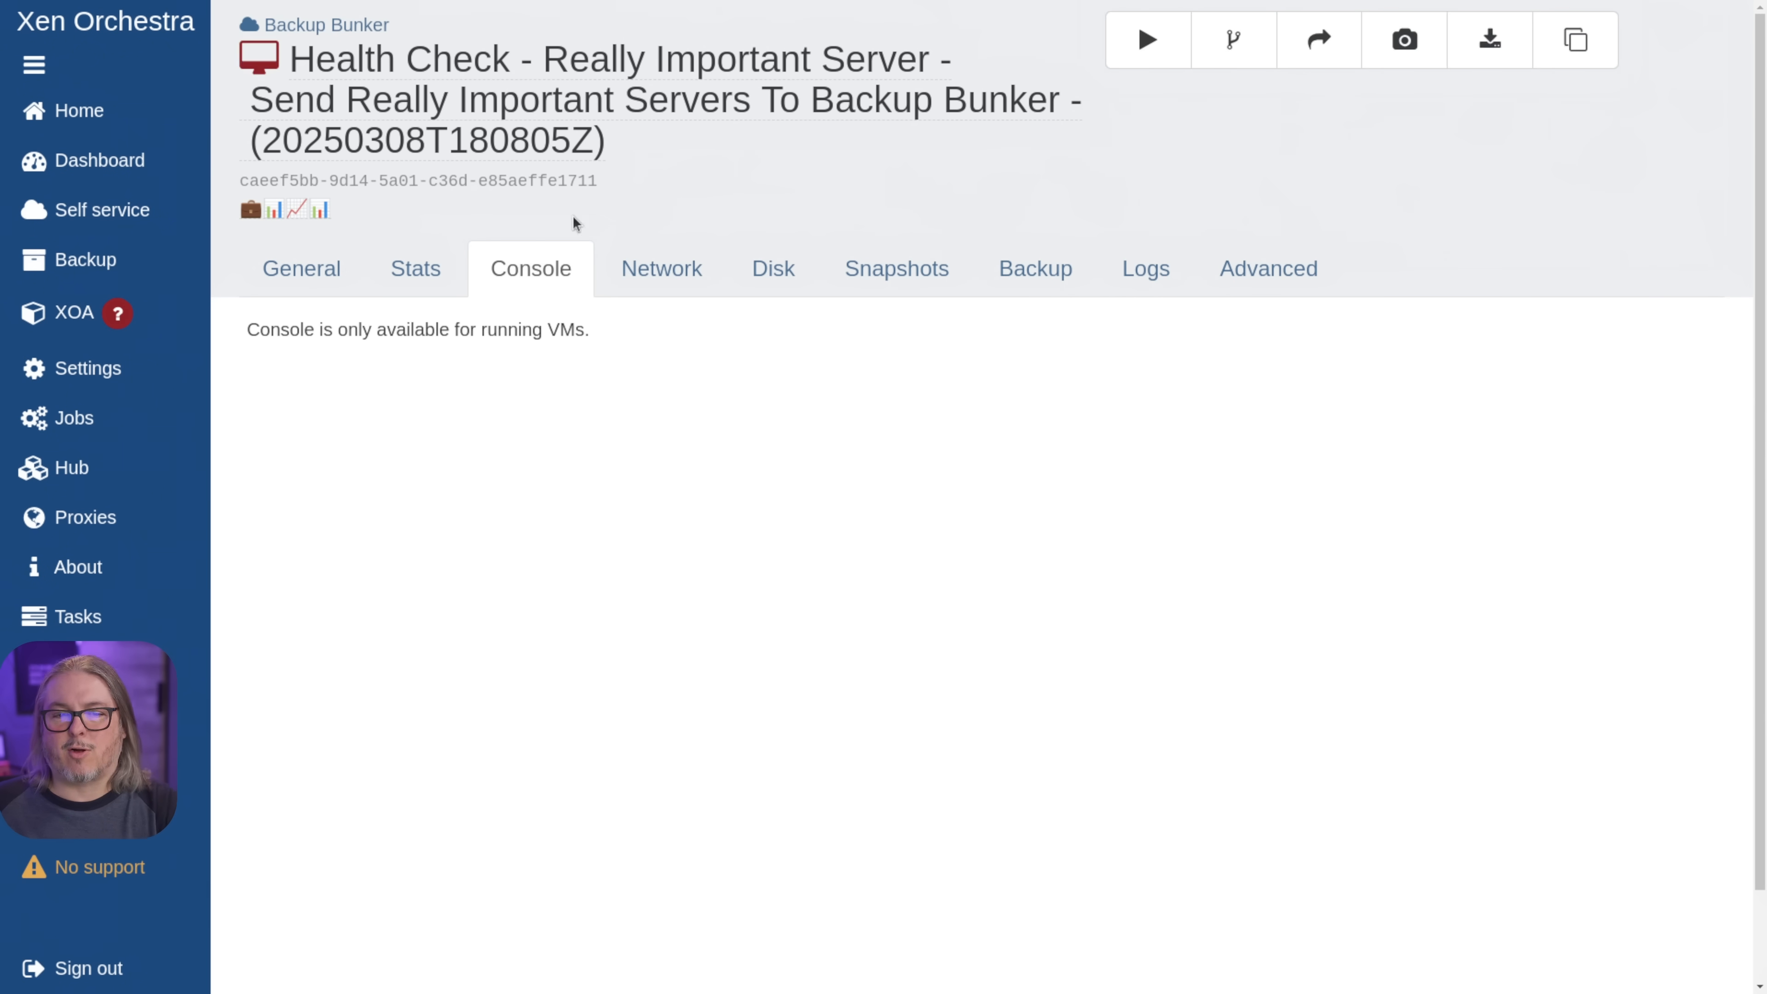
pyautogui.click(77, 110)
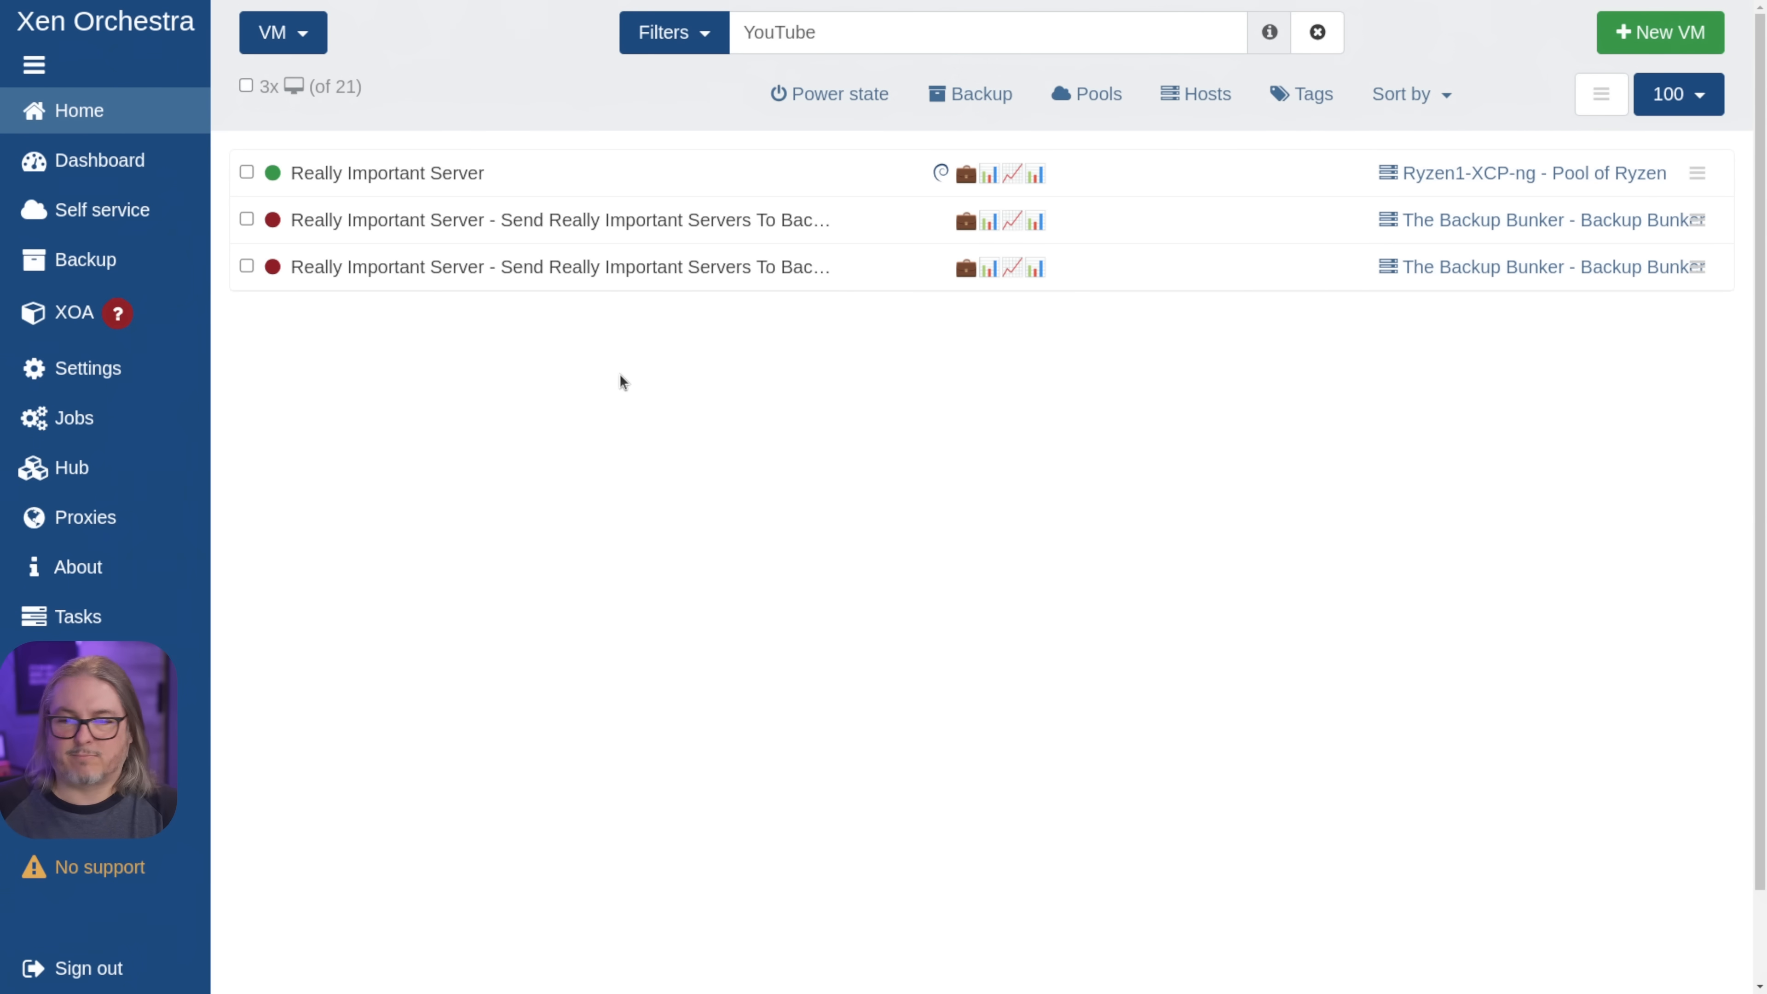
pyautogui.moveTo(452, 360)
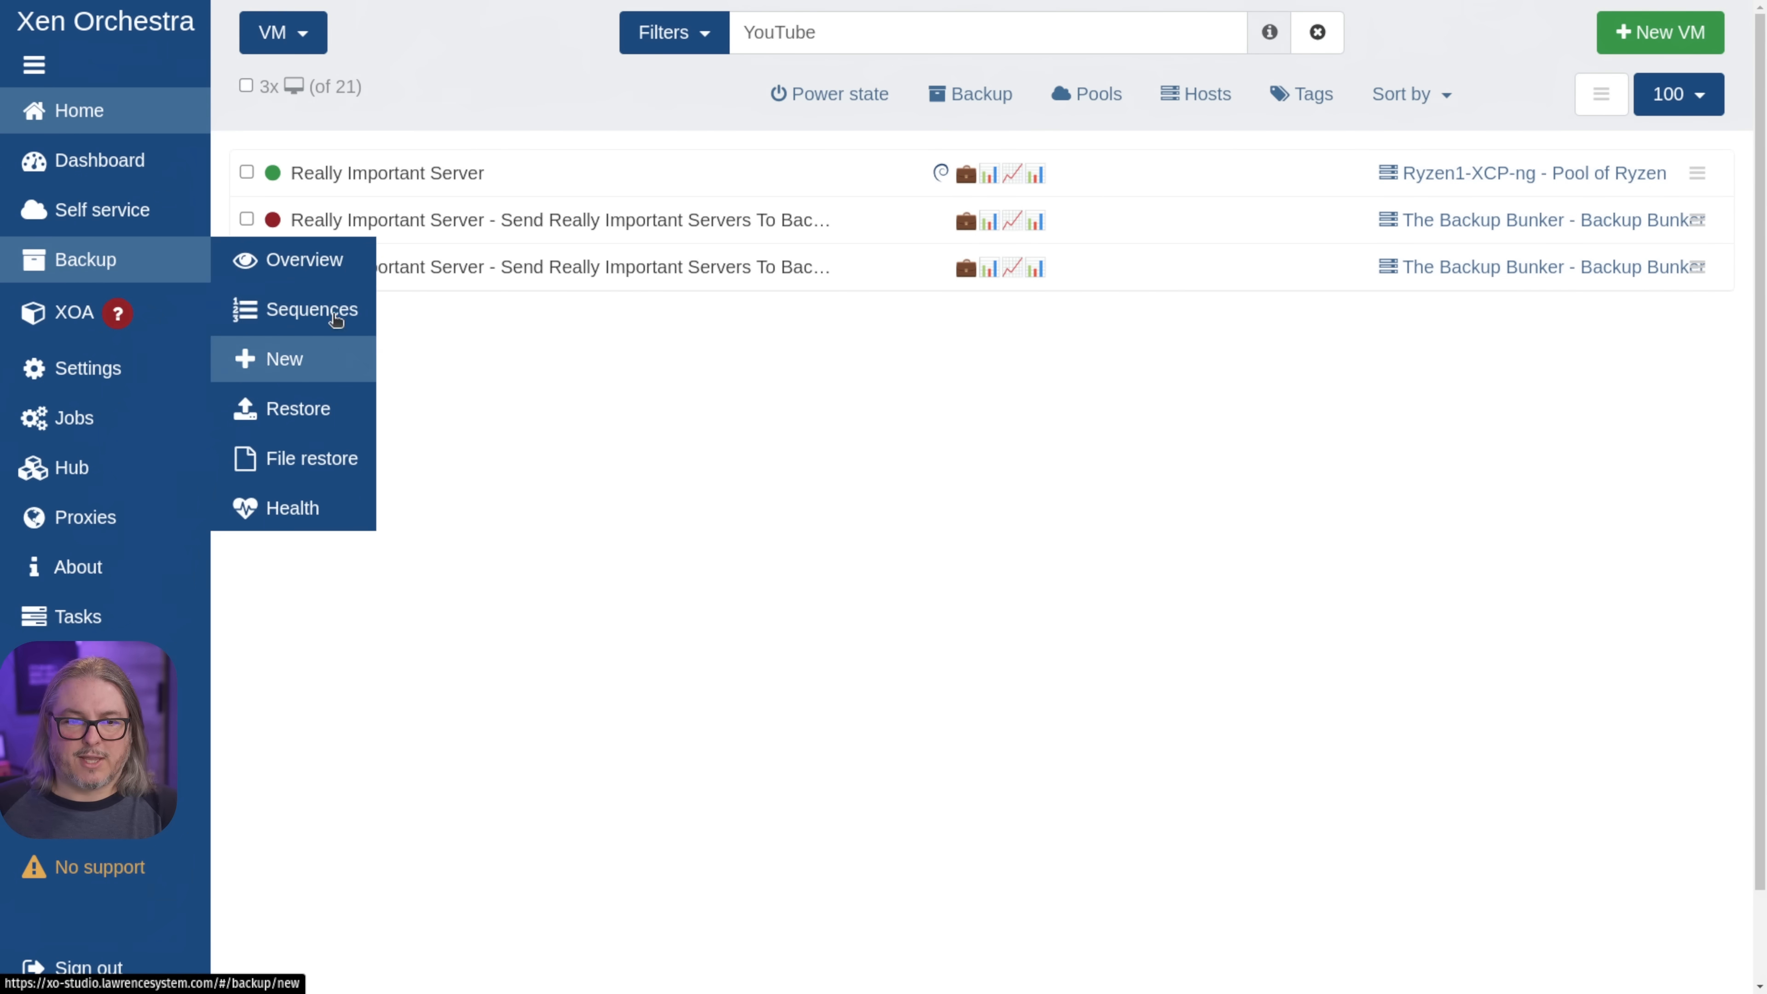
# - Review the latest run's log details (4.16 MiB transfer, snapshot, transfer and health check successful) and close them
pyautogui.click(302, 260)
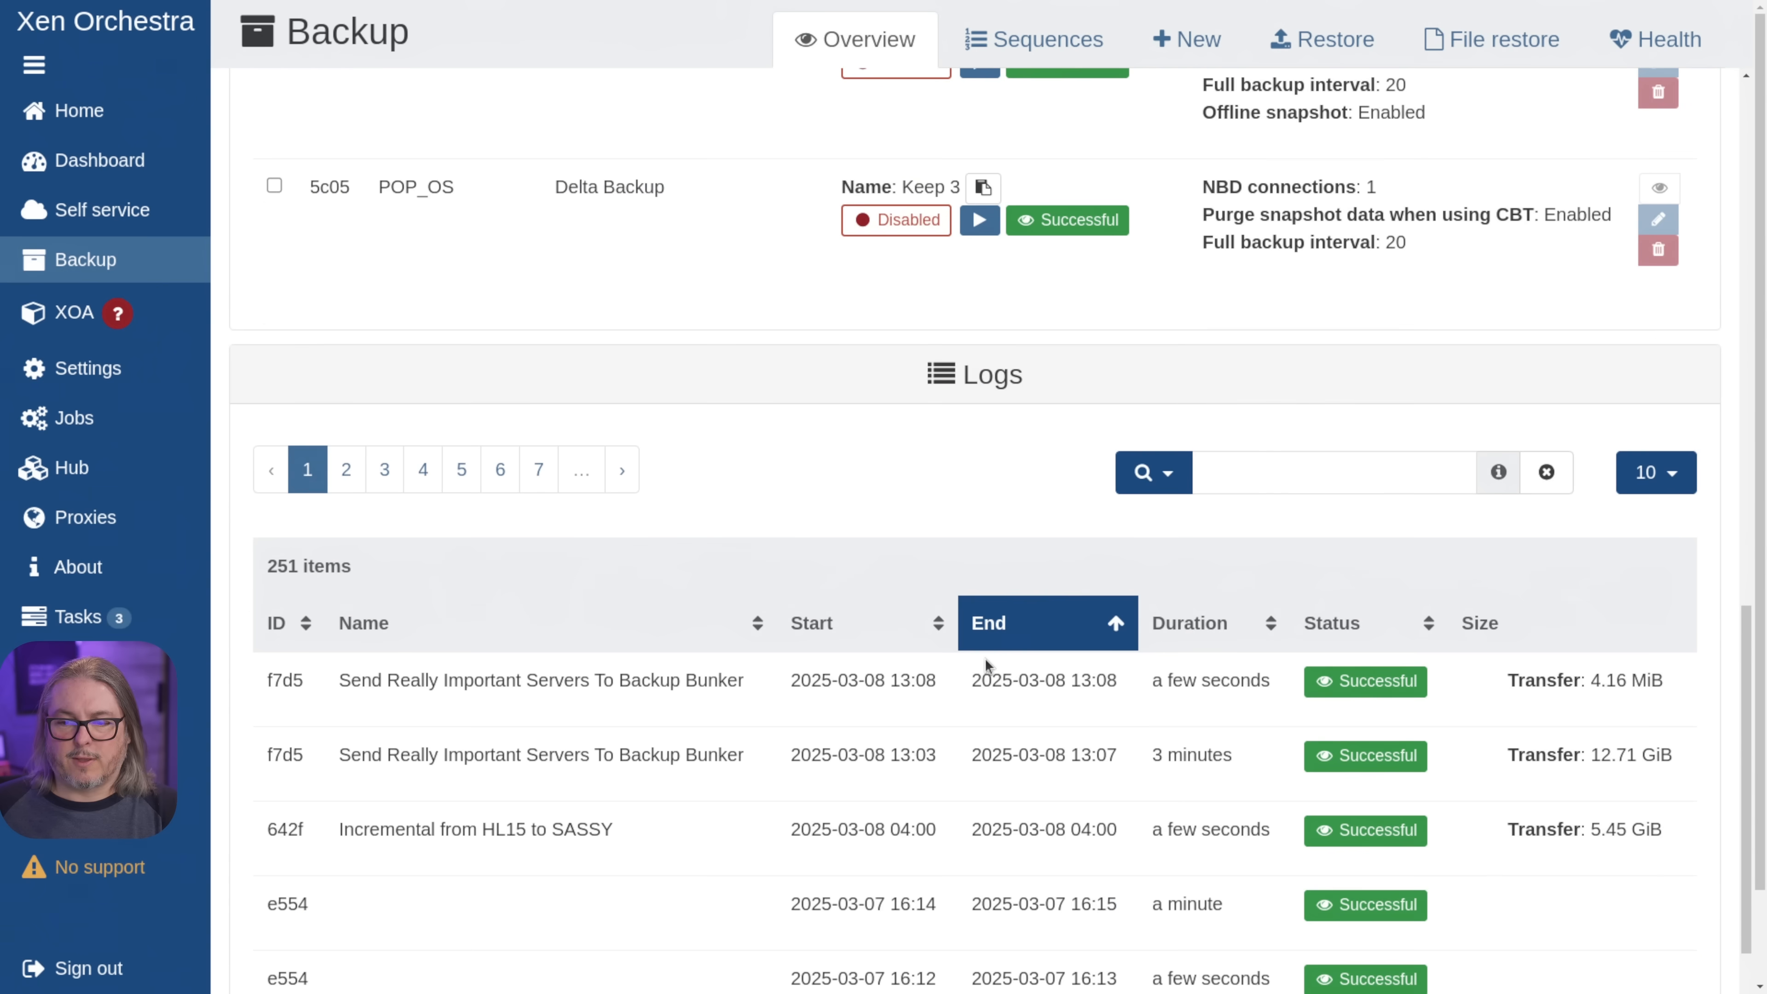
pyautogui.scroll(-3)
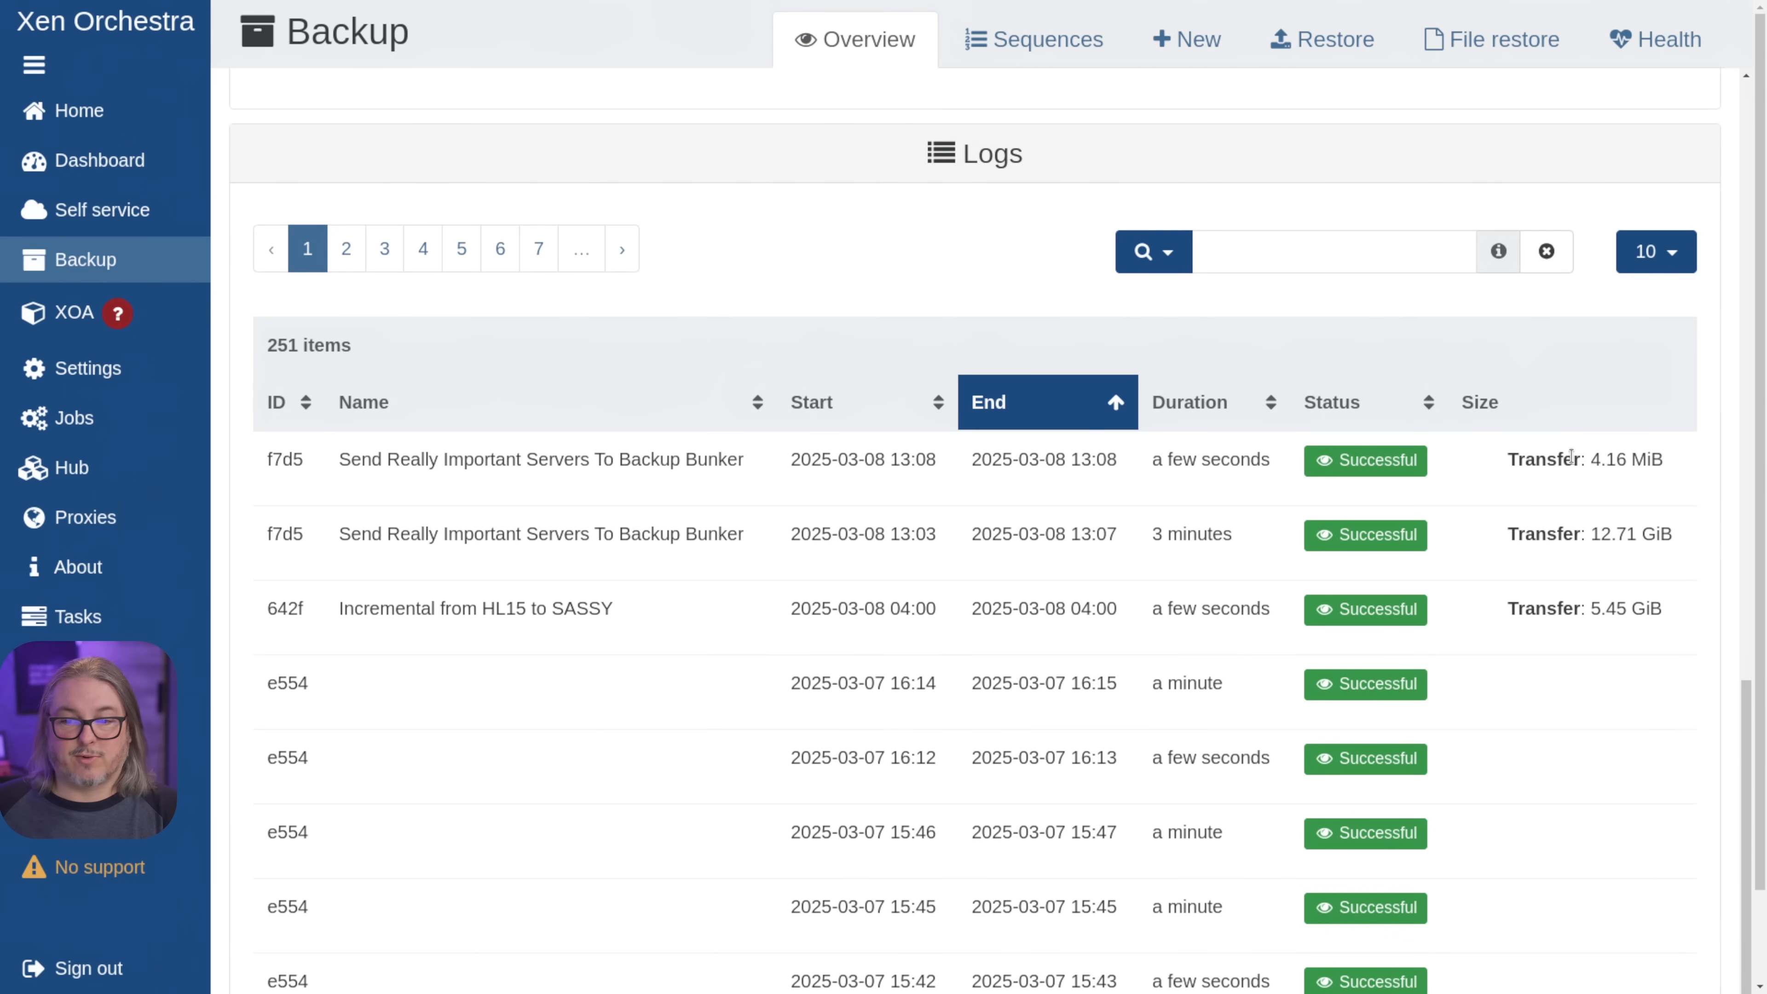
pyautogui.moveTo(1172, 458)
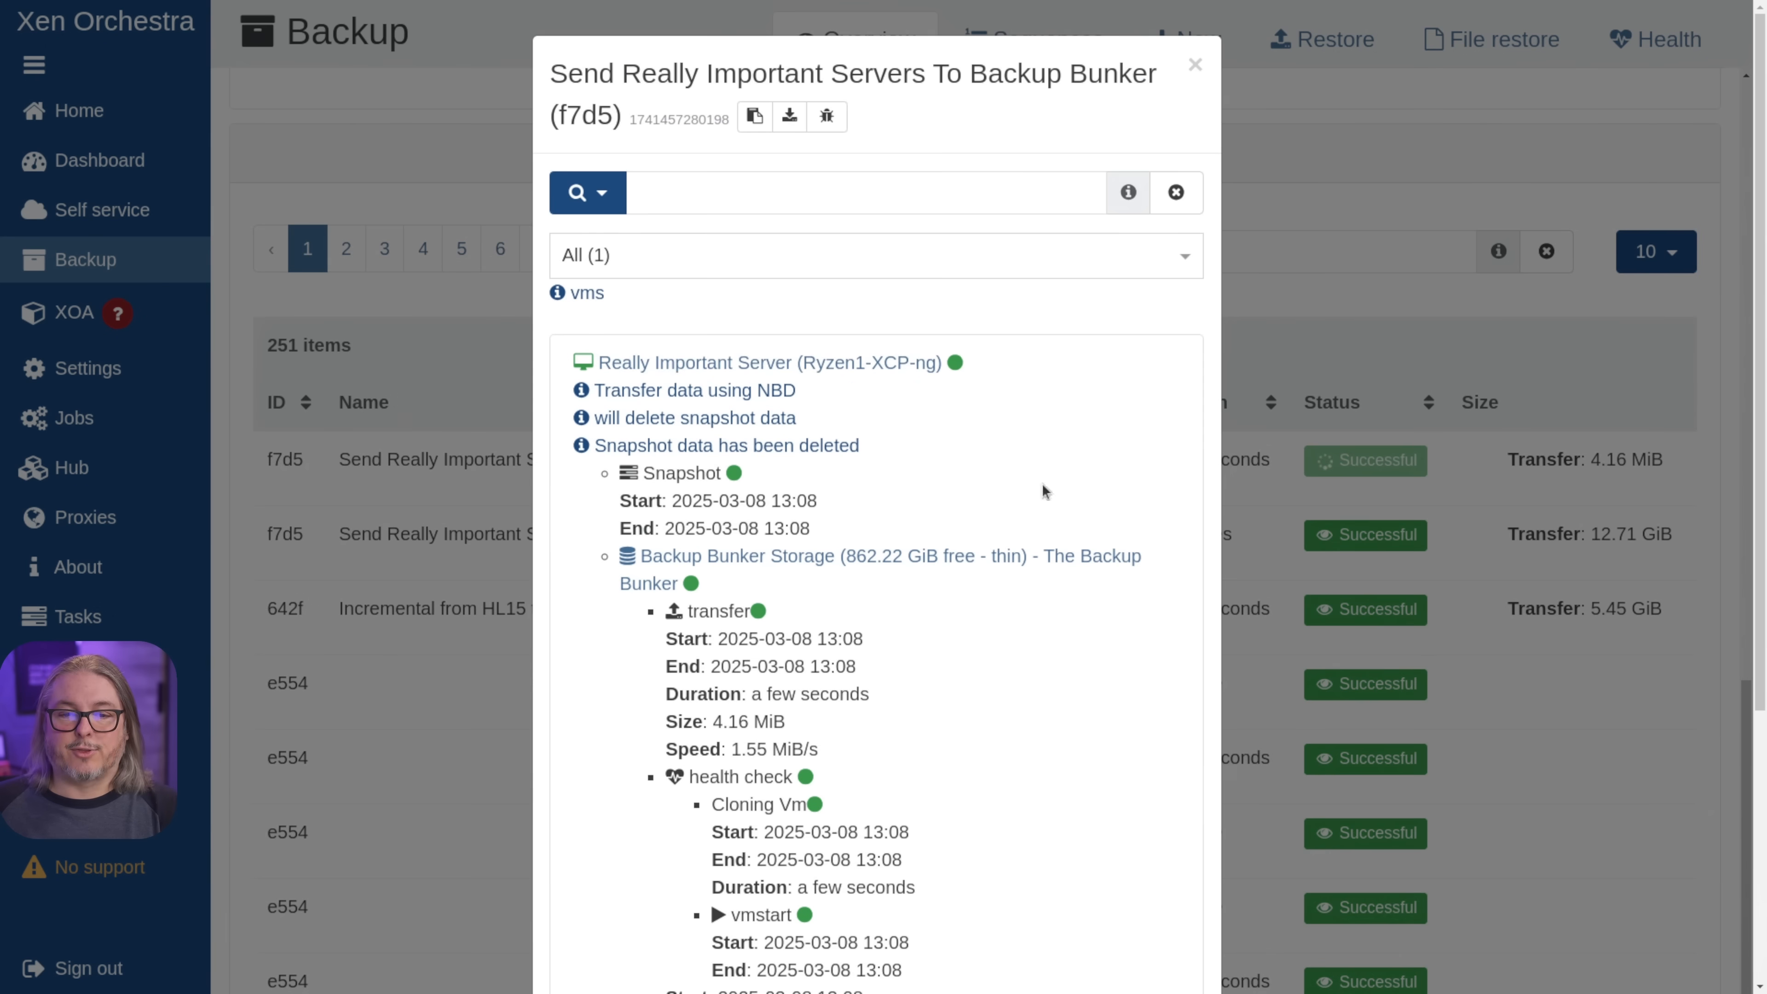
pyautogui.scroll(-3)
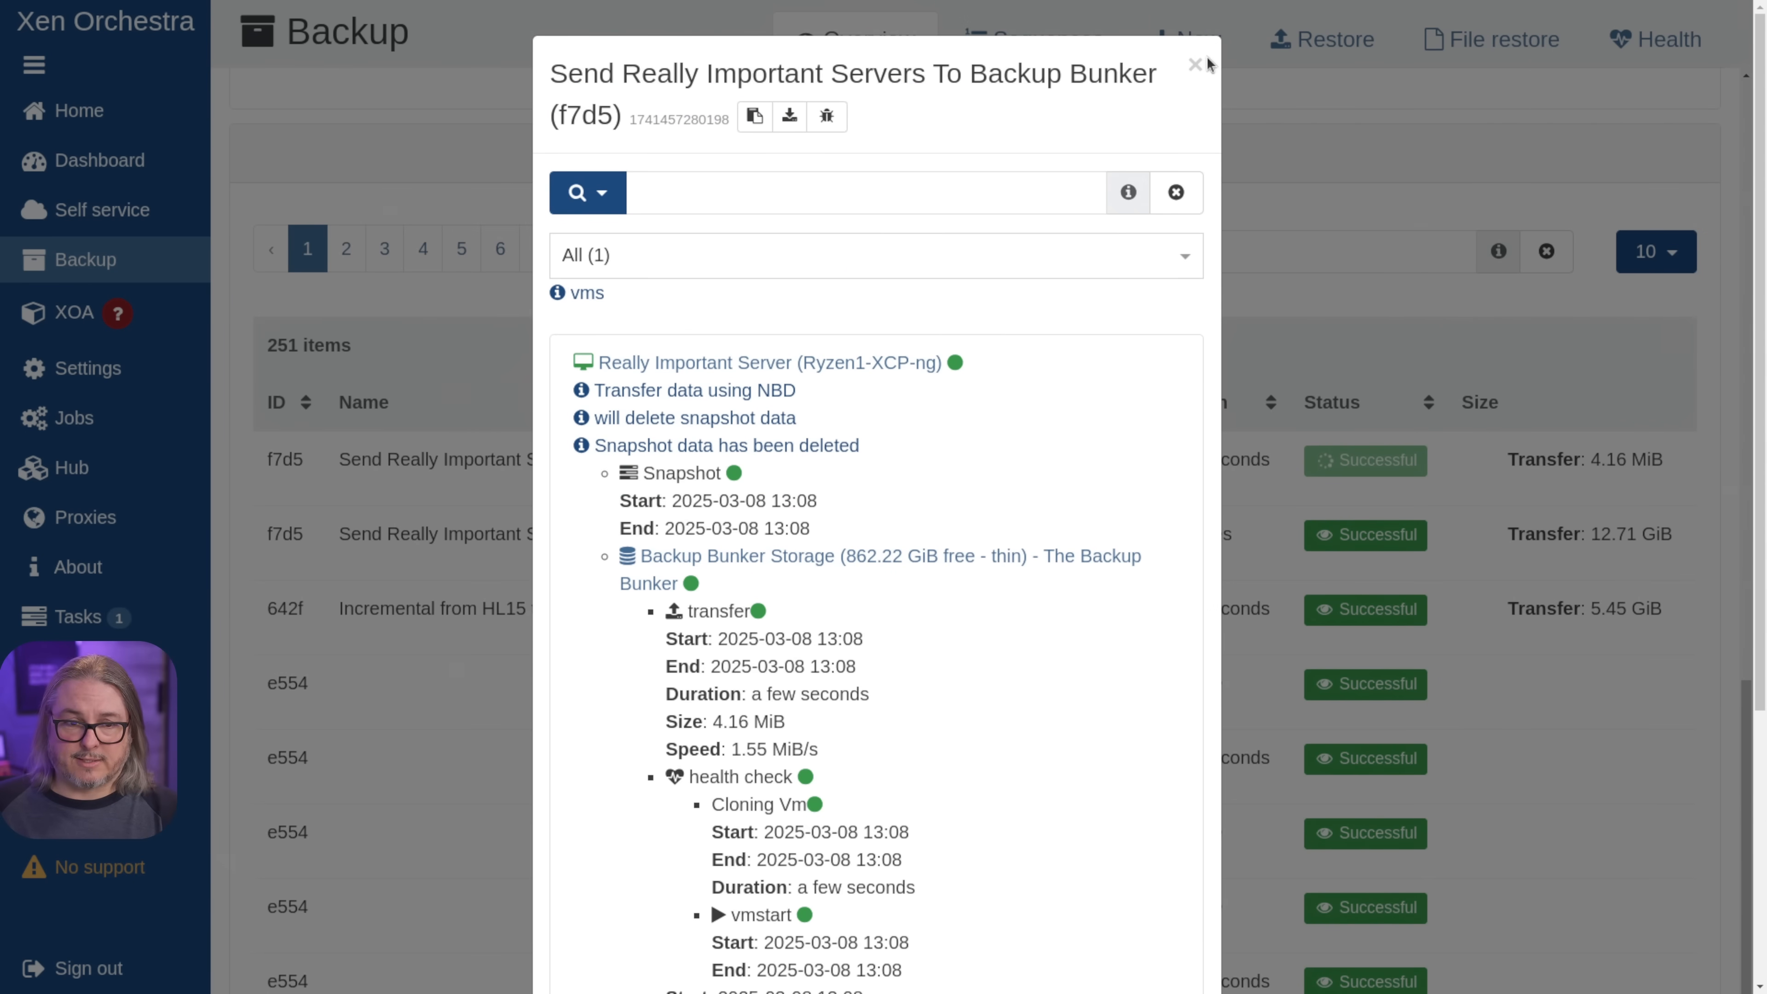
pyautogui.click(1195, 64)
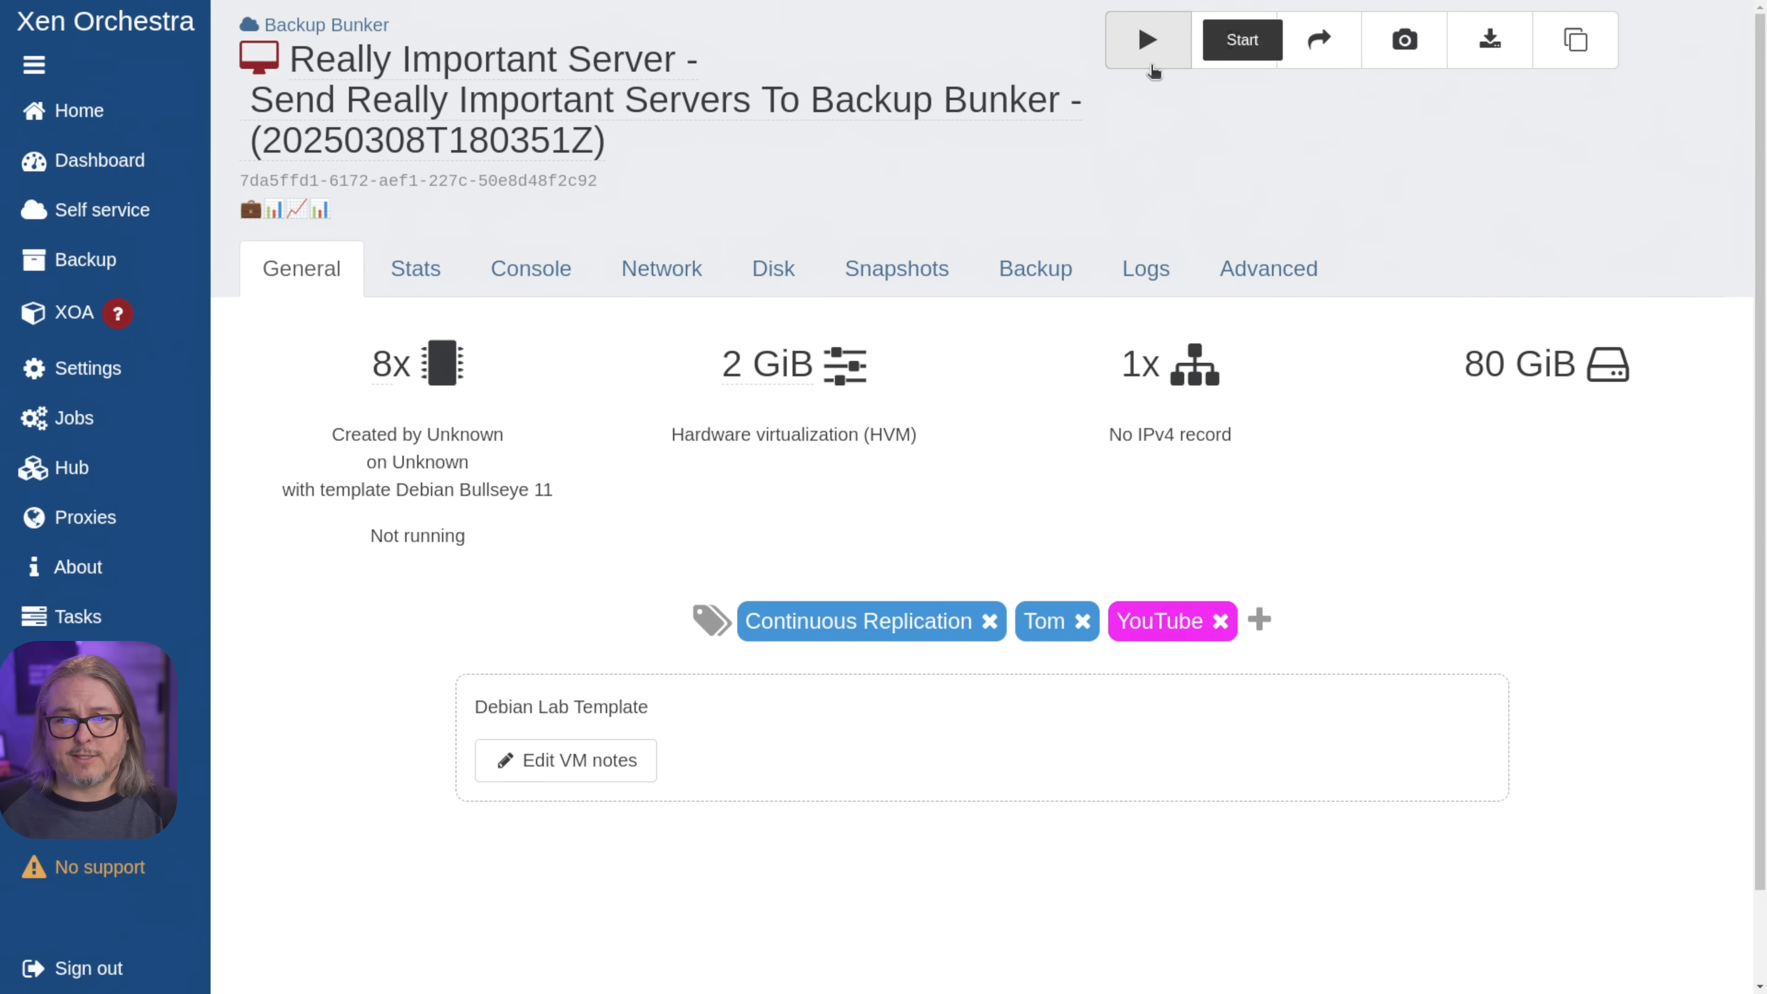
# - Start a copy of the replica VM and watch its console reach the Debian login prompt
pyautogui.click(1241, 39)
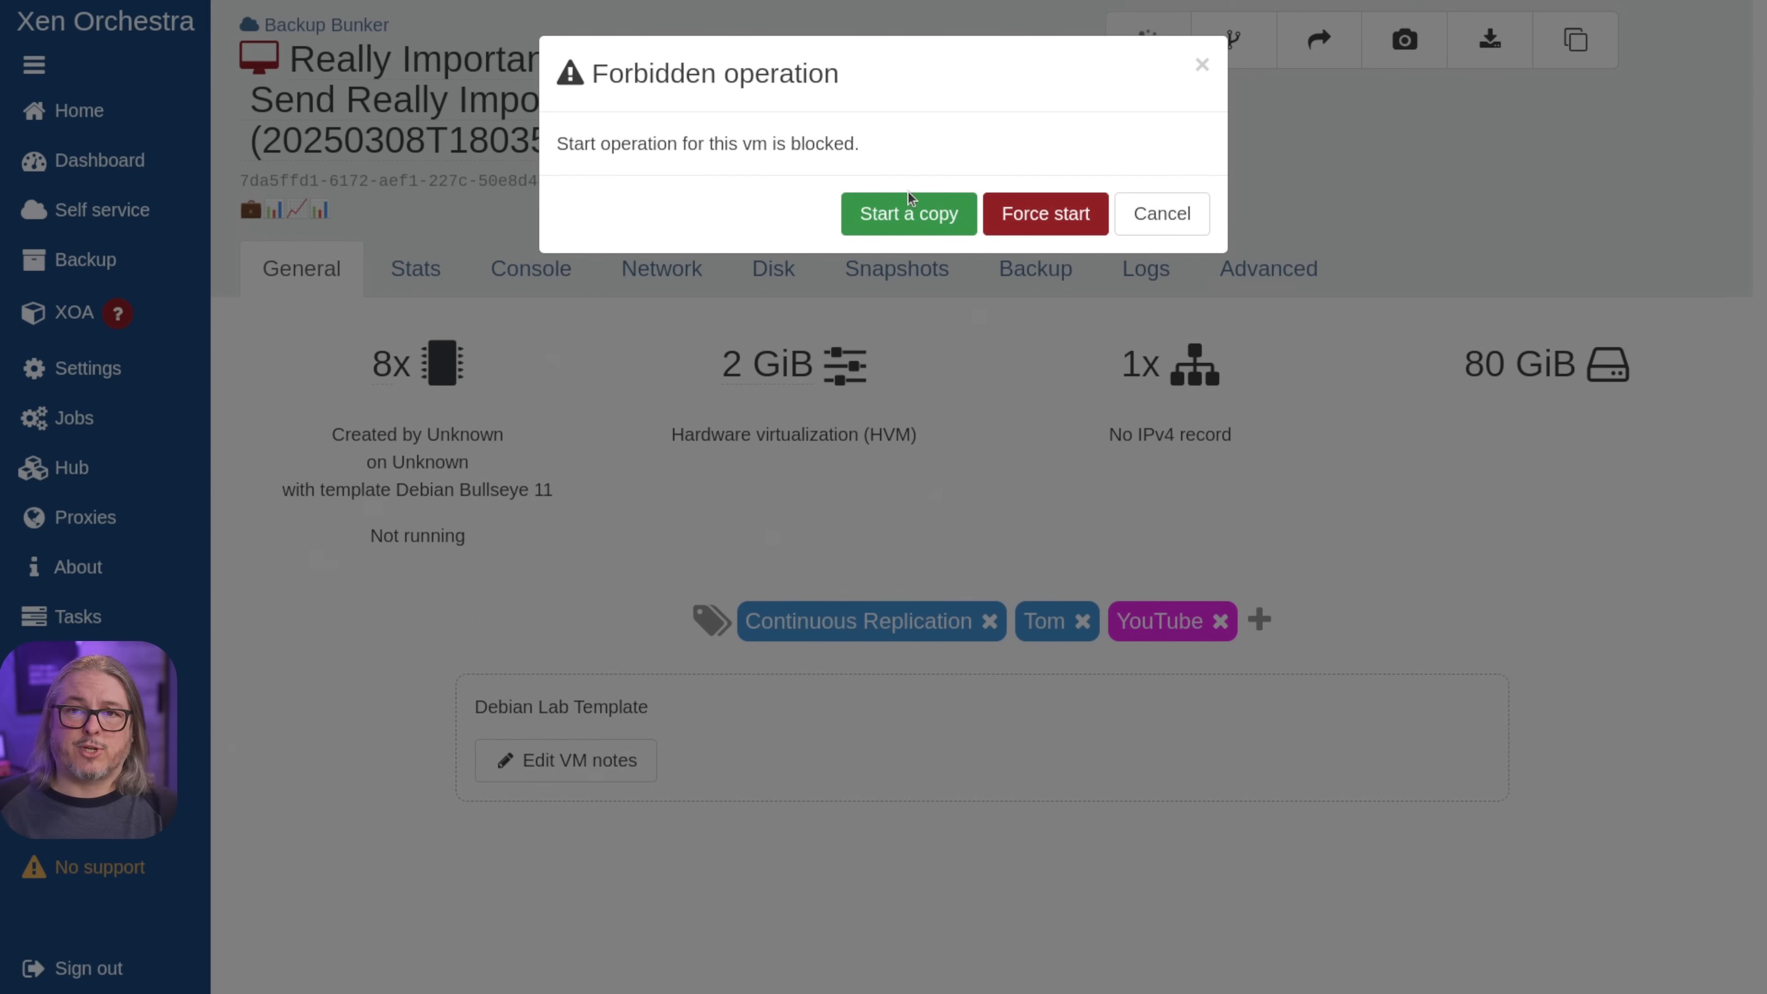
pyautogui.doubleClick(713, 74)
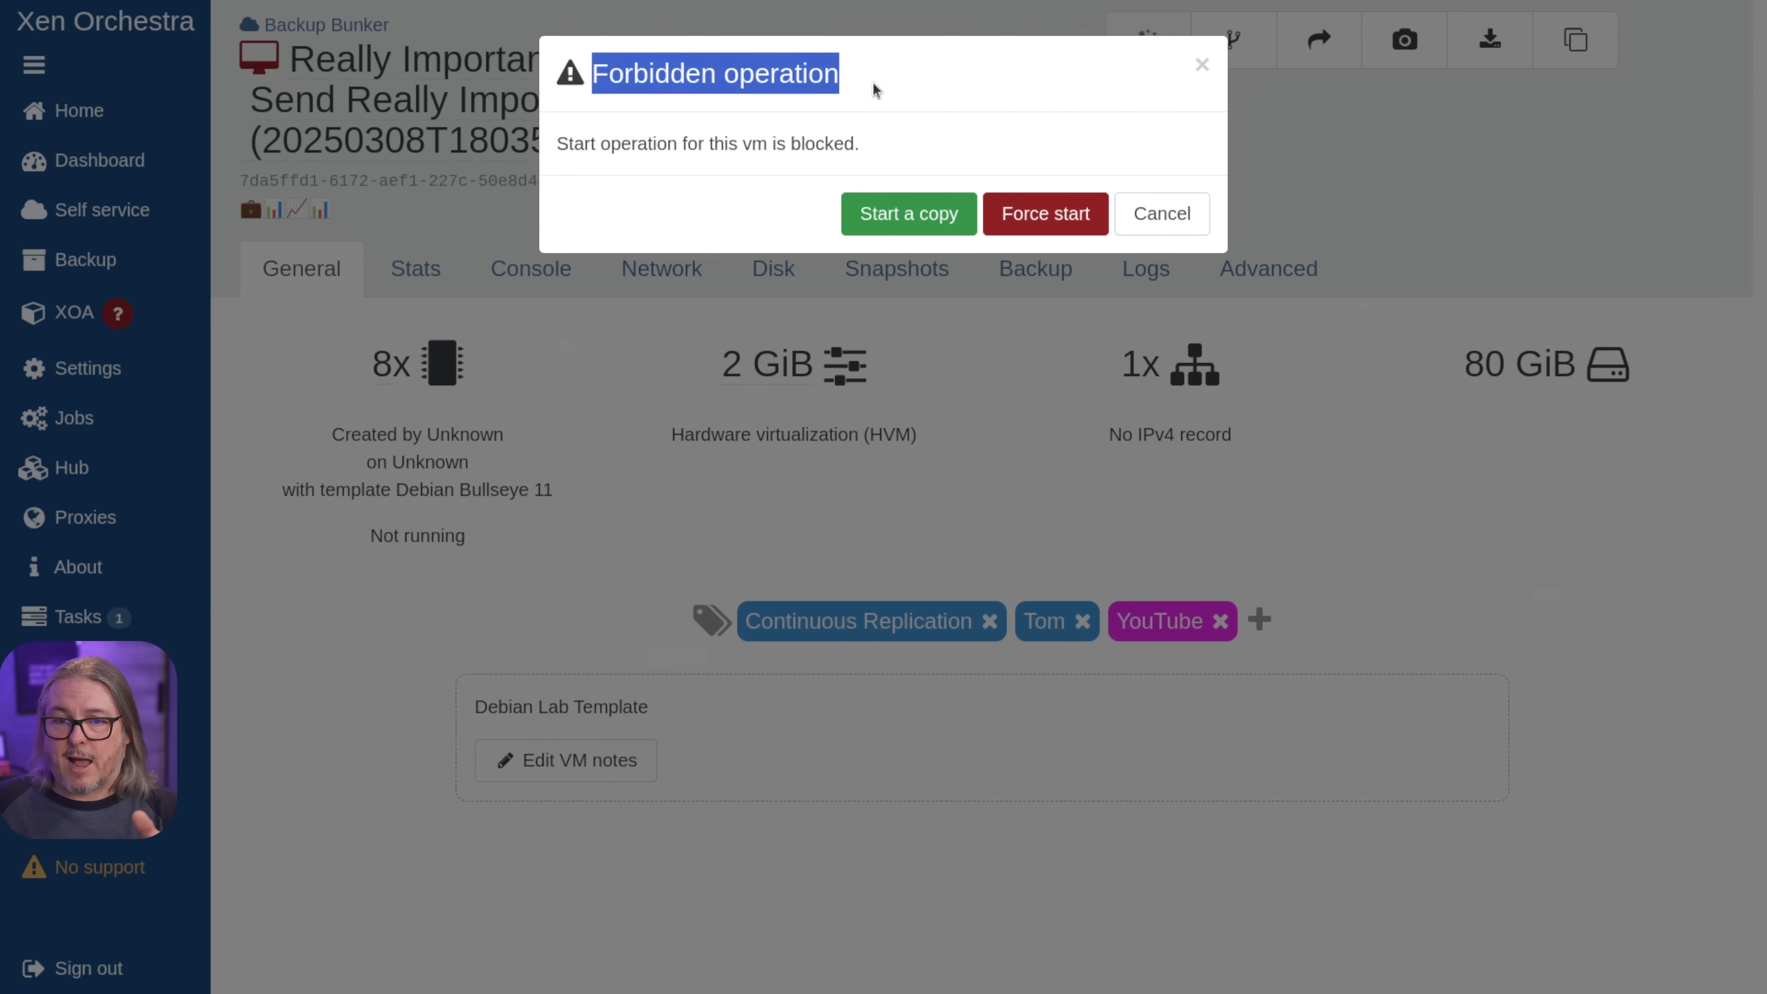
pyautogui.moveTo(960, 235)
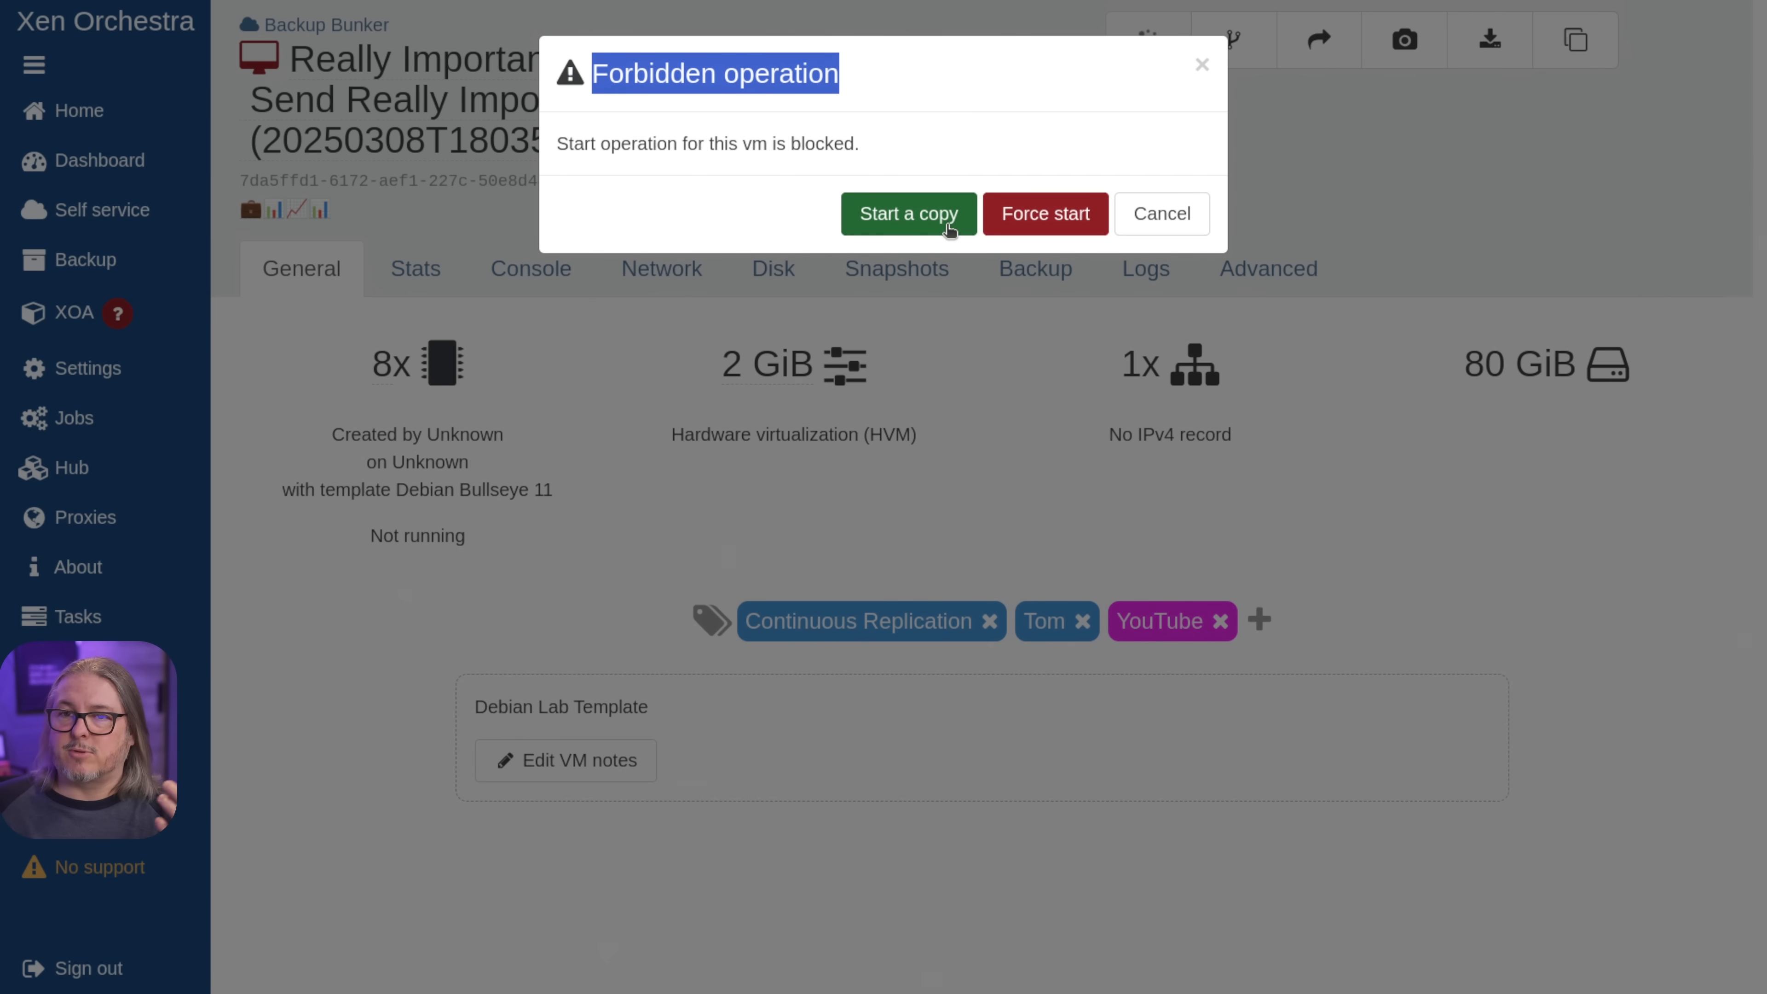
pyautogui.moveTo(933, 208)
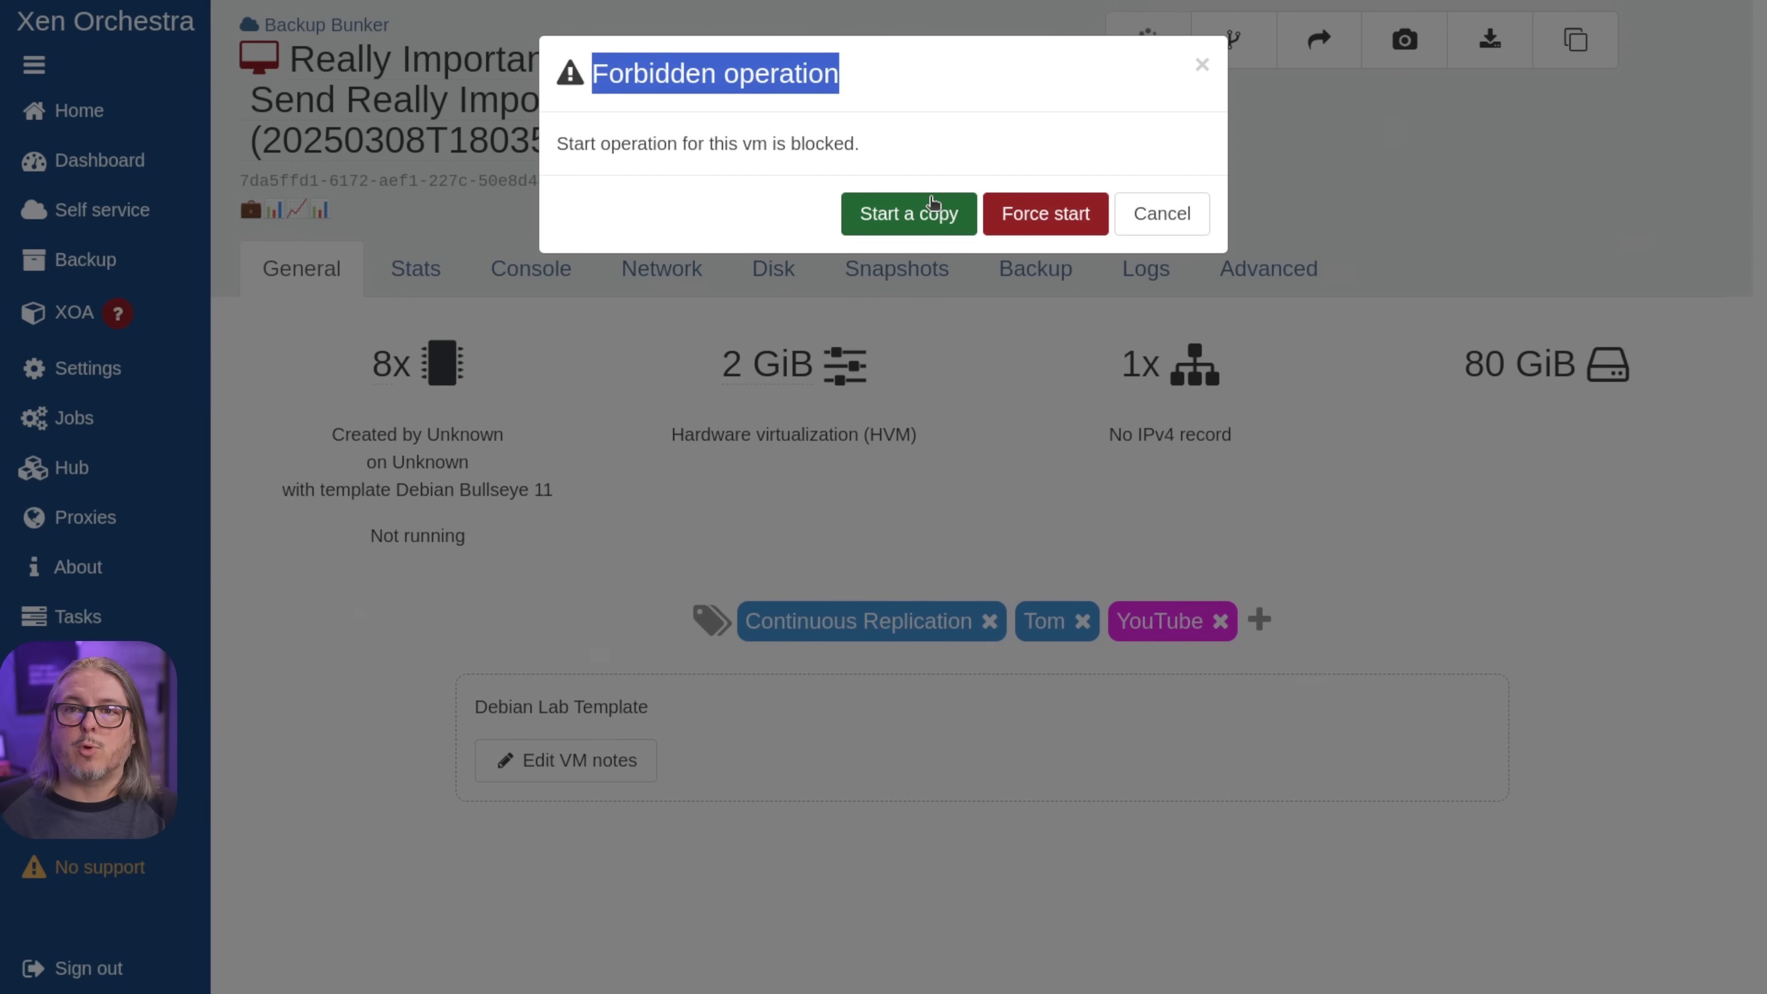
pyautogui.moveTo(915, 215)
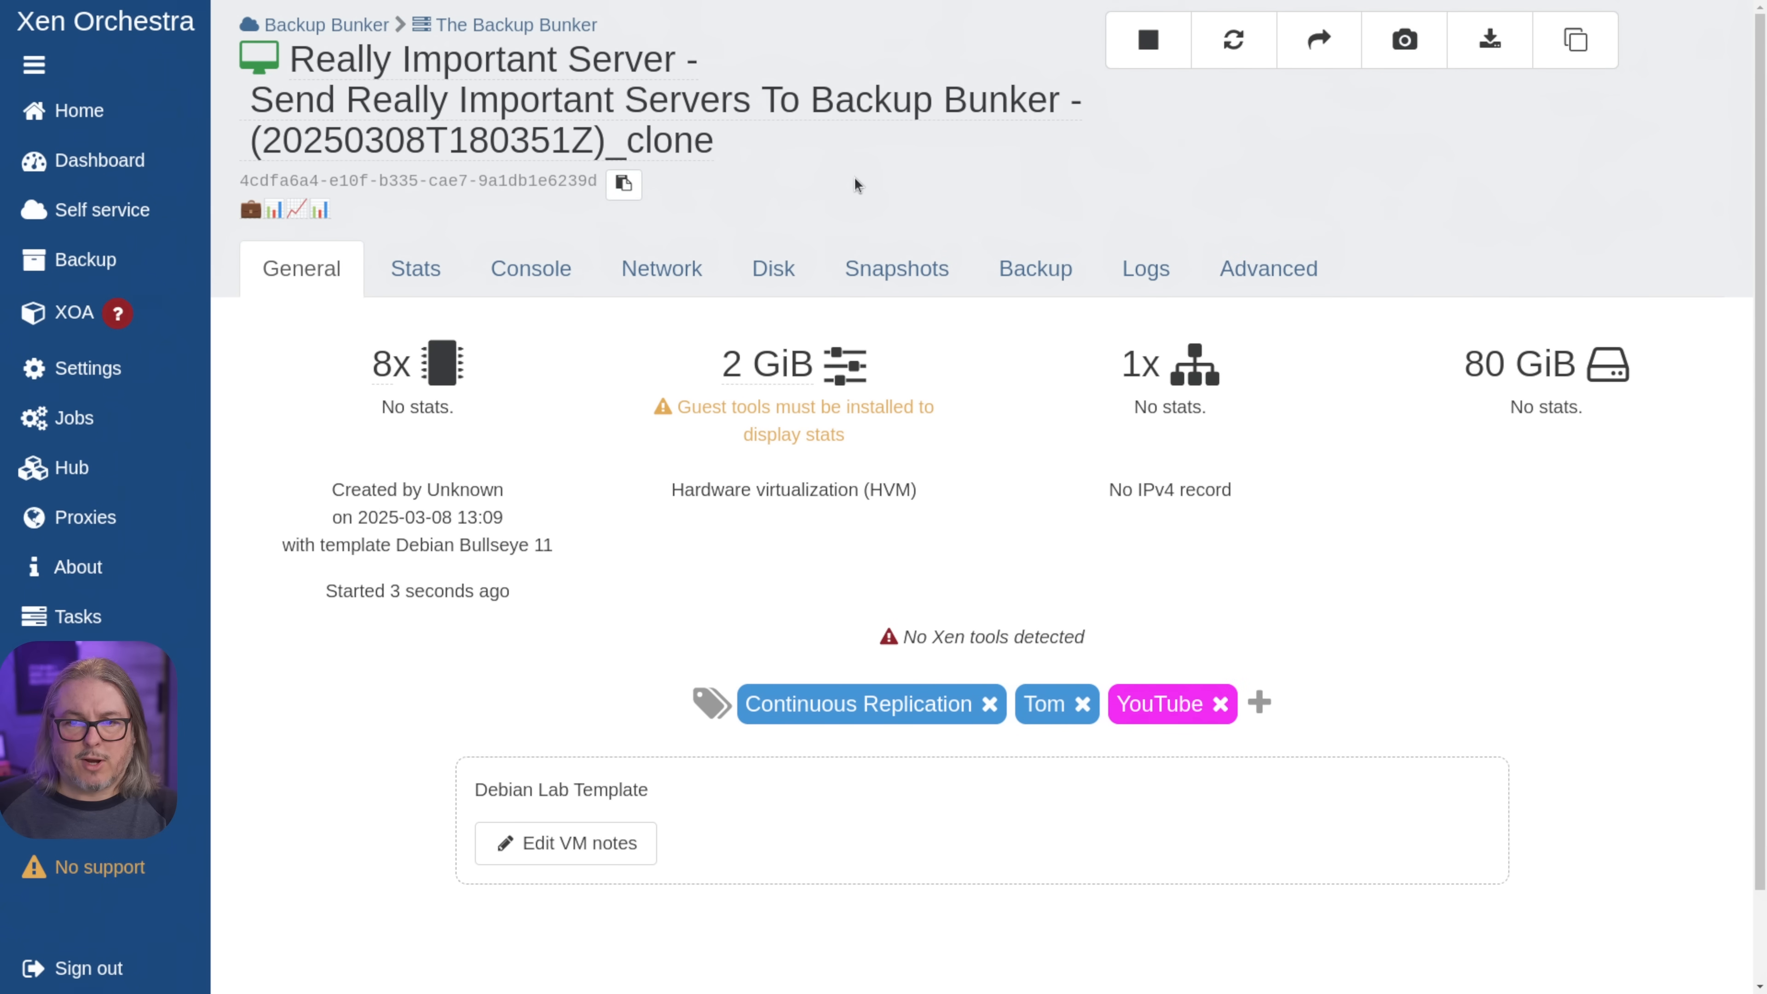
pyautogui.click(530, 267)
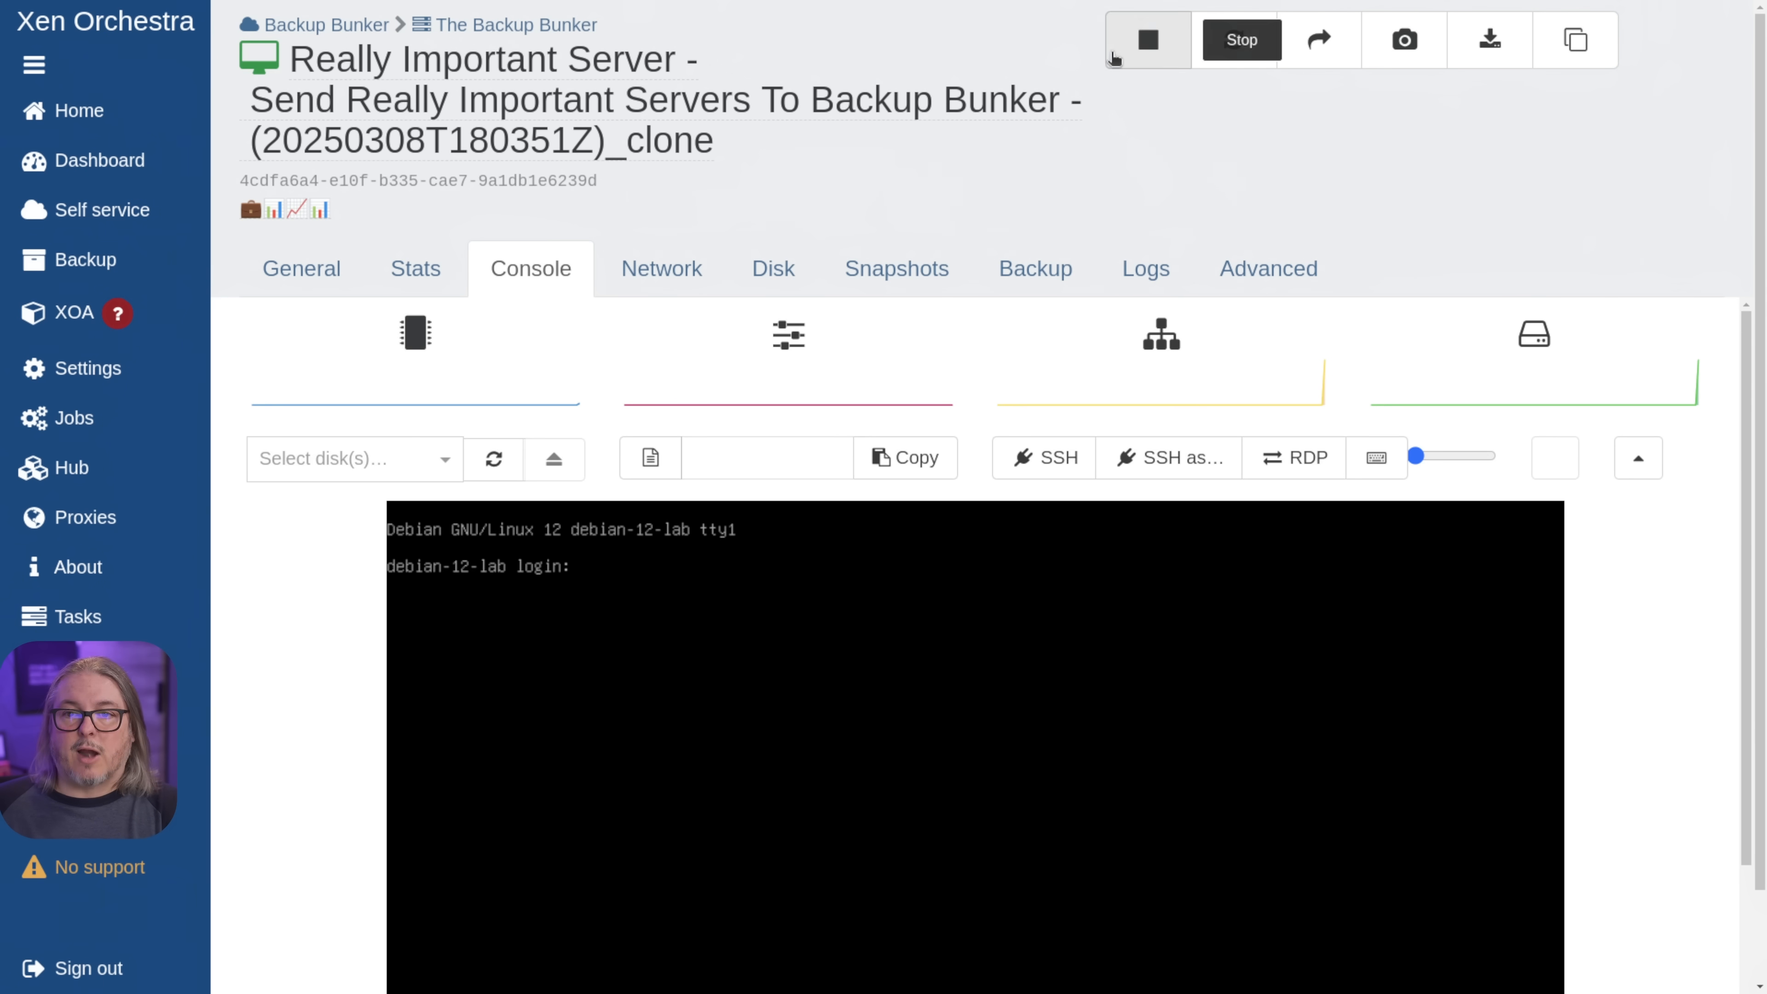
# - Stop the running copy, then remove it along with its disks
pyautogui.click(1240, 40)
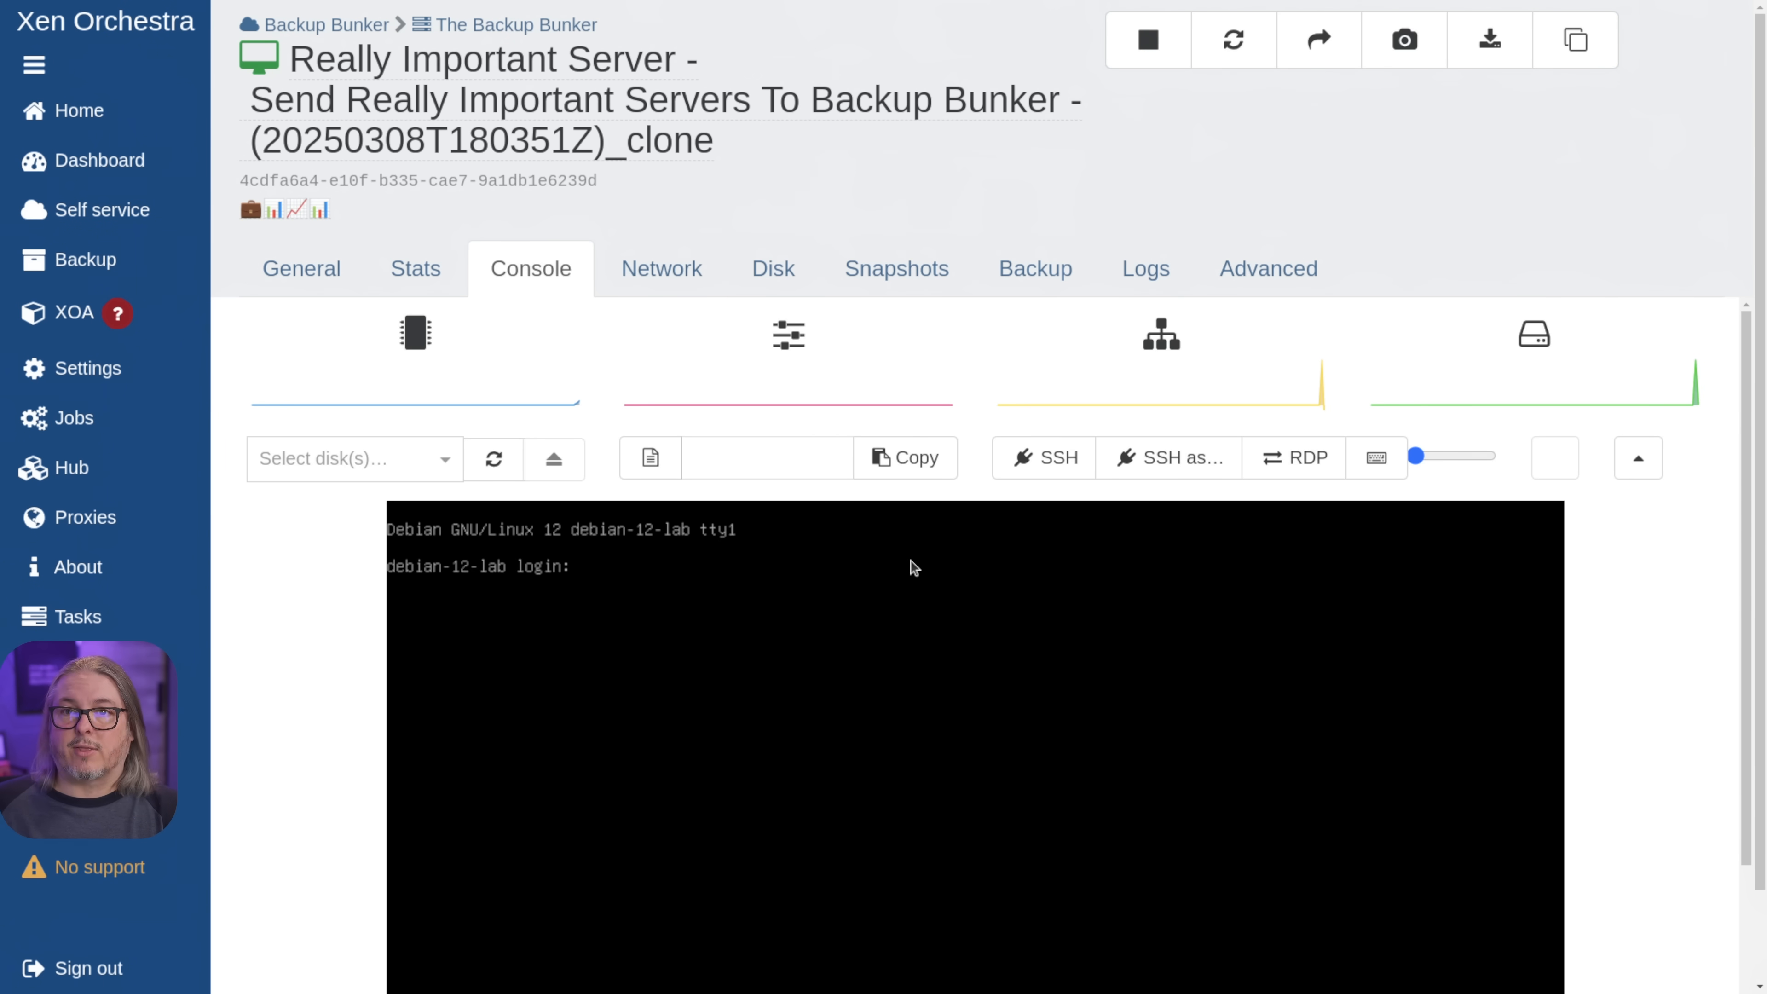
pyautogui.moveTo(1147, 40)
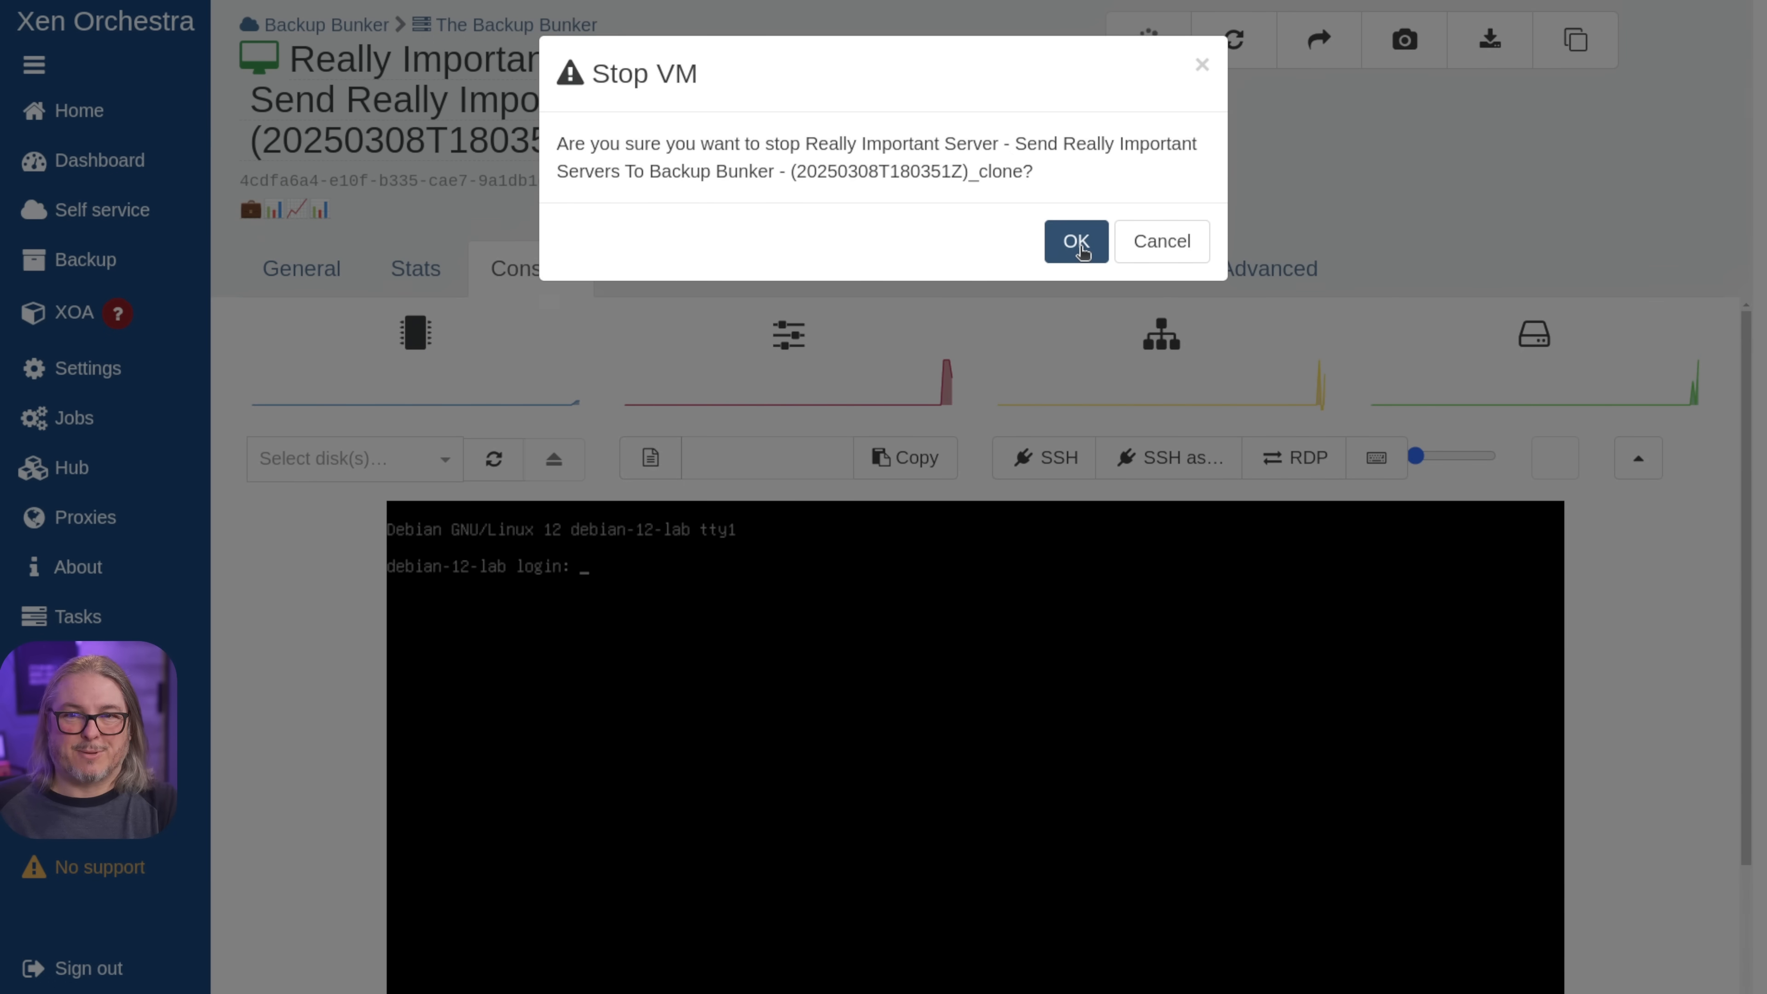
pyautogui.click(1074, 241)
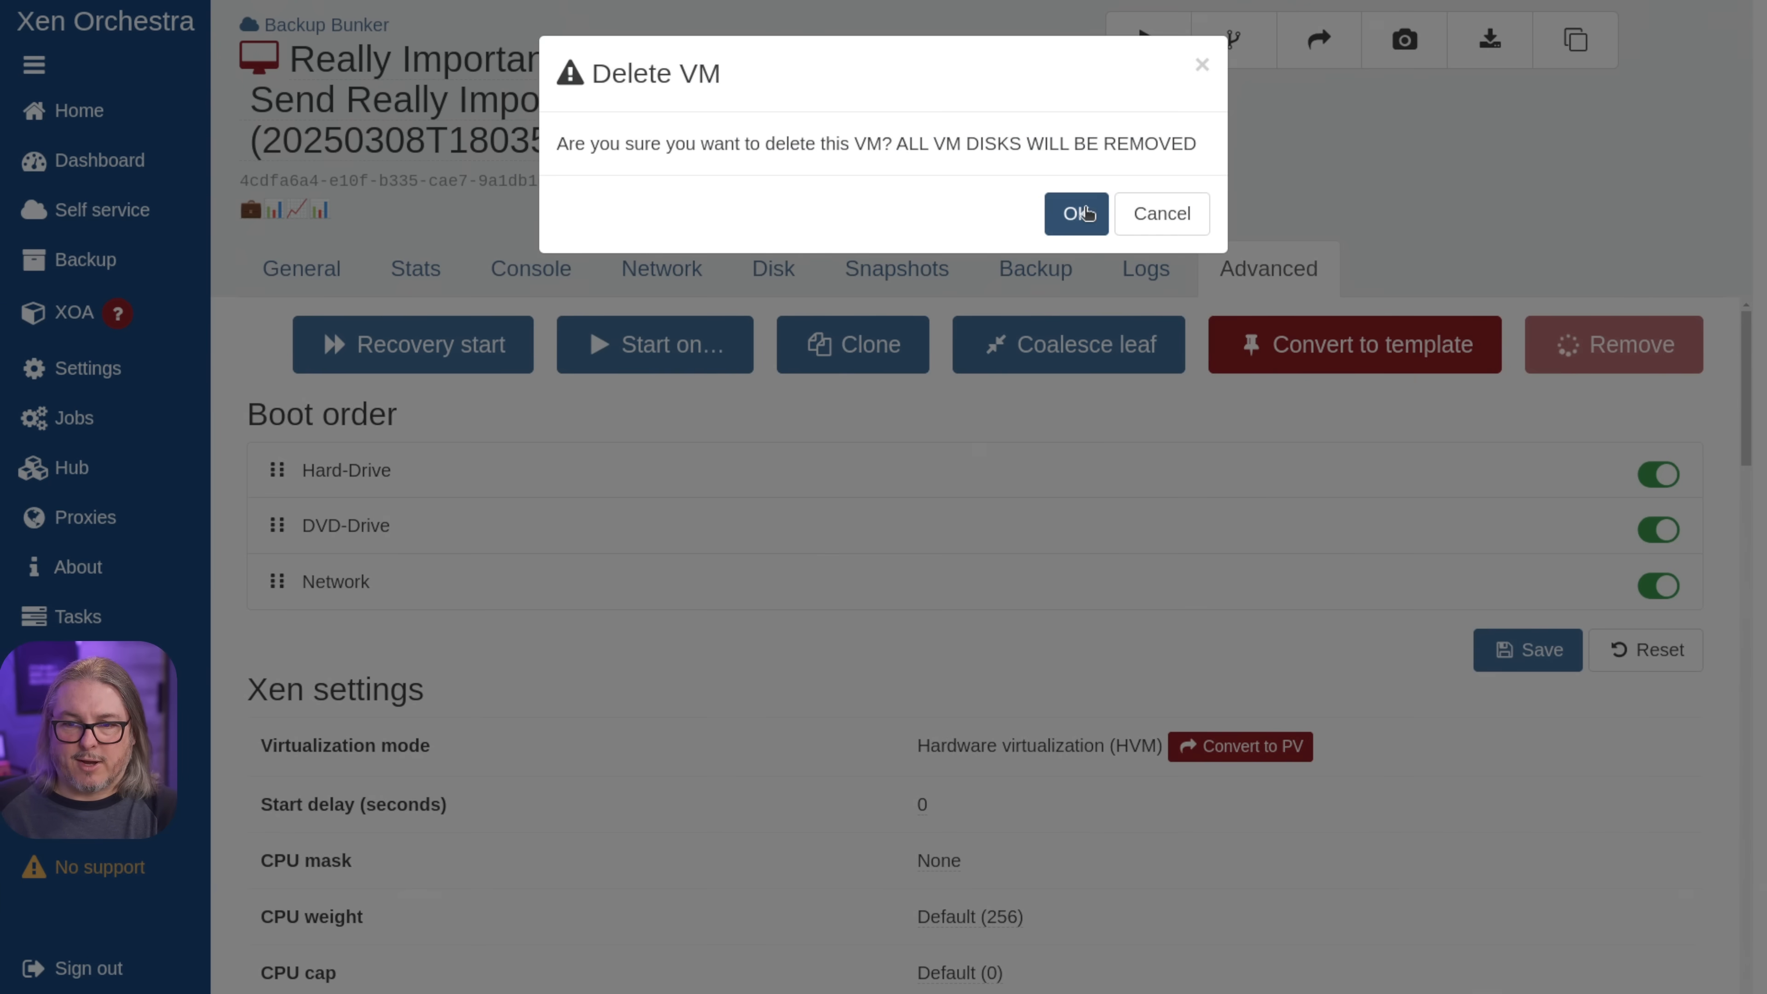
pyautogui.click(1073, 213)
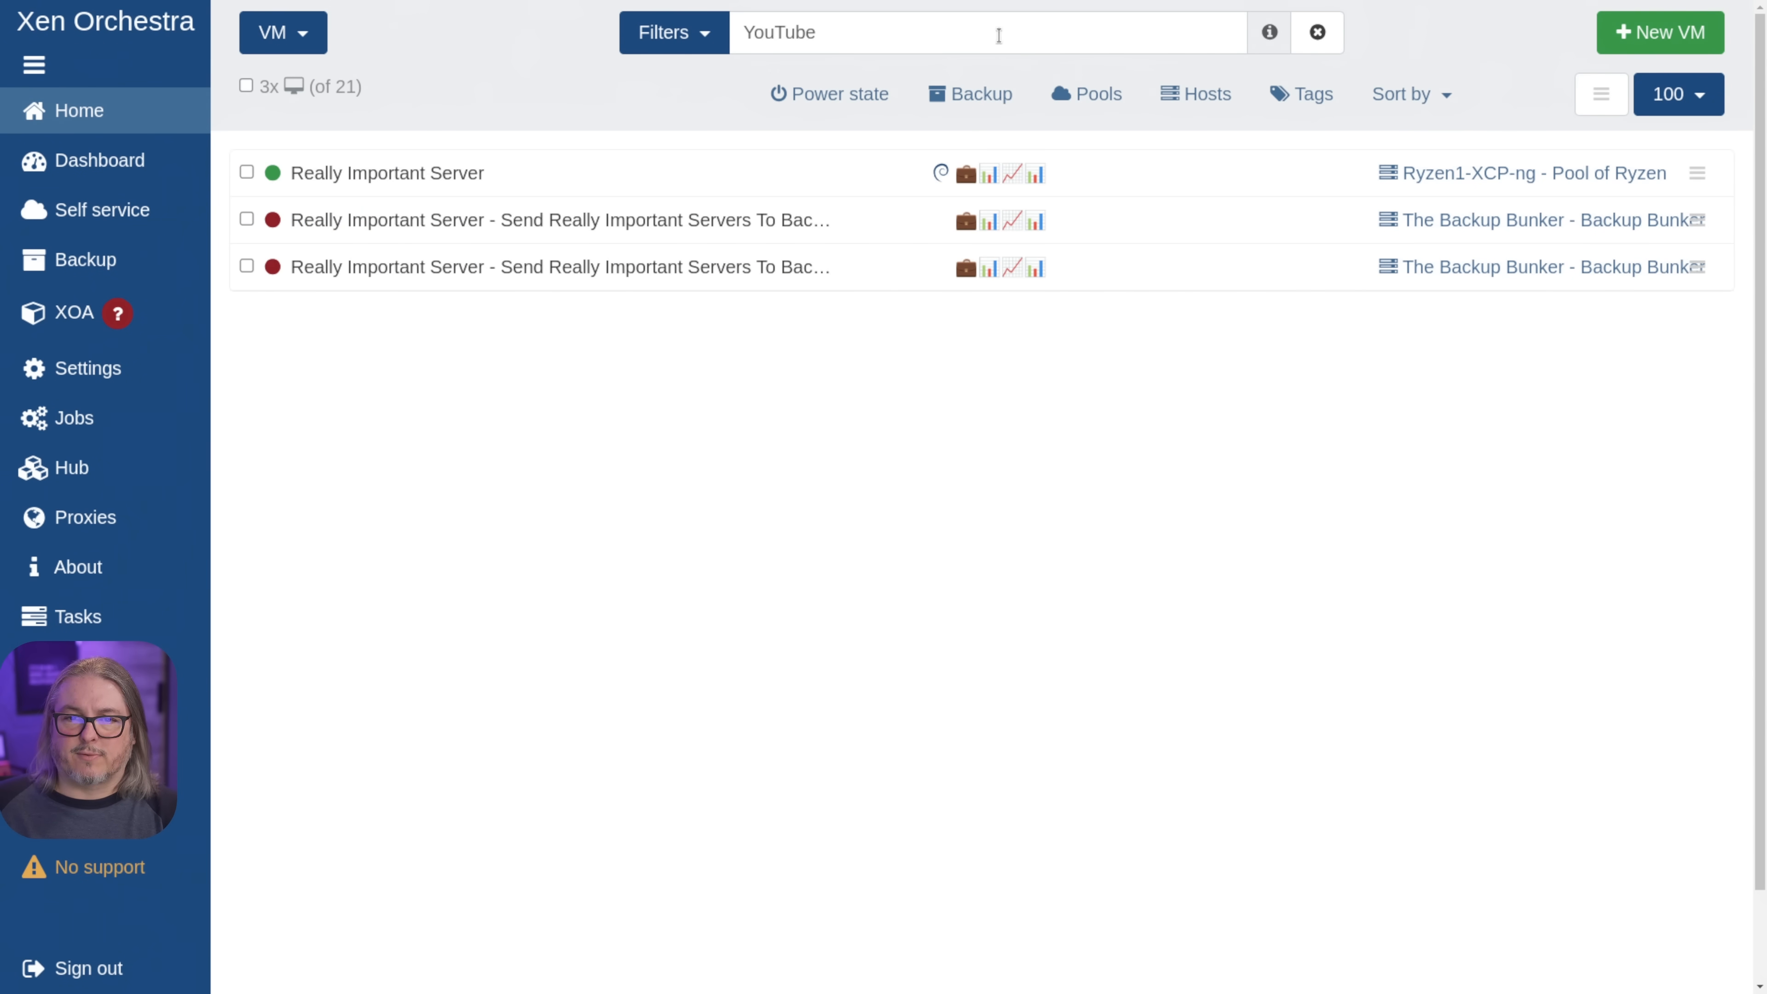
# - From Really Important Server2, check the job's sample of matching VMs lists both YouTube-tagged servers
pyautogui.click(387, 172)
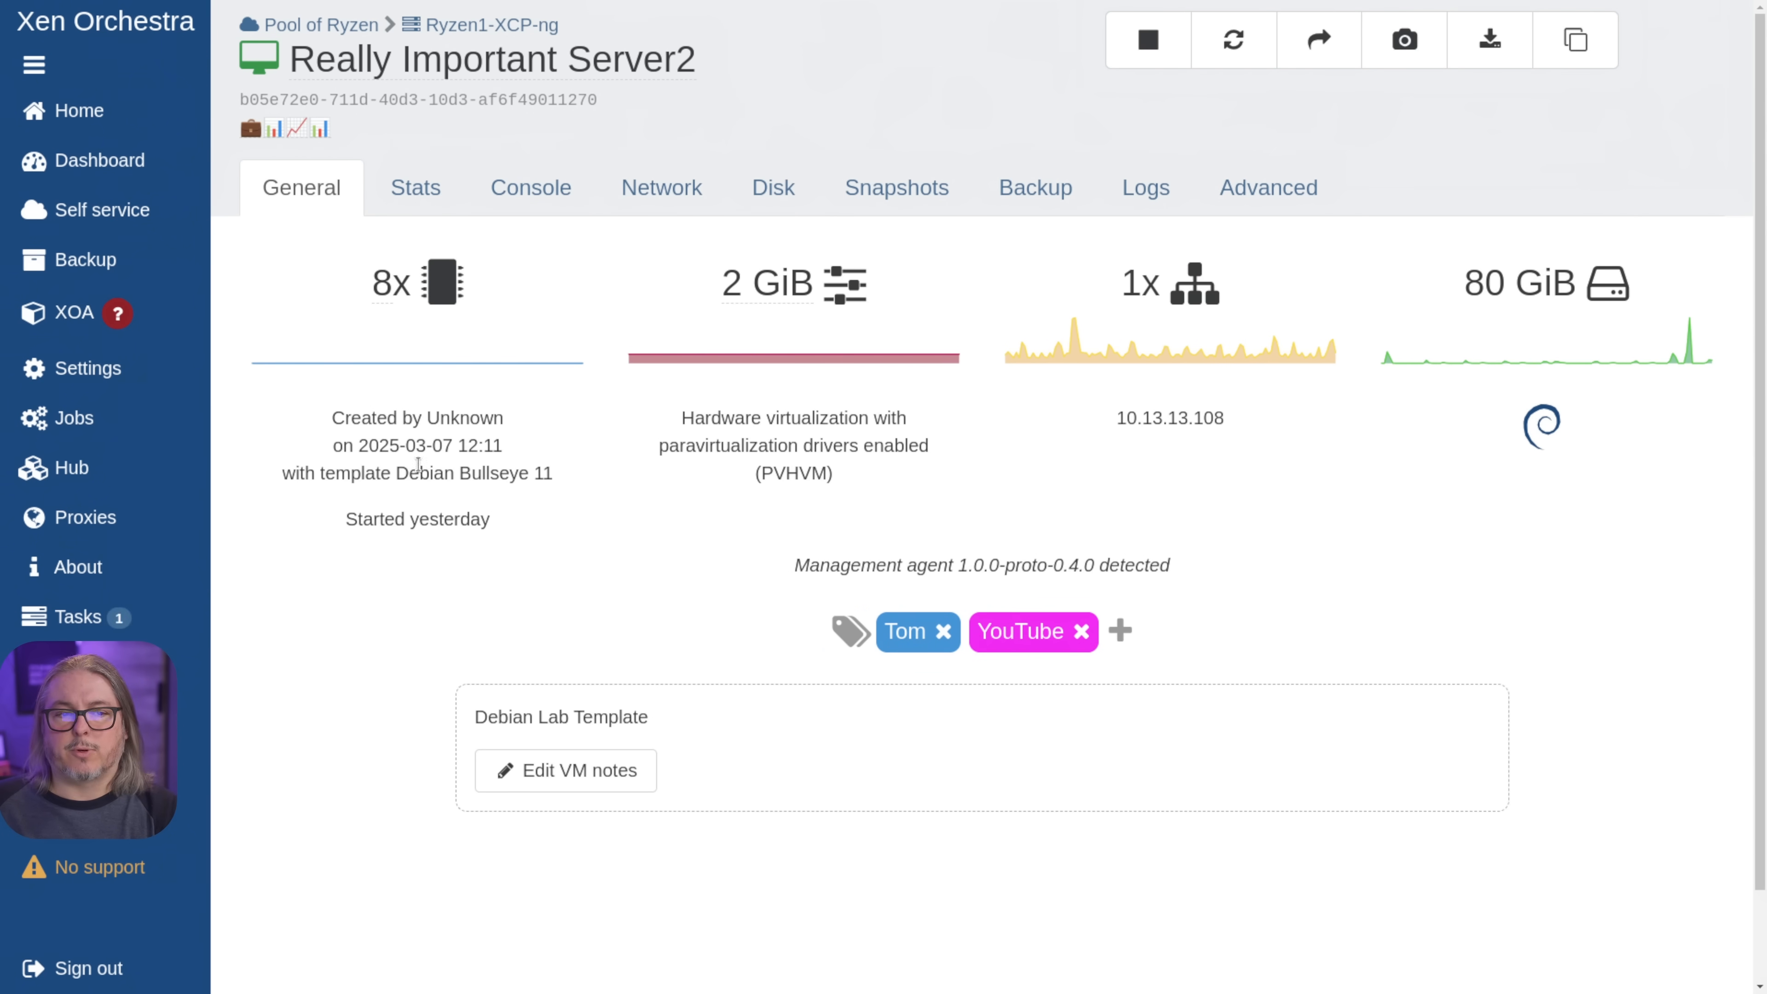
pyautogui.click(85, 259)
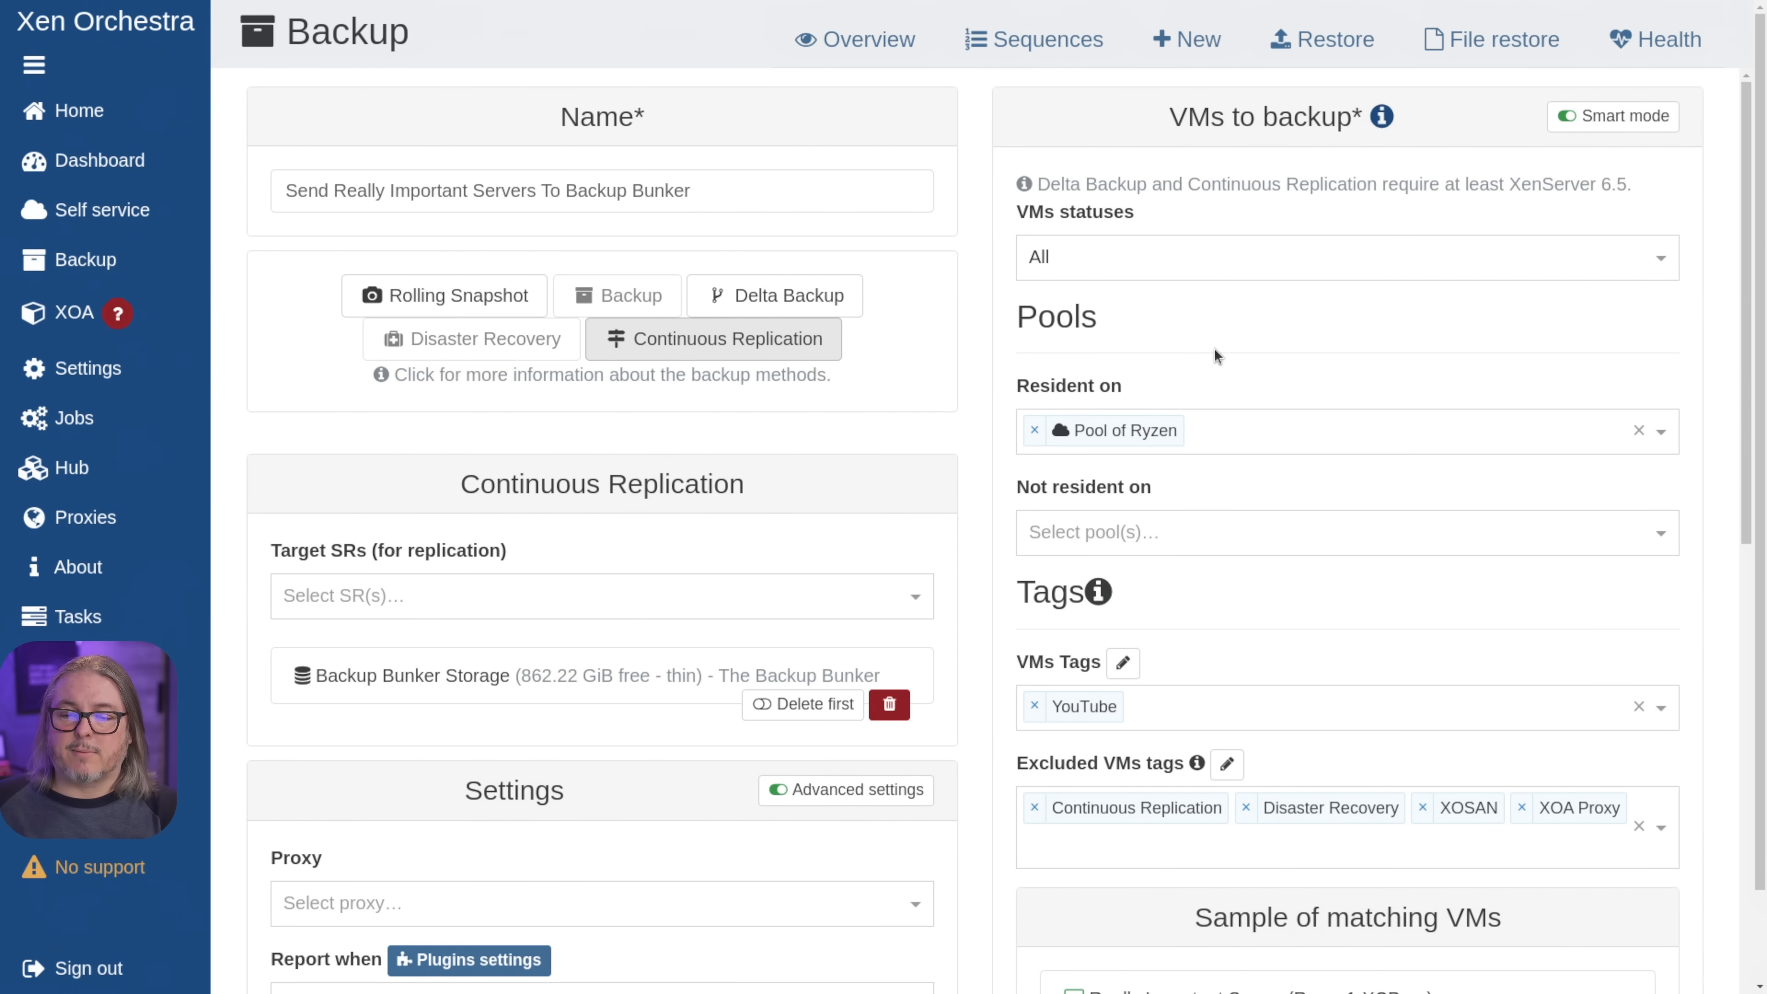
pyautogui.scroll(-3)
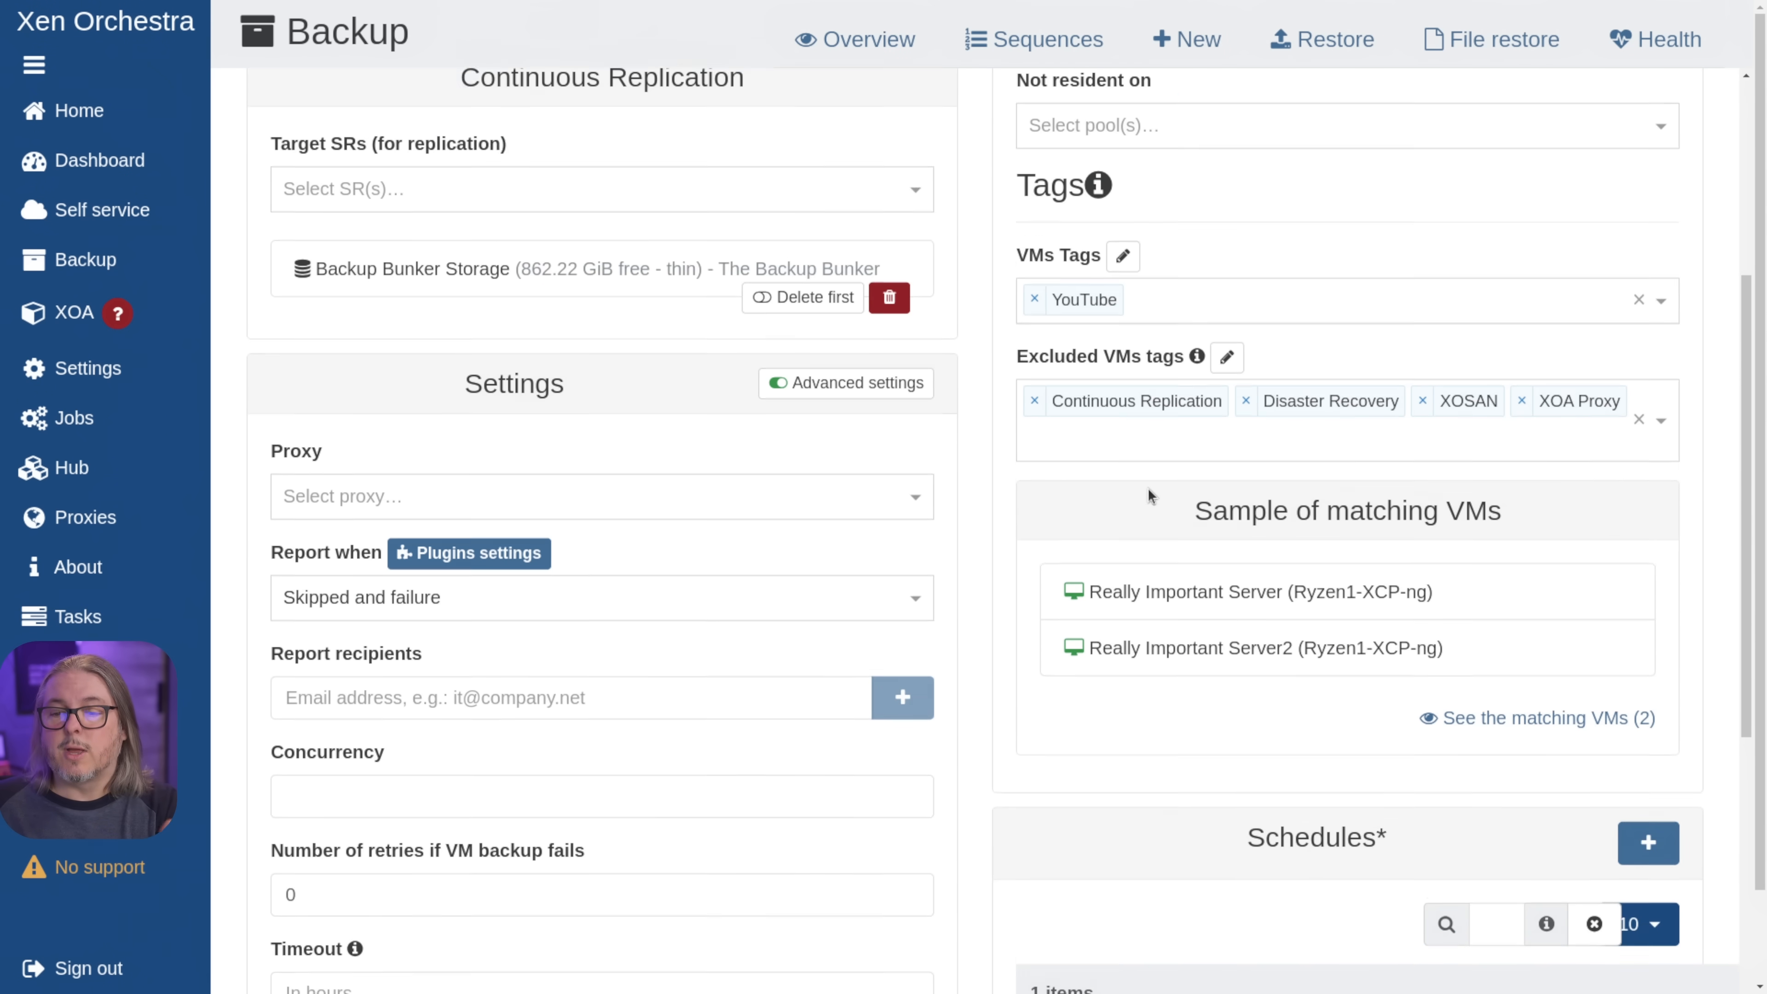
pyautogui.scroll(-3)
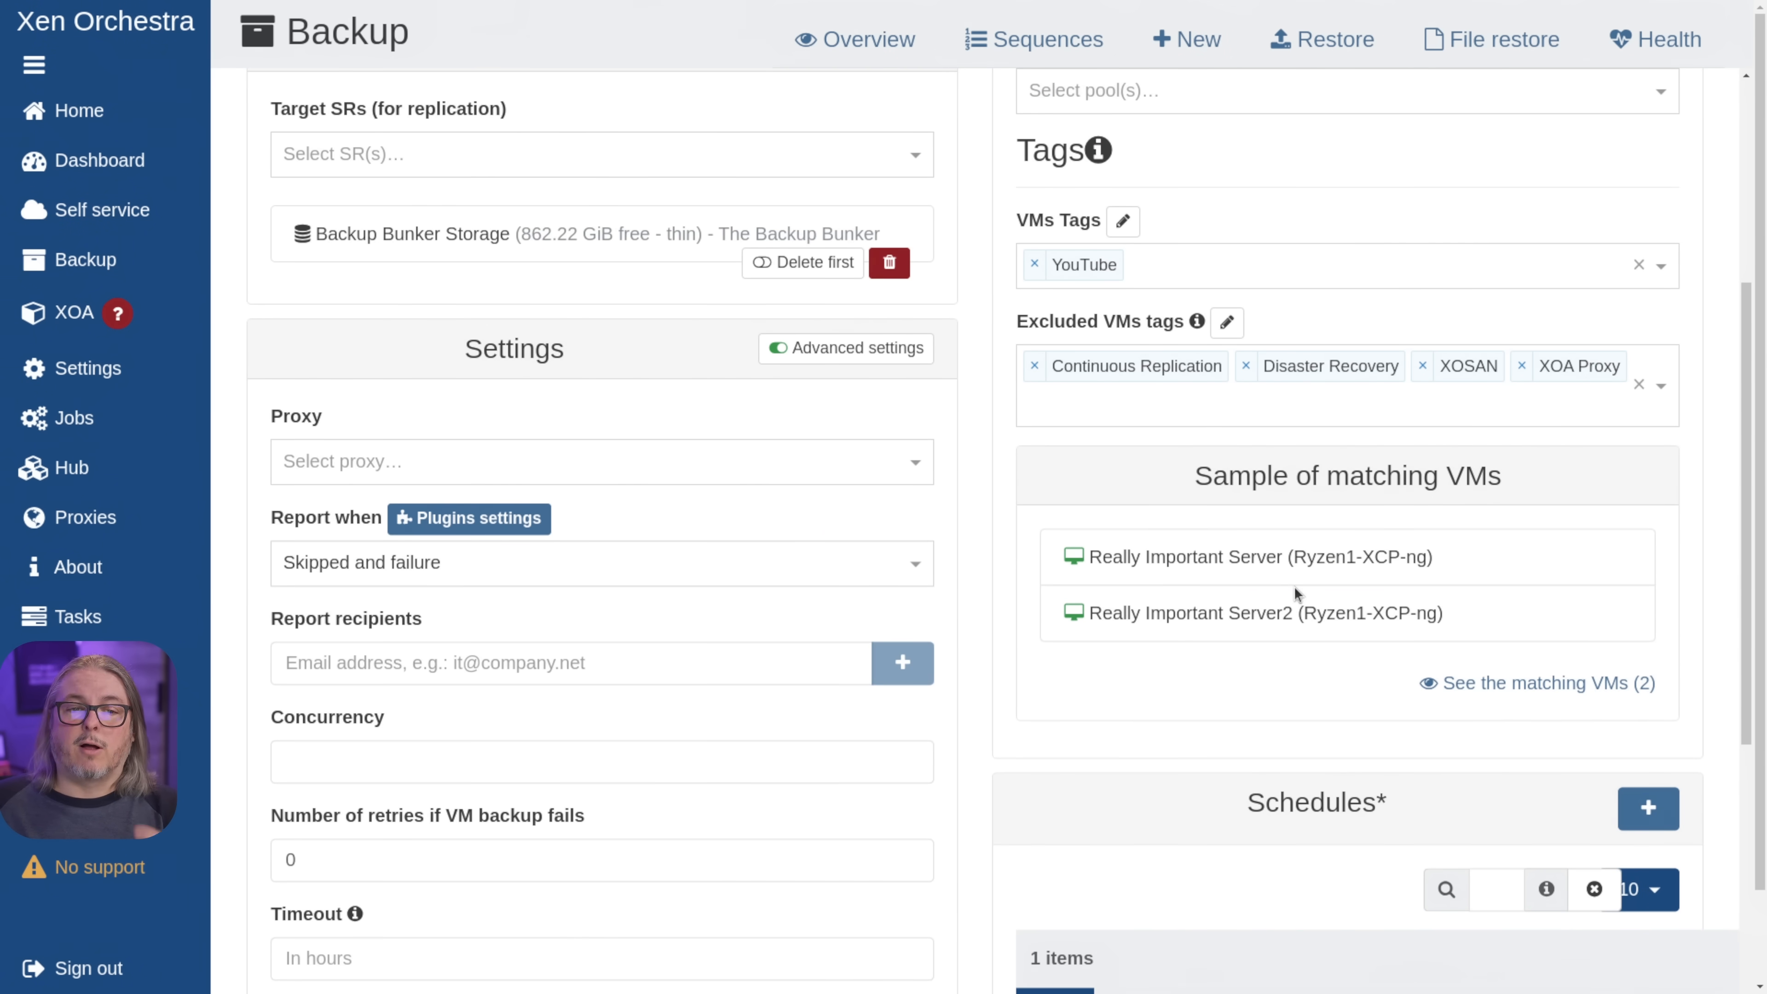
pyautogui.scroll(3)
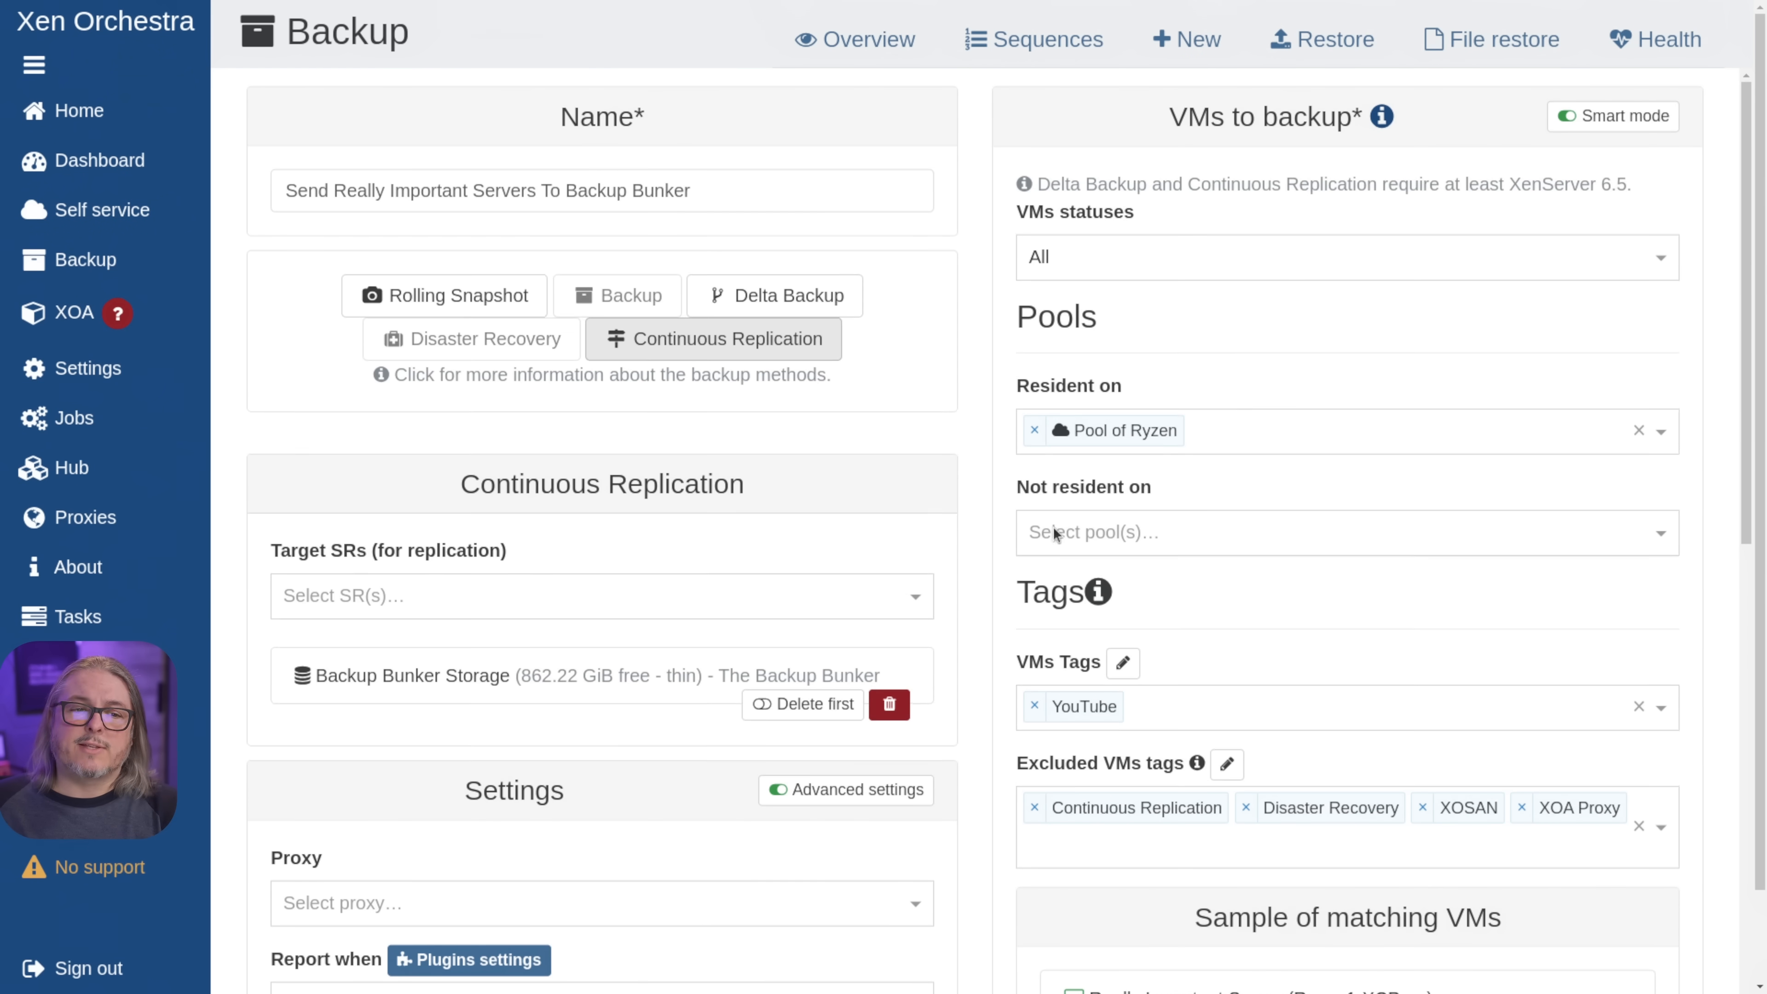
pyautogui.moveTo(100, 160)
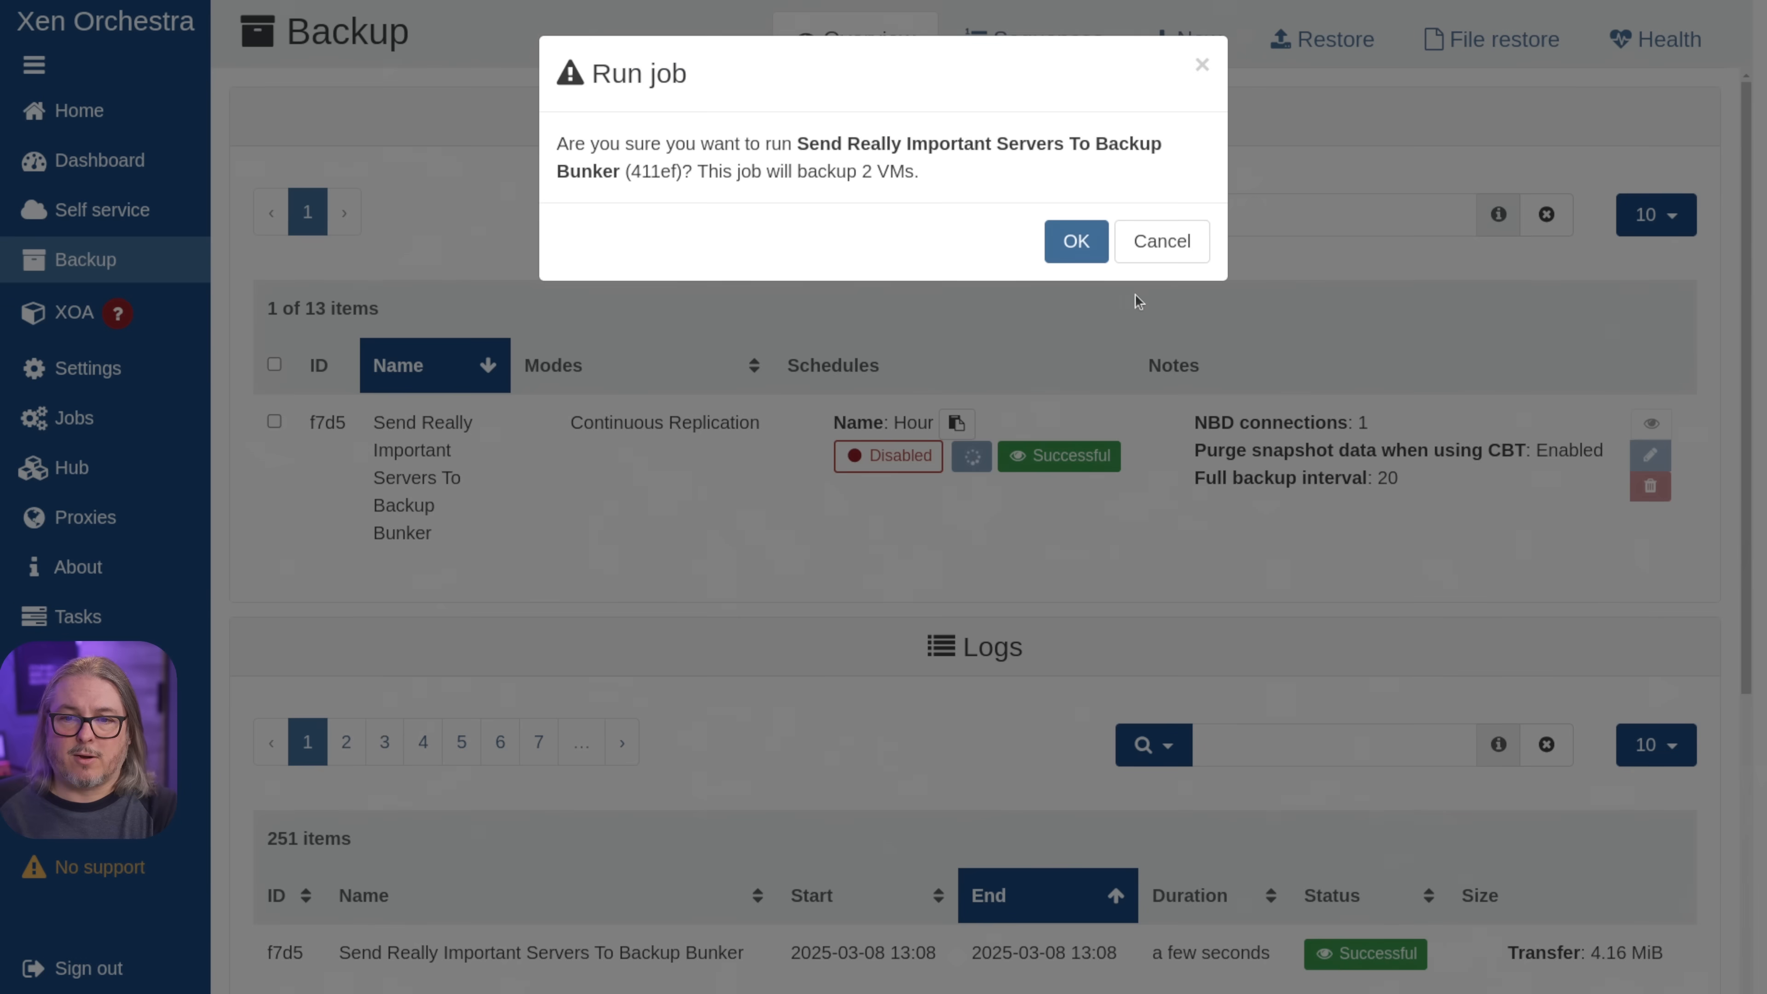
# - Confirm running the replication job now and watch its export and import tasks in Tasks
pyautogui.click(1160, 241)
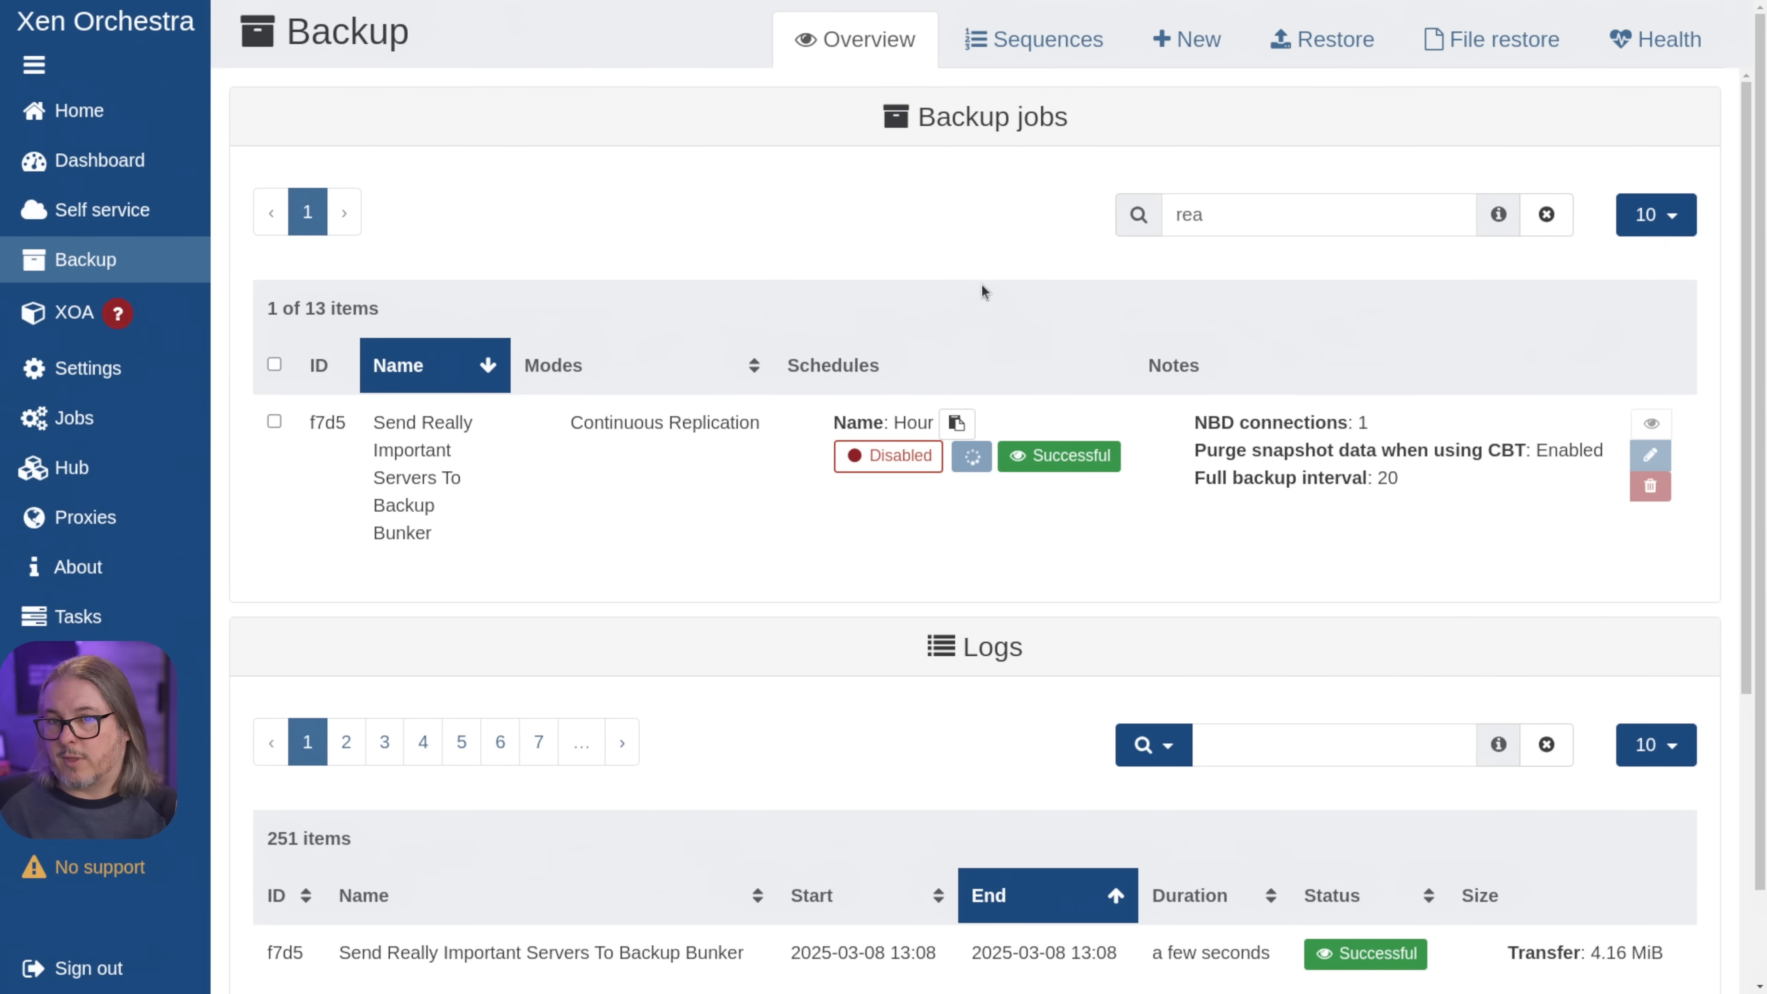
pyautogui.click(990, 456)
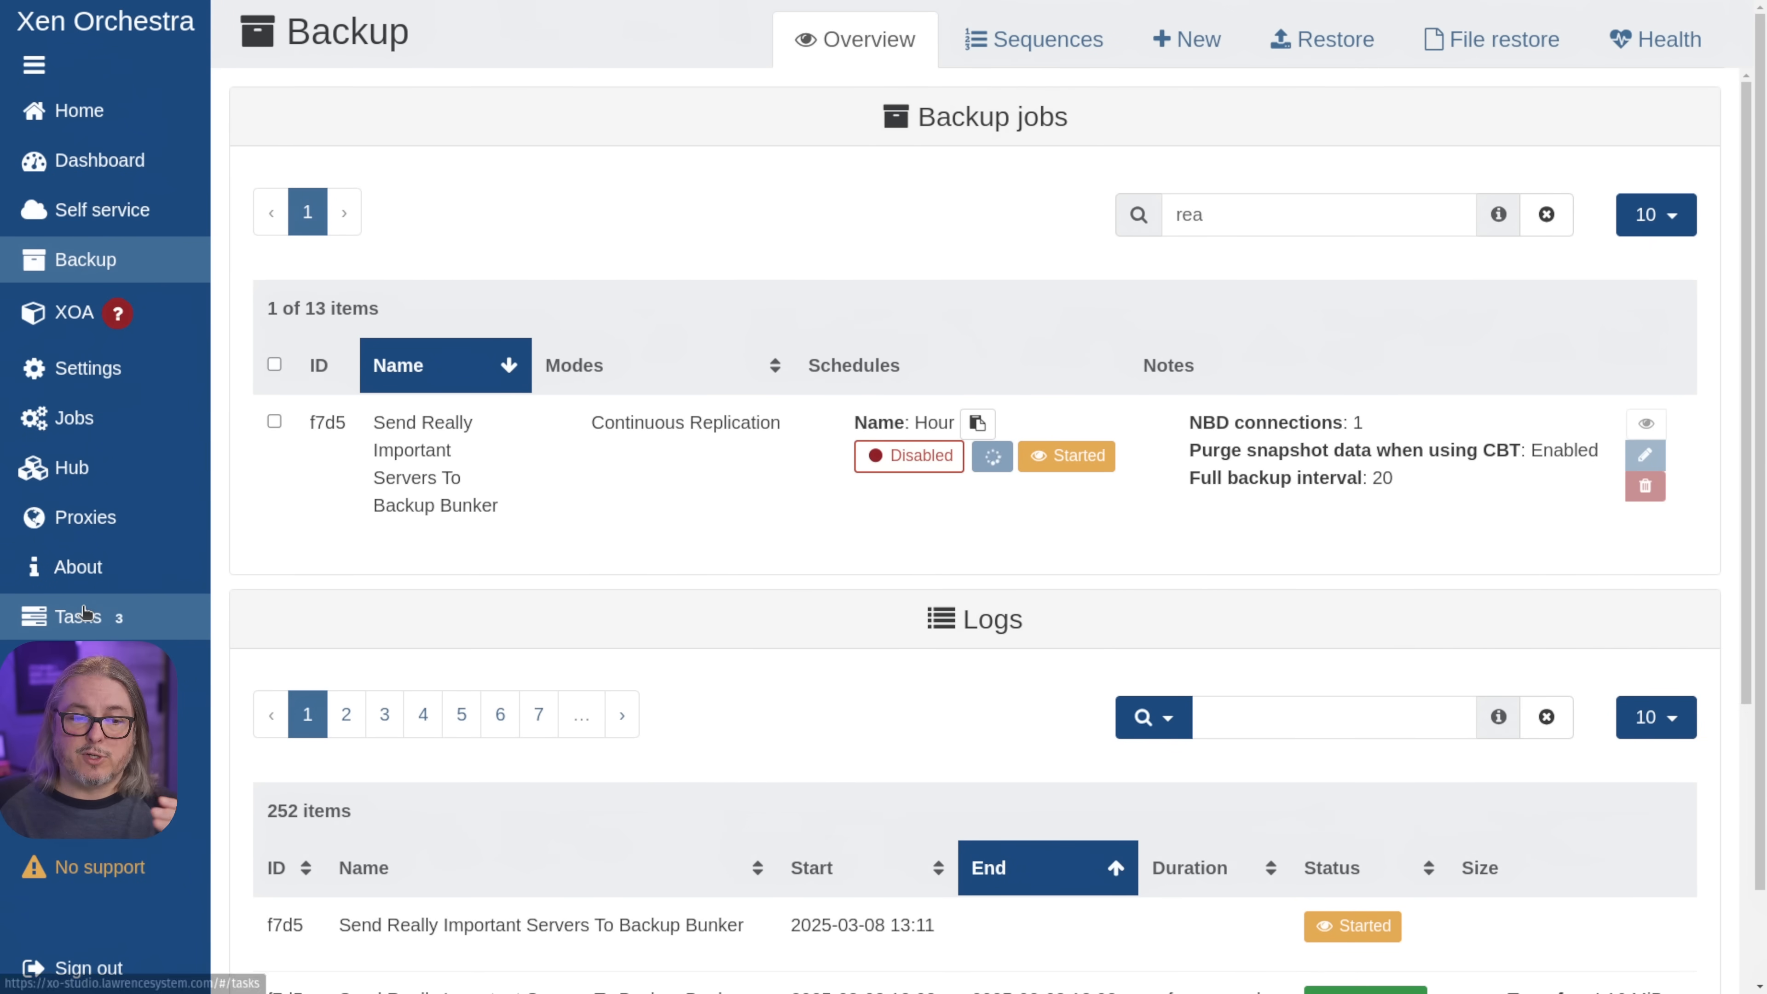
pyautogui.click(73, 616)
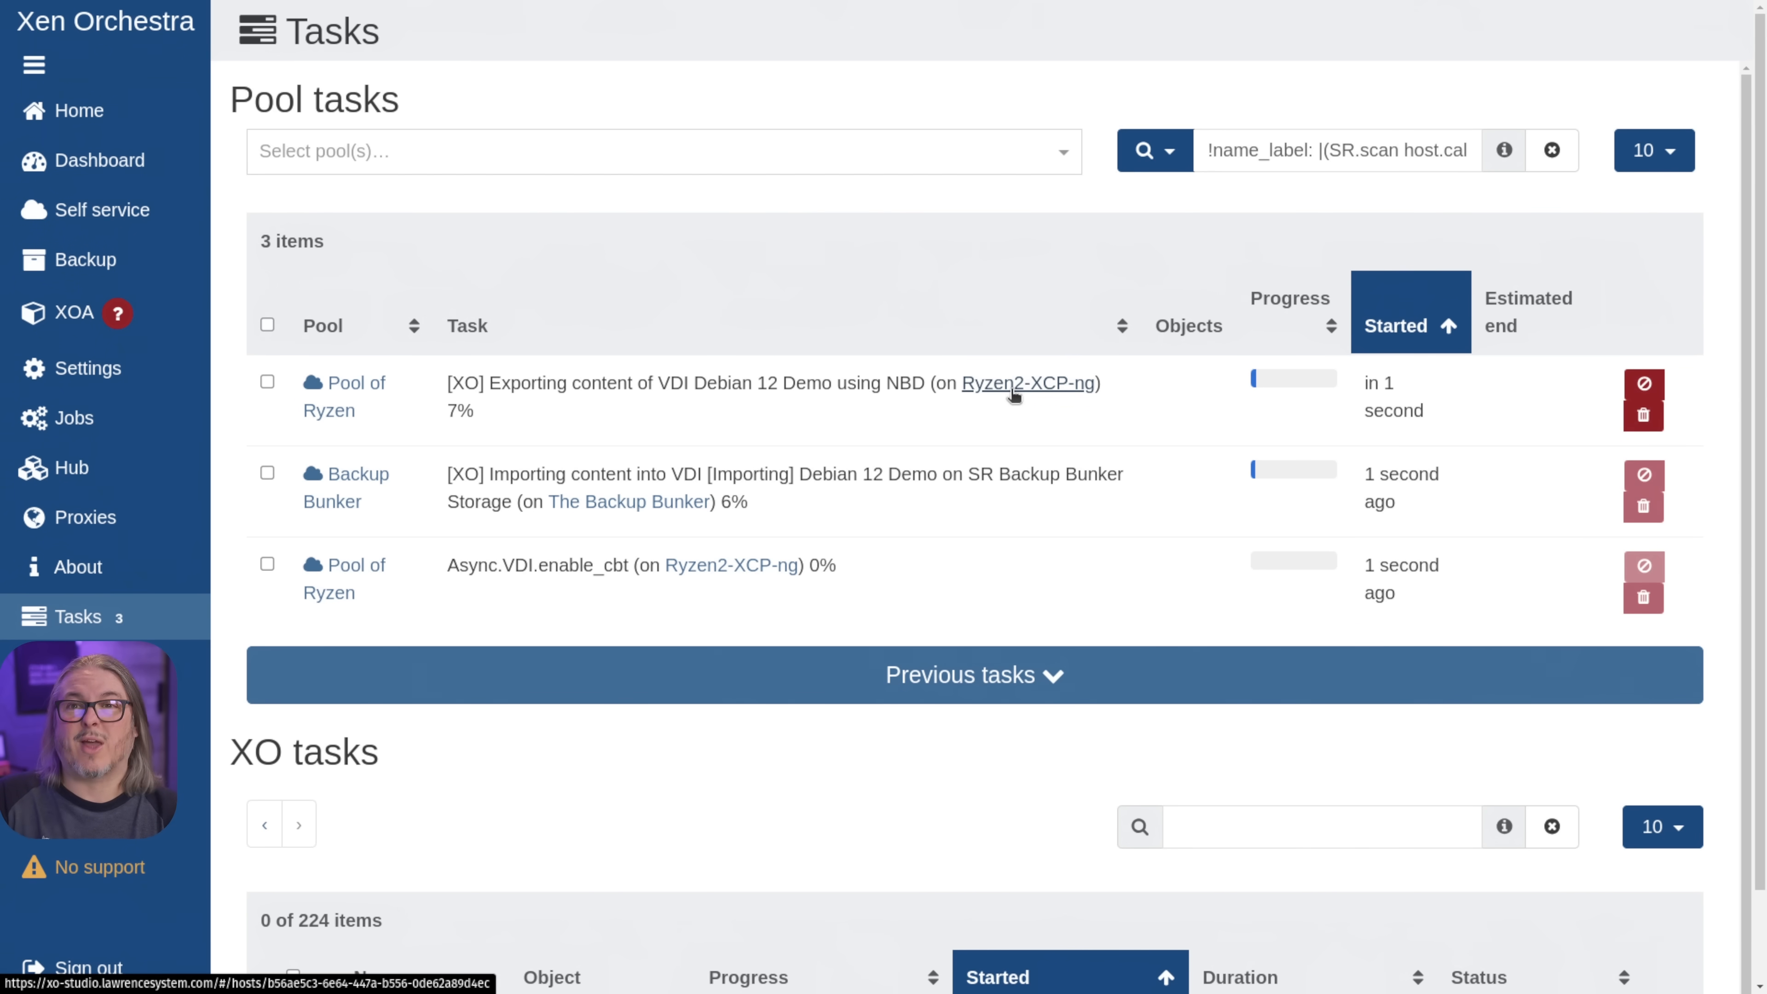
pyautogui.click(85, 260)
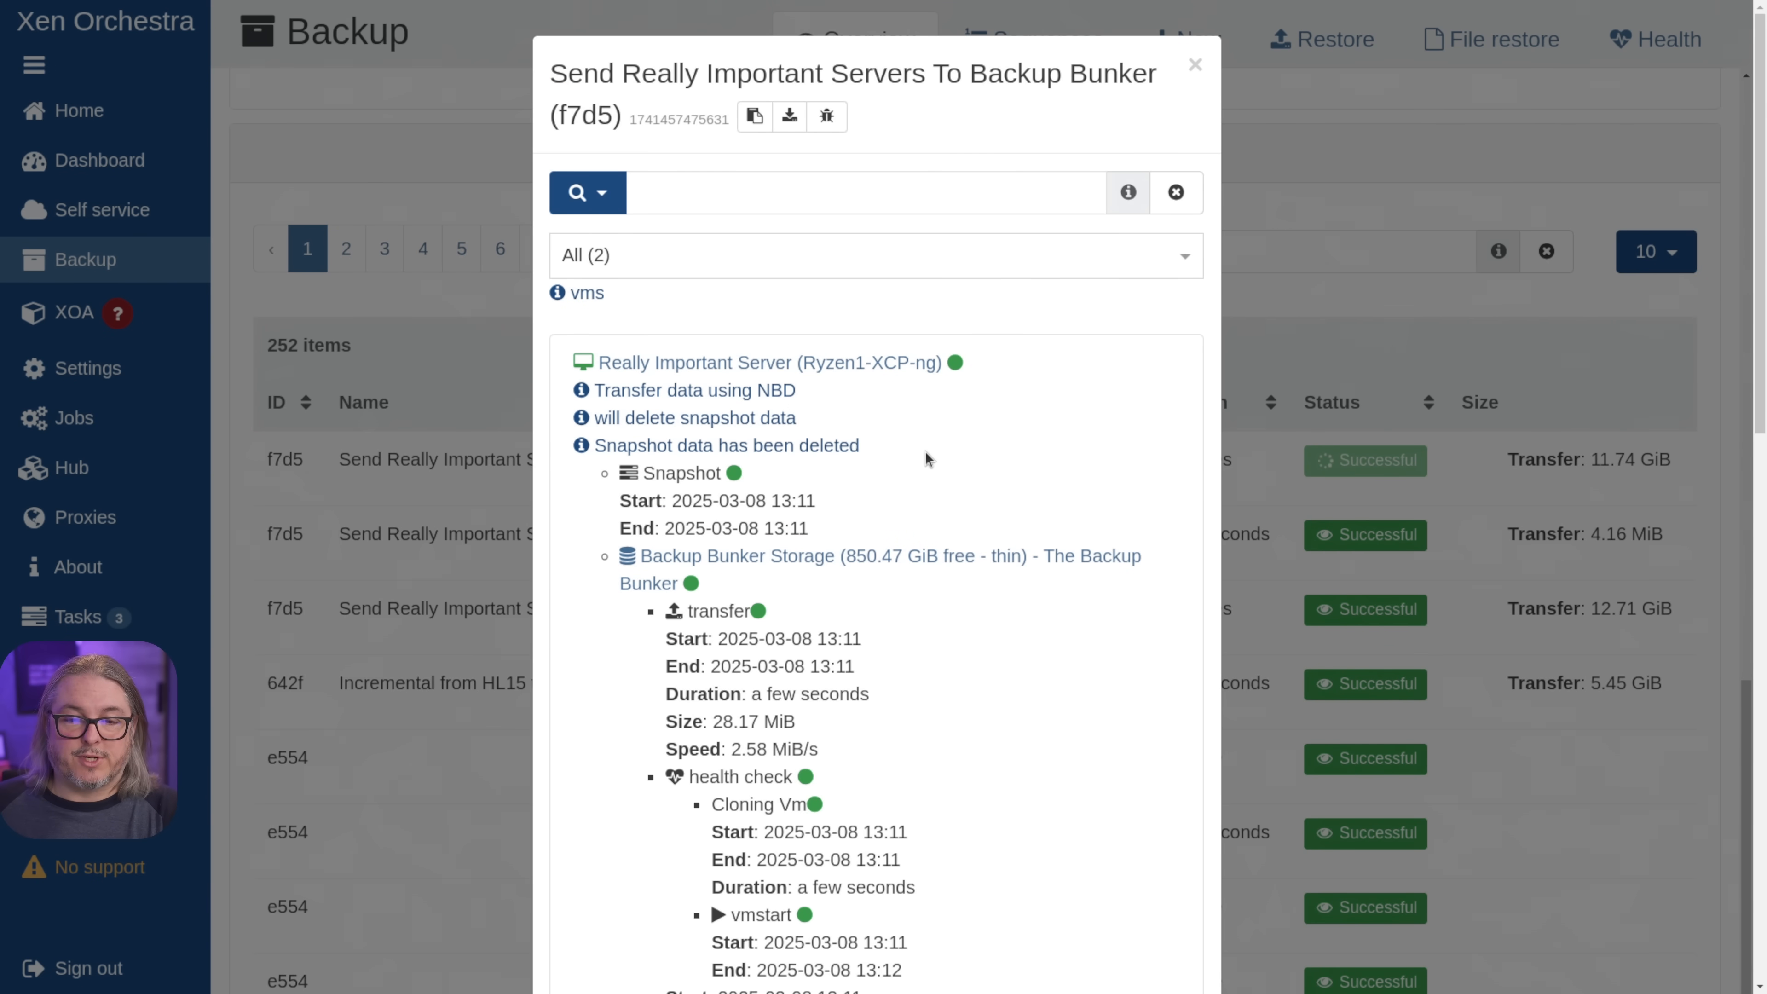
pyautogui.scroll(-3)
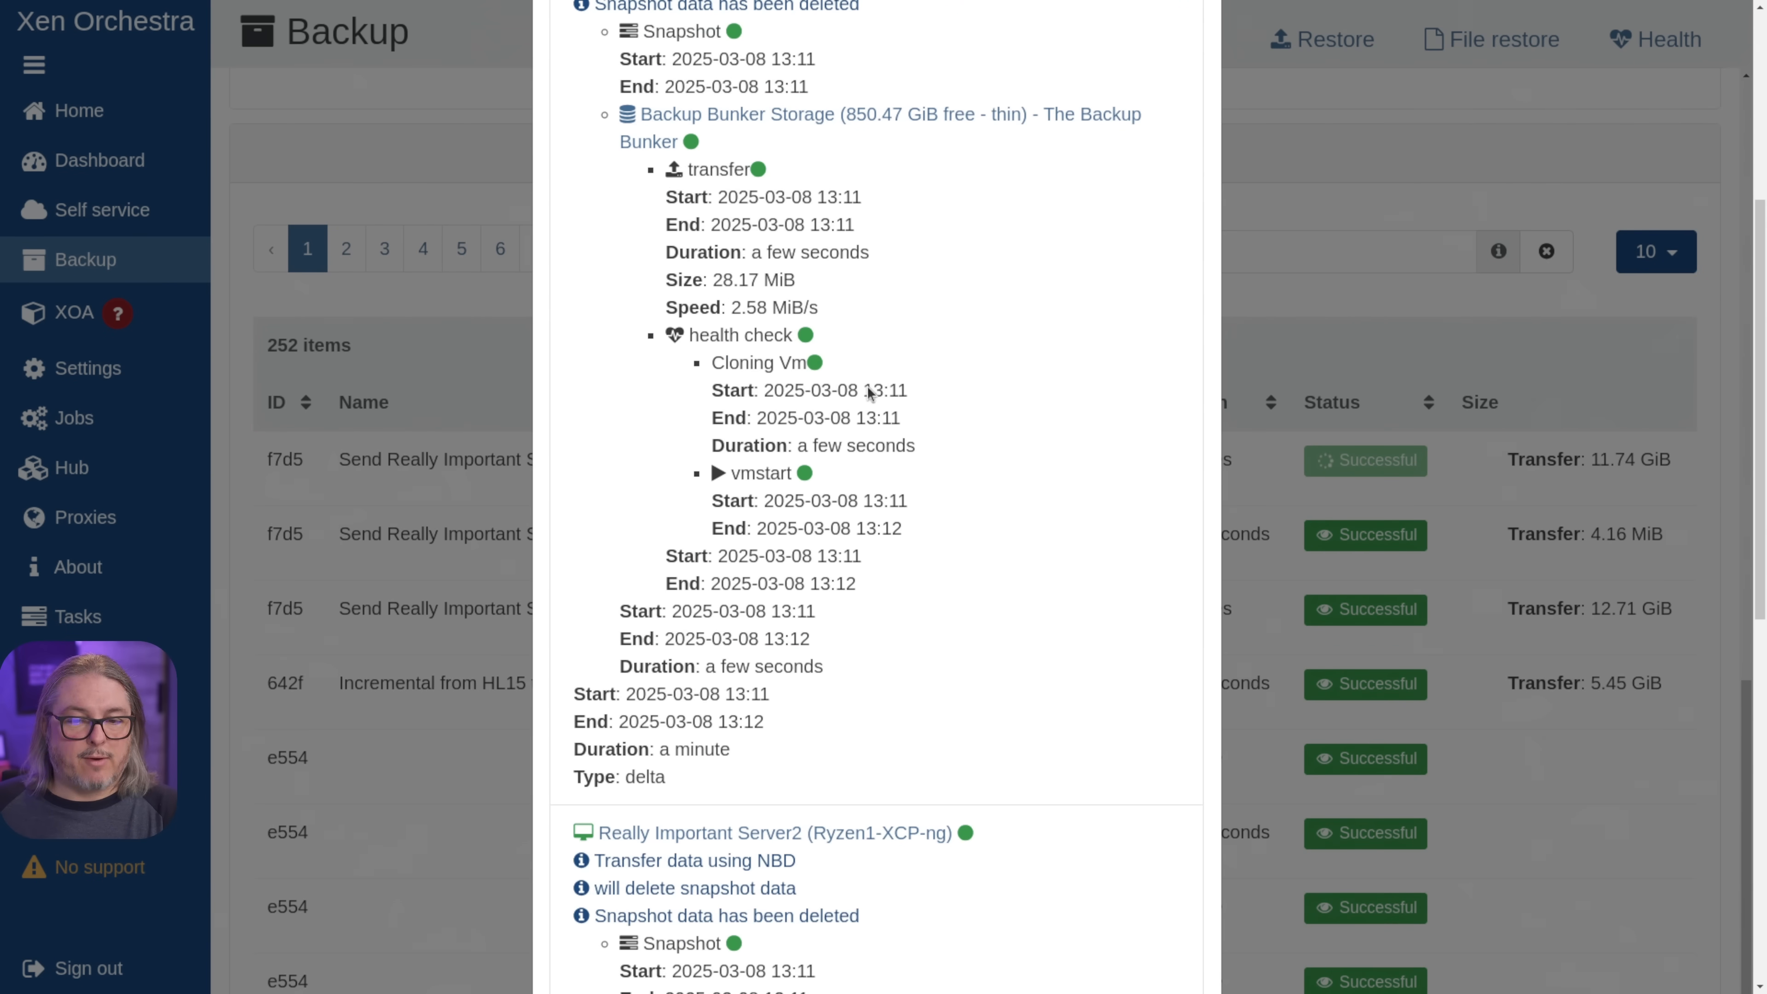
pyautogui.scroll(-3)
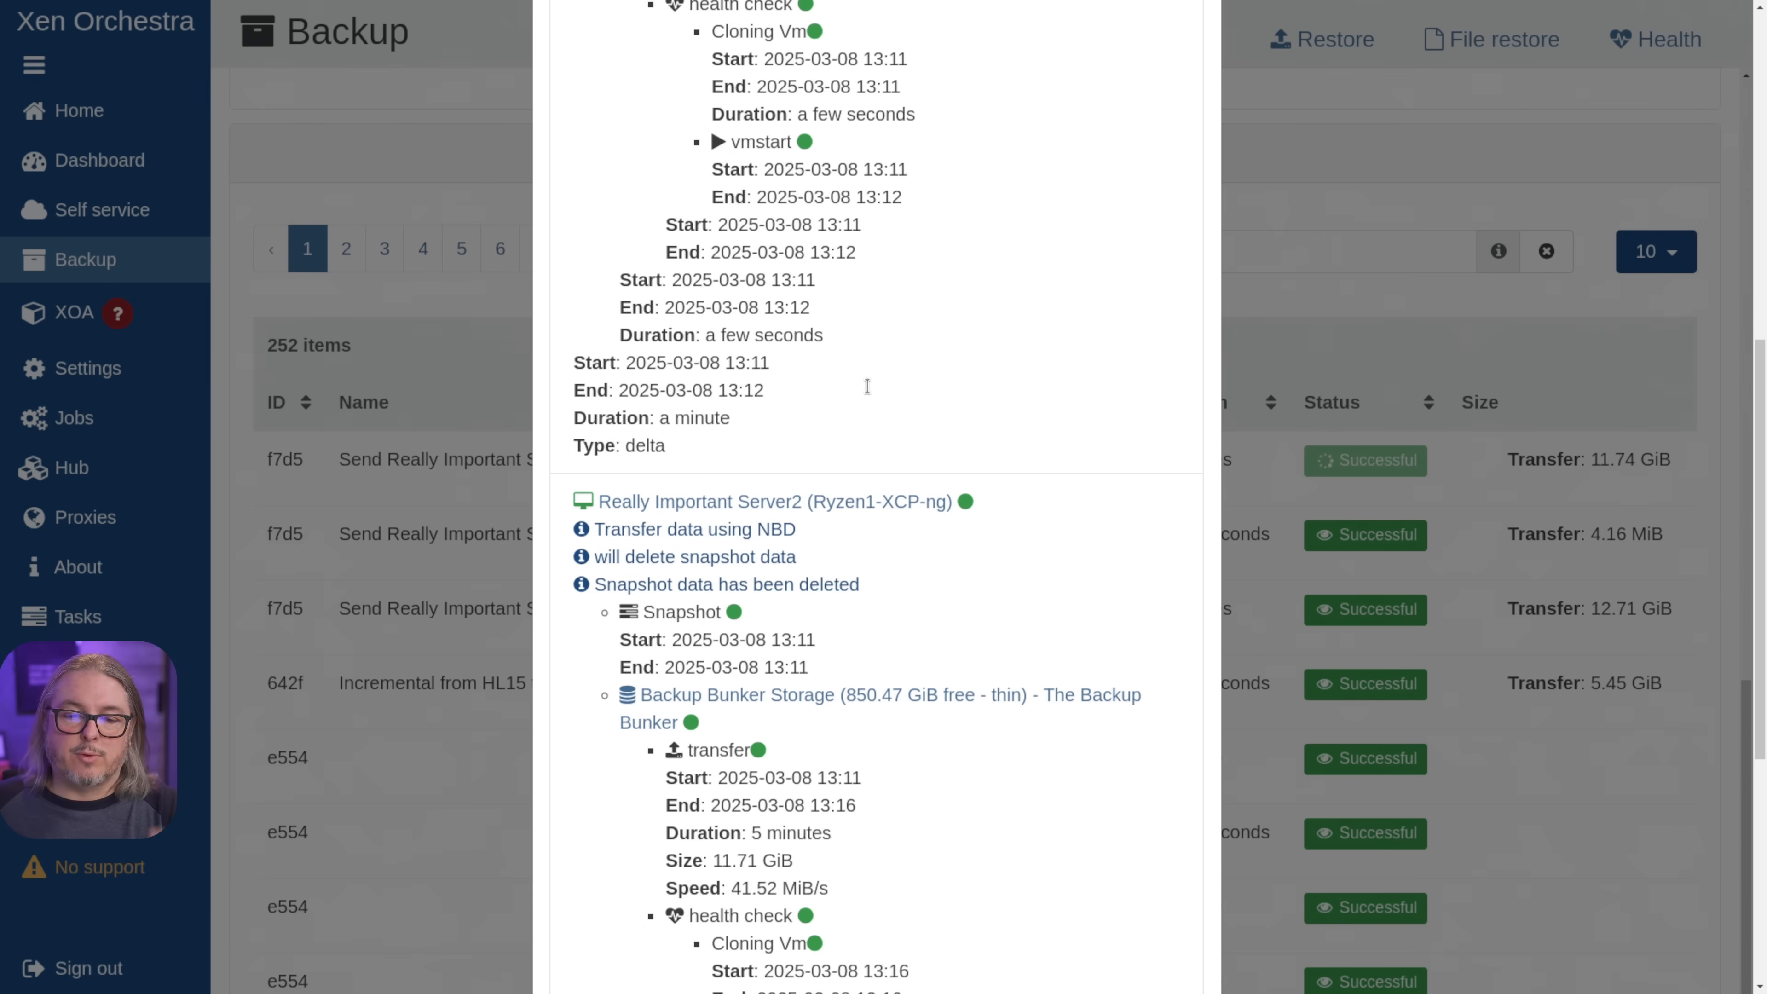
pyautogui.scroll(-3)
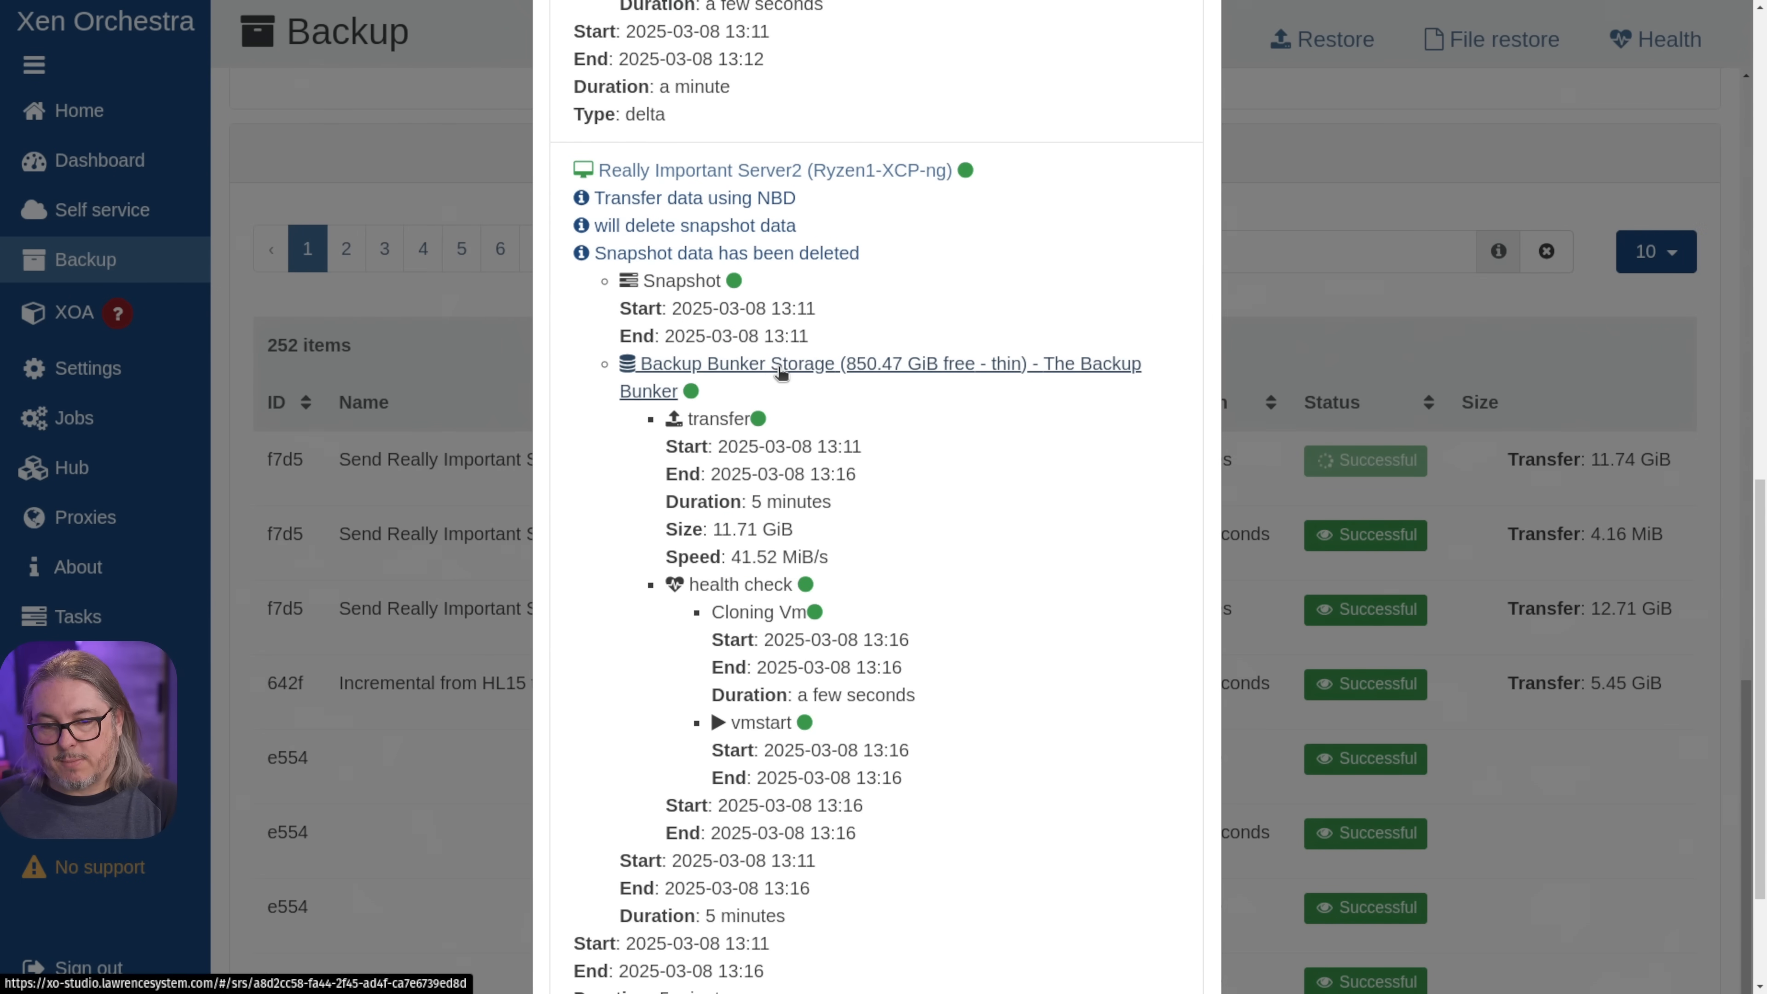
pyautogui.scroll(-3)
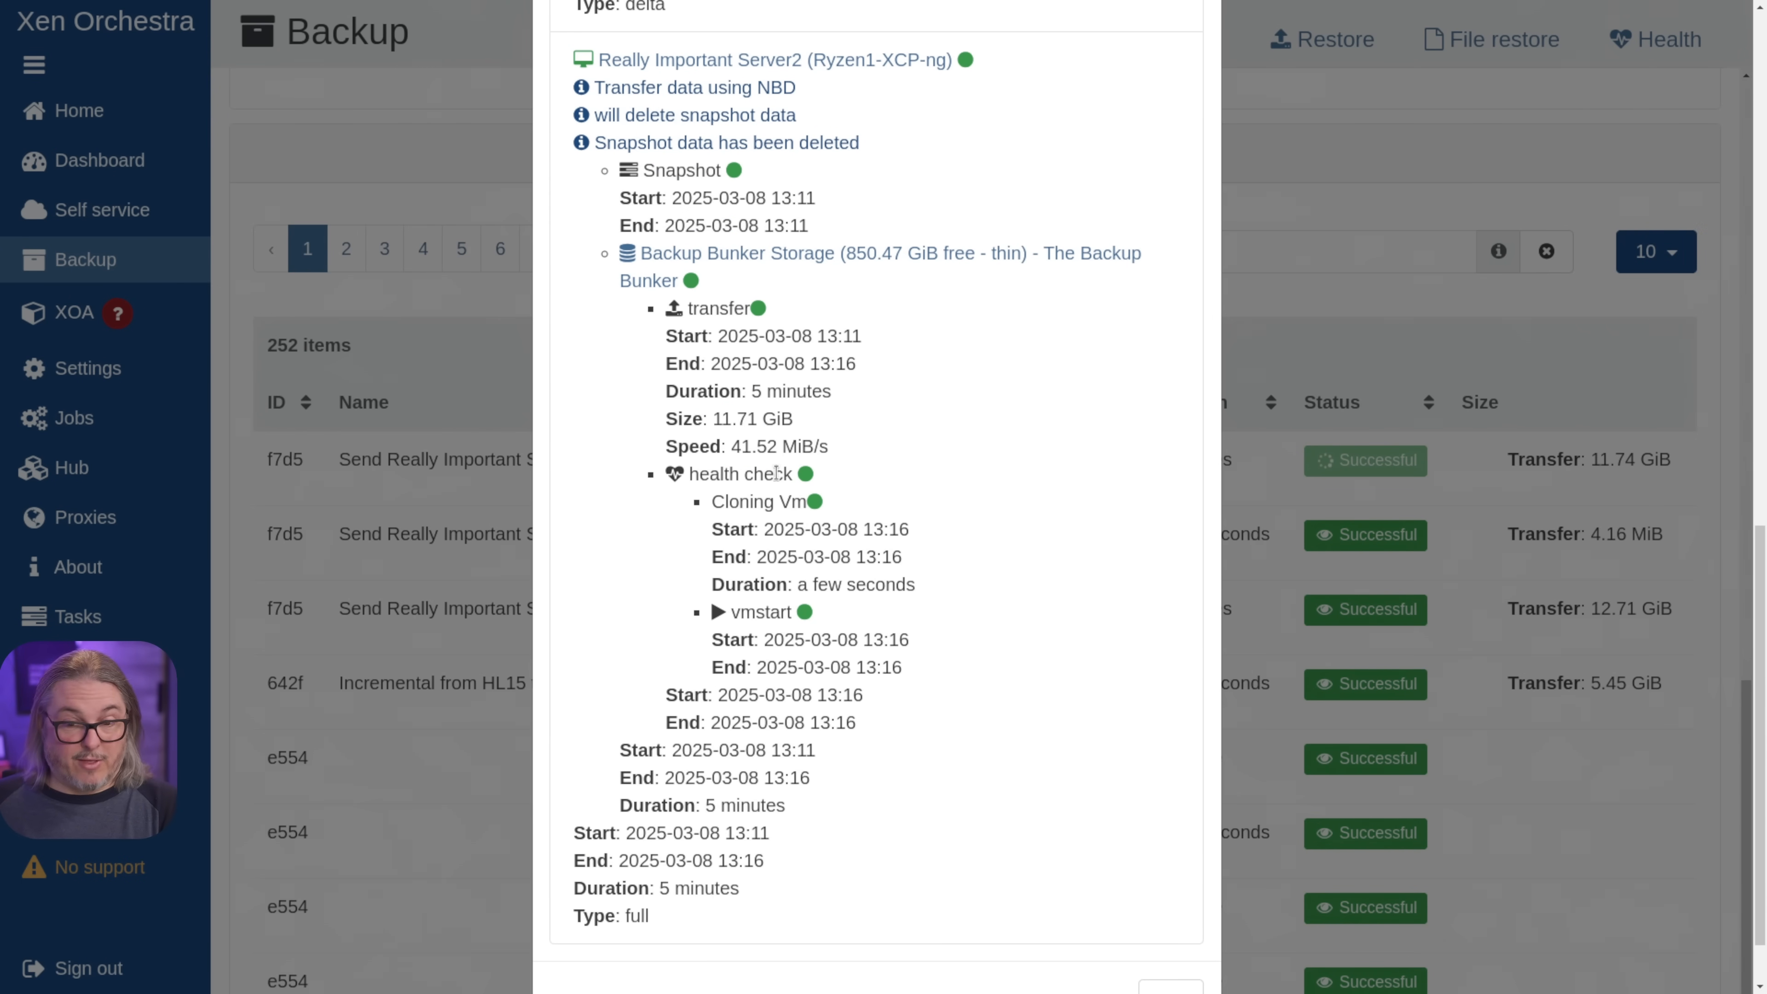
pyautogui.moveTo(971, 597)
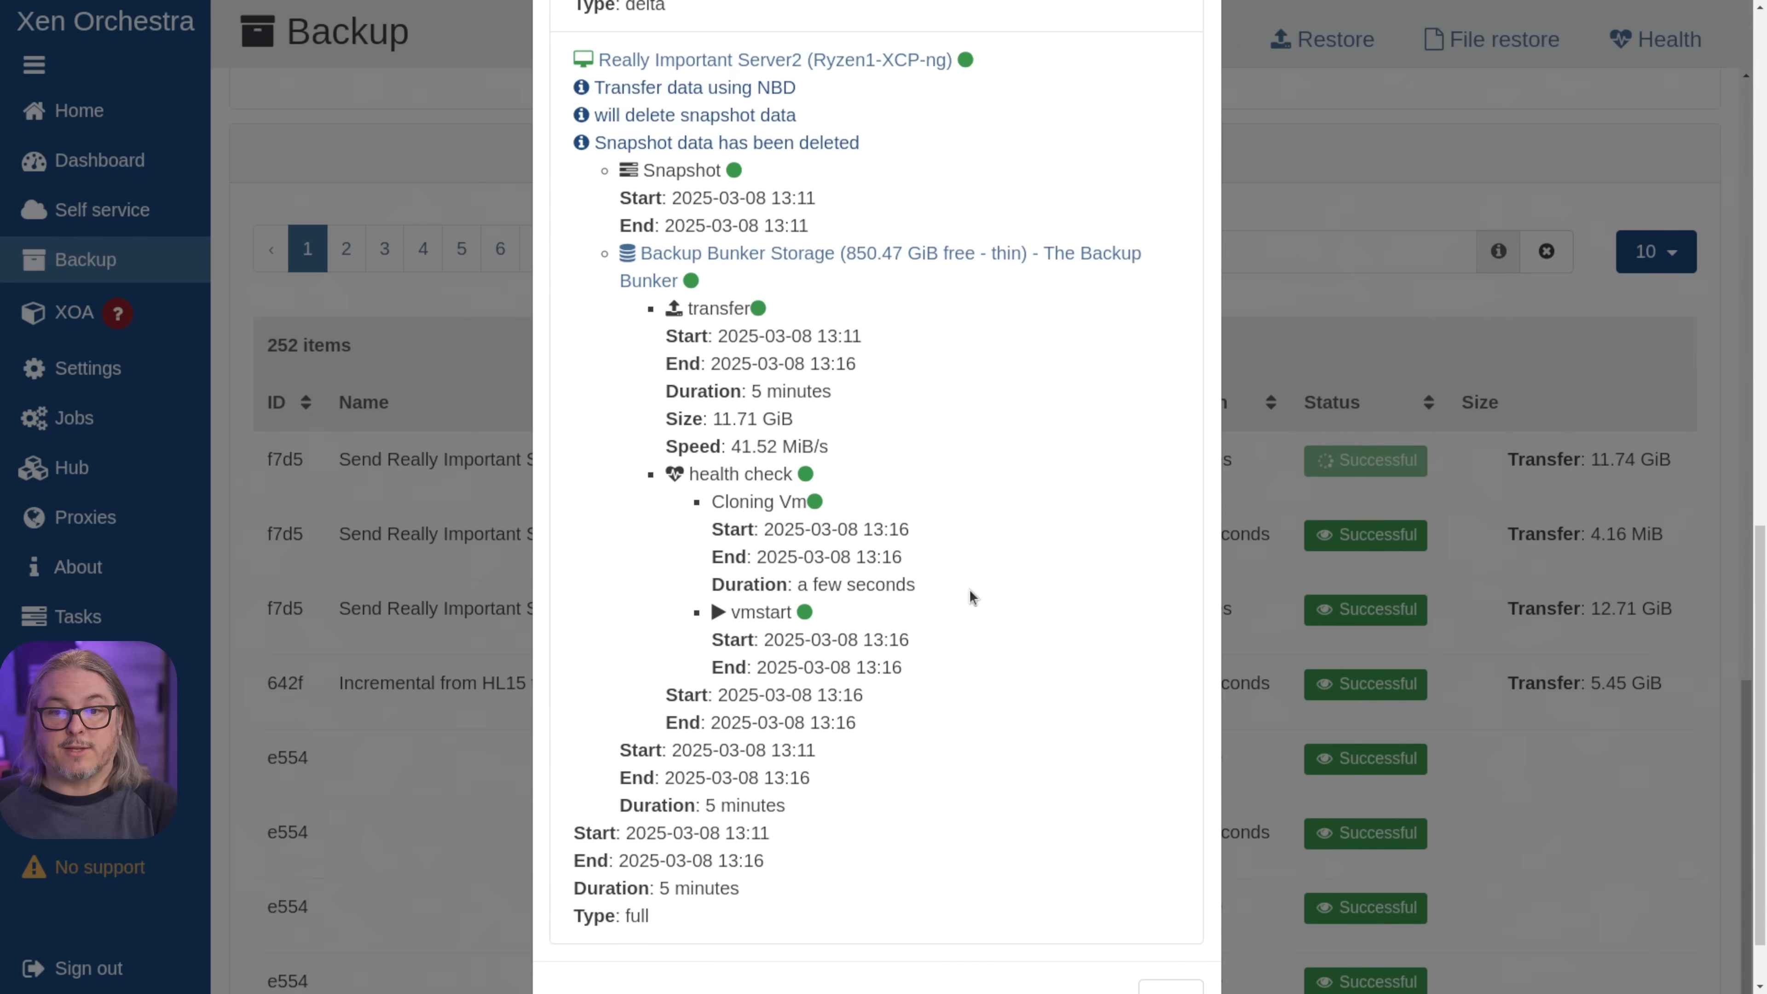
pyautogui.scroll(-3)
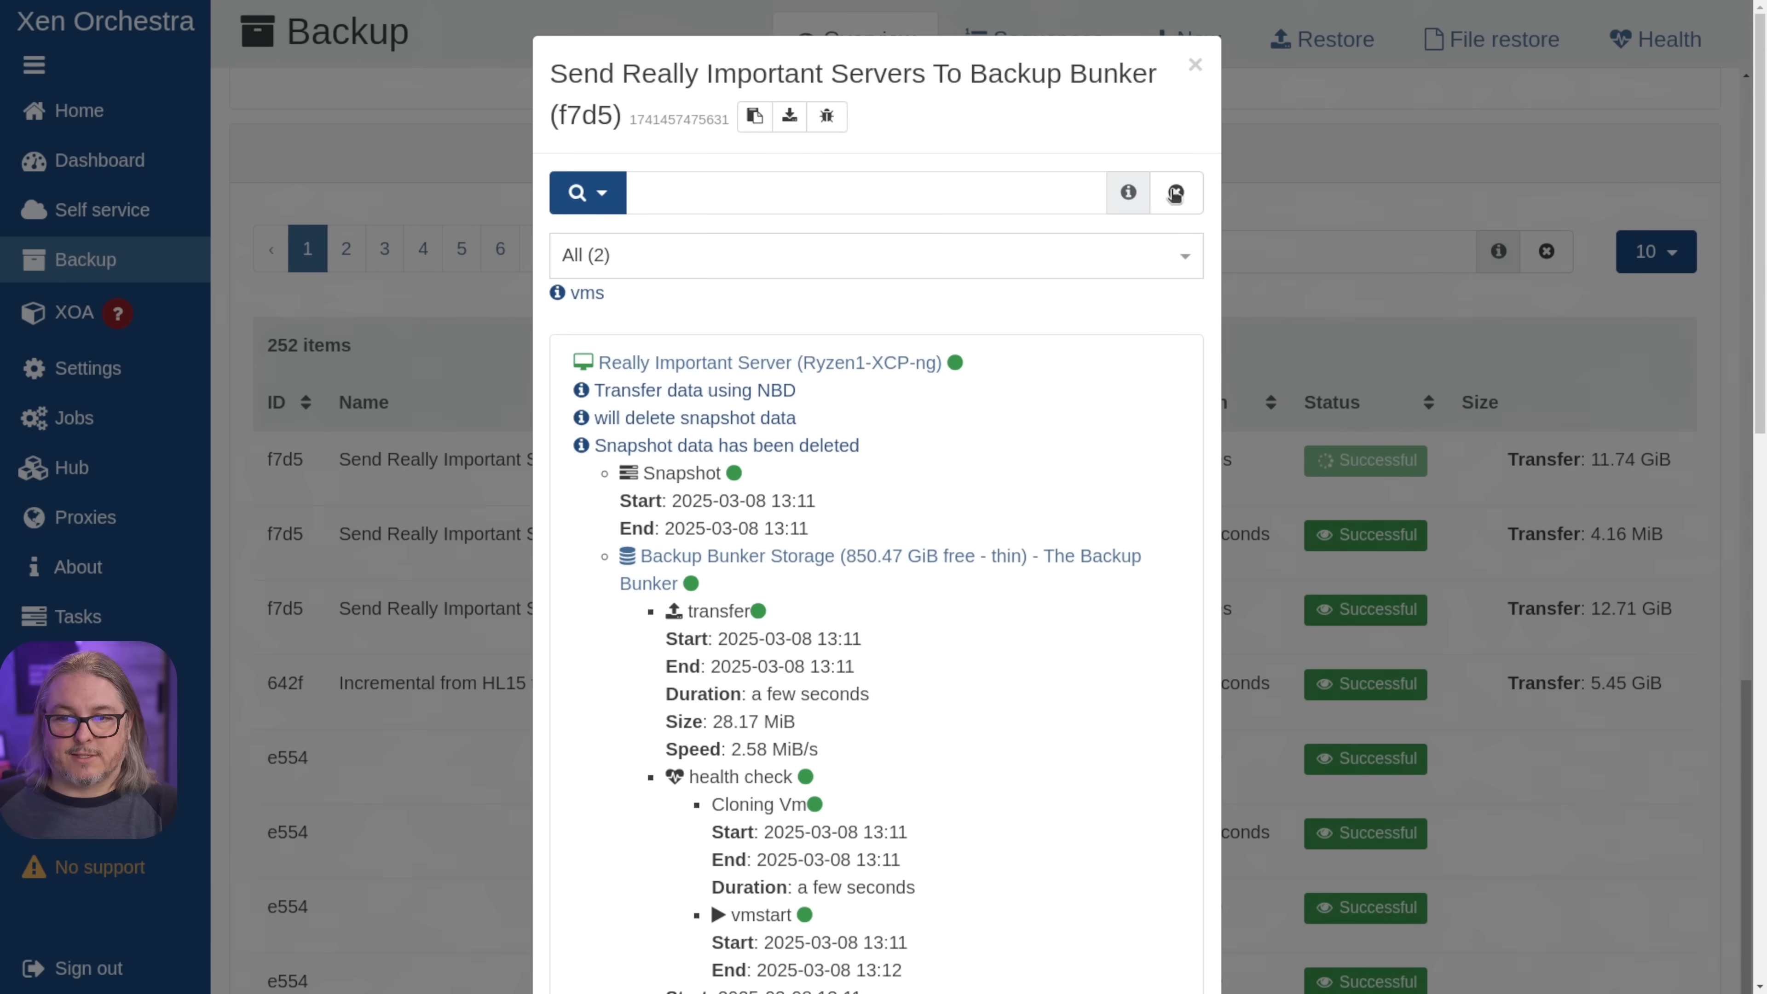
# - Run the Send Really Important Servers To Backup Bunker job once from Really Important Server2's Backup page
pyautogui.click(1193, 65)
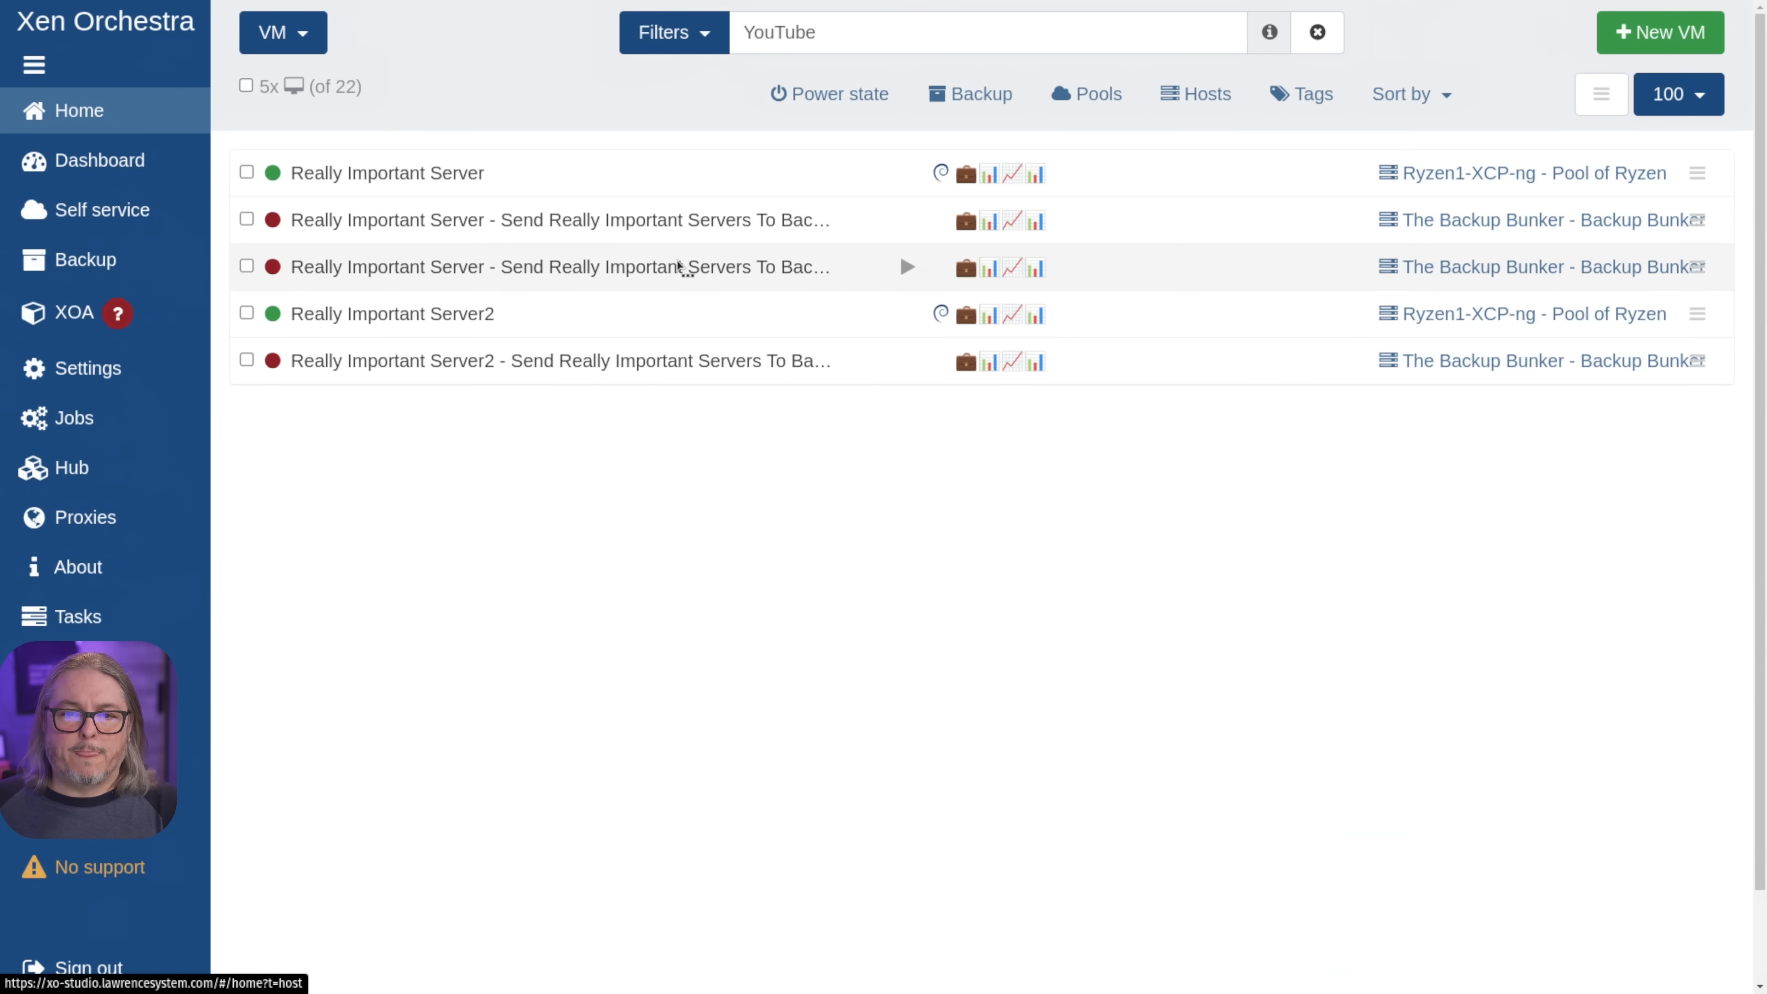
pyautogui.moveTo(485, 361)
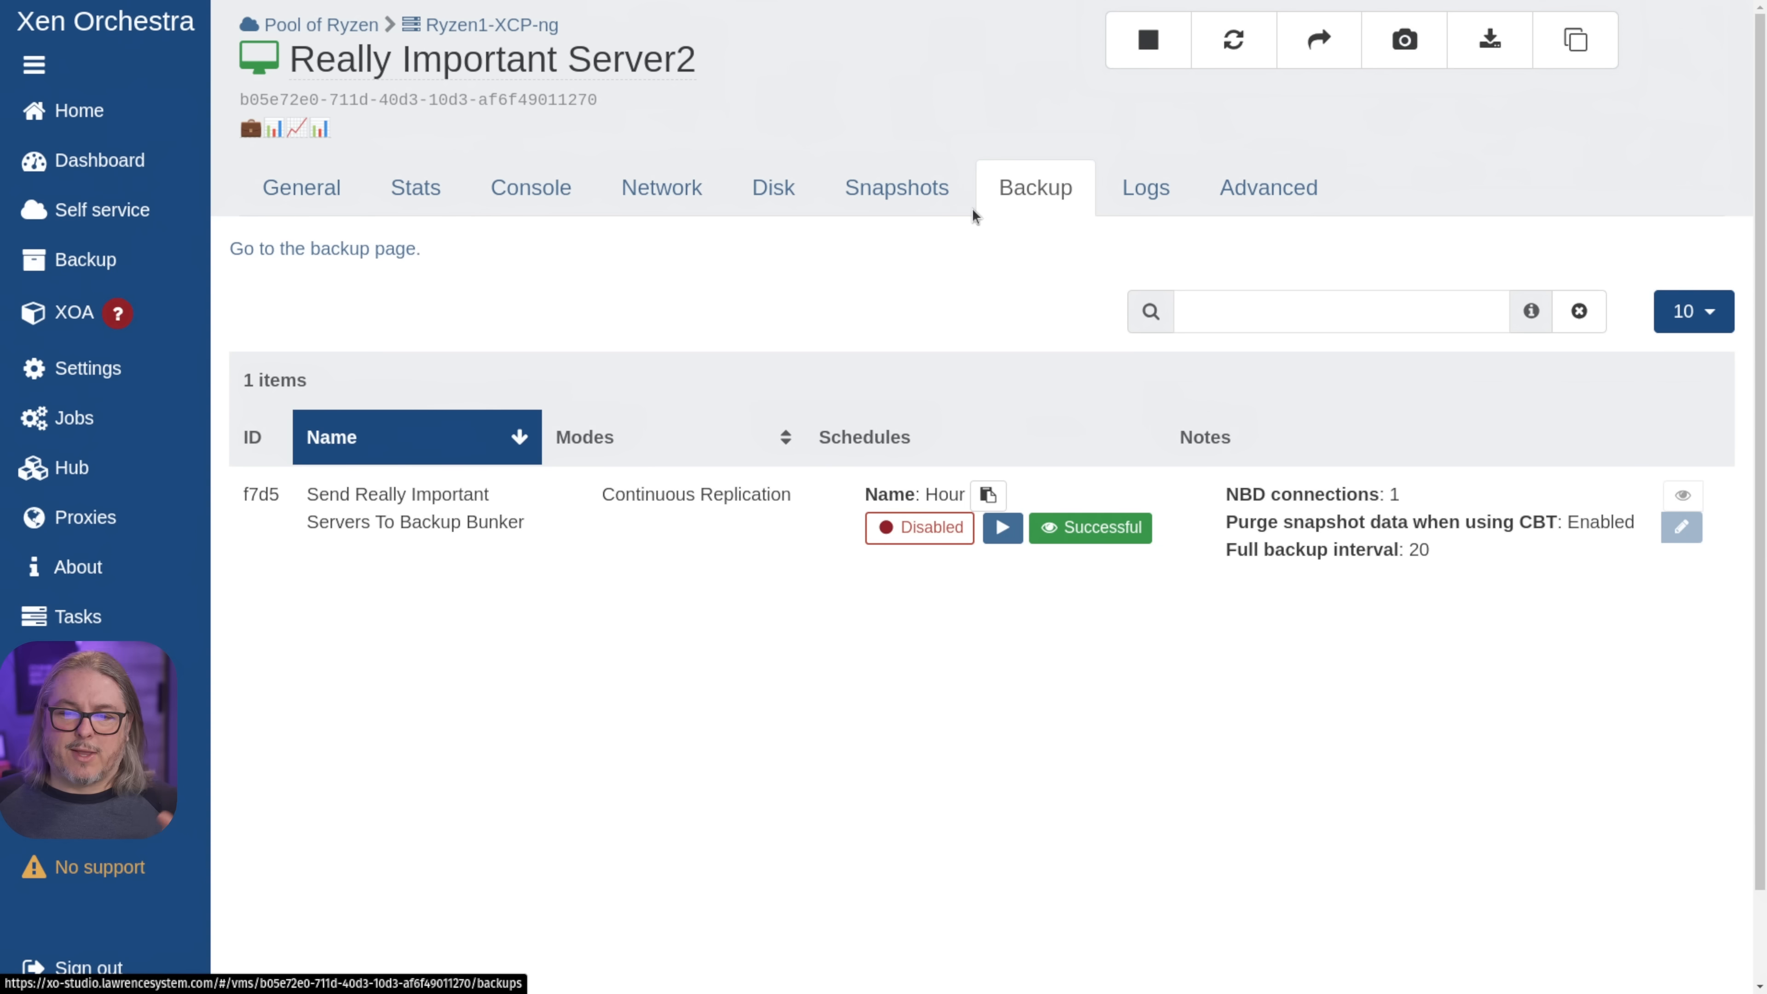
pyautogui.moveTo(1000, 527)
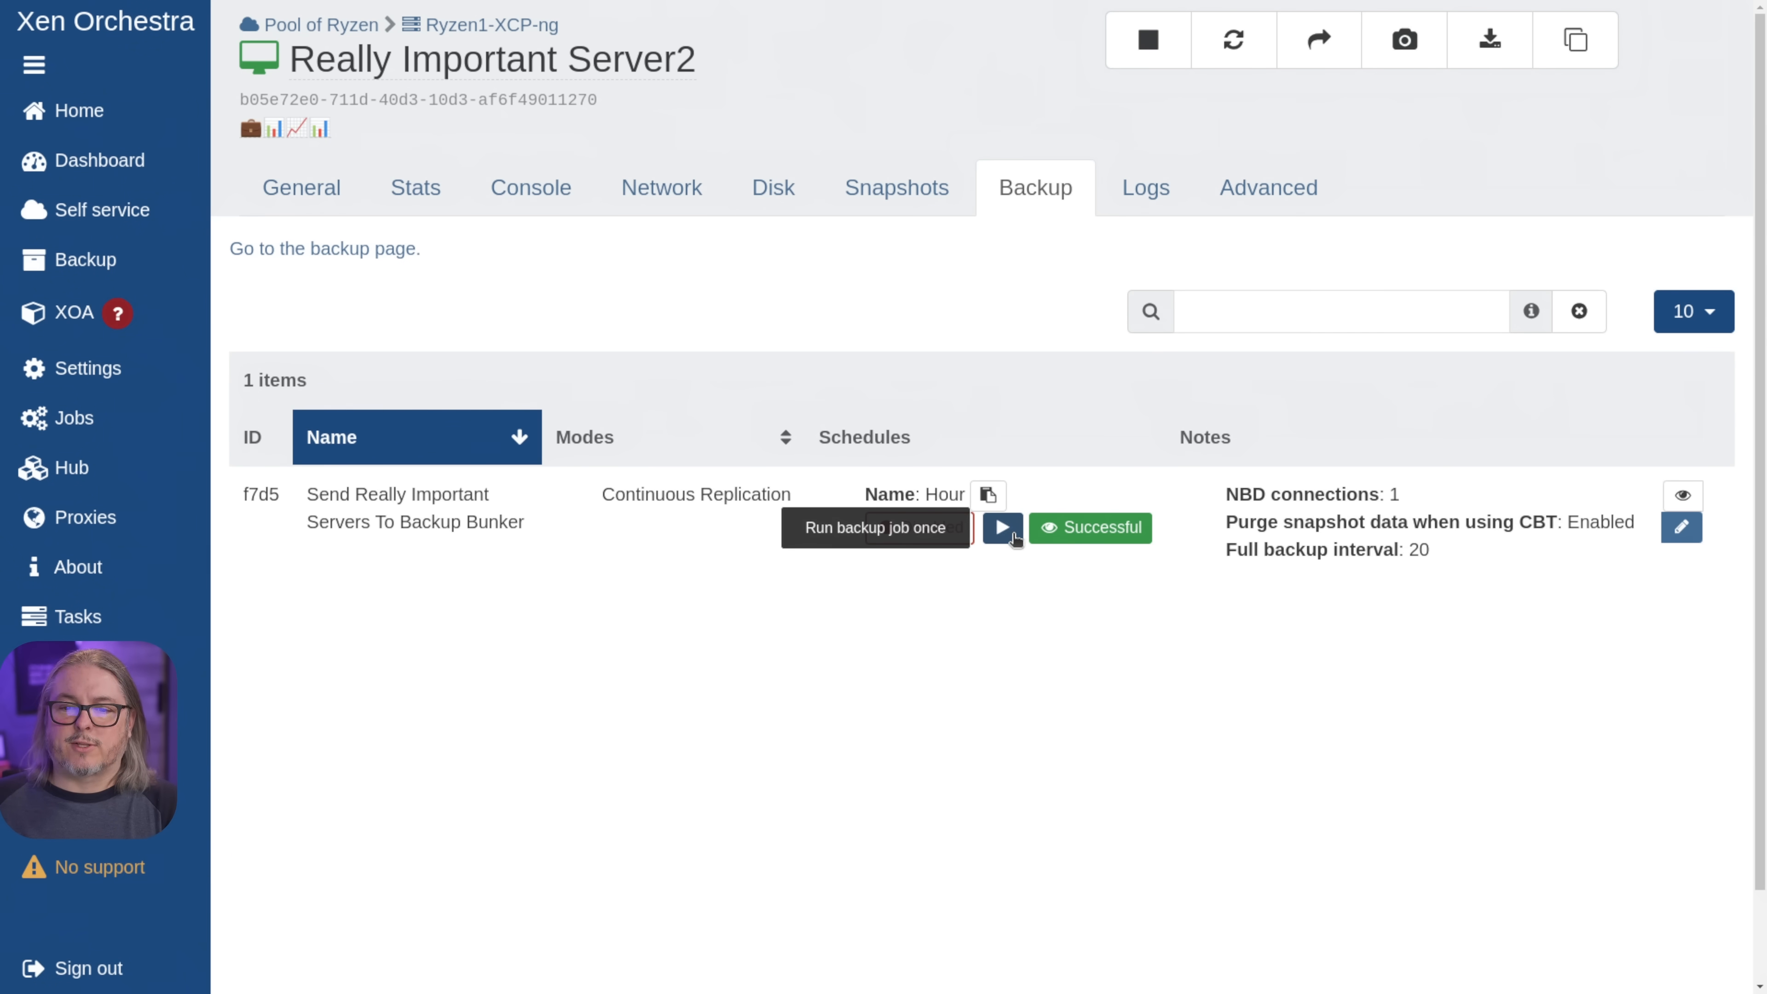
pyautogui.click(1001, 528)
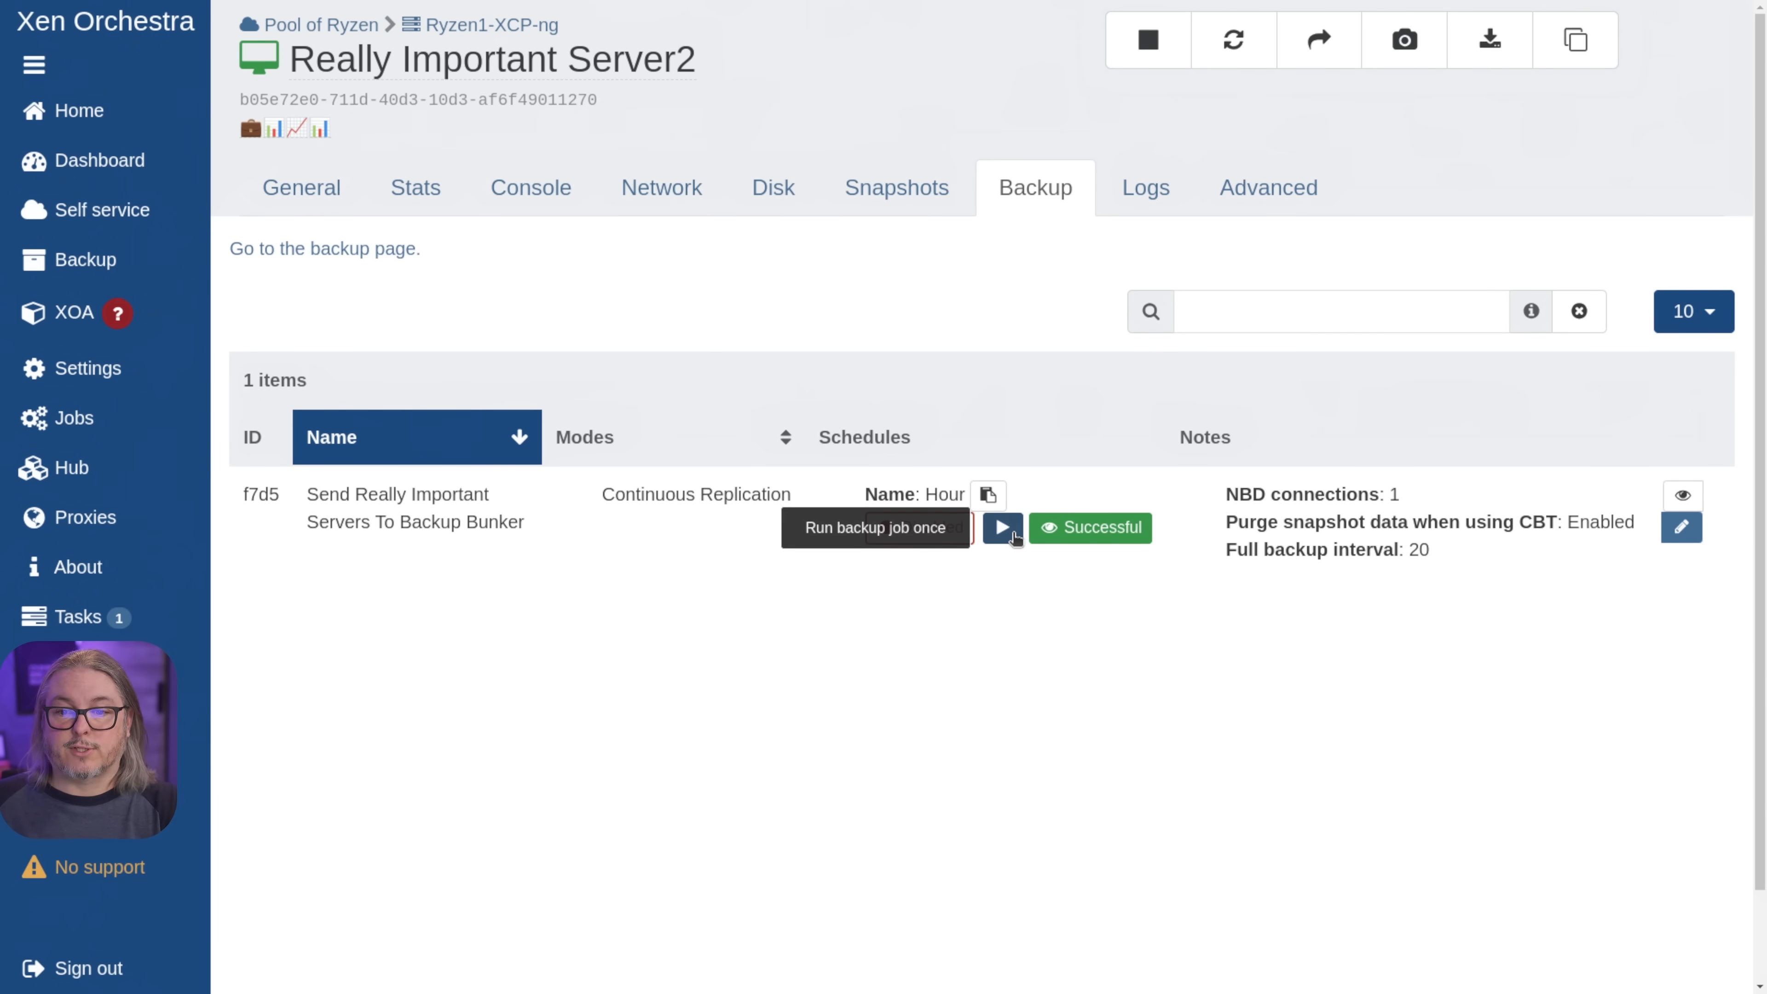
pyautogui.click(1001, 527)
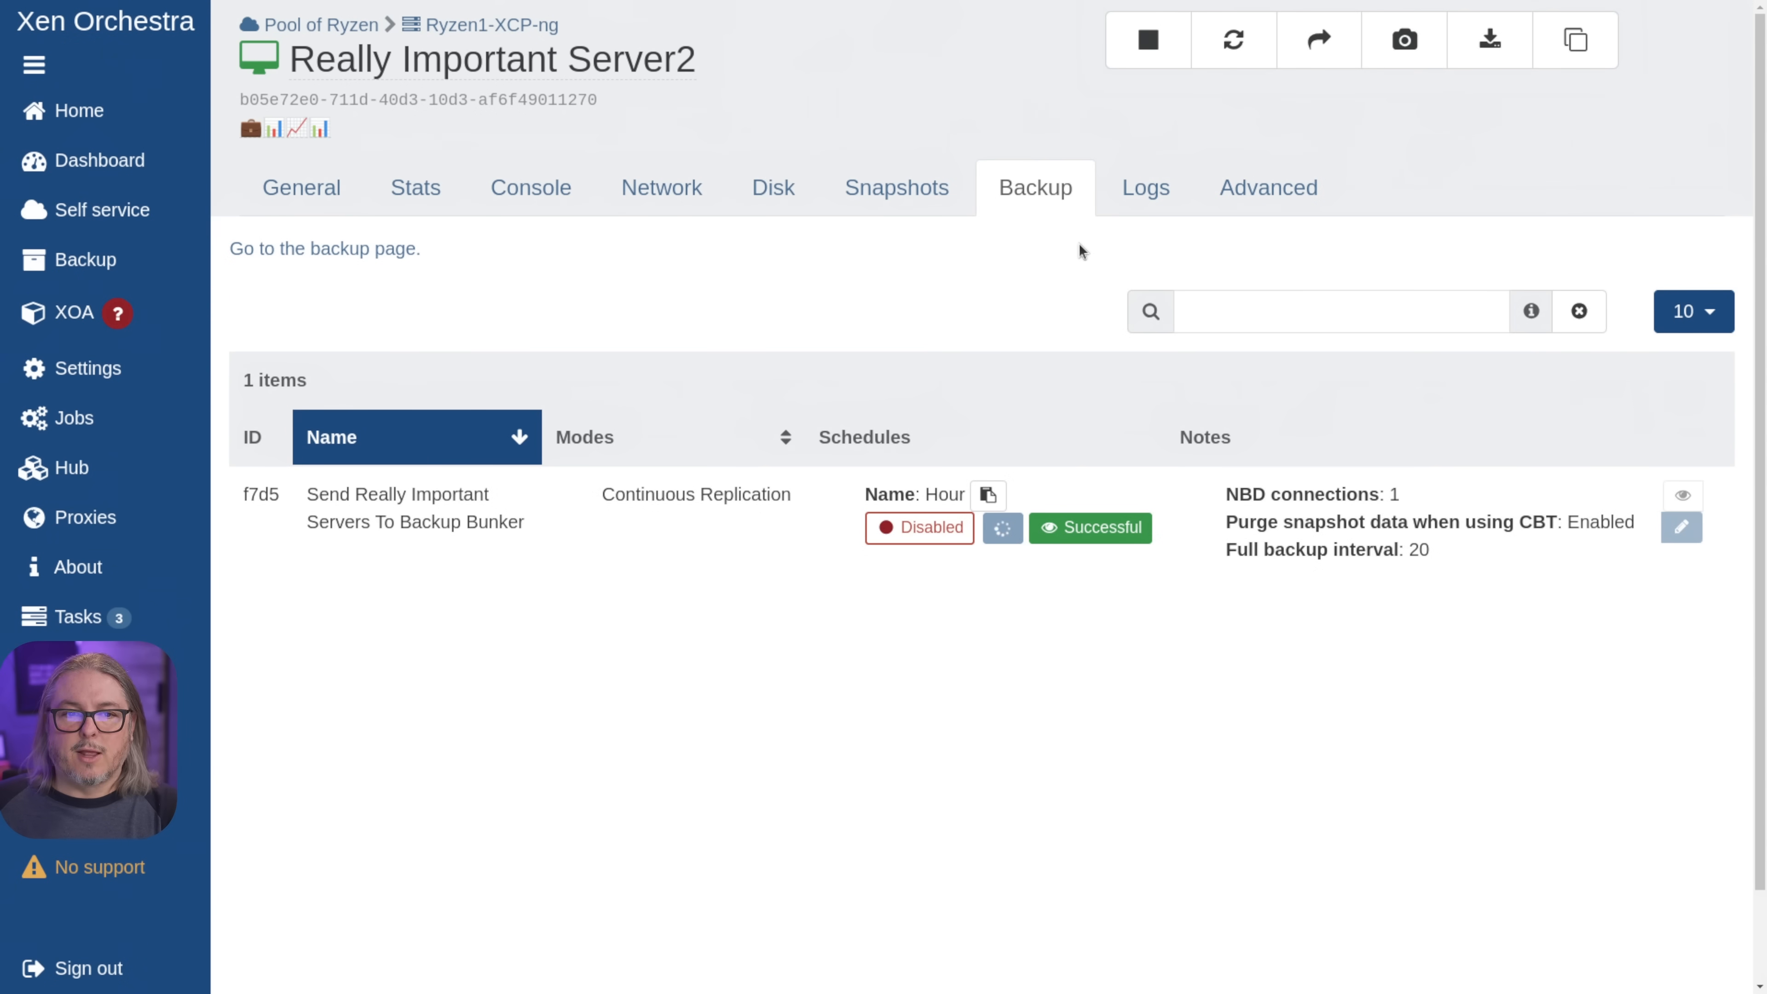
pyautogui.click(78, 111)
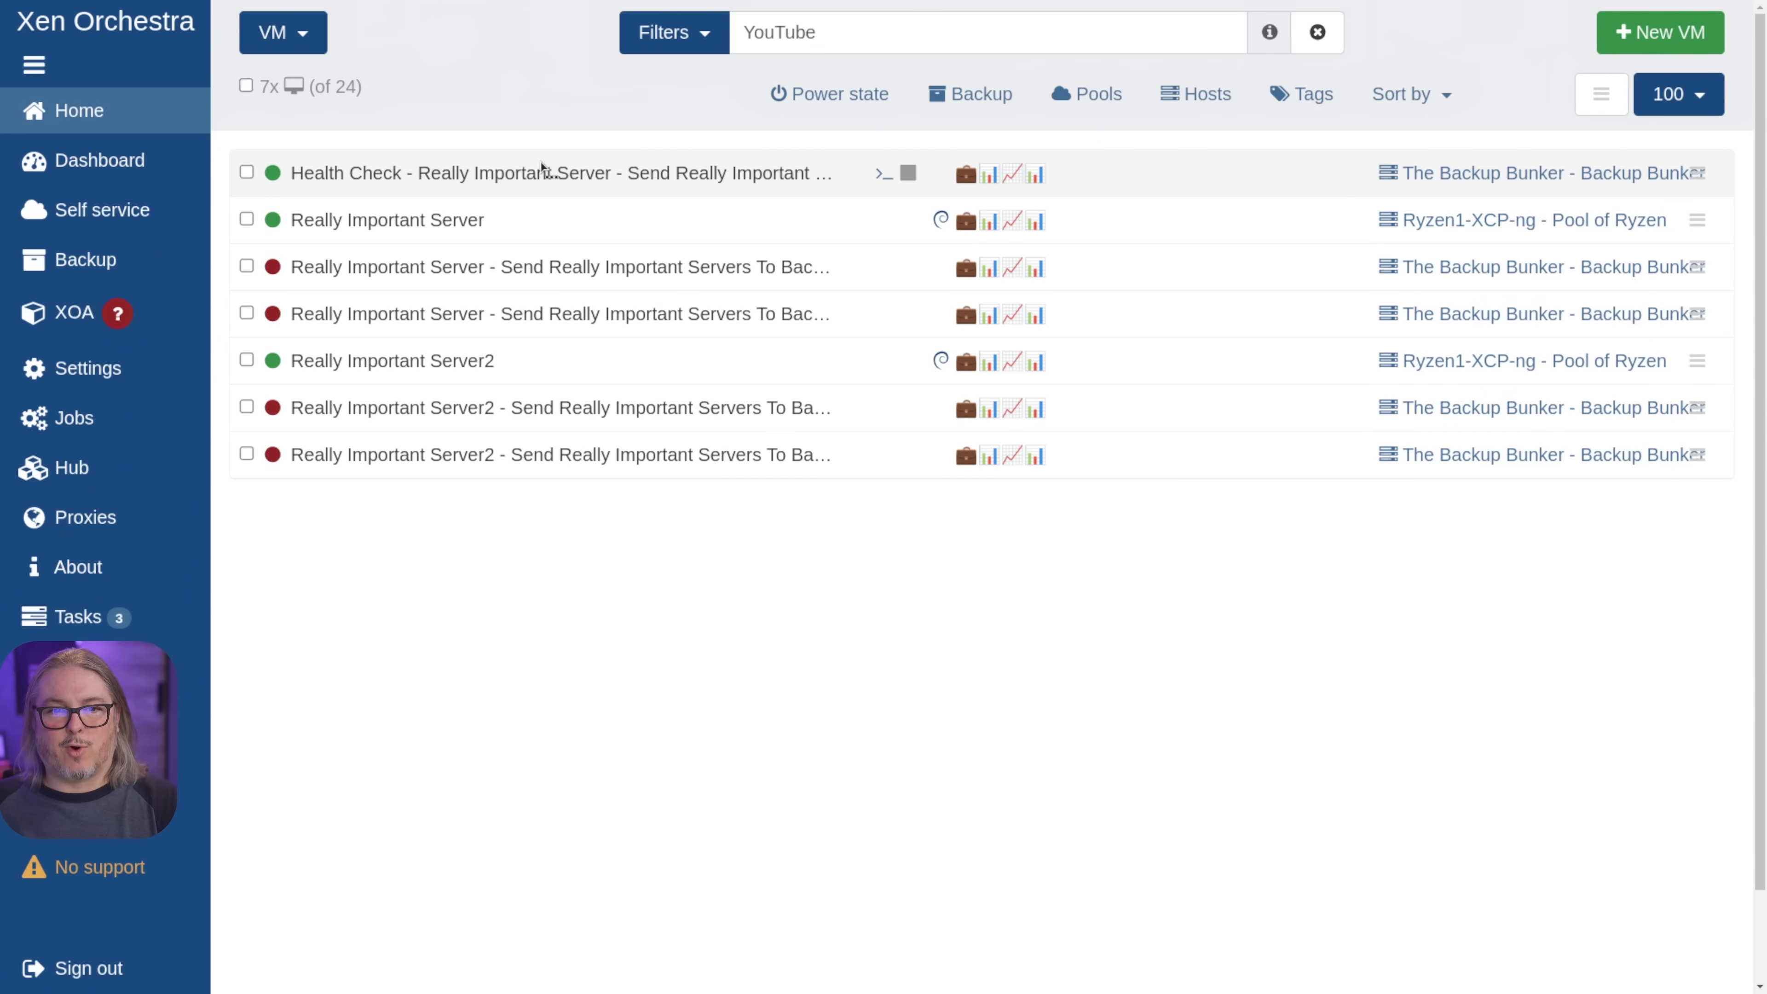
# - Inspect the health-check VM's network devices and console booting Debian, then return to the VM list
pyautogui.click(560, 172)
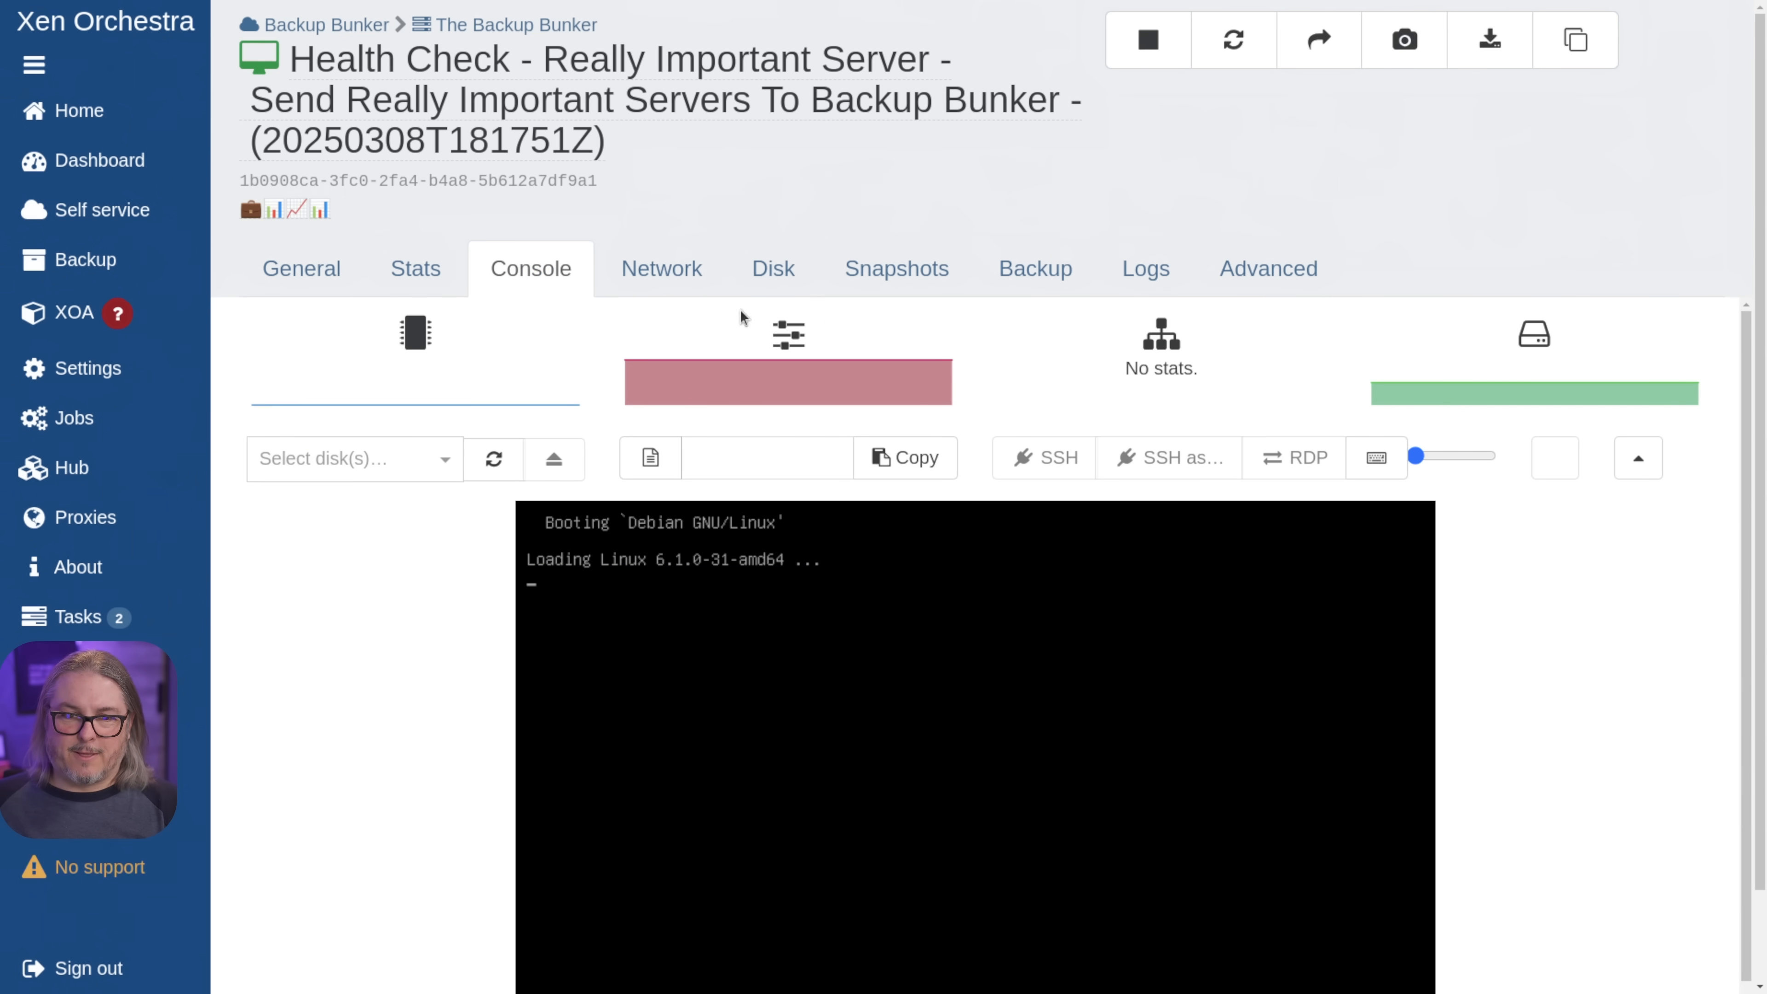
pyautogui.click(661, 268)
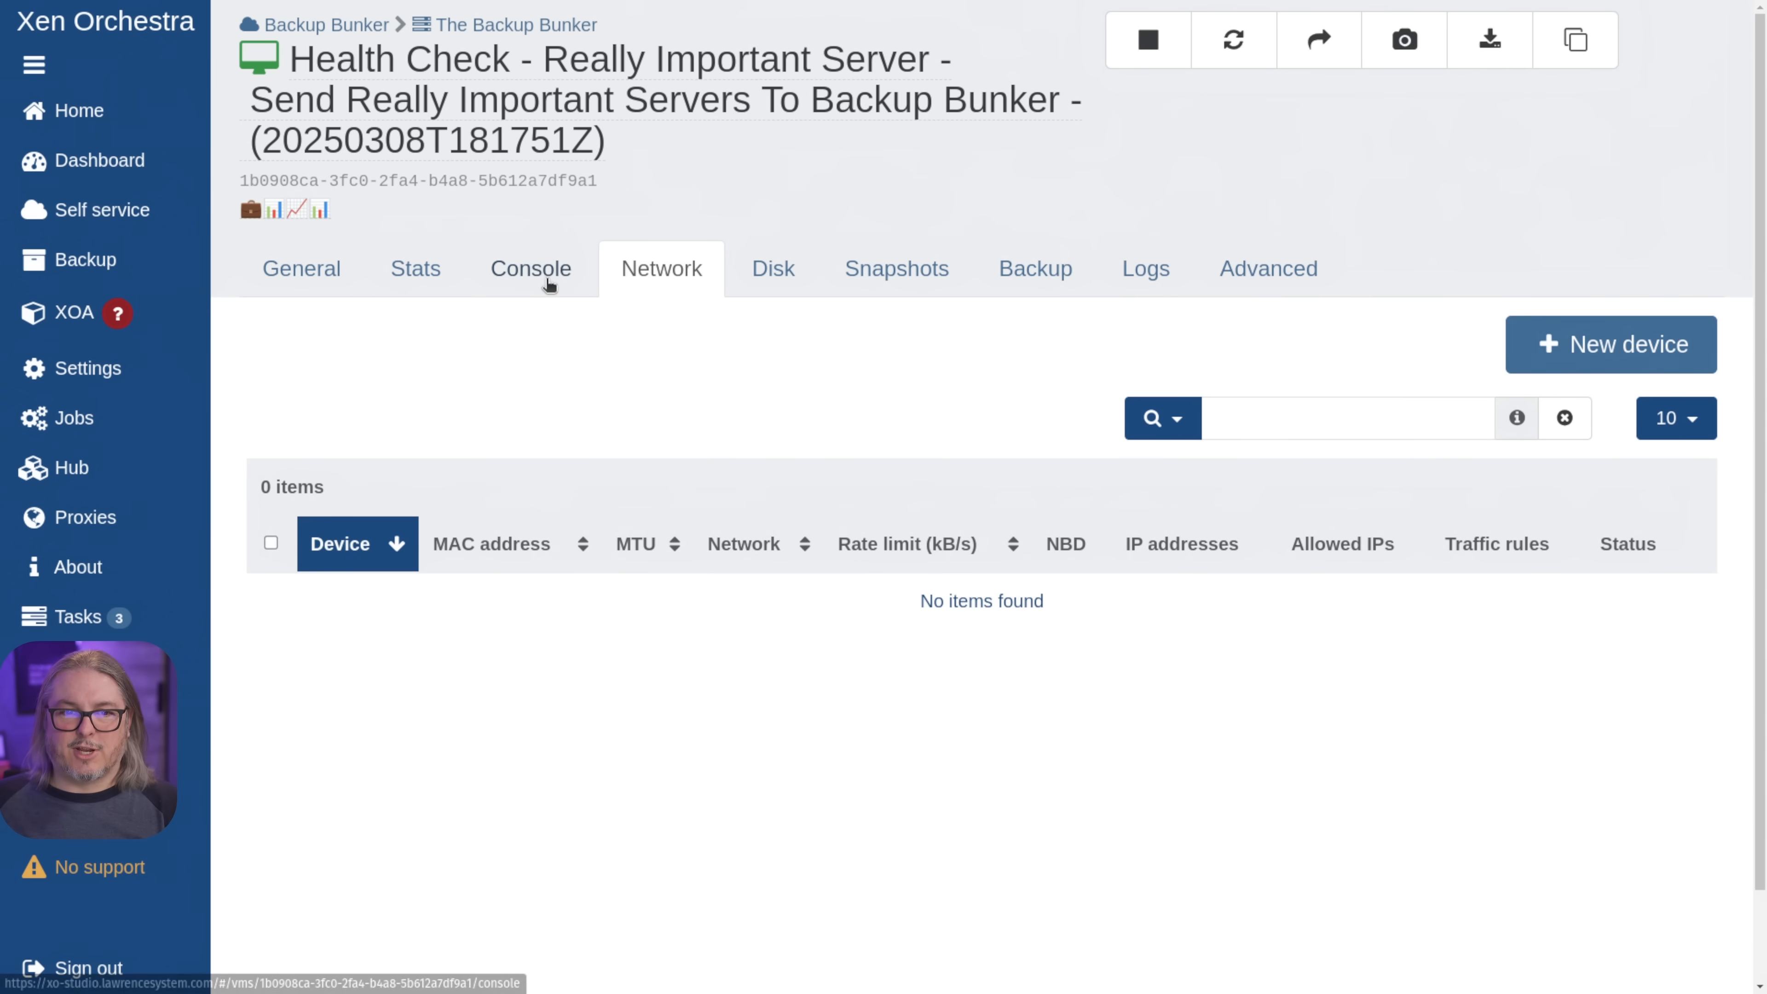
pyautogui.click(530, 268)
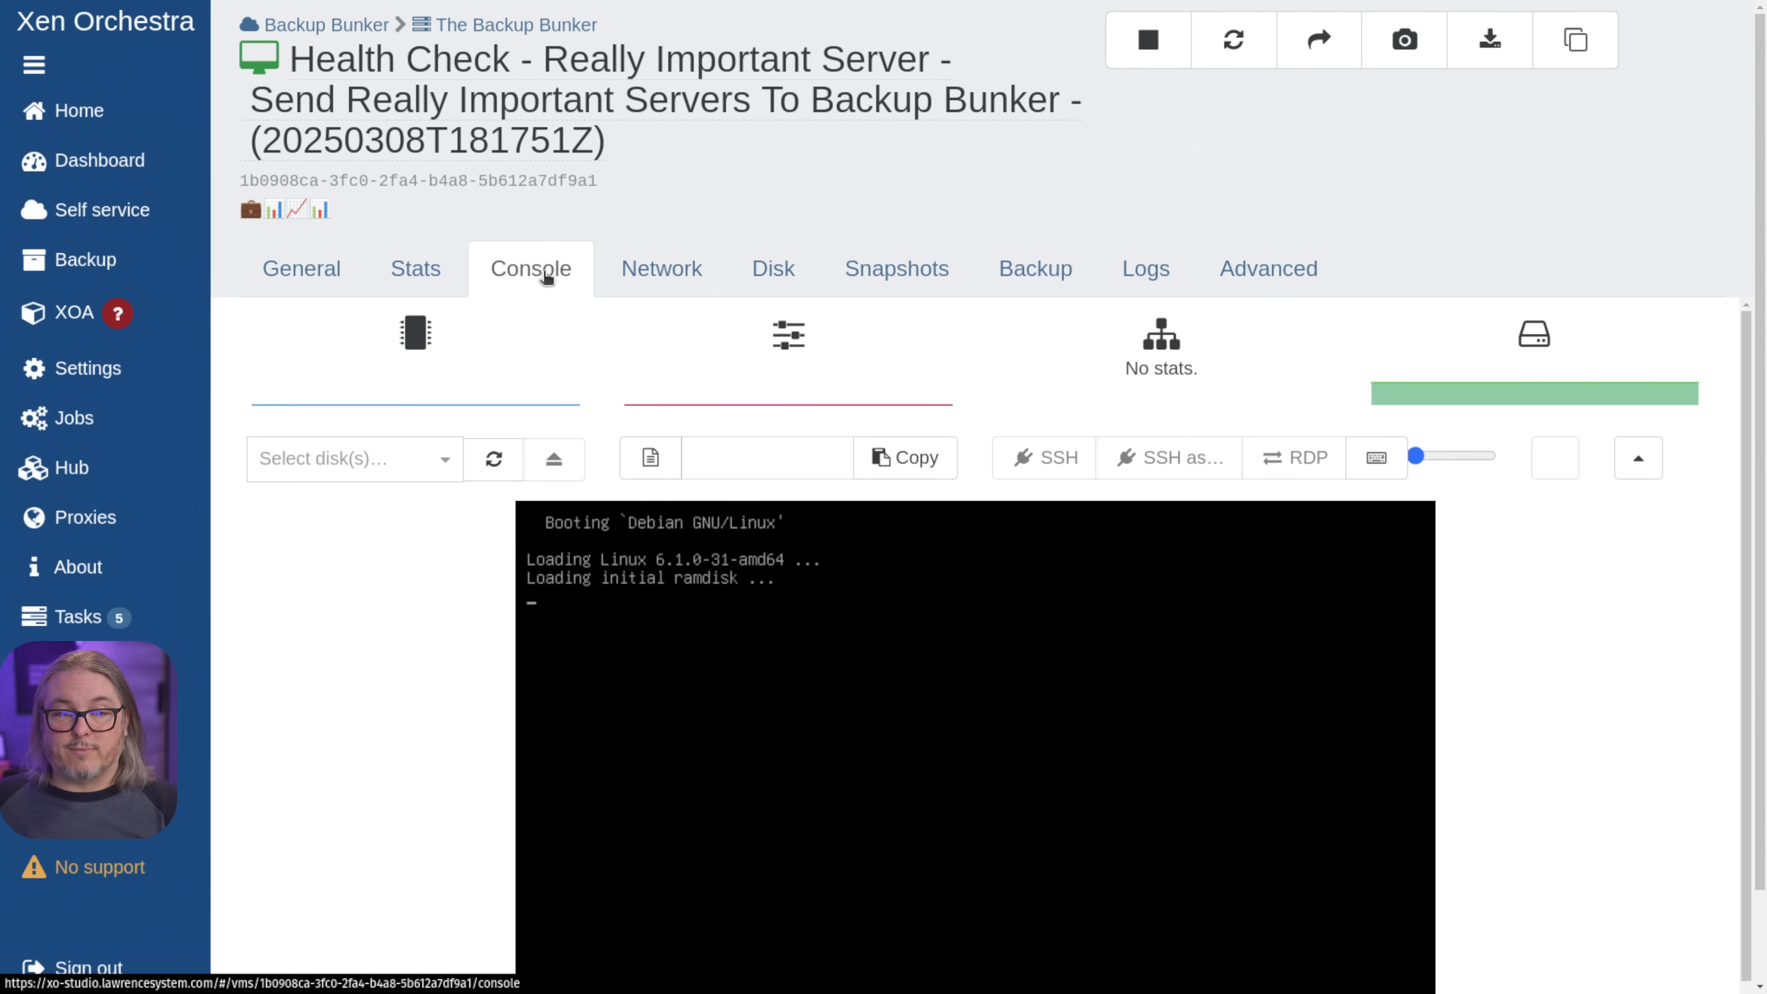
pyautogui.click(77, 110)
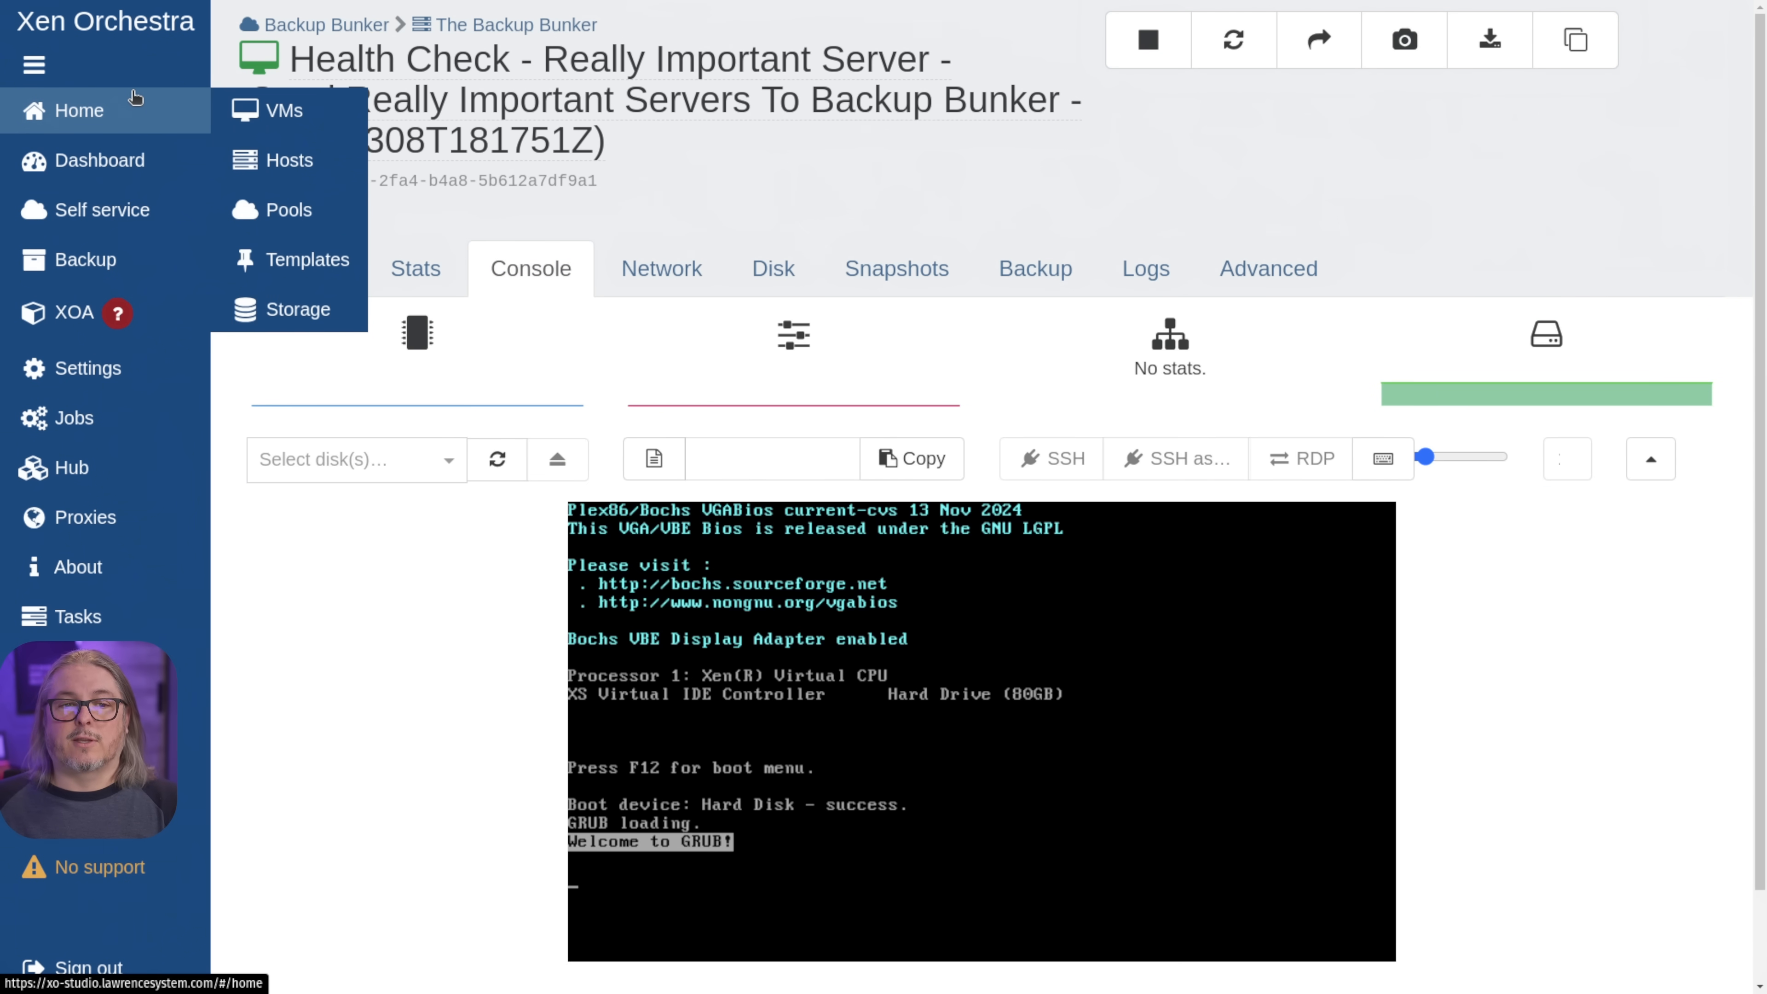
pyautogui.click(1148, 39)
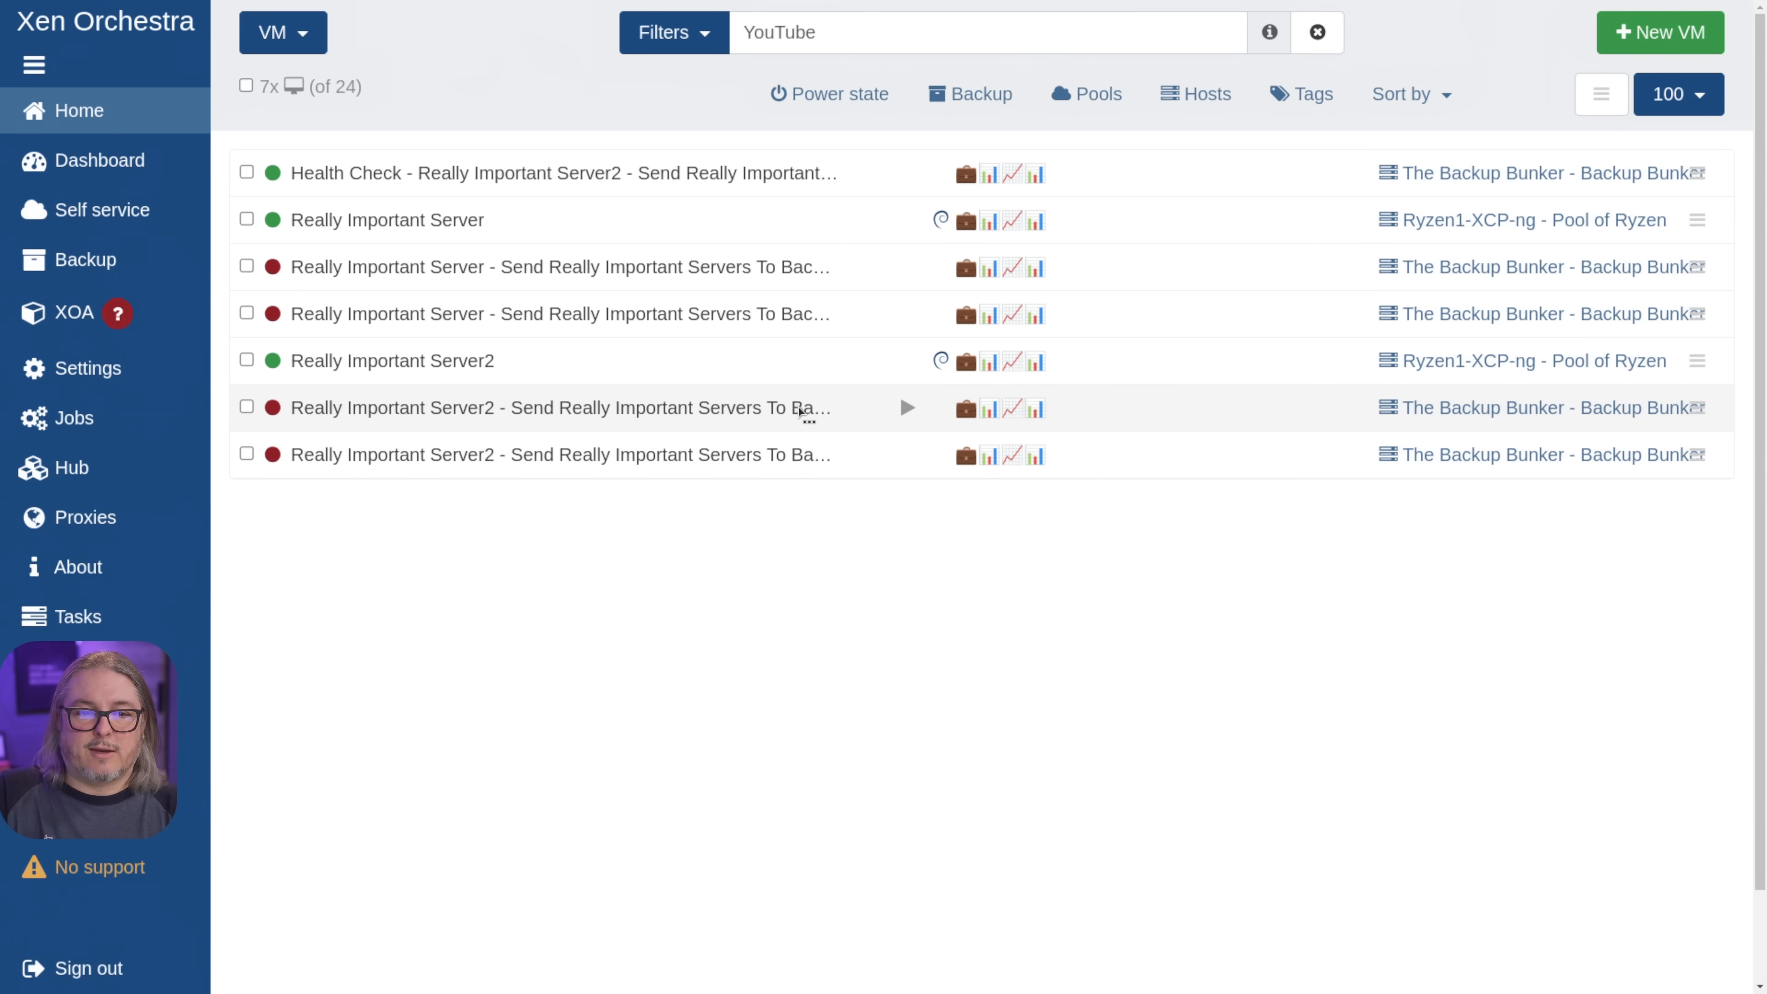
pyautogui.moveTo(407, 417)
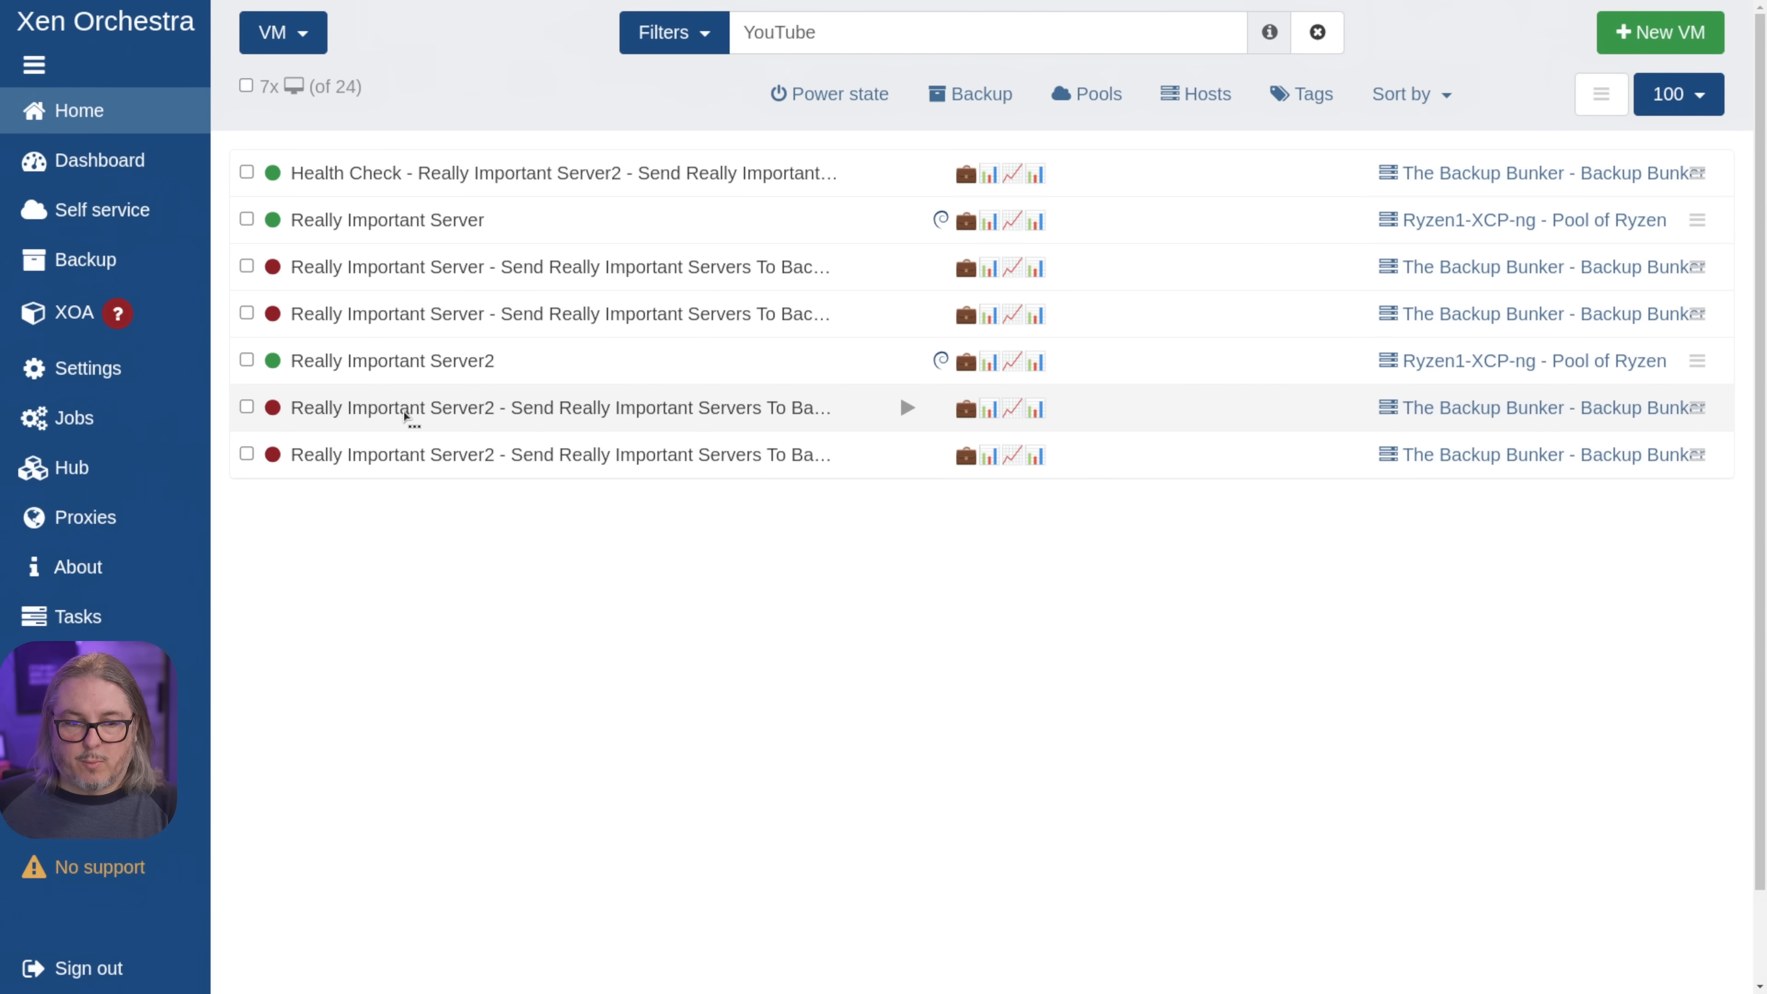
pyautogui.moveTo(451, 290)
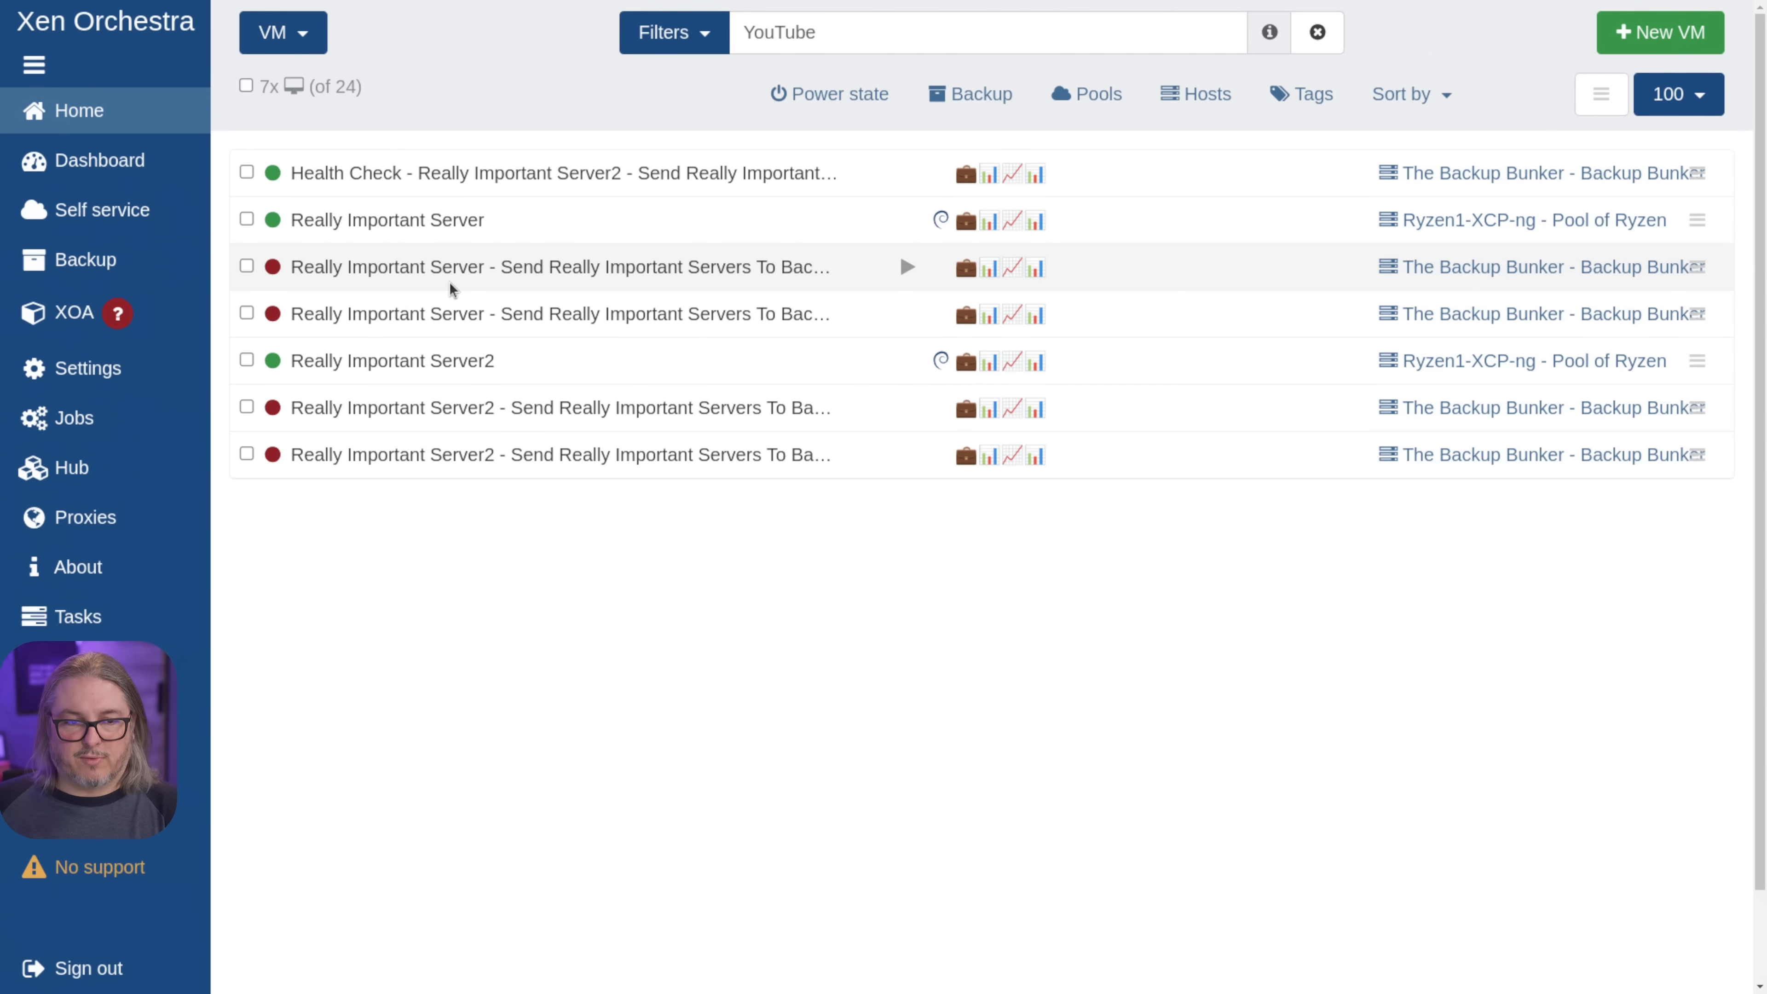
# - List hosts, select The Backup Bunker and view its eight PIFs on the Network page
pyautogui.click(281, 31)
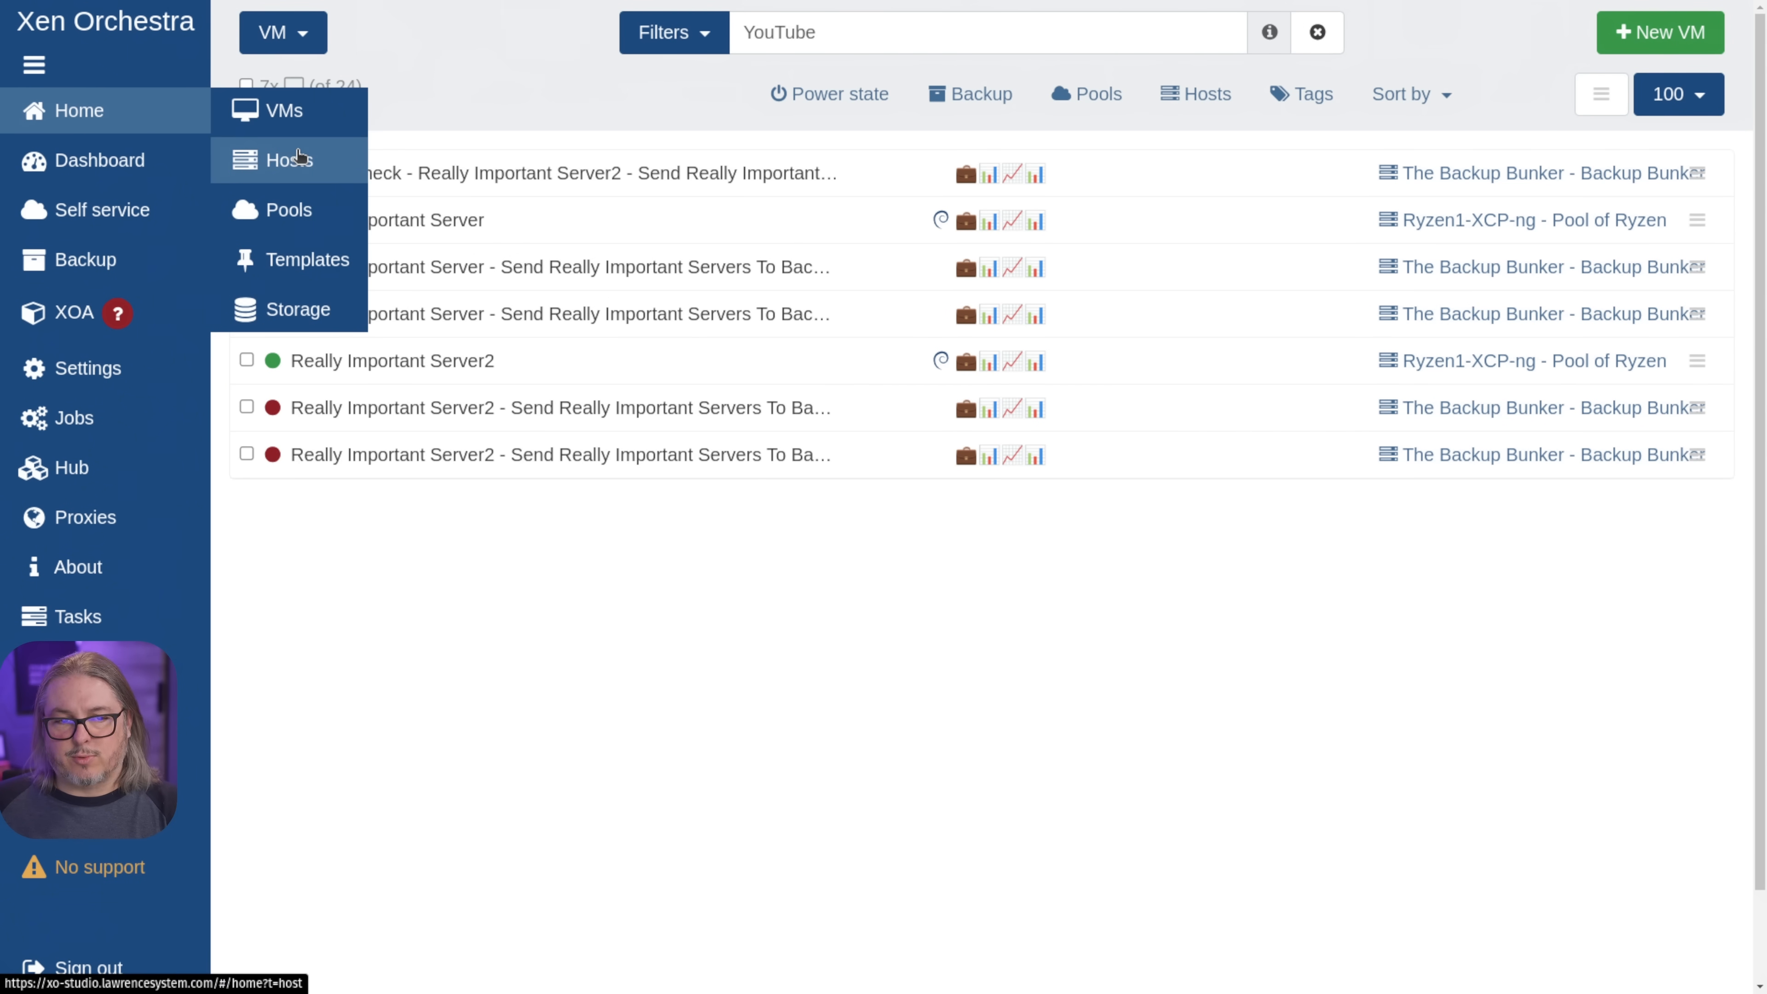
pyautogui.click(288, 160)
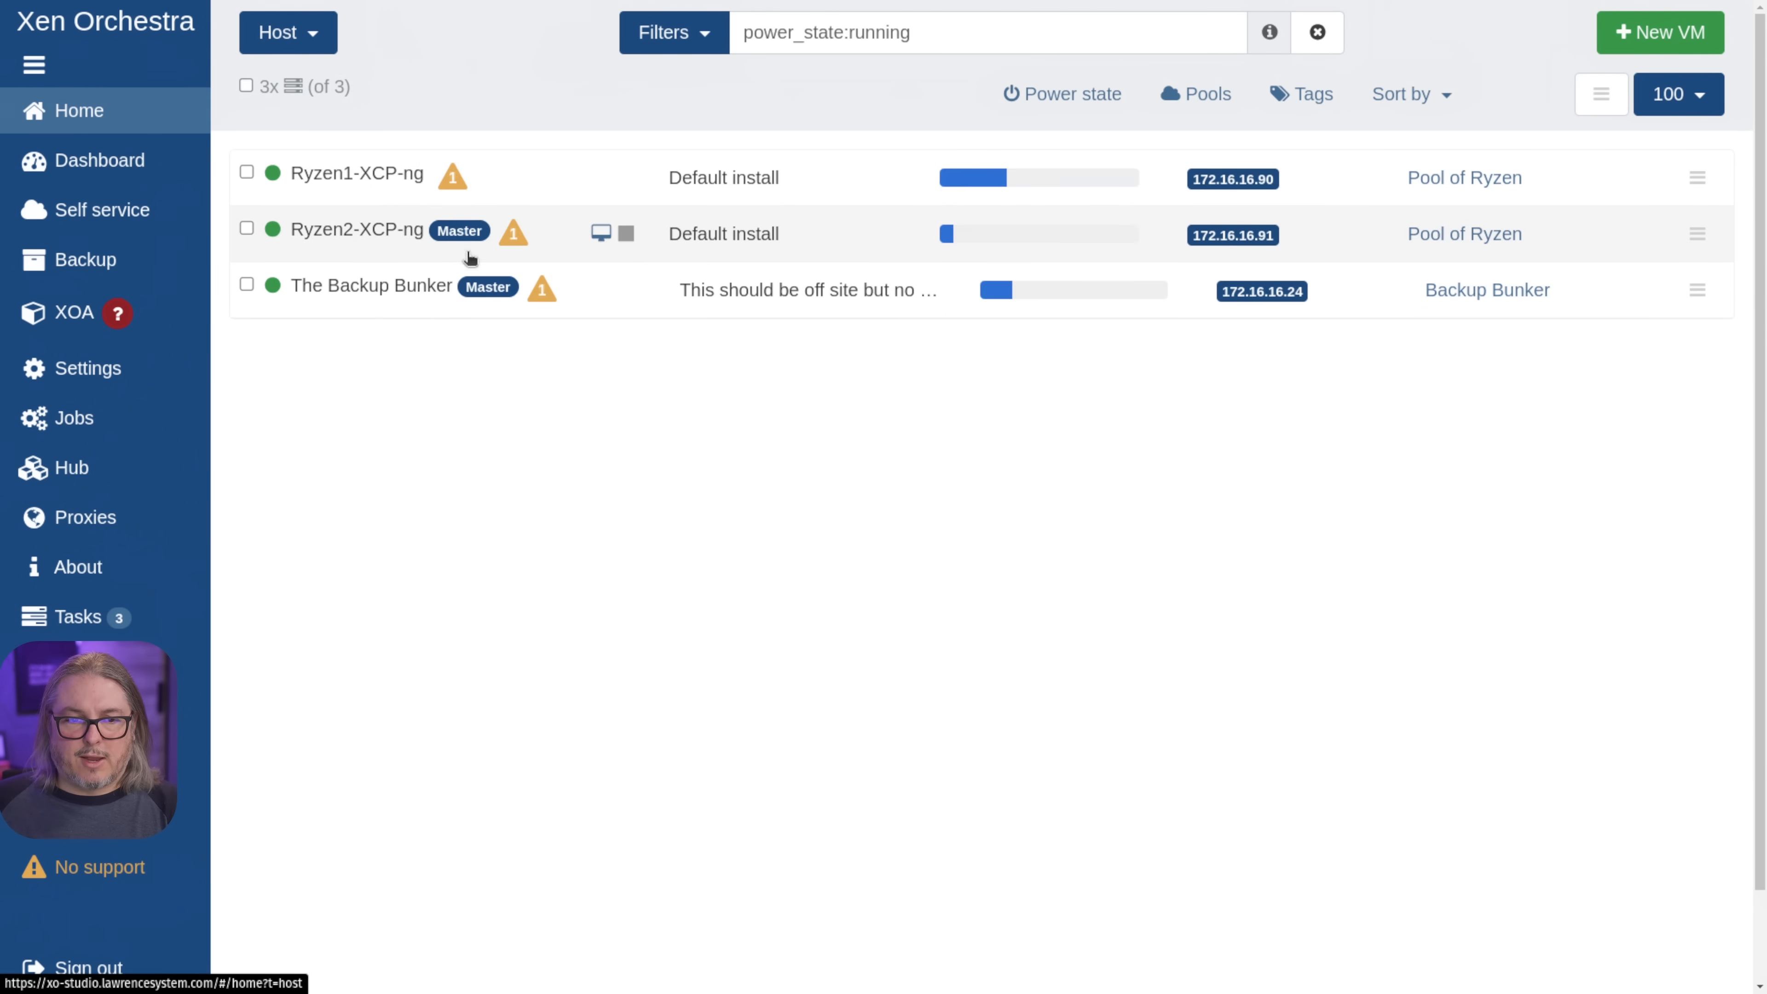
pyautogui.moveTo(388, 175)
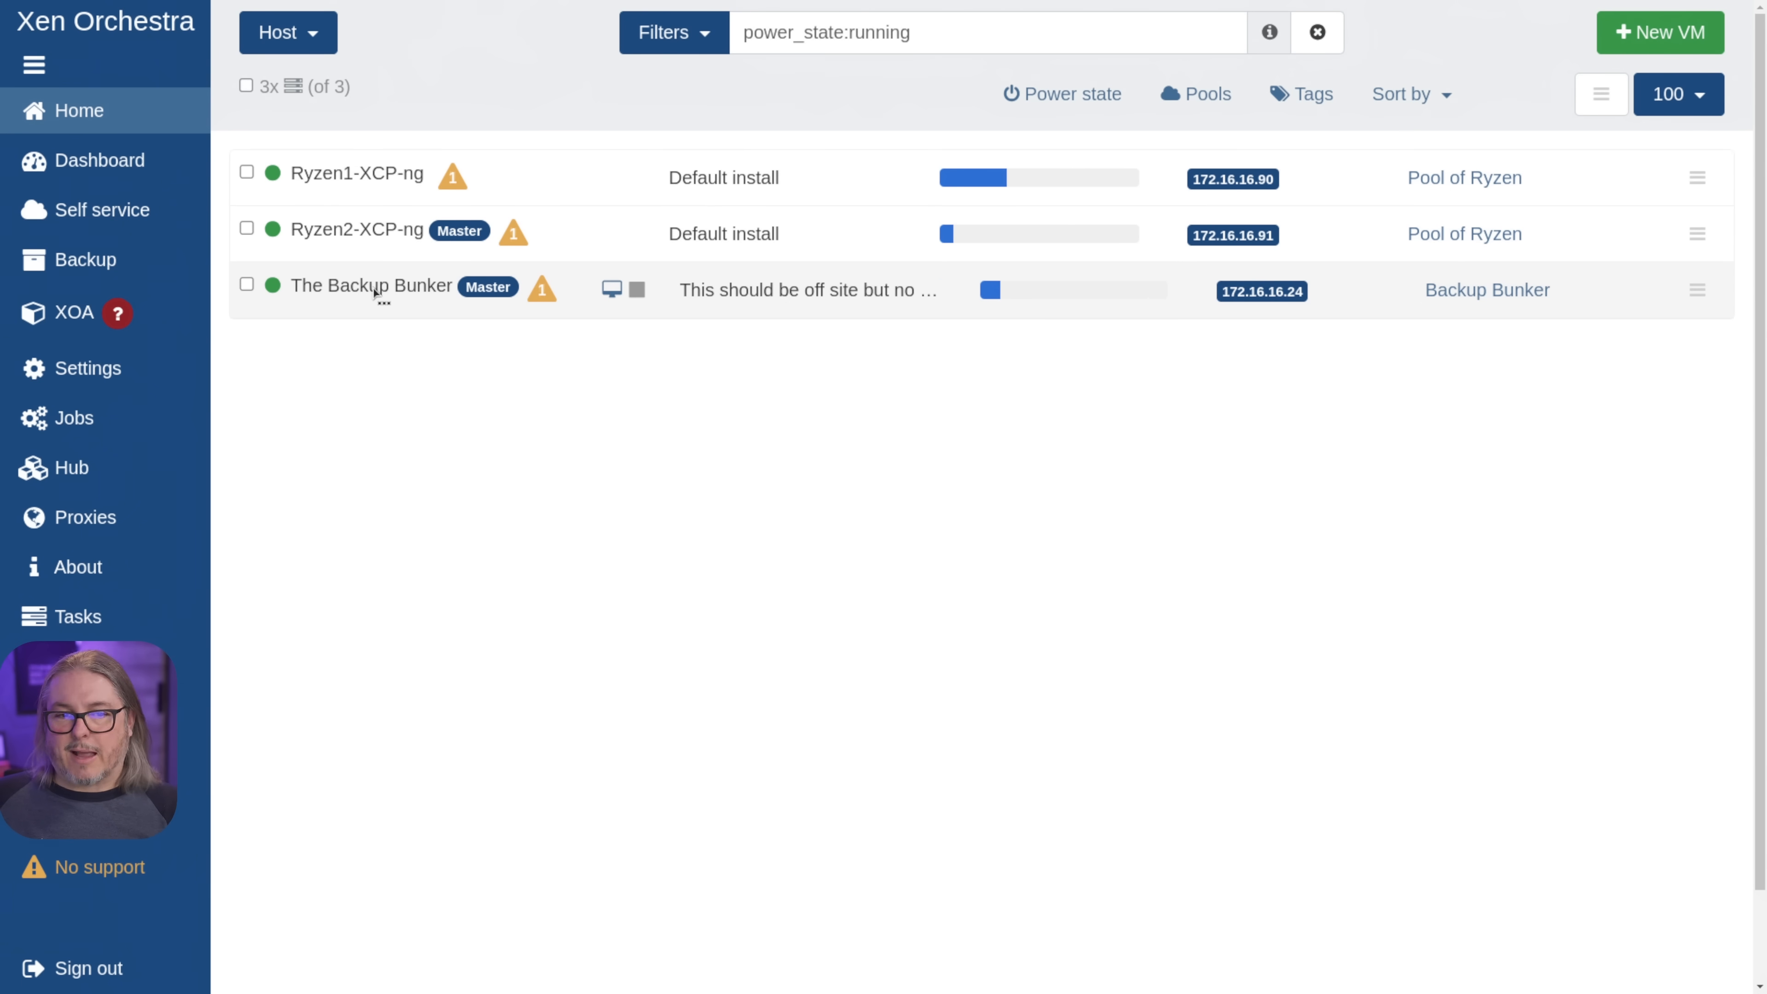
pyautogui.click(371, 285)
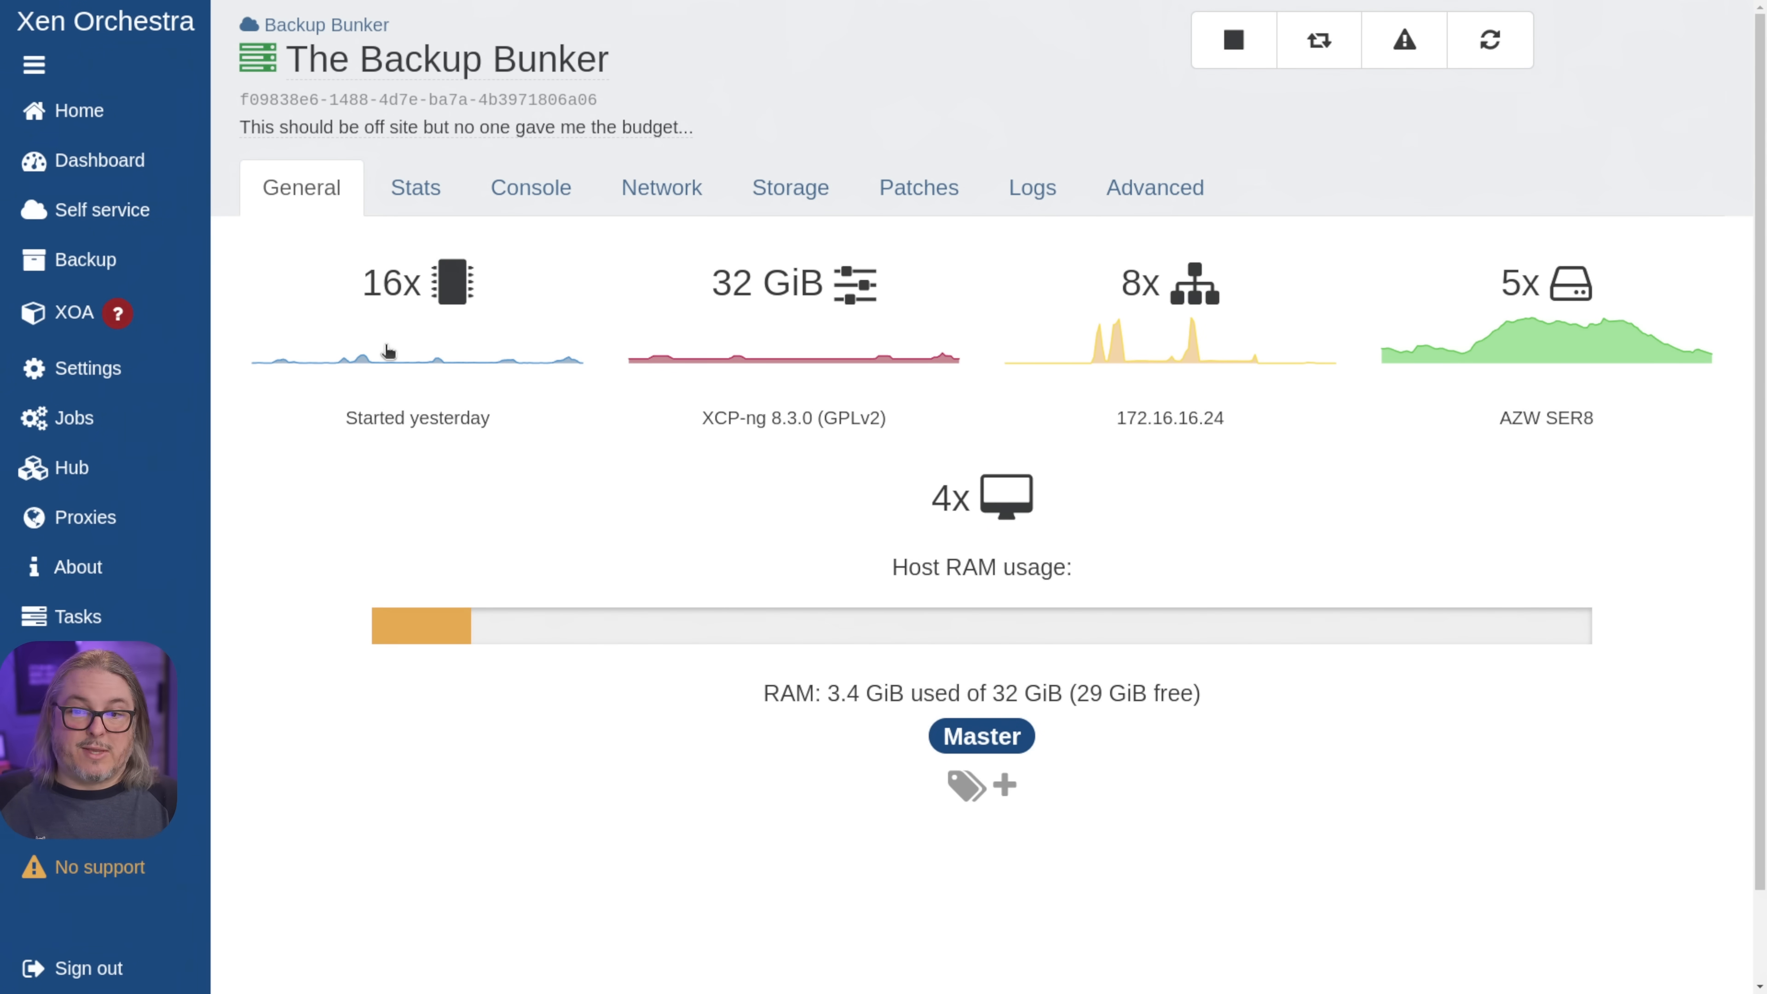
pyautogui.click(662, 187)
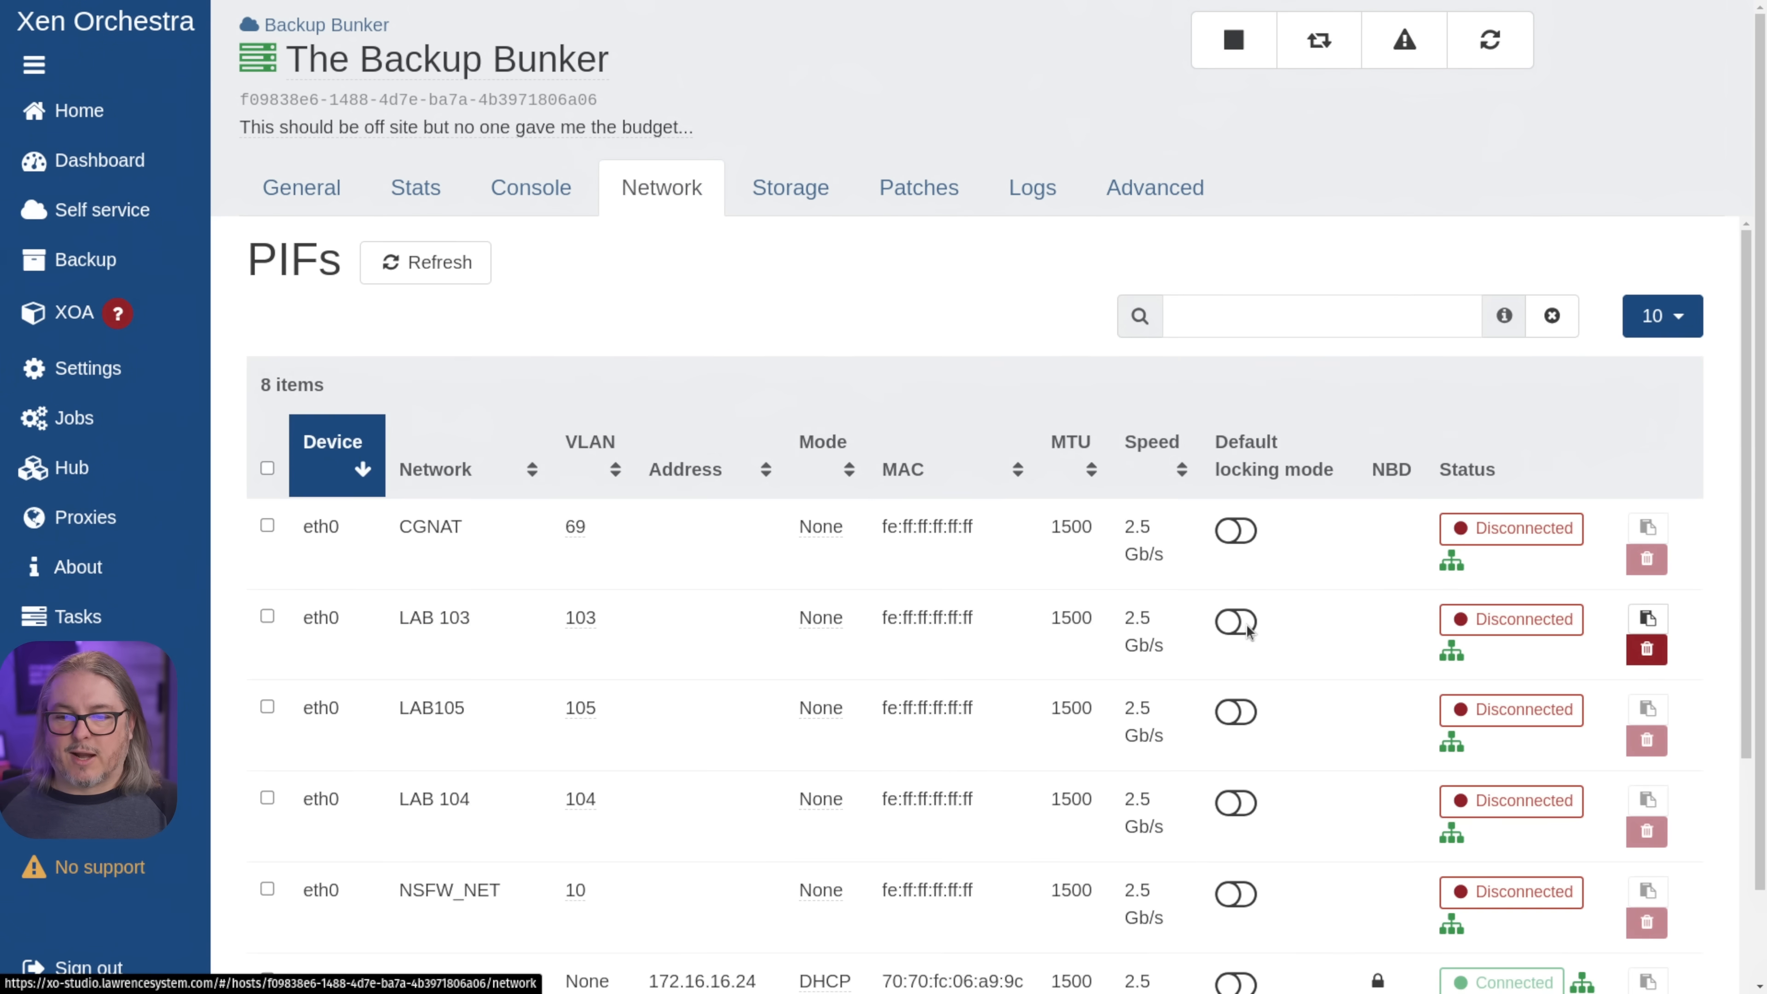
pyautogui.scroll(-3)
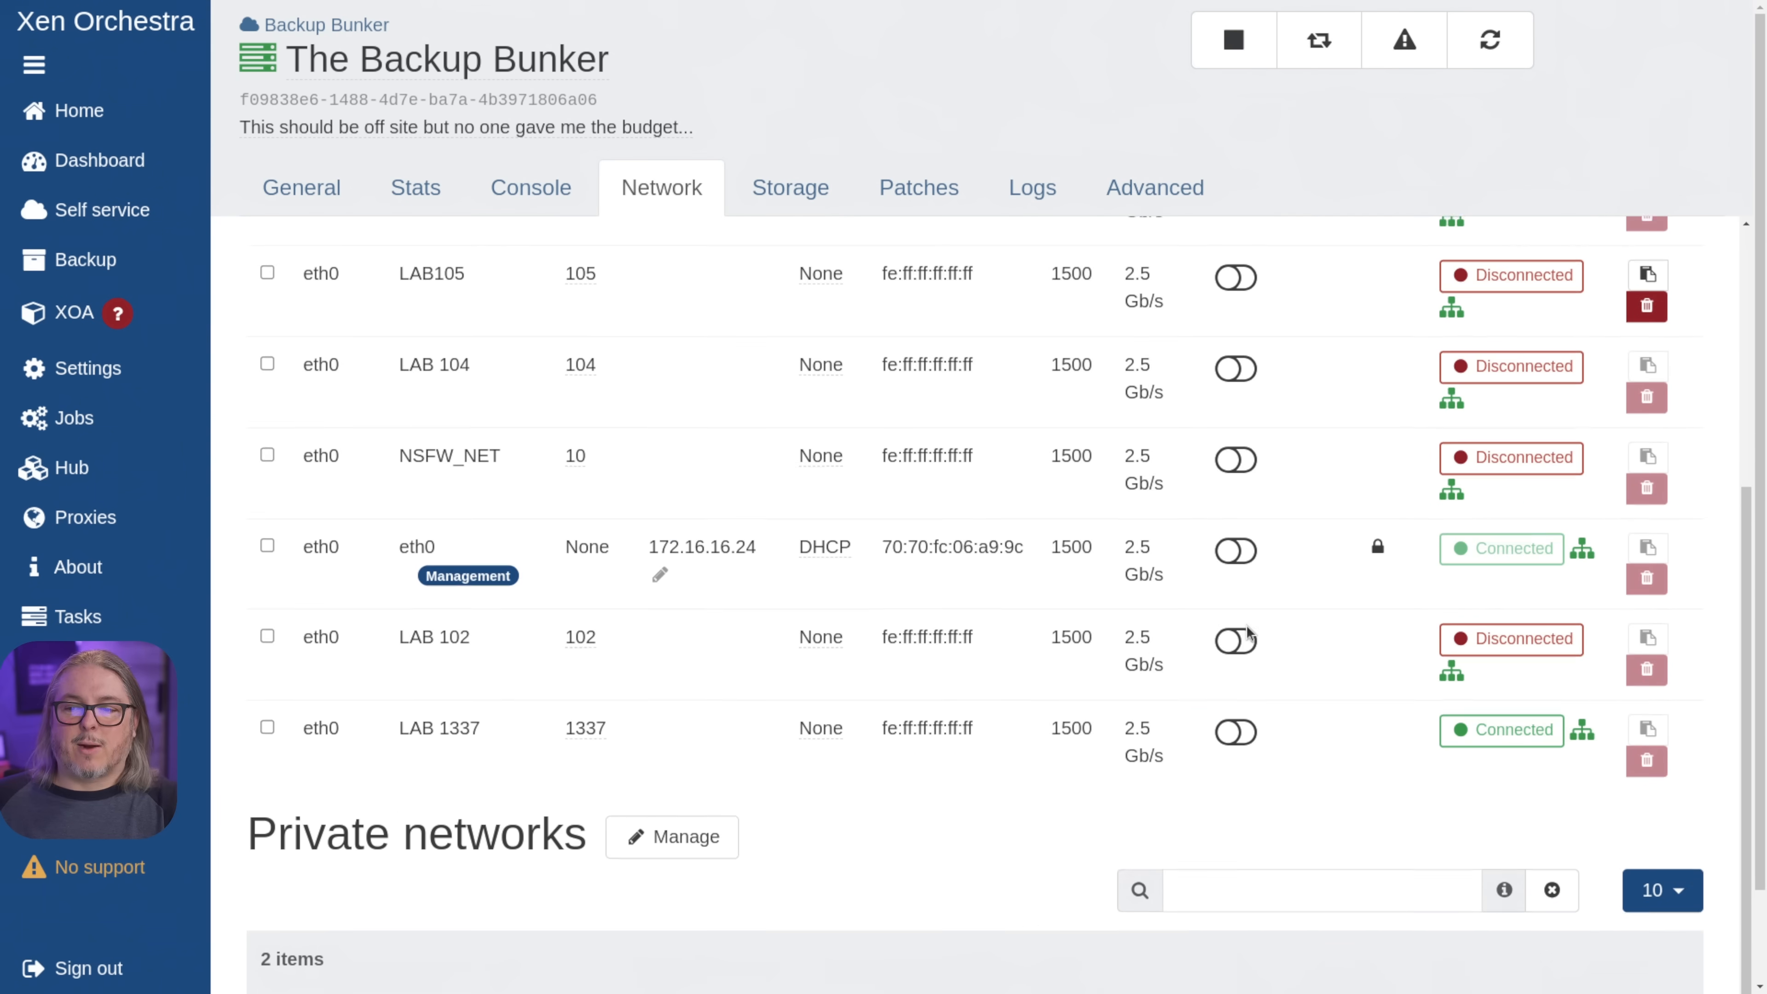
pyautogui.scroll(3)
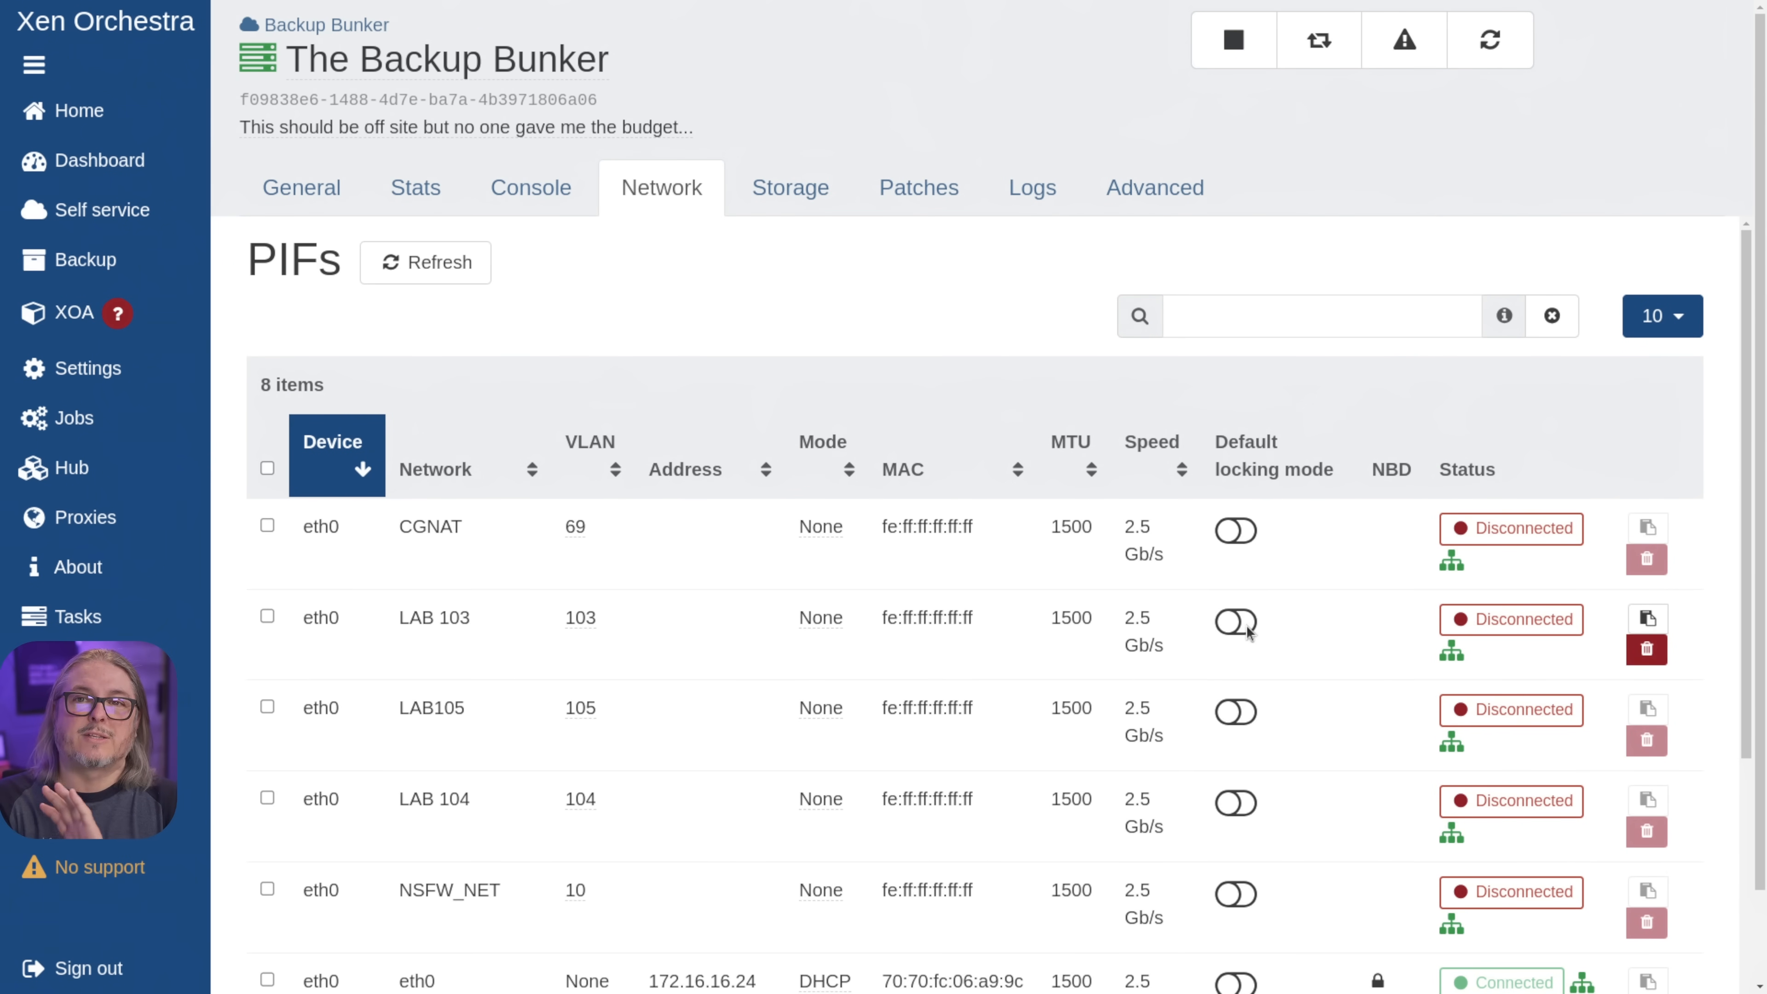